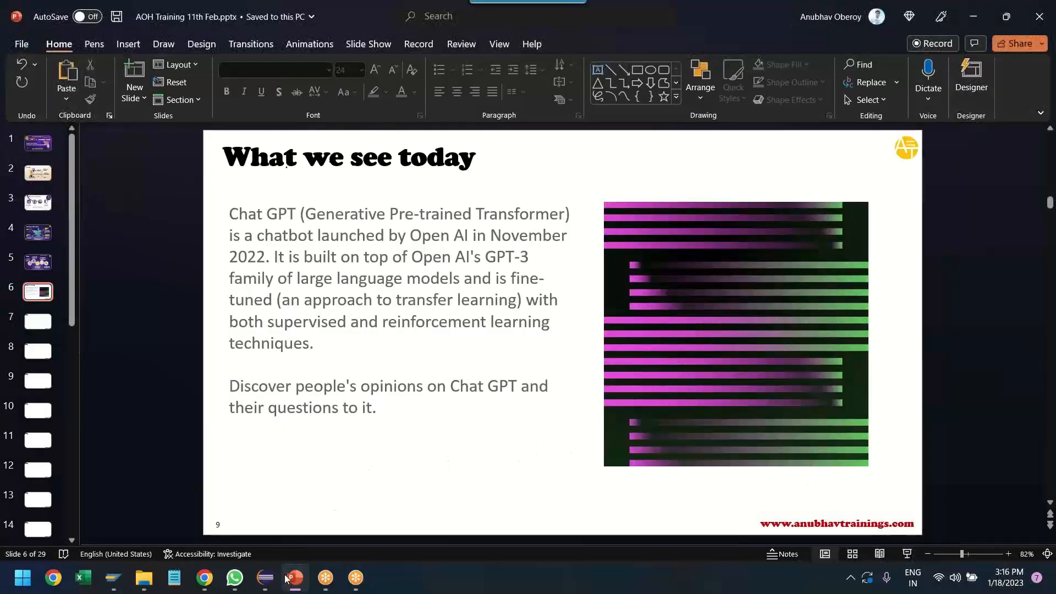
Step: Bring Eclipse forward and highlight the ZAS_CHATGPT table name and its tweet_id key field
{"action": "left_click", "coordinate": [265, 577]}
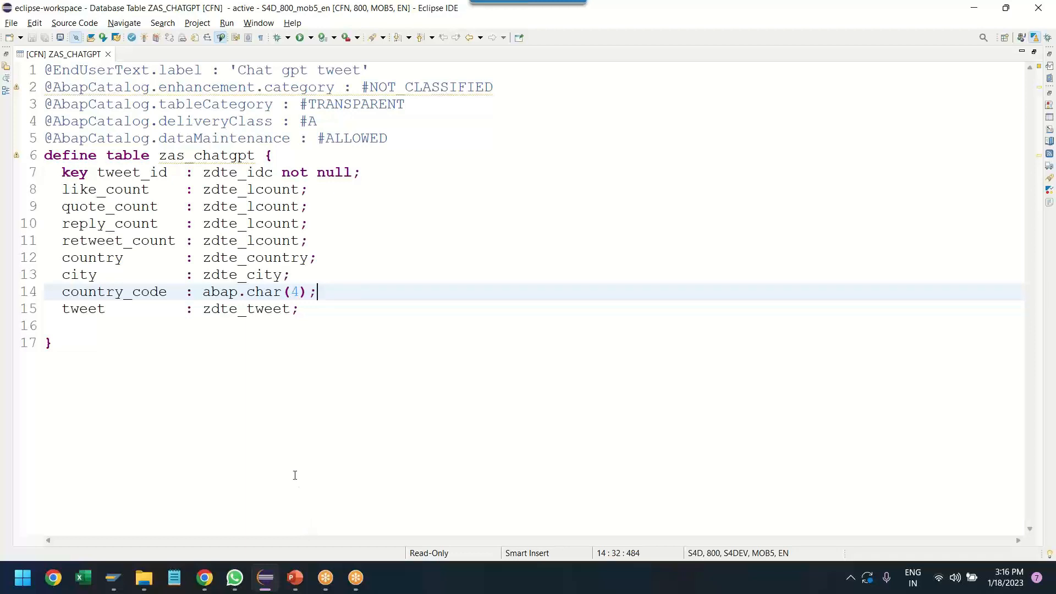
{"action": "mouse_move", "coordinate": [249, 481]}
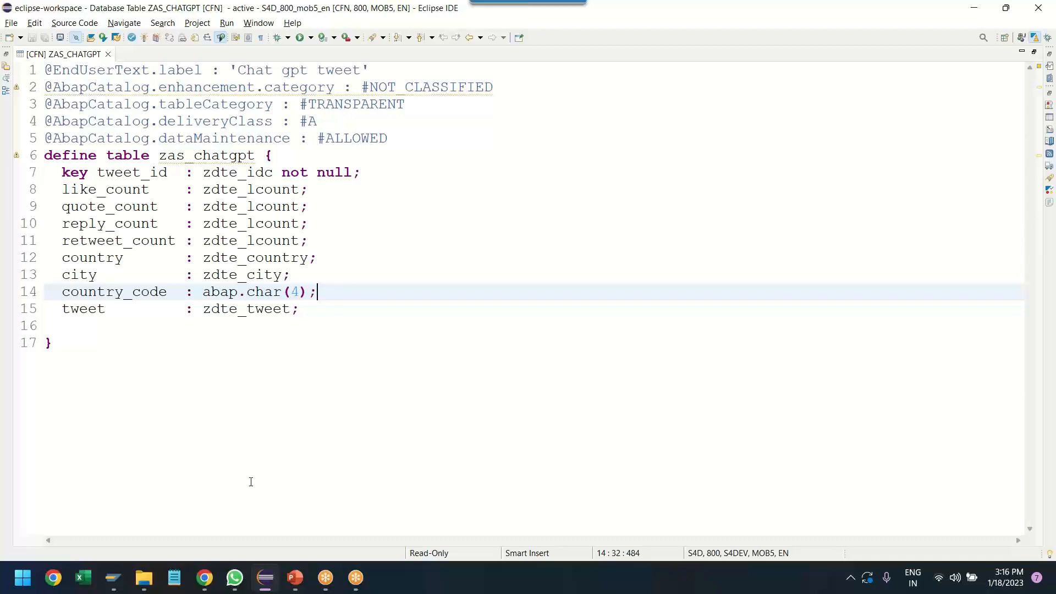
{"action": "mouse_move", "coordinate": [272, 479]}
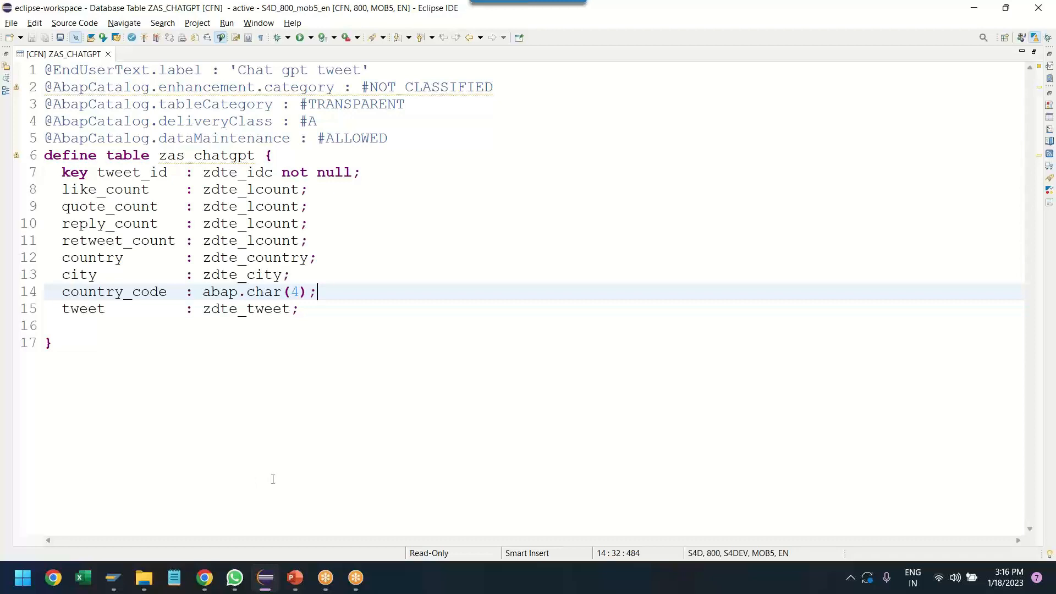
{"action": "mouse_move", "coordinate": [165, 375]}
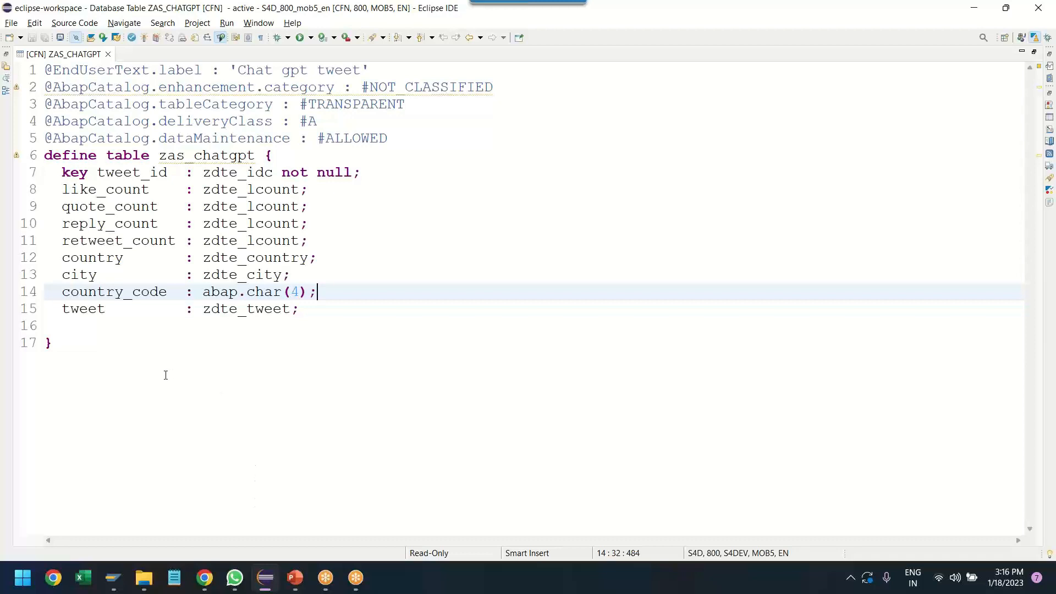
{"action": "double_click", "coordinate": [203, 155]}
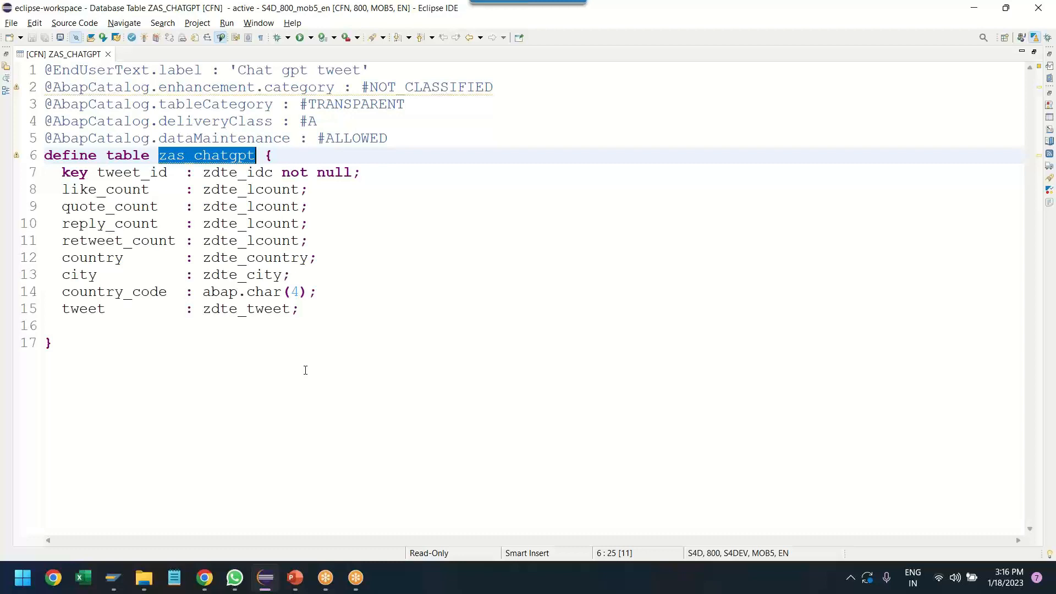
{"action": "double_click", "coordinate": [132, 172]}
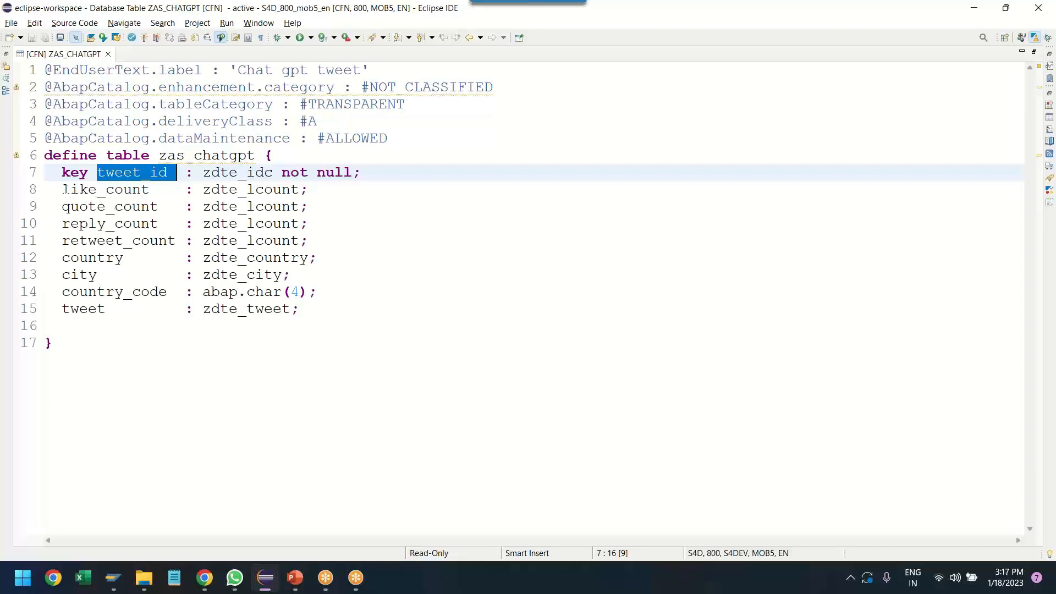
{"action": "double_click", "coordinate": [104, 189]}
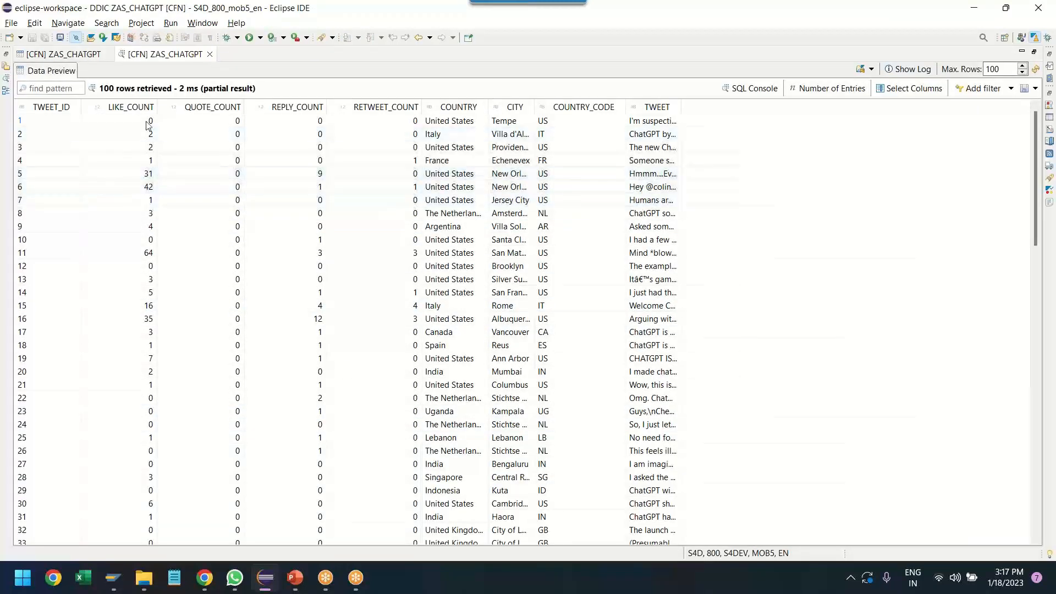
Step: Scroll through the 100 retrieved tweet rows in the ZAS_CHATGPT data preview
{"action": "scroll", "scroll_direction": "down", "scroll_amount": 3}
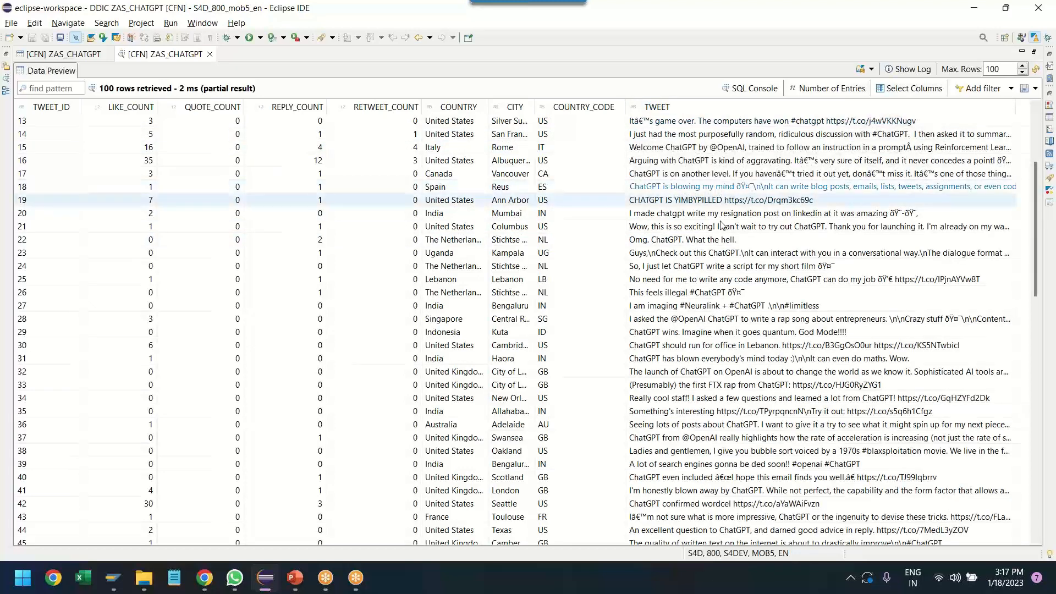
{"action": "scroll", "scroll_direction": "down", "scroll_amount": 3}
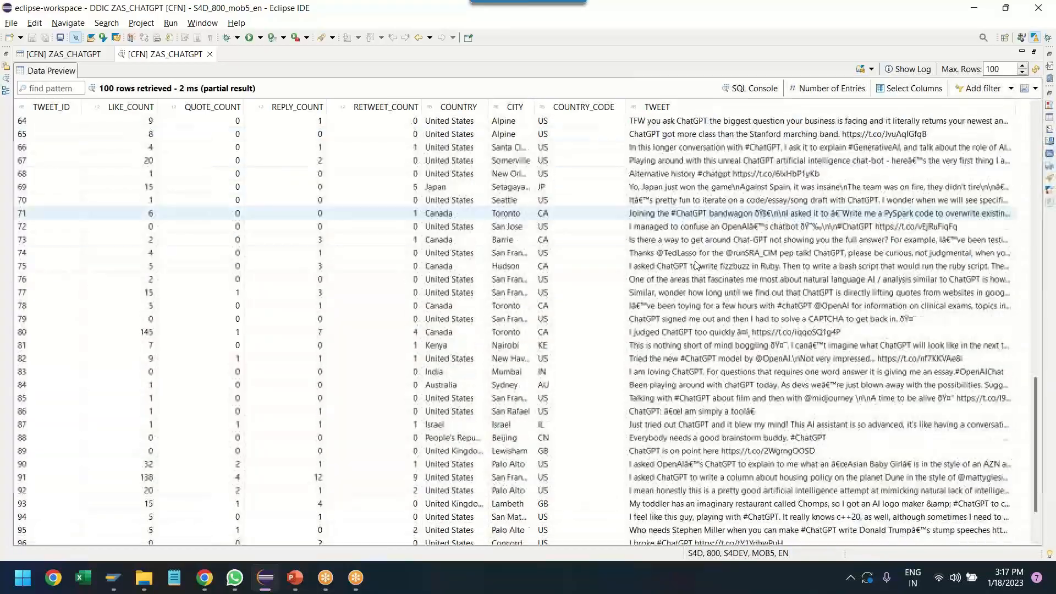
{"action": "scroll", "scroll_direction": "up", "scroll_amount": 3}
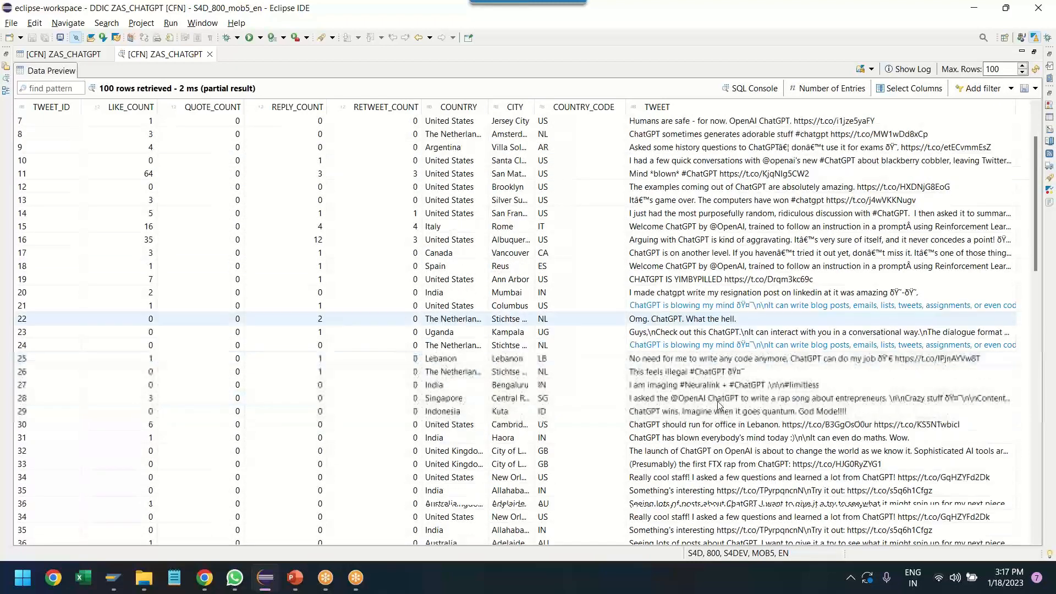
{"action": "scroll", "scroll_direction": "down", "scroll_amount": 3}
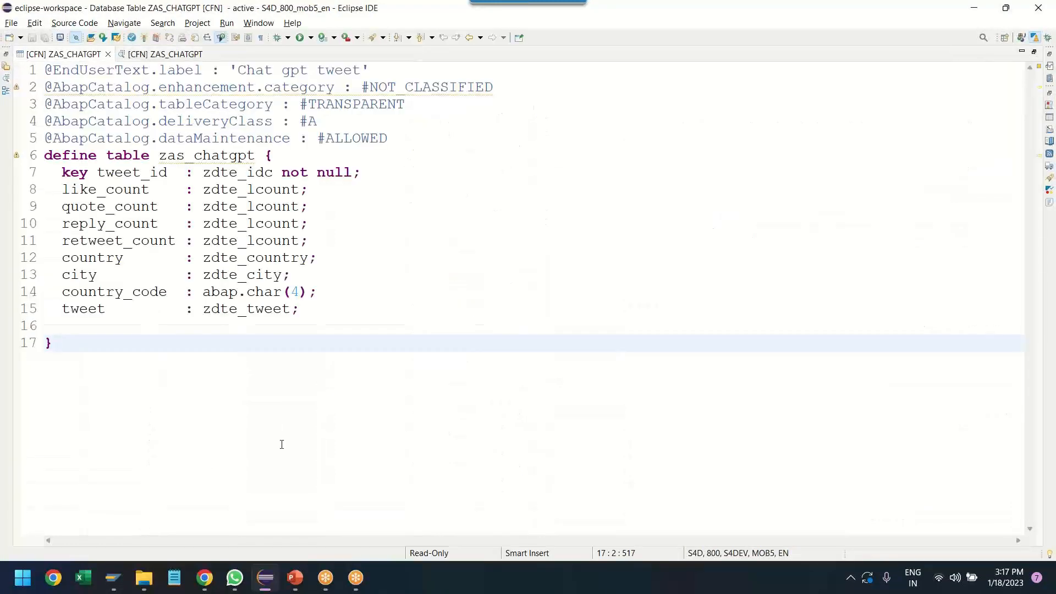
Step: Return to the PowerPoint presentation and go to the empty slide 7
{"action": "left_click", "coordinate": [295, 577]}
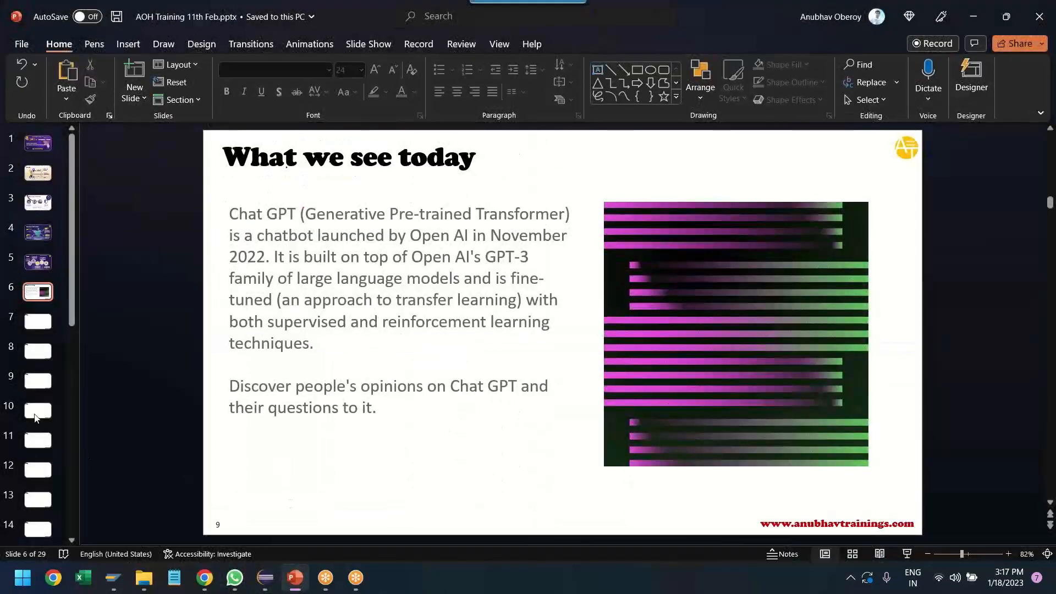
{"action": "left_click", "coordinate": [37, 322]}
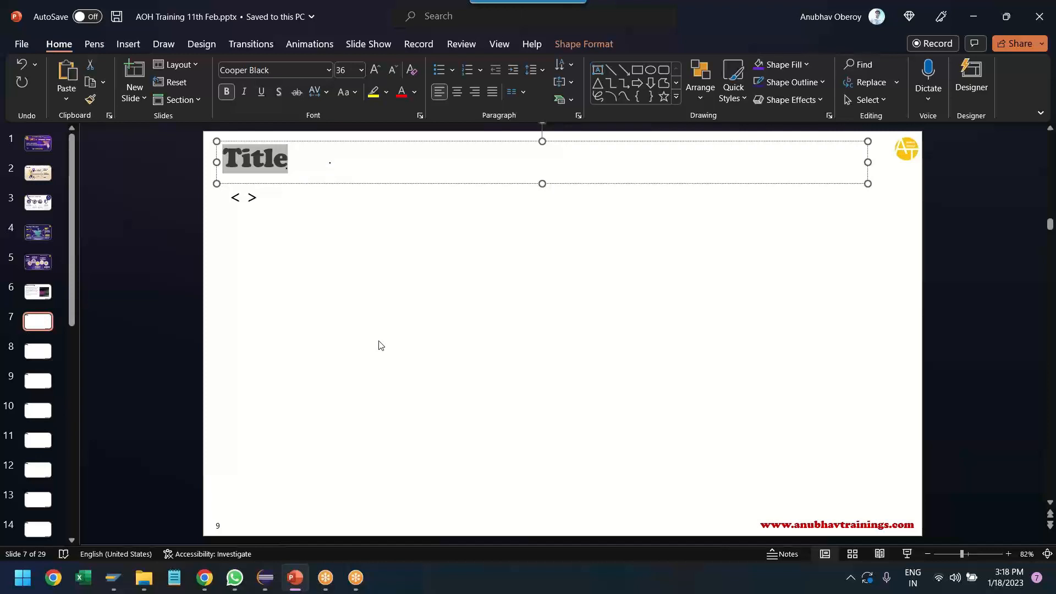
Step: Title slide 7 'CDS View' and begin the body: CDS is Core Data and Services, it is used..
{"action": "type", "text": "CDS View"}
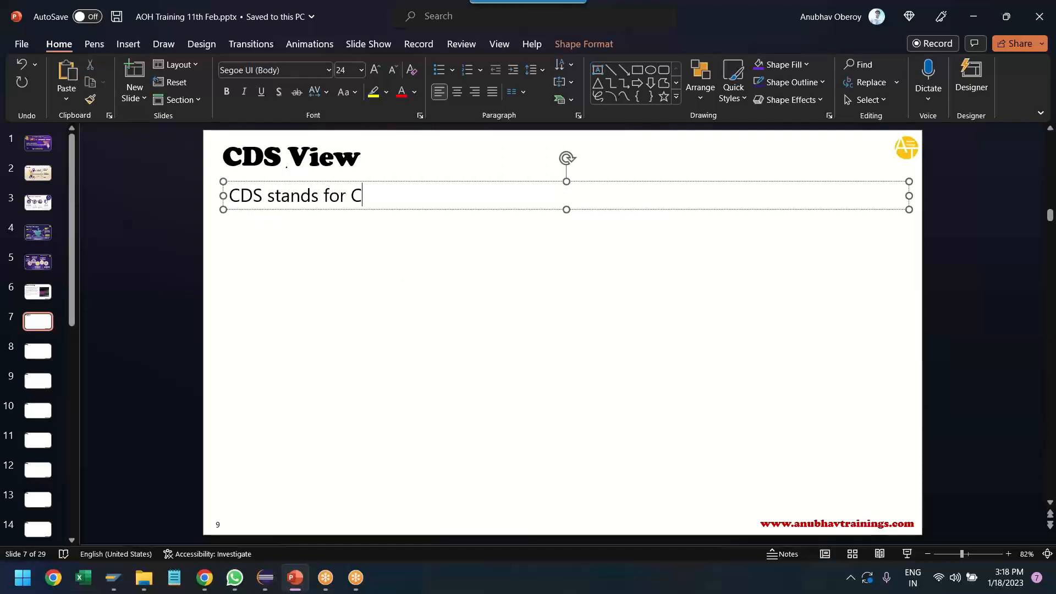
{"action": "type", "text": "ore Data a"}
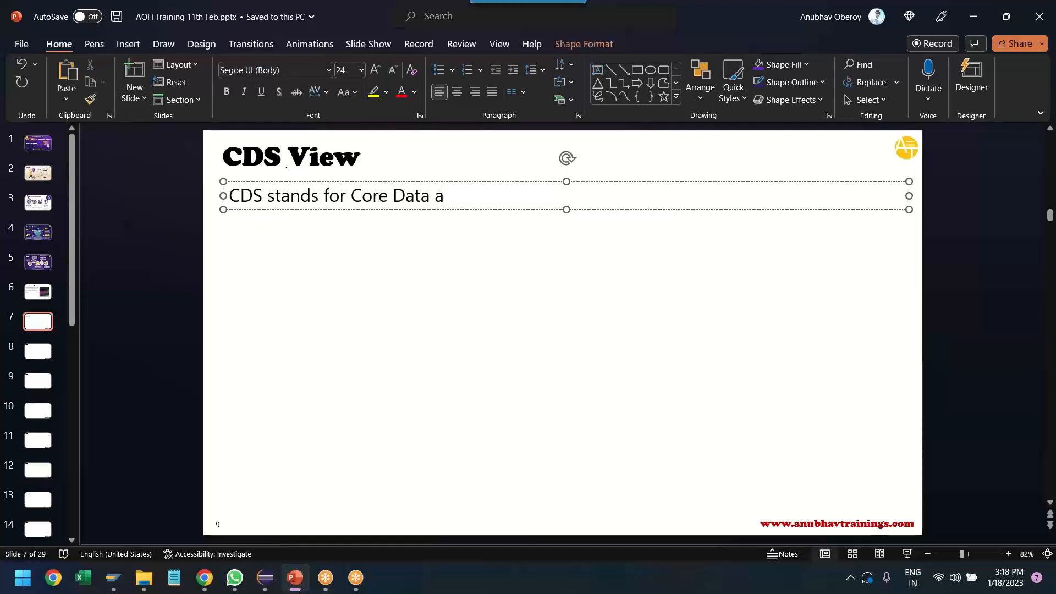
{"action": "type", "text": "nd Services"}
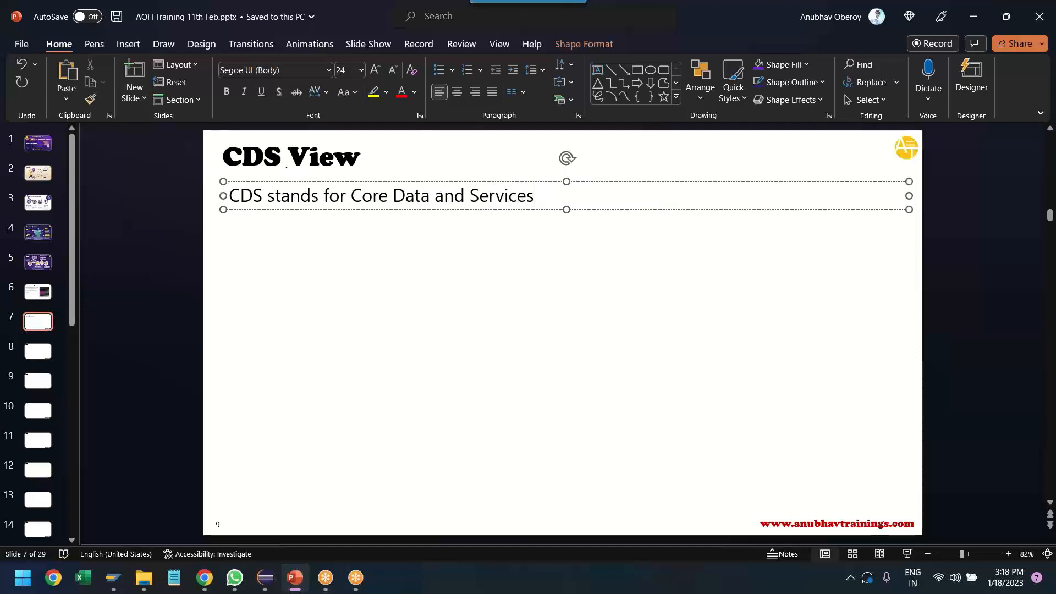
{"action": "type", "text": ", It"}
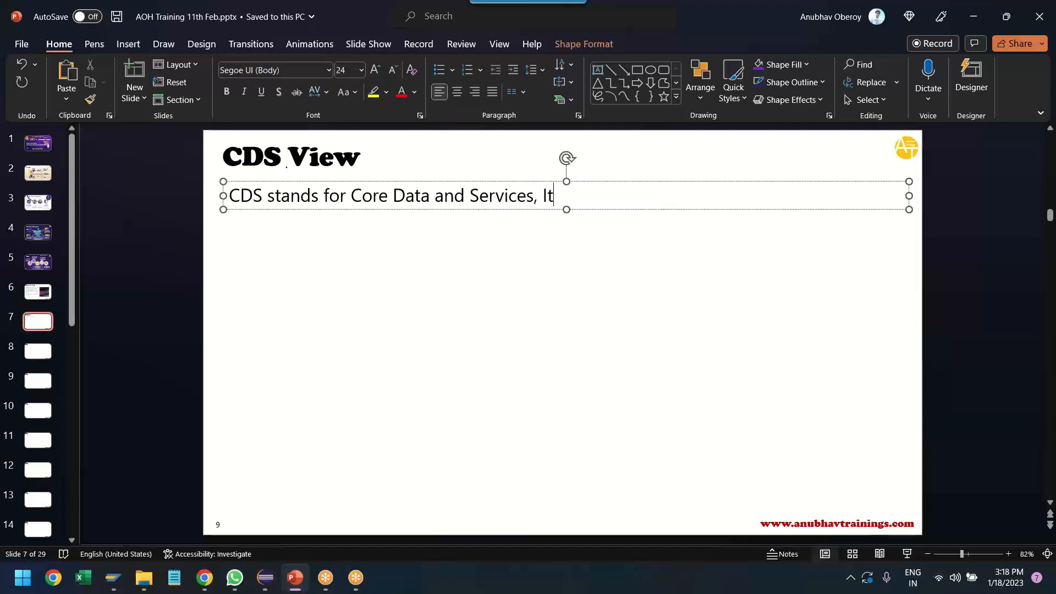
{"action": "type", "text": "is used to create"}
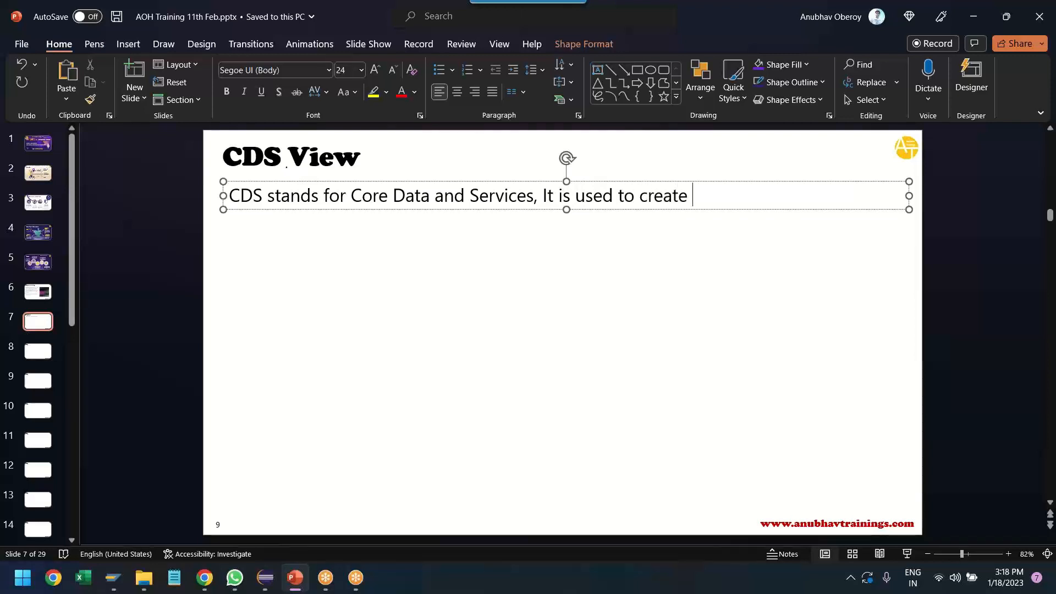
Step: Finish the body at size 18: data models in S/4HANA systems are semantically rich and annotated
{"action": "triple_click", "coordinate": [458, 196]}
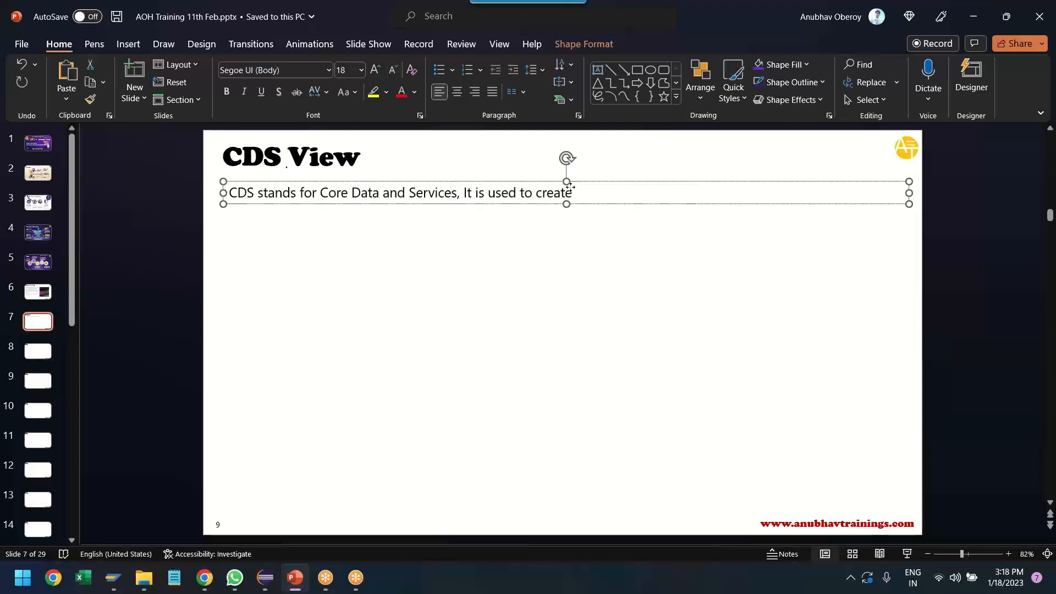
{"action": "type", "text": "da"}
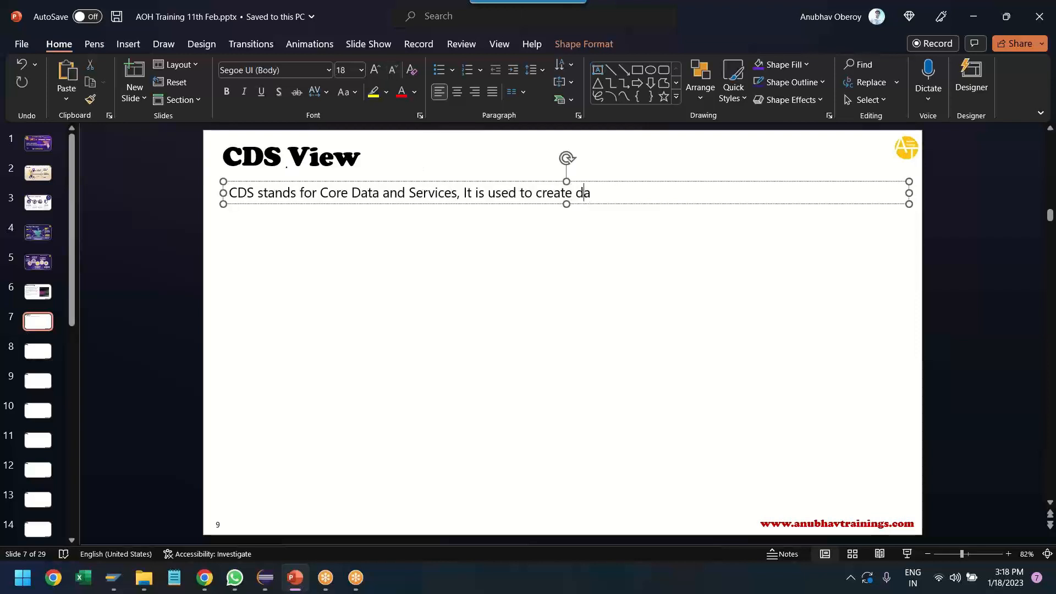
{"action": "type", "text": "ta models in $"}
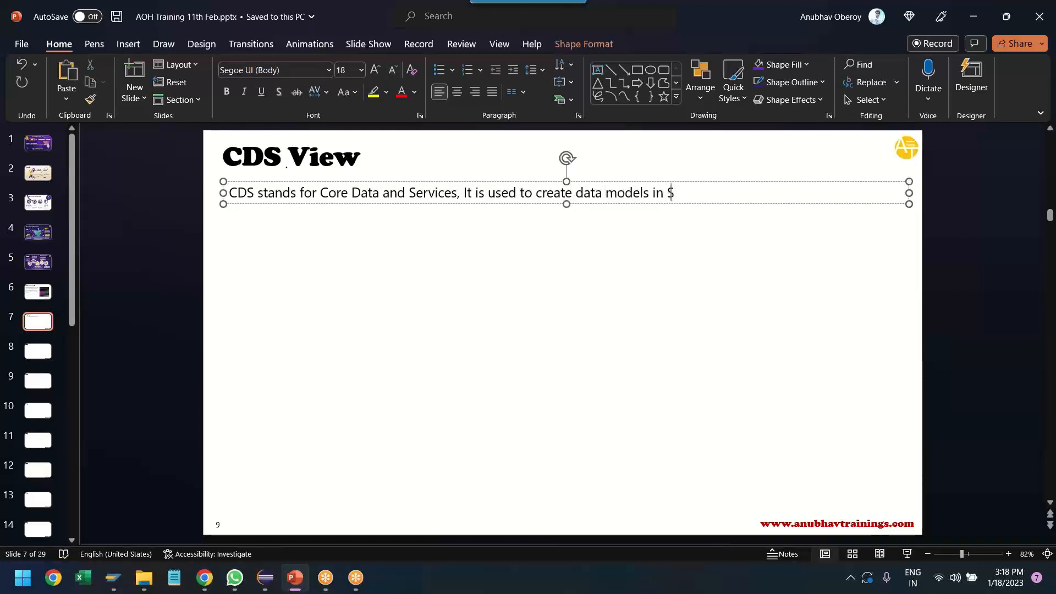
{"action": "type", "text": "/4HANA system. These"}
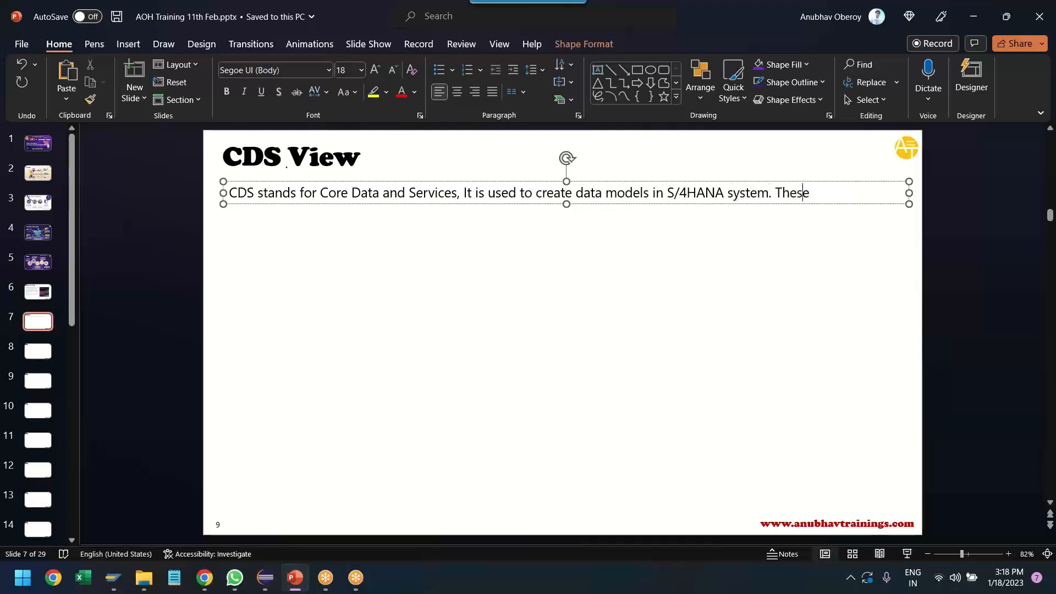
{"action": "type", "text": "data mode"}
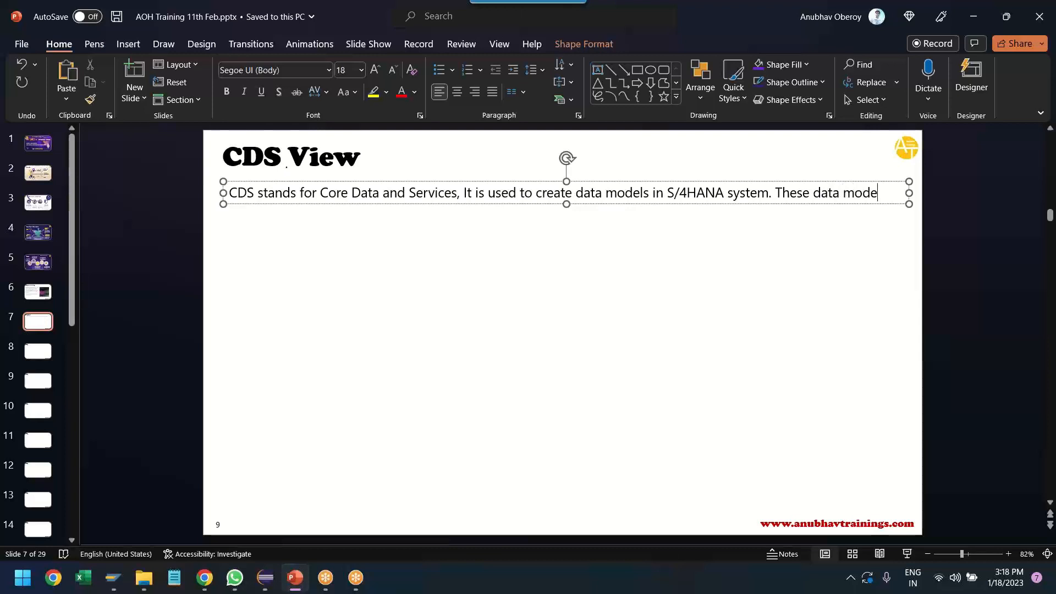
{"action": "type", "text": "s are seman"}
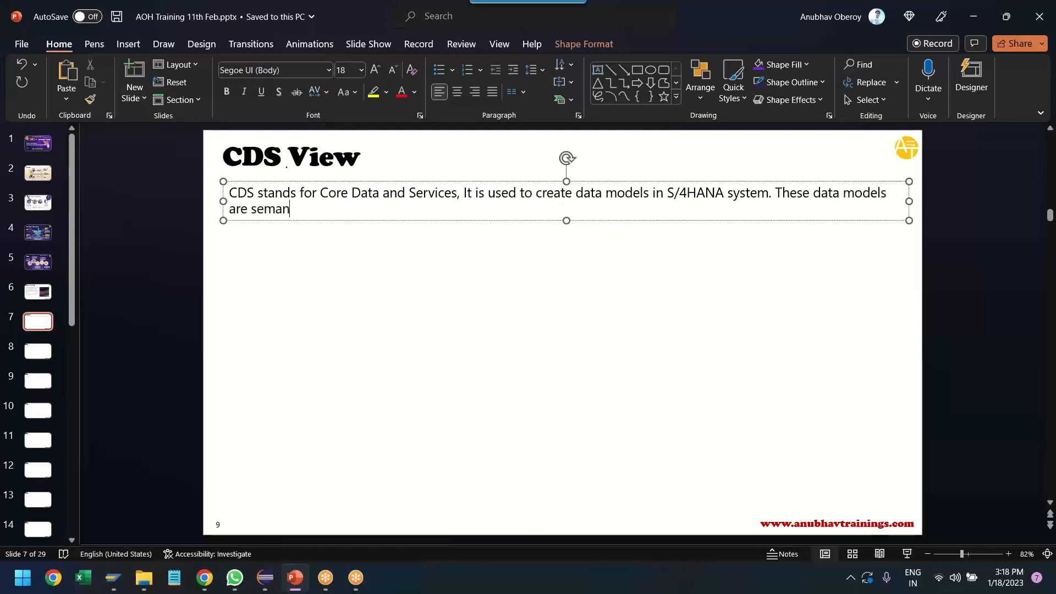
{"action": "type", "text": "tically rich ("}
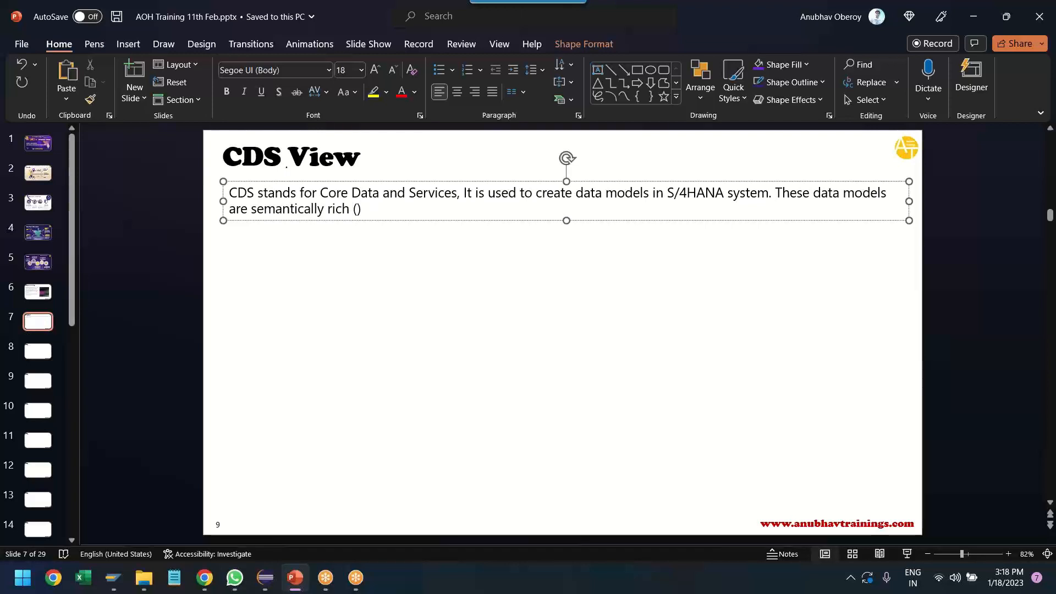
{"action": "type", "text": "annotations"}
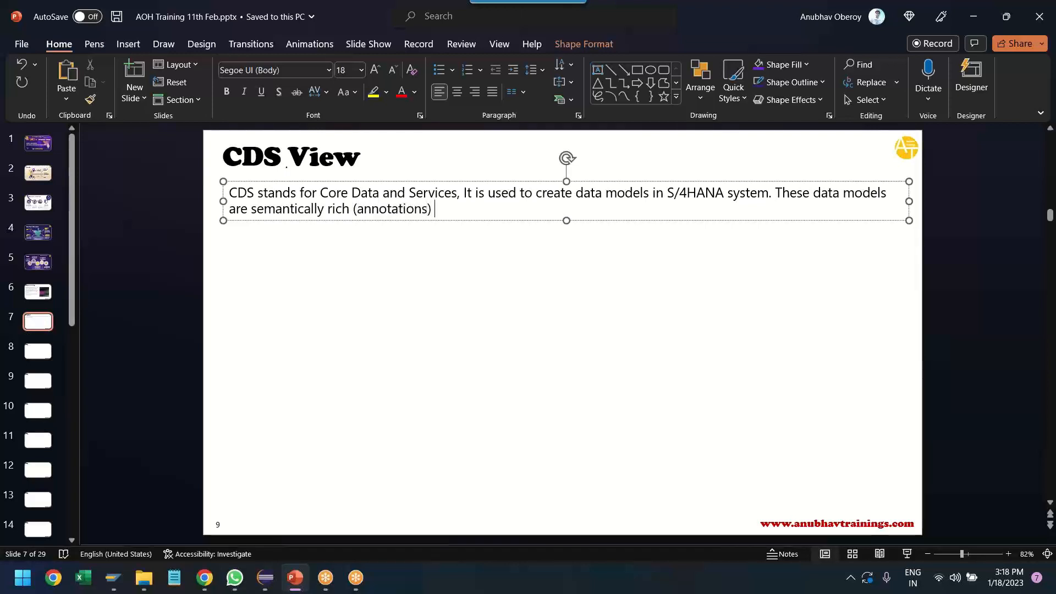
{"action": "type", "text": "/"}
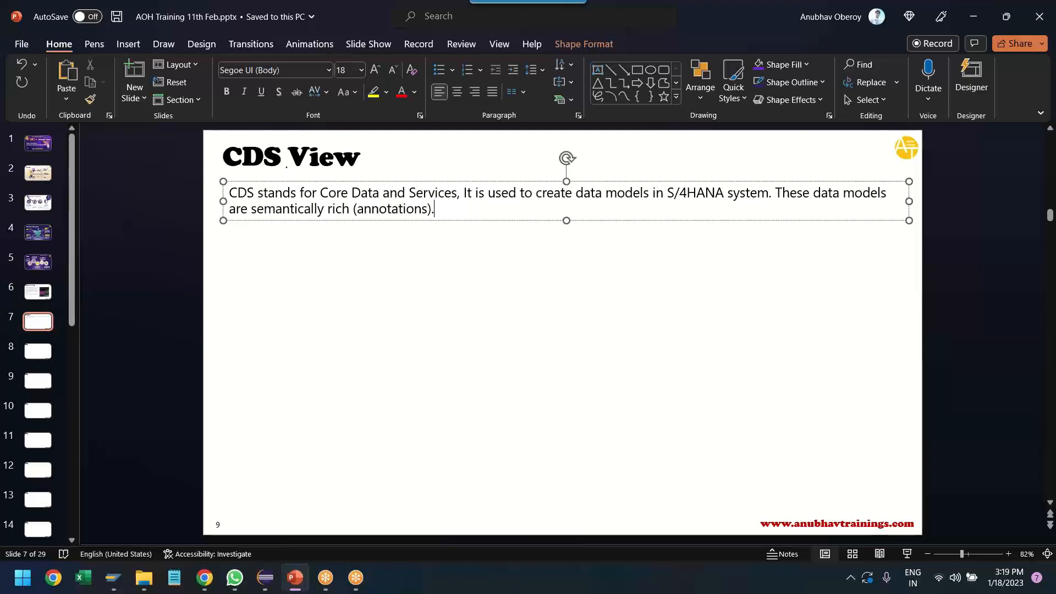
{"action": "mouse_move", "coordinate": [494, 289]}
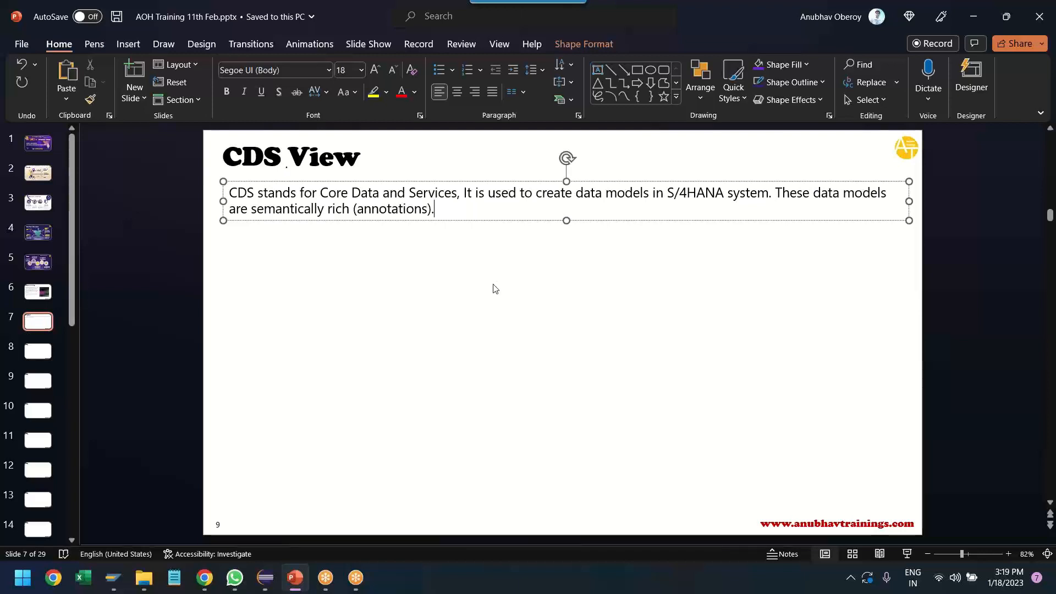
Step: With the Draw pen, ink a ChatGPT box near the bottom and phone, tablet, monitor outlines above
{"action": "left_click", "coordinate": [486, 278]}
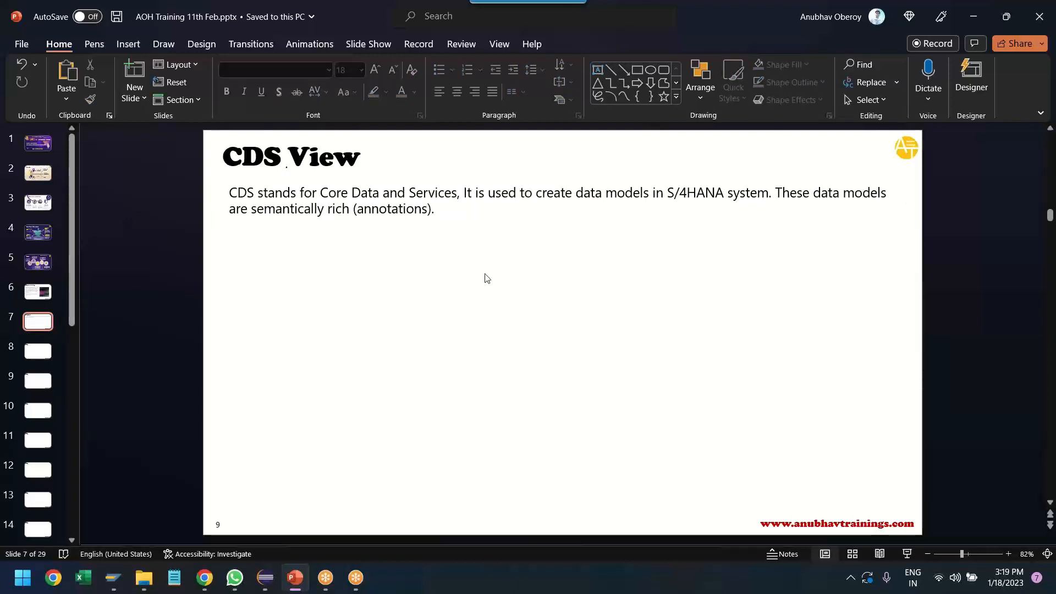
{"action": "left_click", "coordinate": [163, 44]}
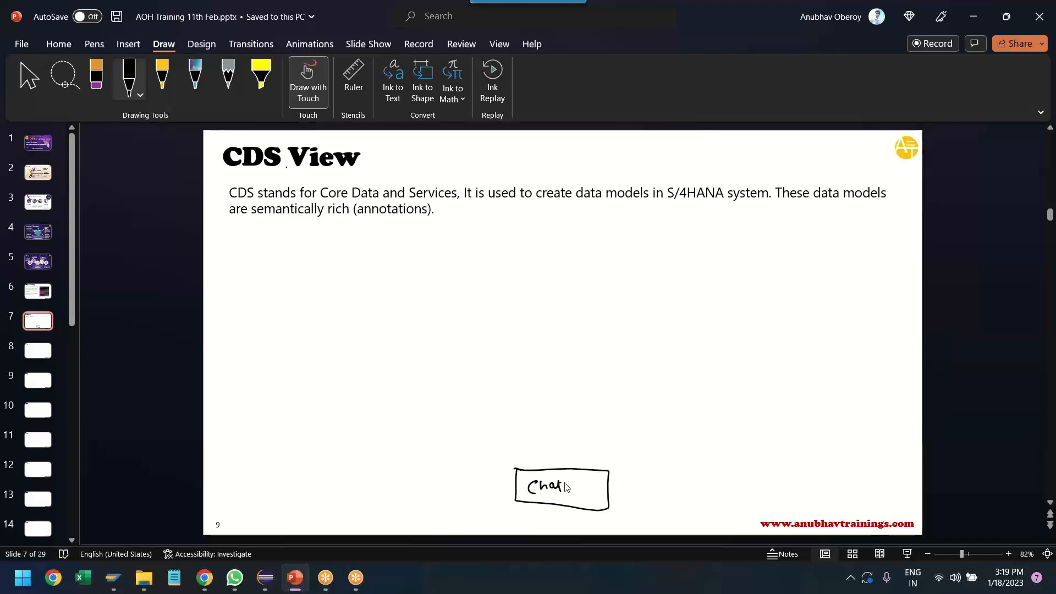
{"action": "left_click_drag", "start_coordinate": [569, 488], "coordinate": [602, 487]}
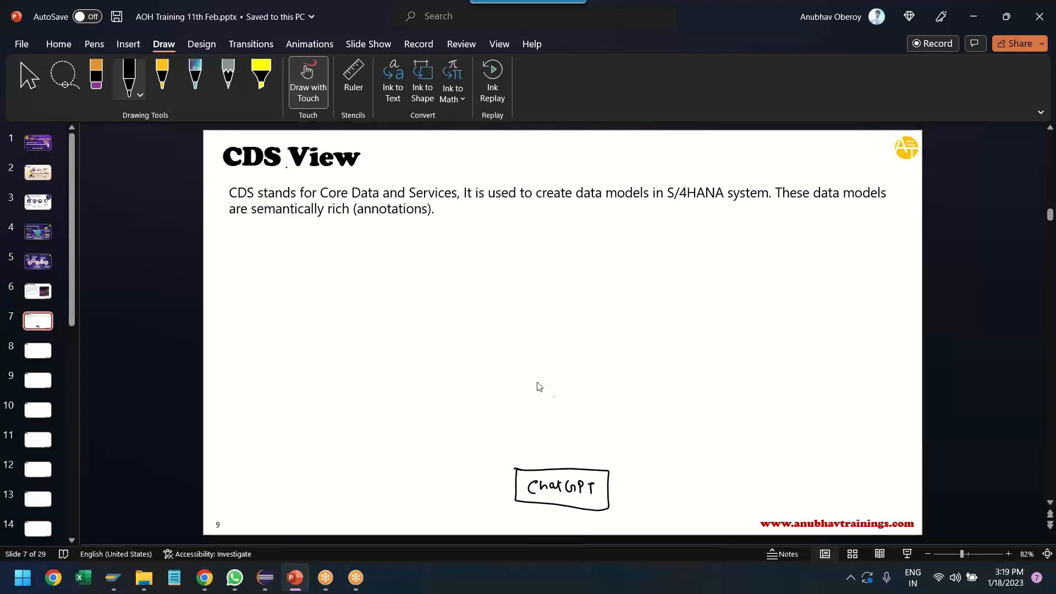
{"action": "left_click_drag", "start_coordinate": [506, 404], "coordinate": [511, 444]}
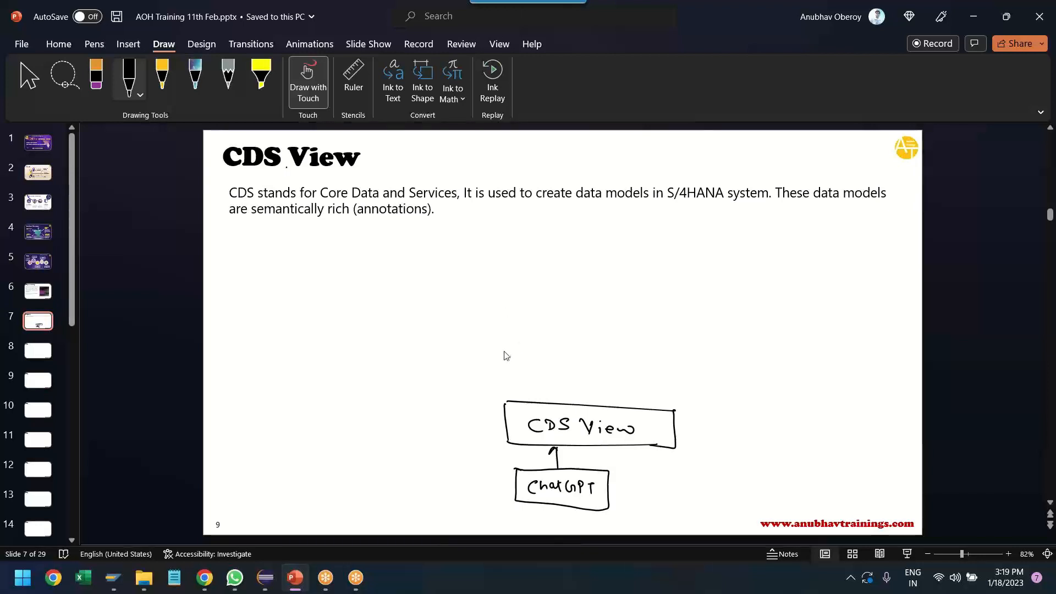
{"action": "mouse_move", "coordinate": [509, 406]}
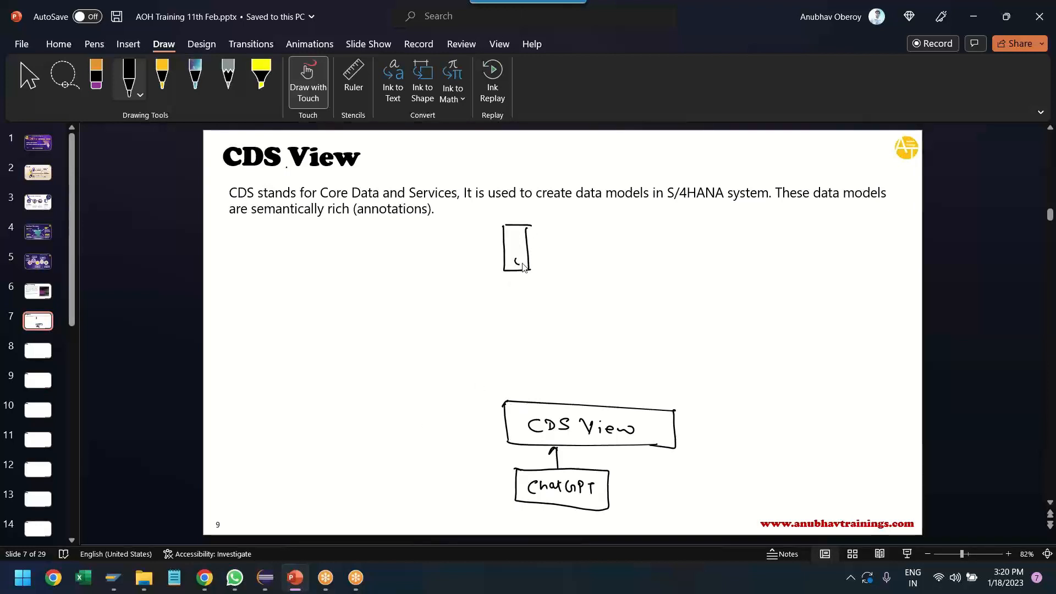
{"action": "left_click_drag", "start_coordinate": [558, 235], "coordinate": [623, 266]}
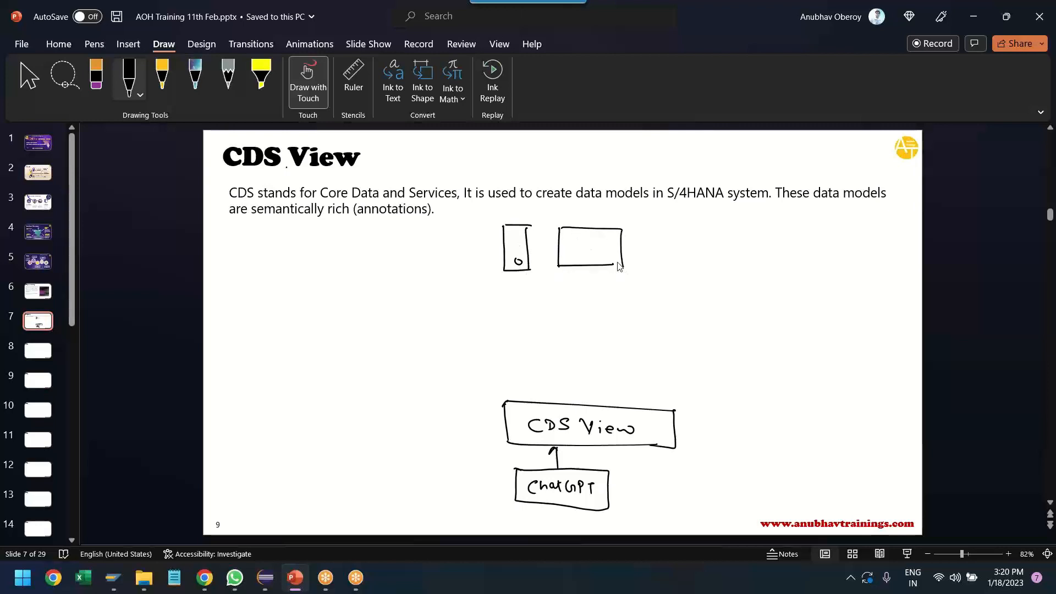
{"action": "left_click_drag", "start_coordinate": [650, 232], "coordinate": [713, 267]}
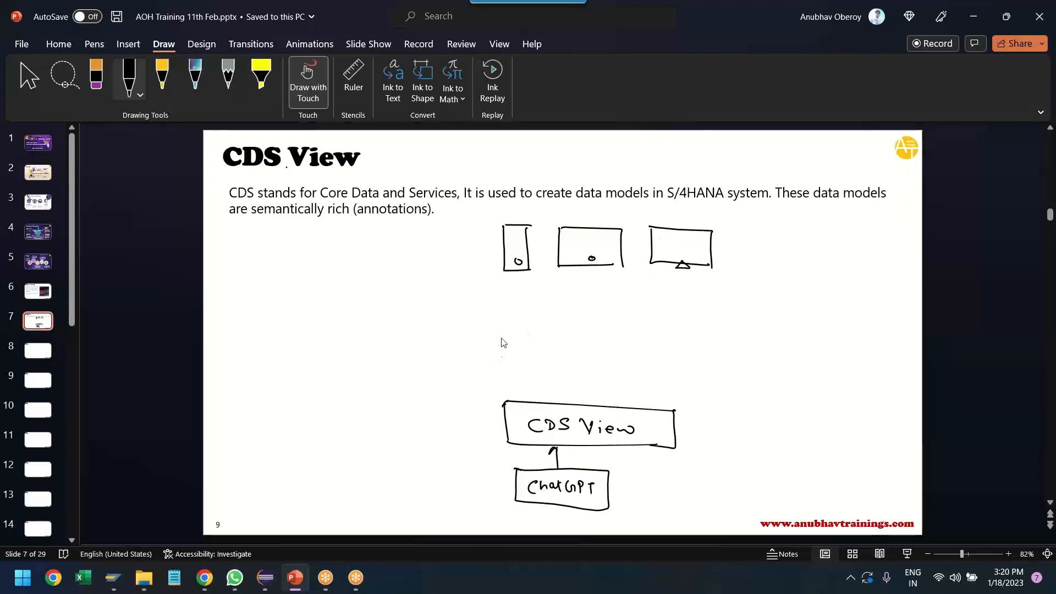
Step: Ink a bar labelled SAP Fiori (Browsers) under the devices, a dashed line above CDS View, and 'SAP System'
{"action": "left_click_drag", "start_coordinate": [495, 292], "coordinate": [704, 283]}
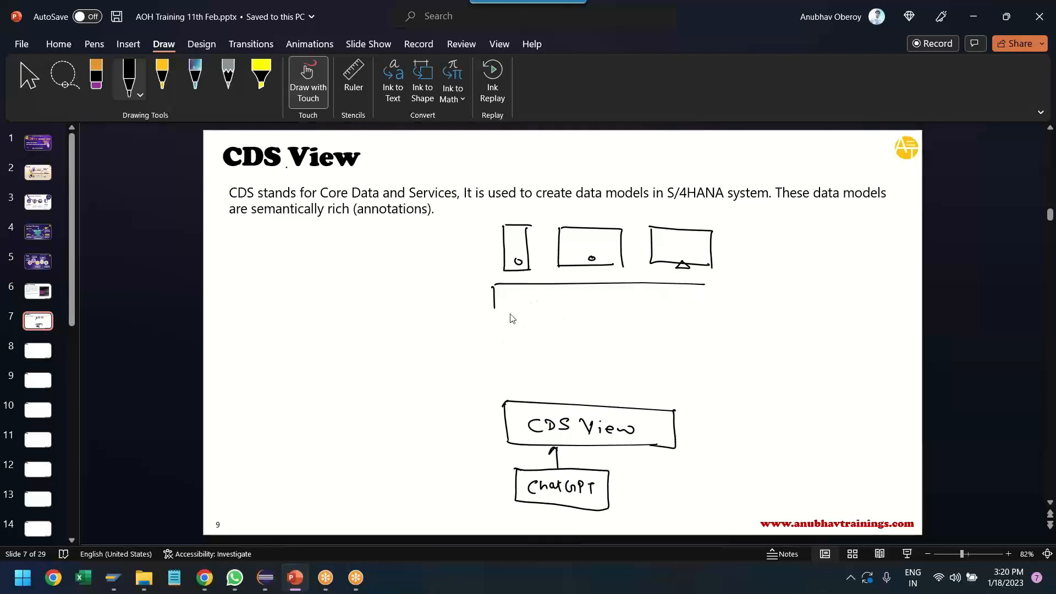
{"action": "left_click_drag", "start_coordinate": [494, 300], "coordinate": [726, 311]}
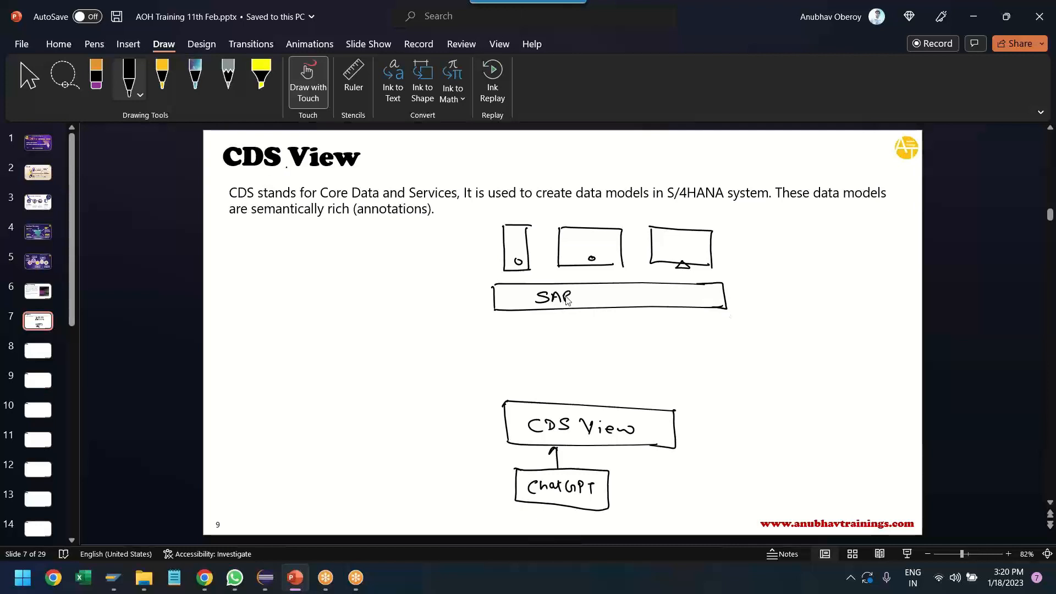
{"action": "left_click_drag", "start_coordinate": [586, 296], "coordinate": [629, 299]}
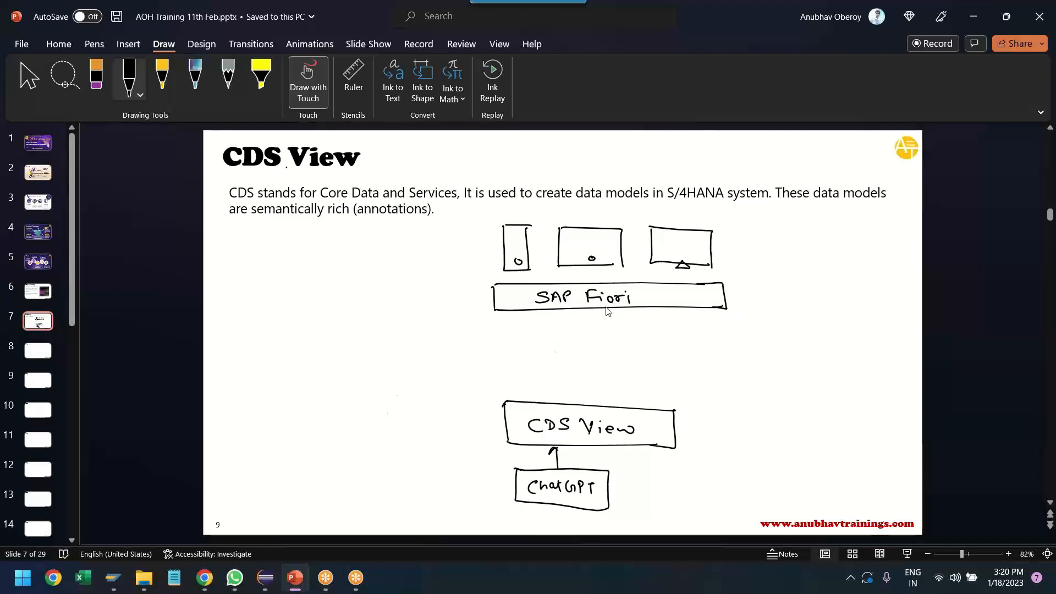
{"action": "mouse_move", "coordinate": [592, 358]}
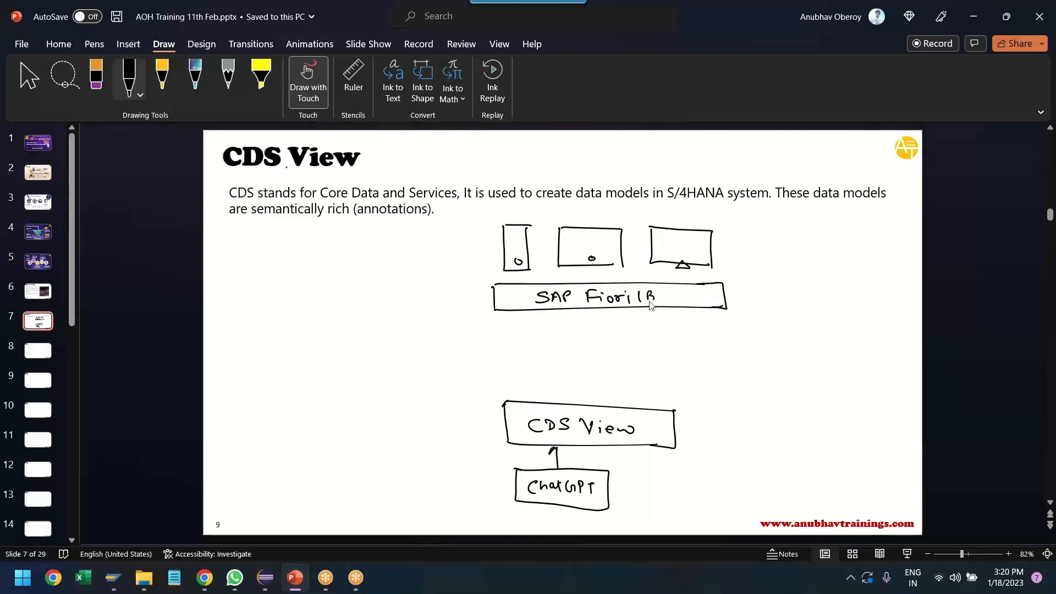
{"action": "left_click_drag", "start_coordinate": [657, 295], "coordinate": [694, 299]}
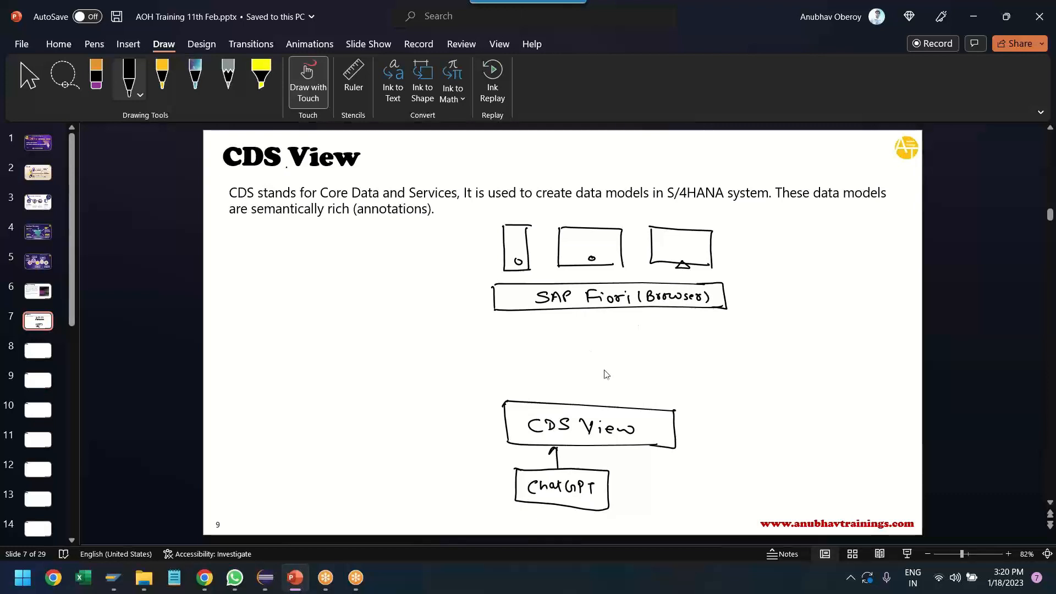
{"action": "mouse_move", "coordinate": [588, 457]}
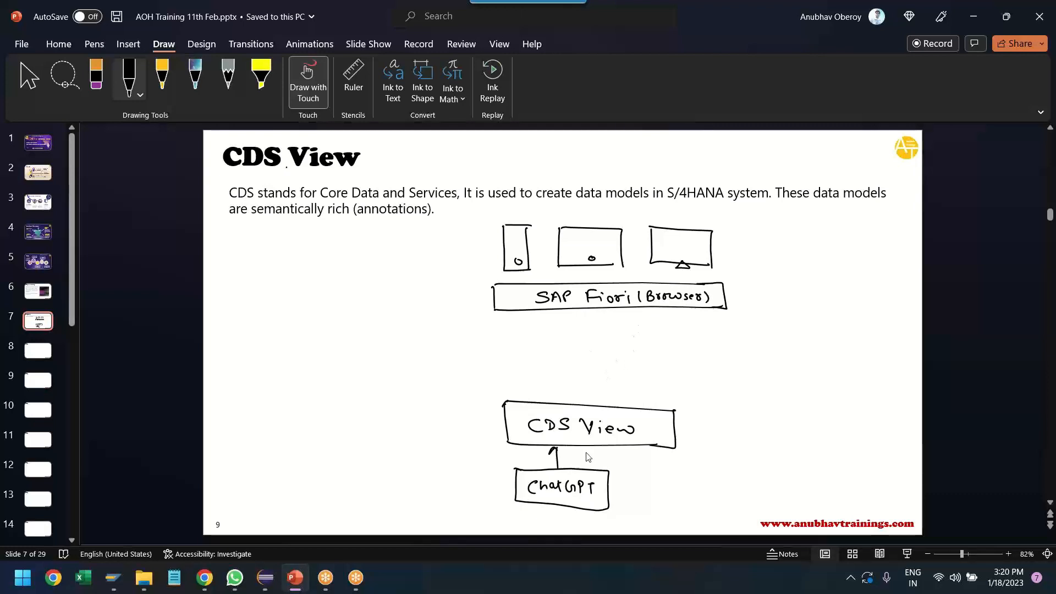
{"action": "mouse_move", "coordinate": [467, 393]}
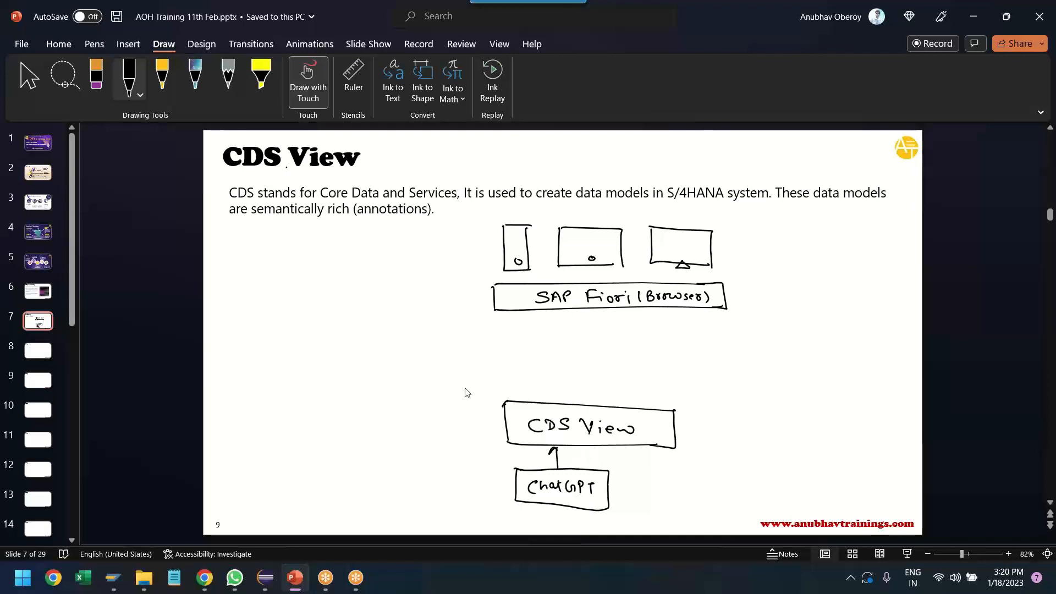
{"action": "left_click_drag", "start_coordinate": [460, 392], "coordinate": [754, 385]}
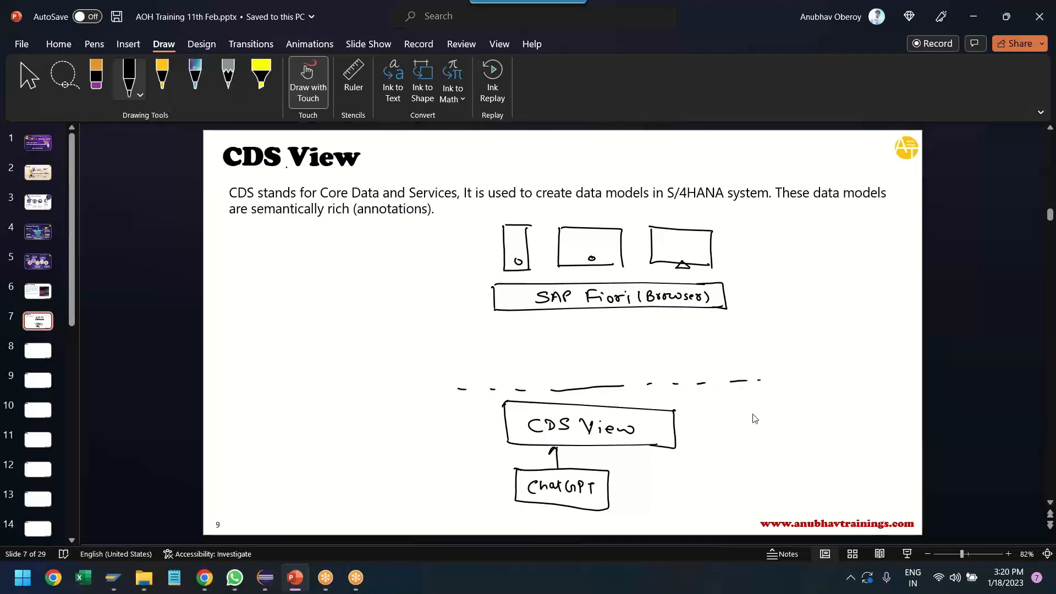
{"action": "left_click_drag", "start_coordinate": [749, 403], "coordinate": [791, 431]}
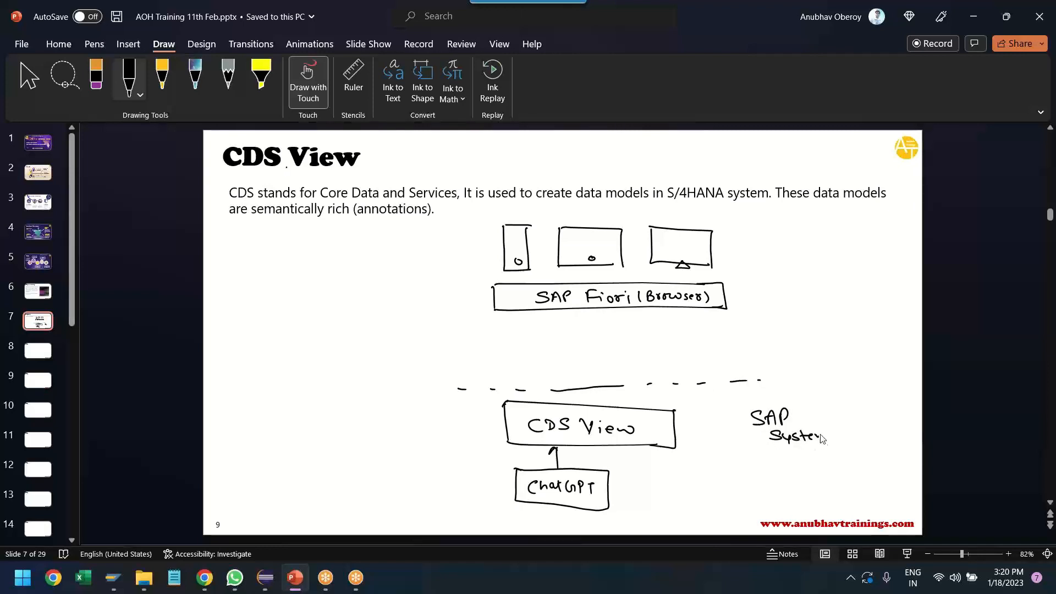
{"action": "mouse_move", "coordinate": [598, 415]}
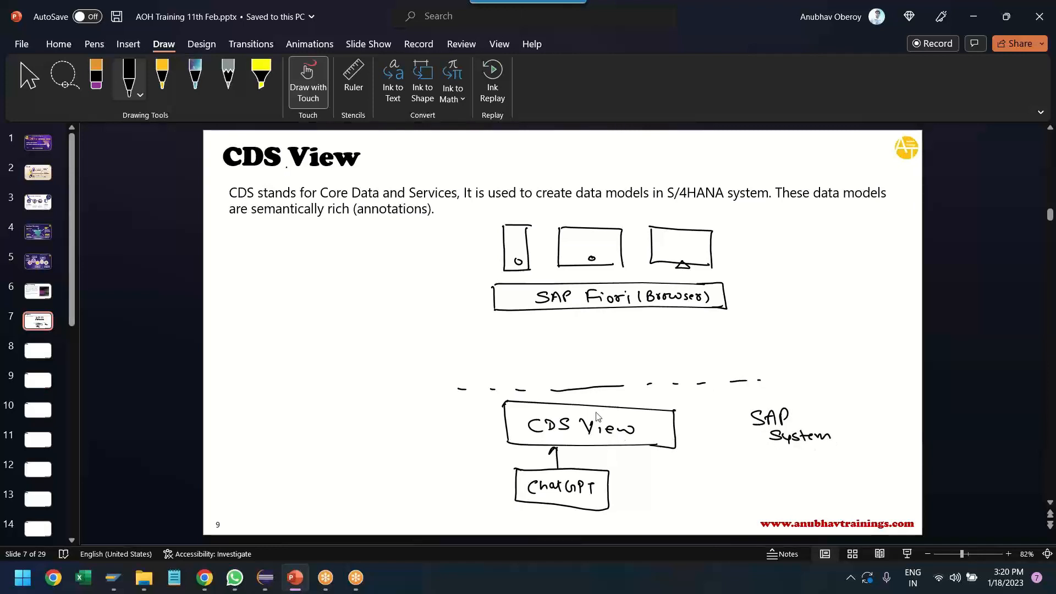
{"action": "mouse_move", "coordinate": [569, 431]}
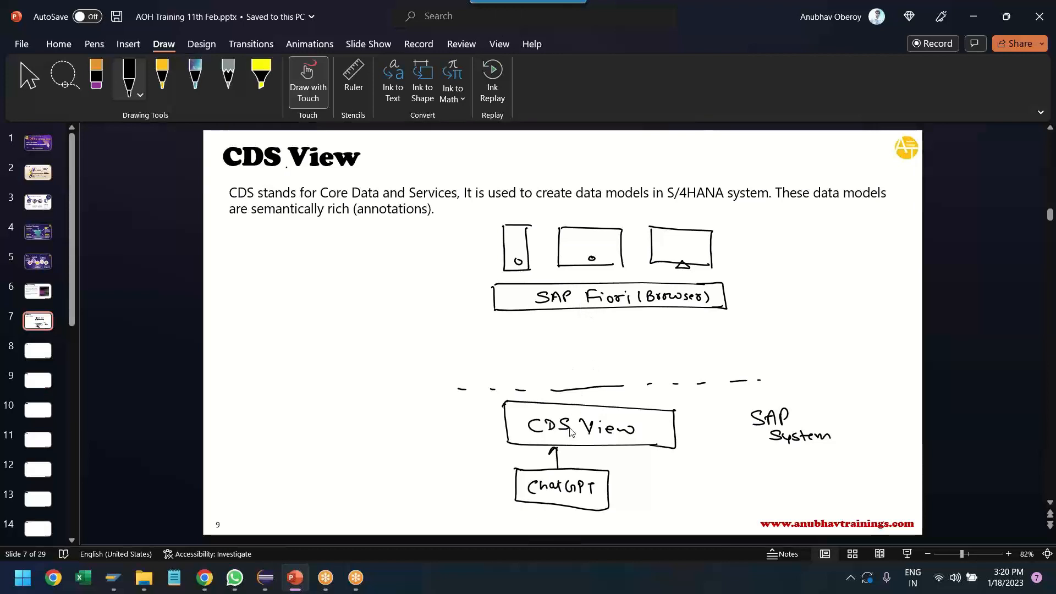
{"action": "mouse_move", "coordinate": [529, 357]}
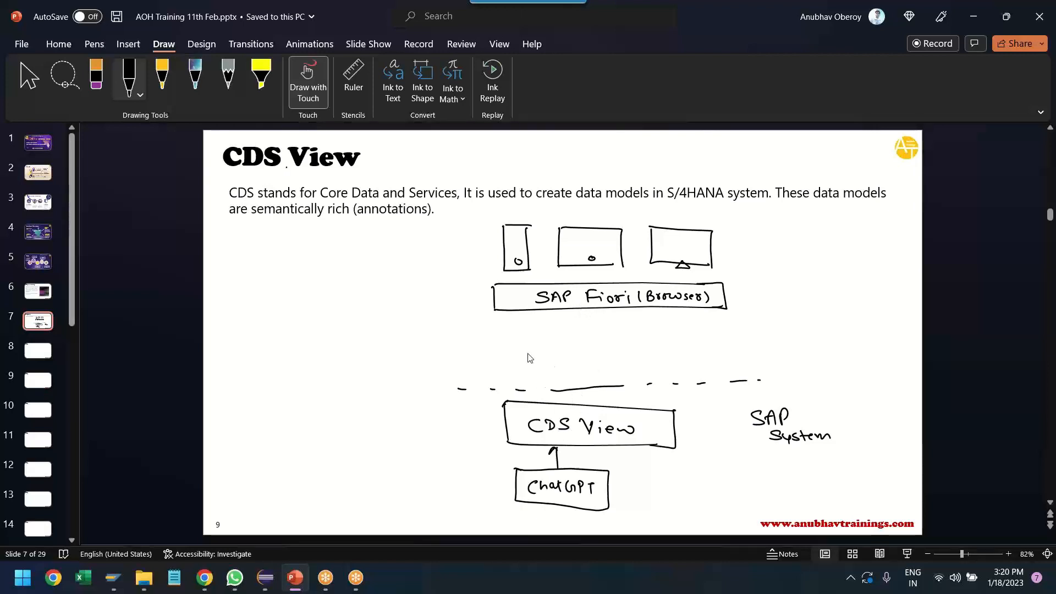
Step: Sketch an OData cloud between CDS View and SAP Fiori with upward arrows, numbering the layers (1), (2), (3)
{"action": "left_click_drag", "start_coordinate": [529, 353], "coordinate": [593, 374]}
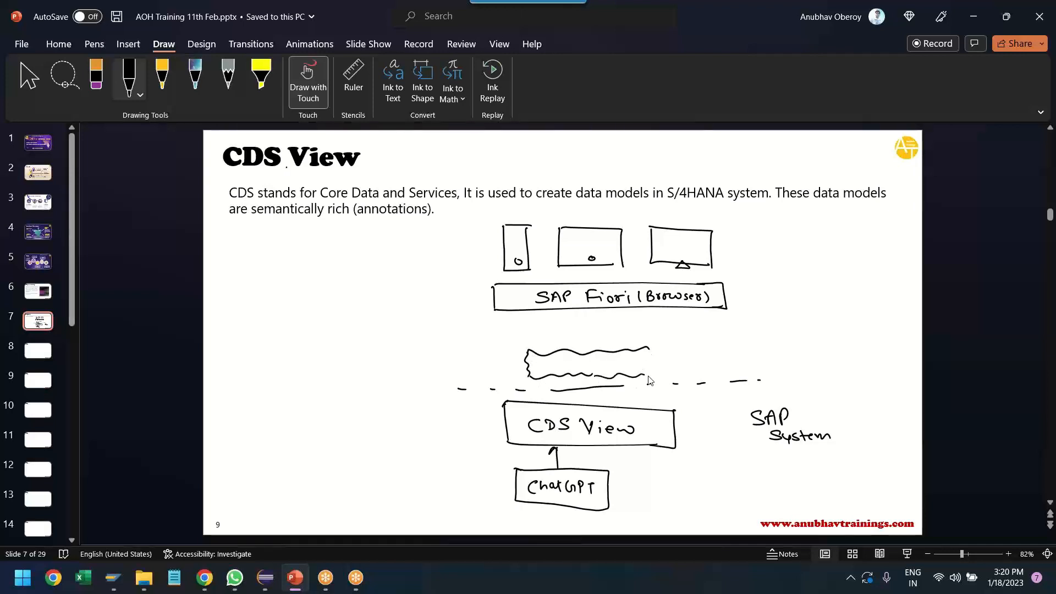
{"action": "left_click_drag", "start_coordinate": [650, 380], "coordinate": [569, 370]}
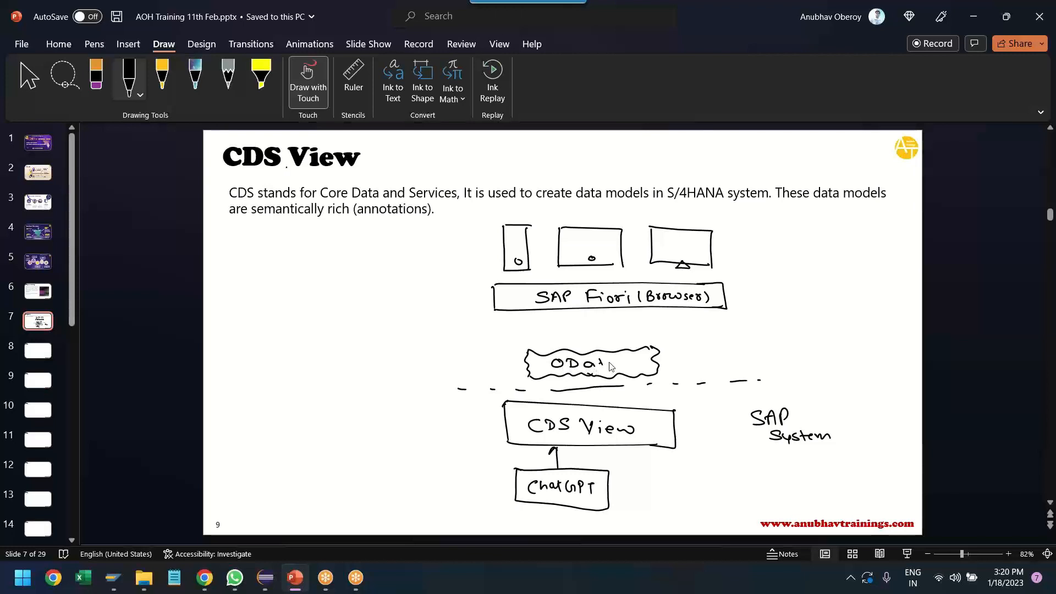
{"action": "left_click_drag", "start_coordinate": [581, 403], "coordinate": [580, 378]}
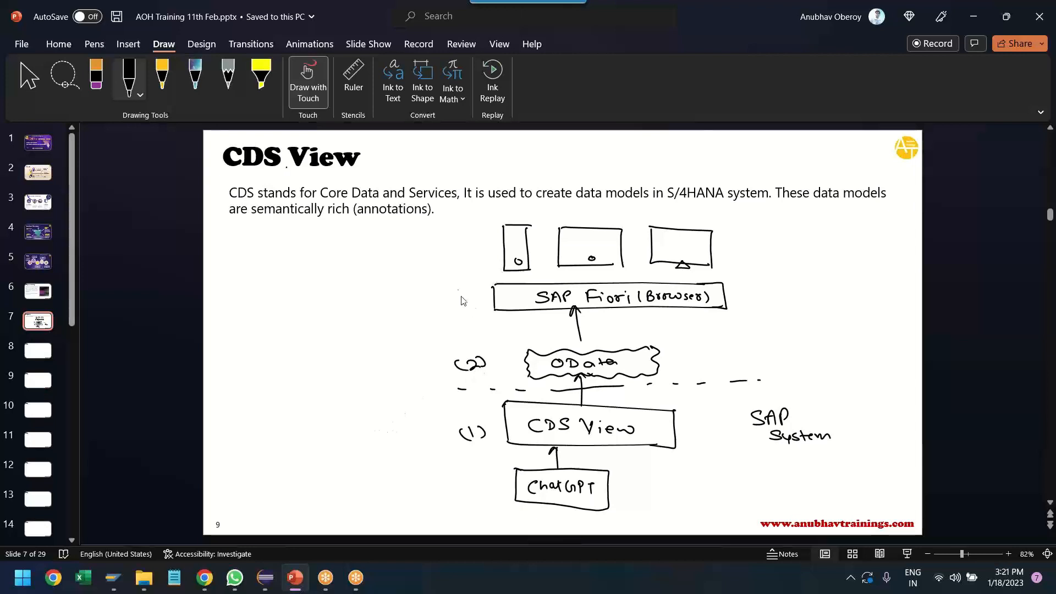
{"action": "left_click_drag", "start_coordinate": [458, 282], "coordinate": [495, 280]}
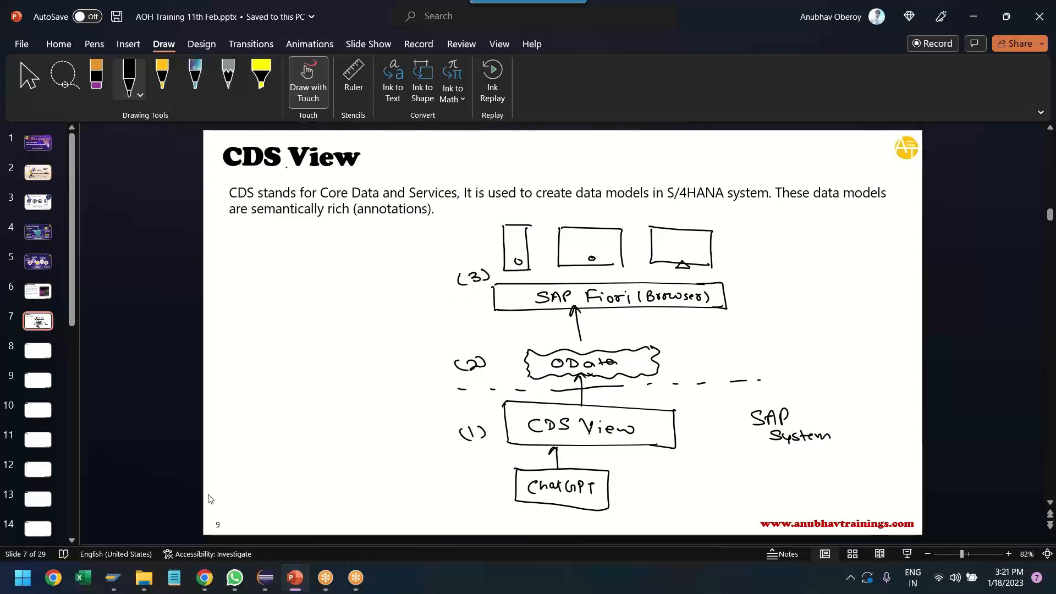
{"action": "mouse_move", "coordinate": [552, 382]}
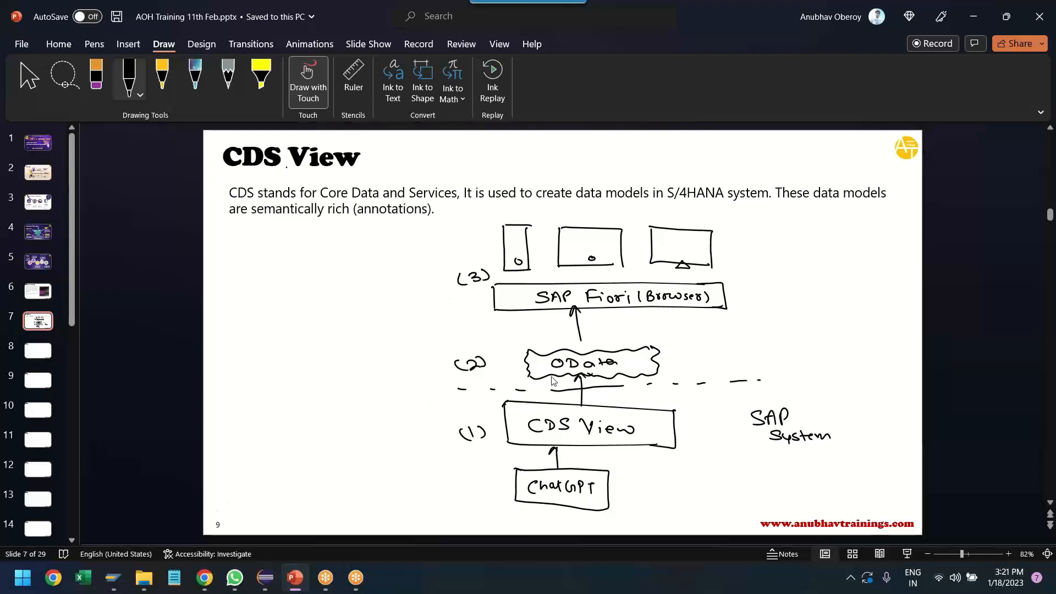
{"action": "mouse_move", "coordinate": [239, 396]}
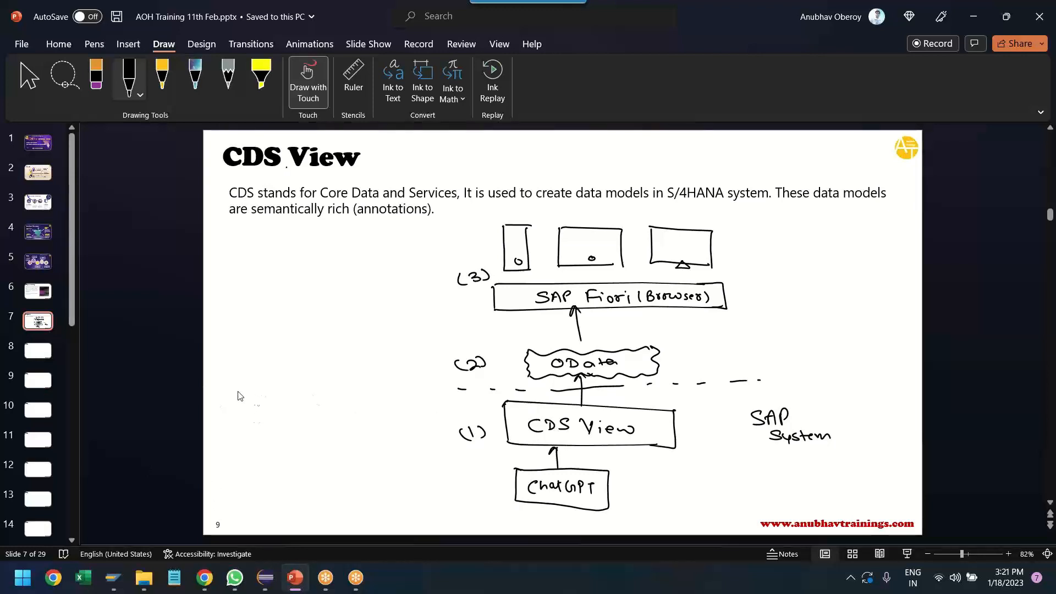
Step: Ink a person pointing to ADT and BAS boxes, with arrows ADT→CDS View/OData and BAS→SAP Fiori
{"action": "left_click_drag", "start_coordinate": [232, 390], "coordinate": [289, 411]}
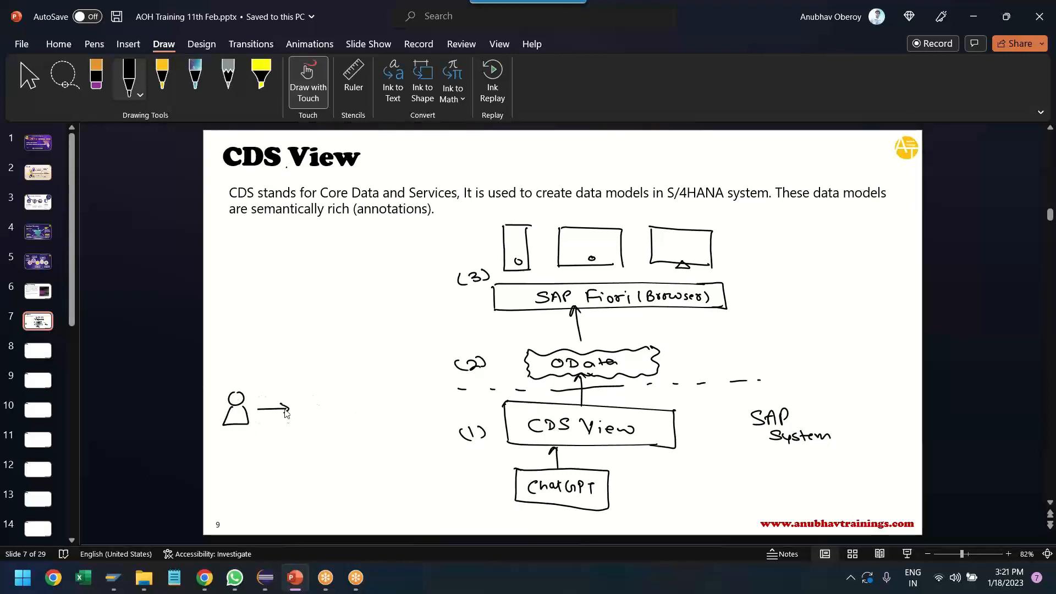
{"action": "left_click_drag", "start_coordinate": [292, 384], "coordinate": [387, 444]}
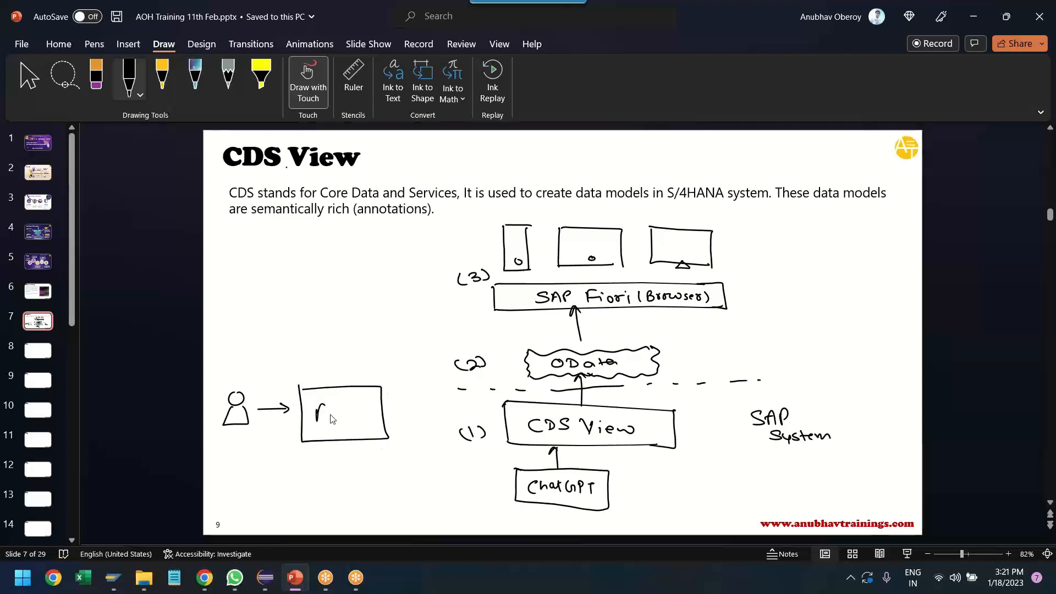
{"action": "type", "text": "ADT"}
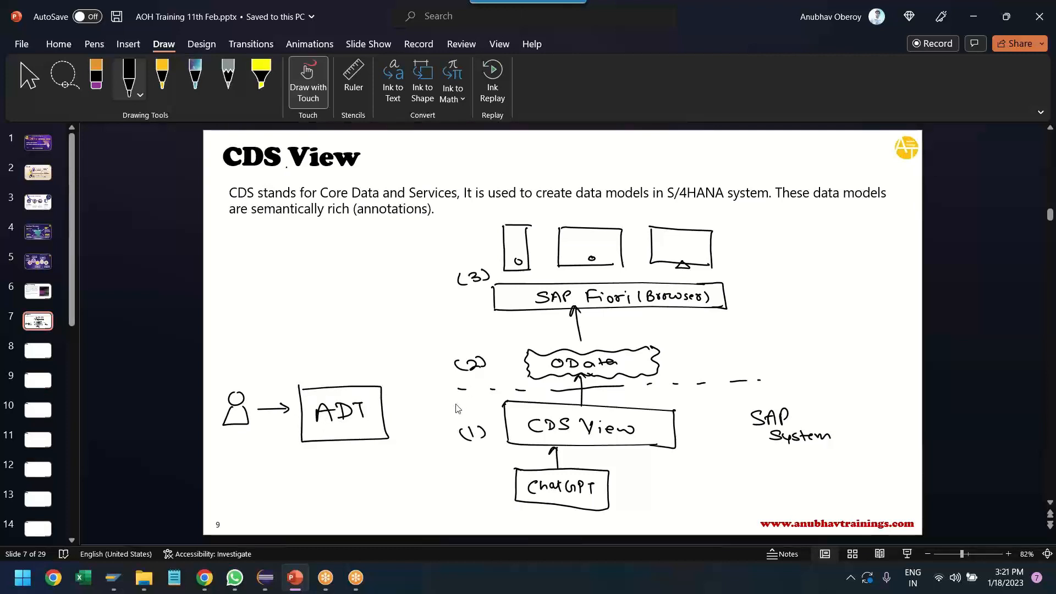
{"action": "mouse_move", "coordinate": [402, 450]}
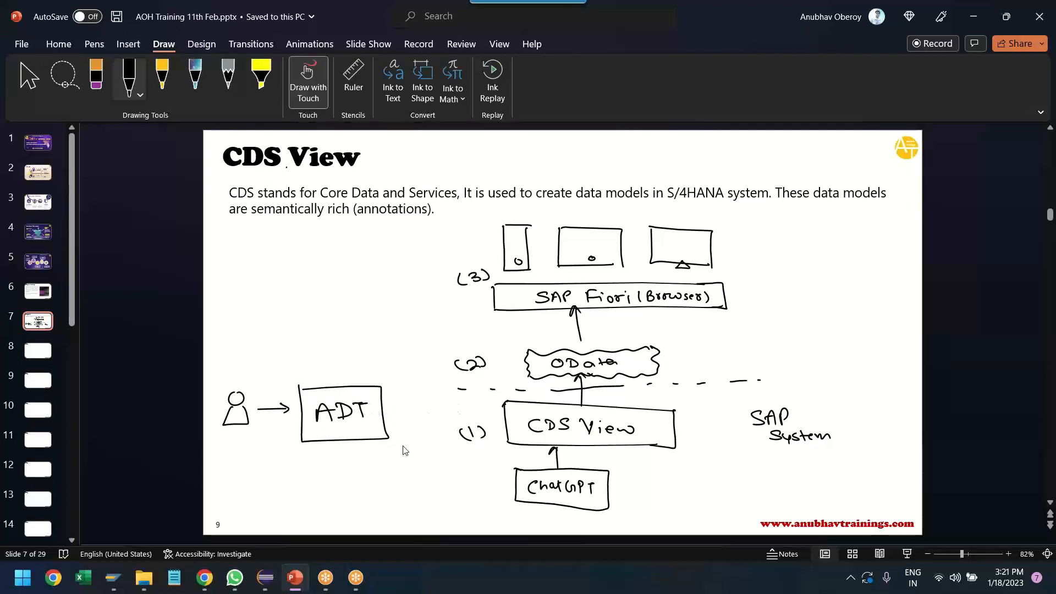
{"action": "mouse_move", "coordinate": [428, 416]}
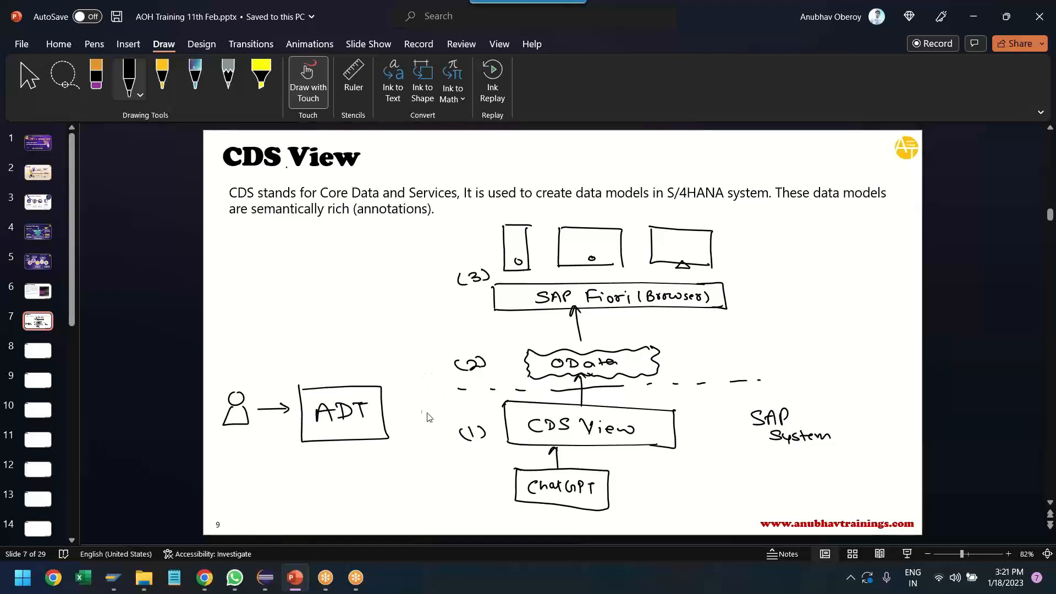
{"action": "left_click_drag", "start_coordinate": [398, 413], "coordinate": [502, 411]}
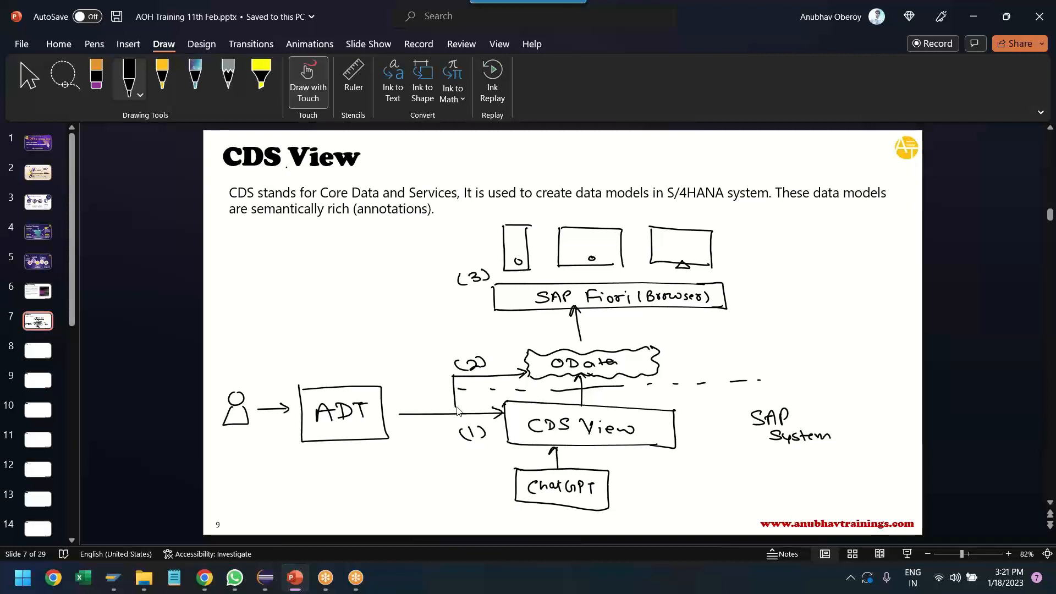
{"action": "mouse_move", "coordinate": [250, 501]}
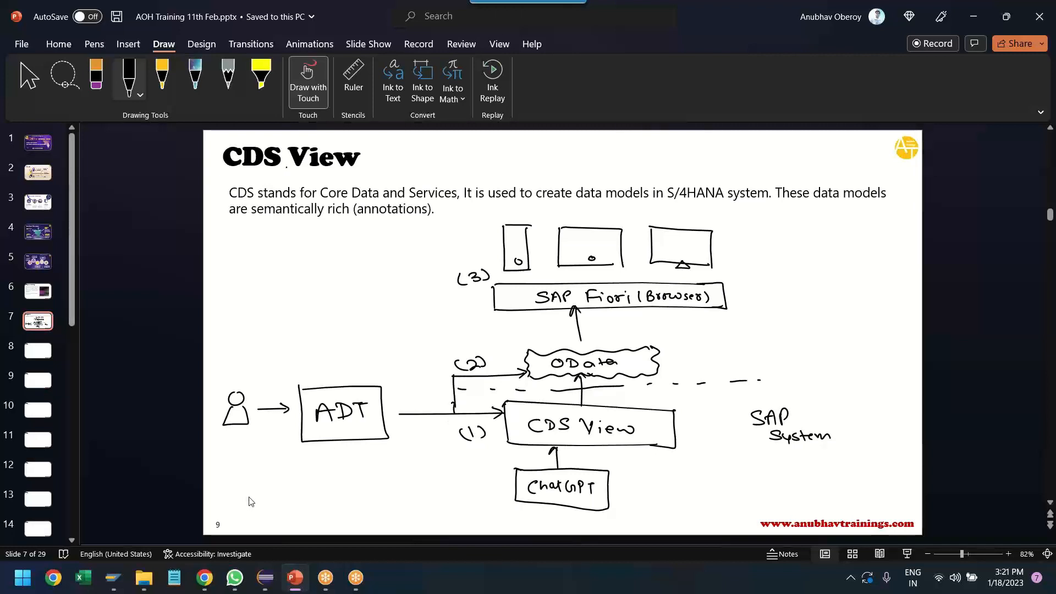
{"action": "mouse_move", "coordinate": [295, 290]}
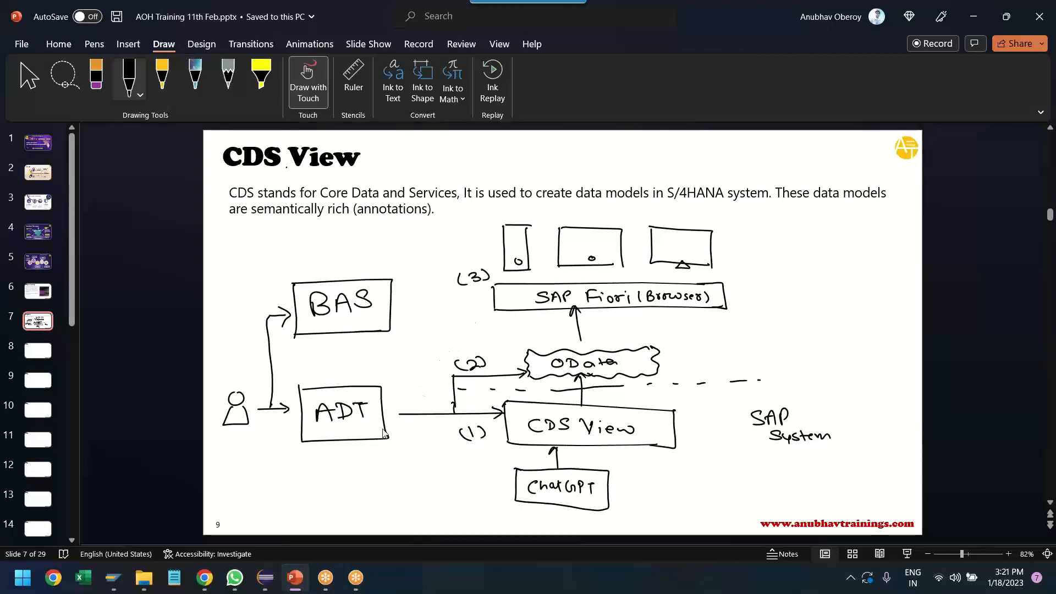
{"action": "mouse_move", "coordinate": [349, 477]}
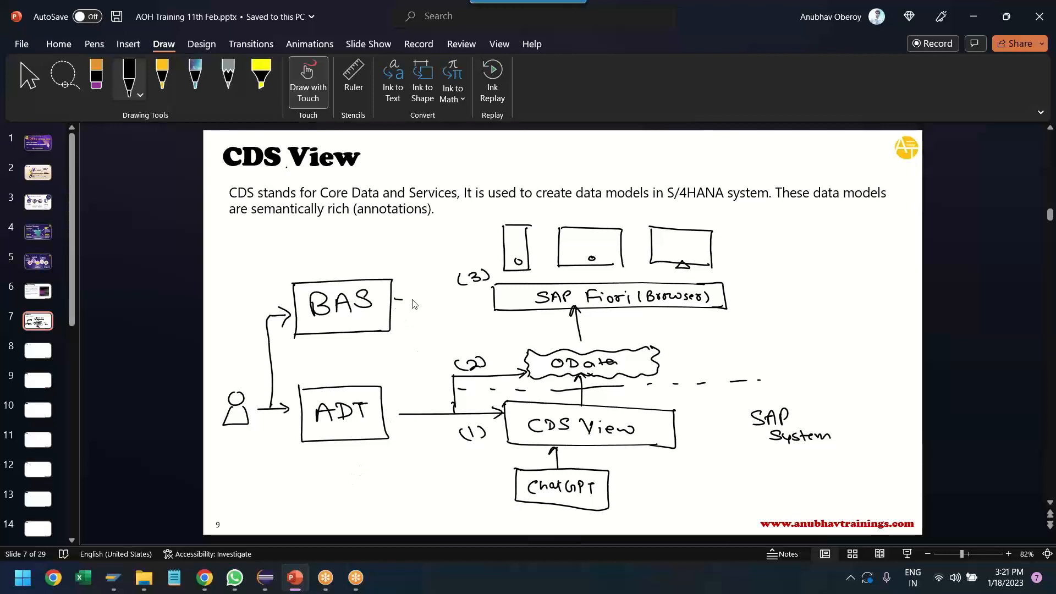
{"action": "left_click_drag", "start_coordinate": [396, 299], "coordinate": [490, 295]}
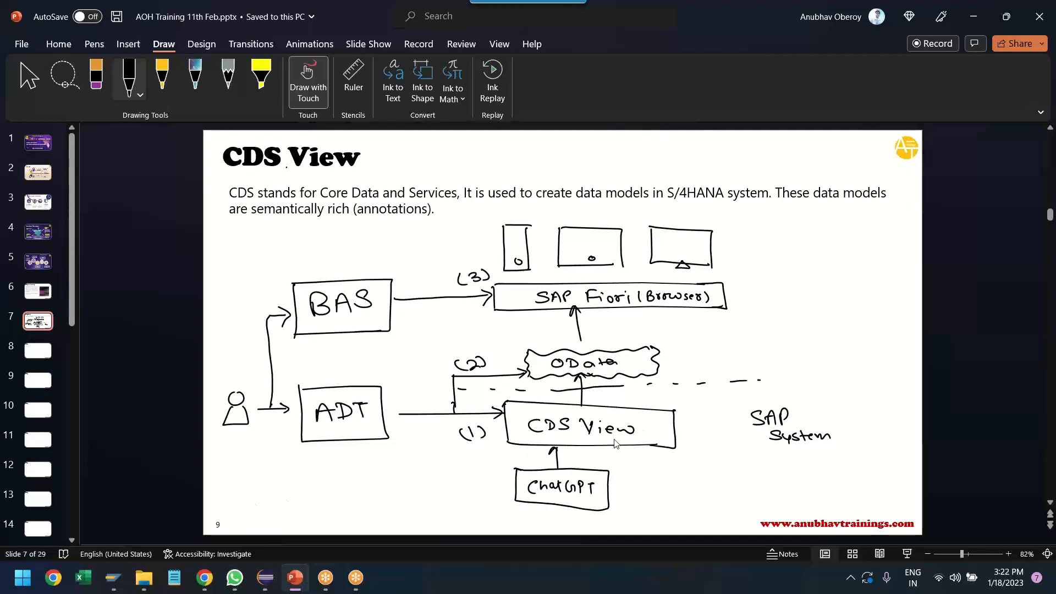
Step: Return to Eclipse and un-maximize the editor so the project tree shows beside ZAS_CHATGPT
{"action": "left_click", "coordinate": [265, 577]}
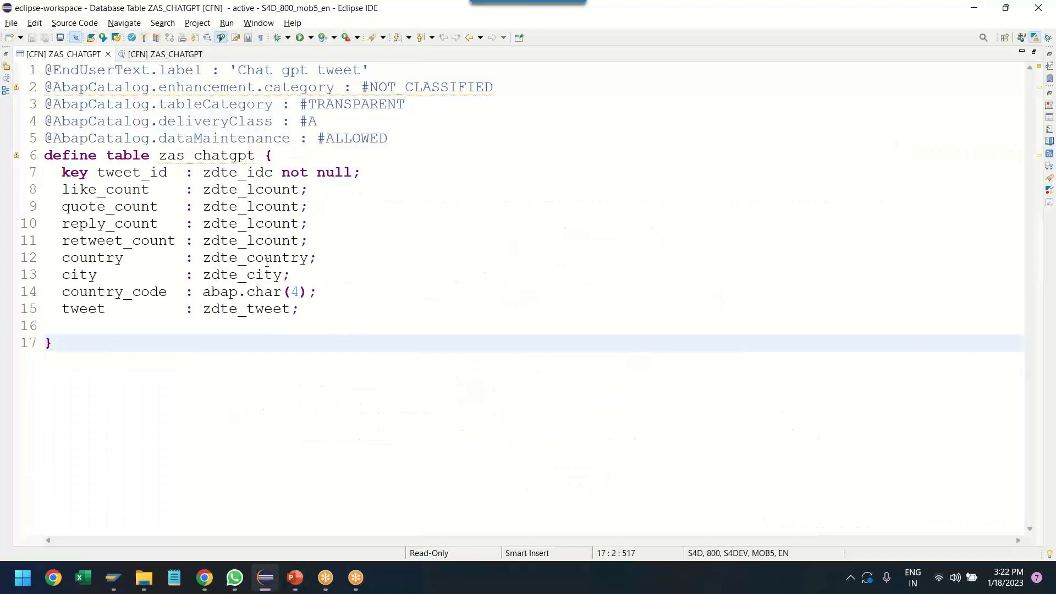
{"action": "double_click", "coordinate": [206, 155]}
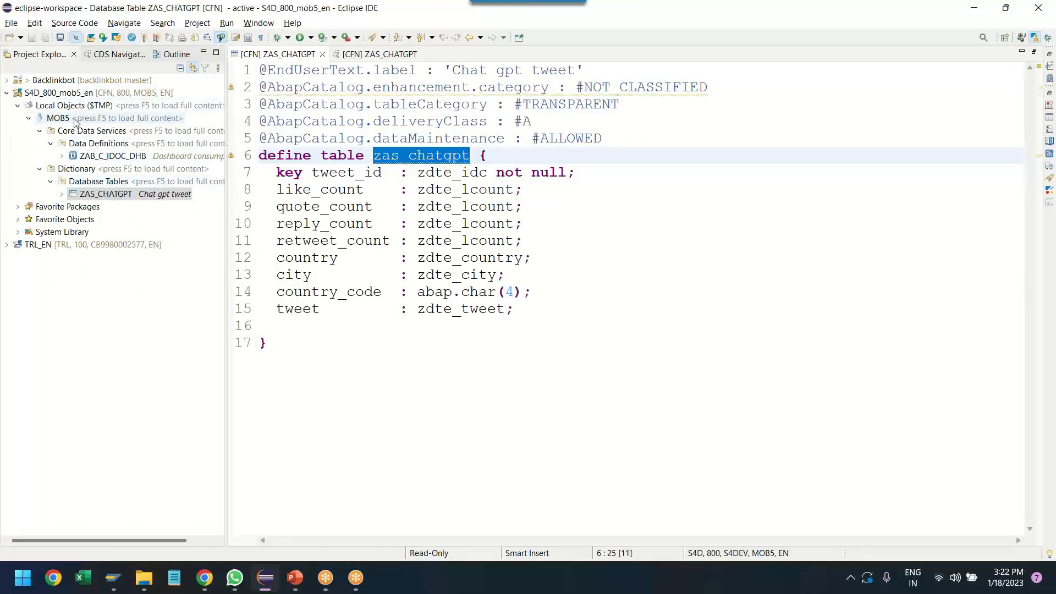
Step: From the MOB5 package, start a new ABAP repository object of type Core Data Services > Data Definition
{"action": "right_click", "coordinate": [57, 118]}
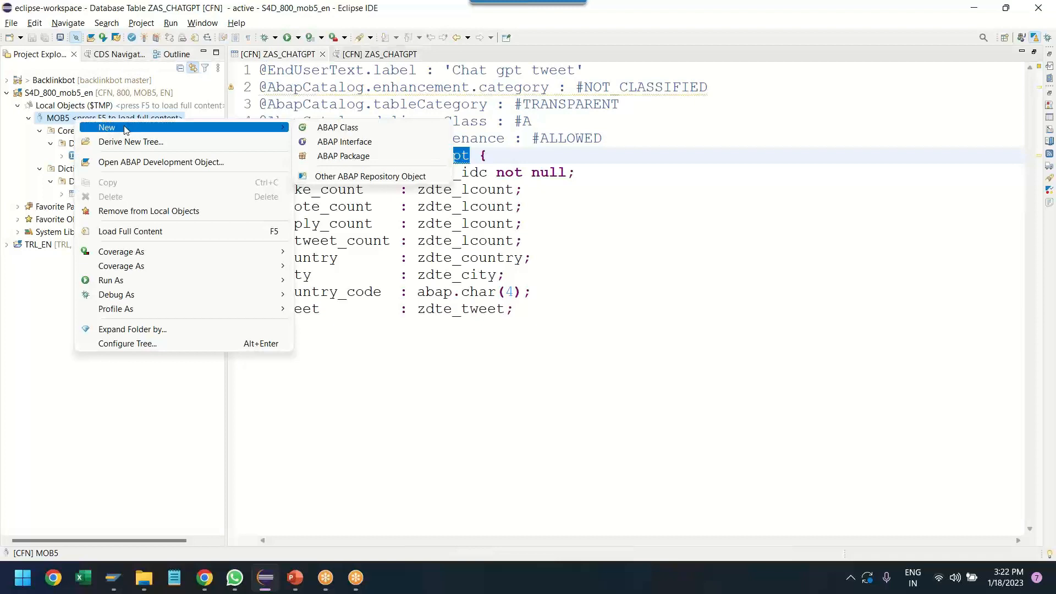
{"action": "left_click", "coordinate": [370, 176]}
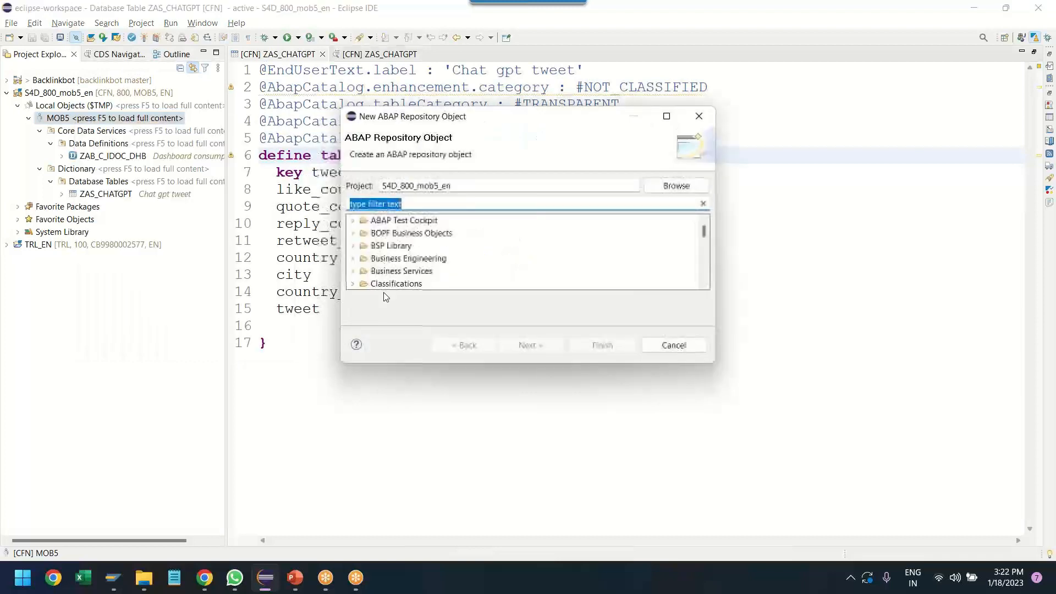
{"action": "type", "text": "core da"}
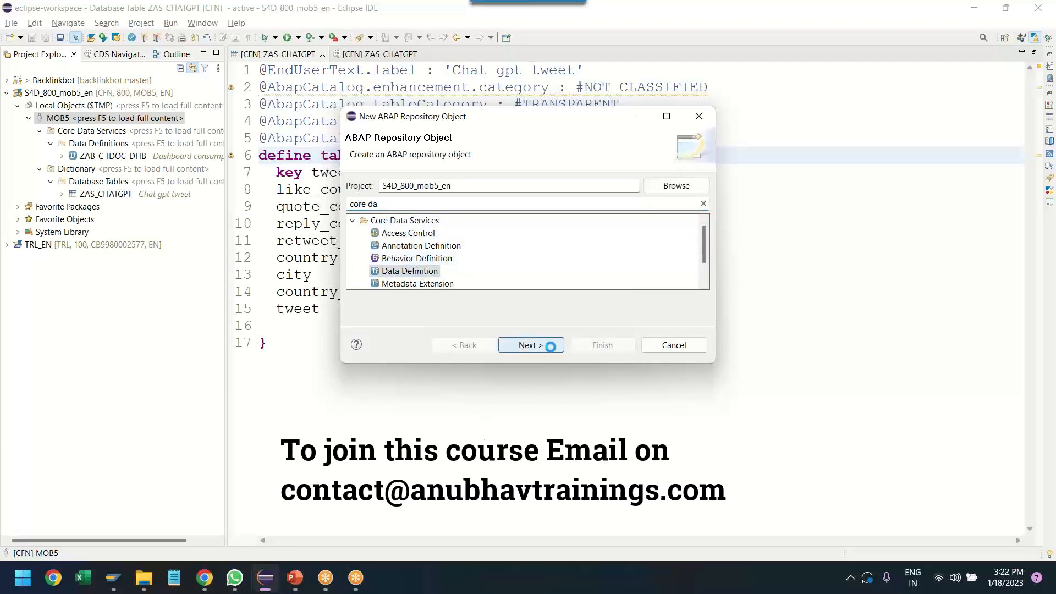
{"action": "left_click", "coordinate": [530, 345]}
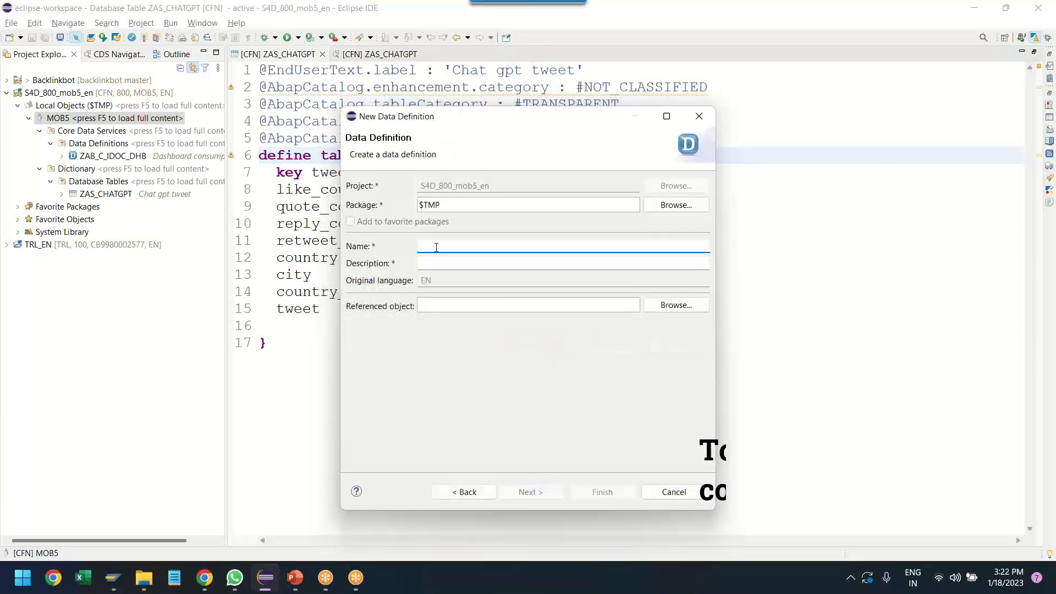
Step: Name it ZFEB_CHAT_GPT with a description and create it from the Define View template
{"action": "type", "text": "Z"}
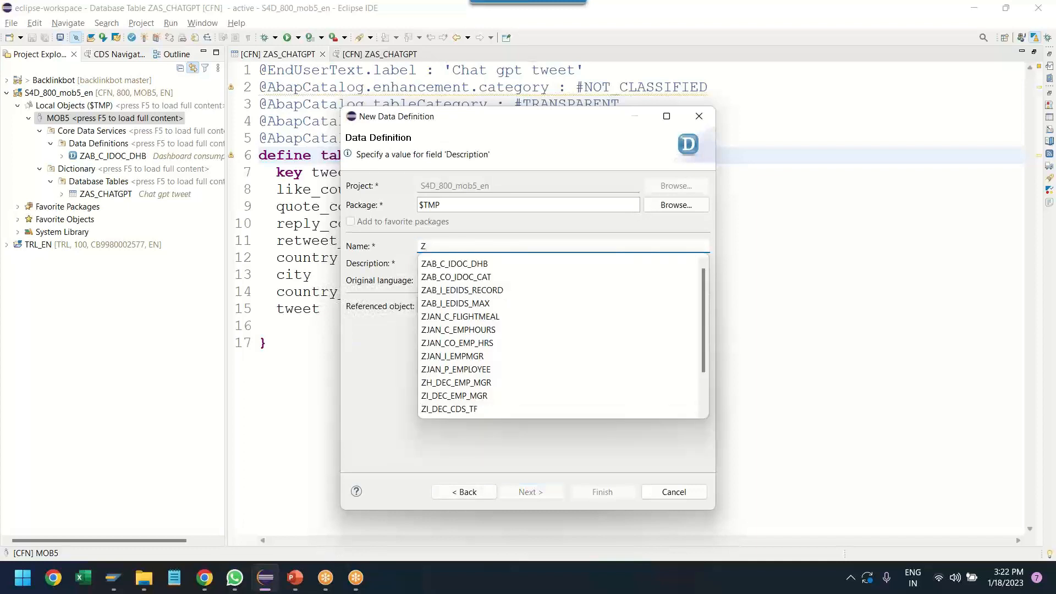
{"action": "type", "text": "FEB_CDS"}
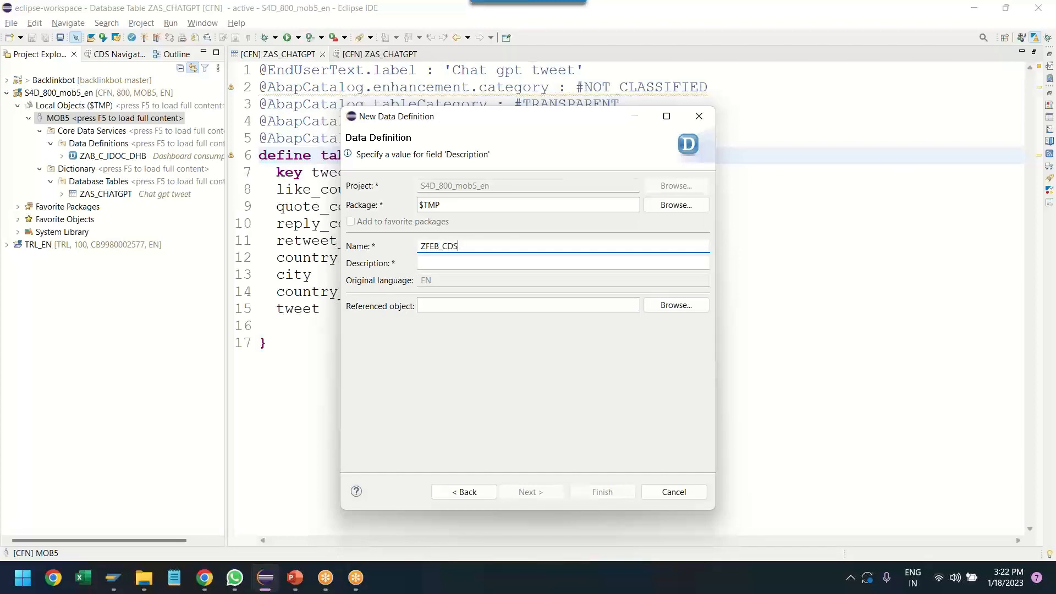
{"action": "type", "text": "ZFEB_CHAT"}
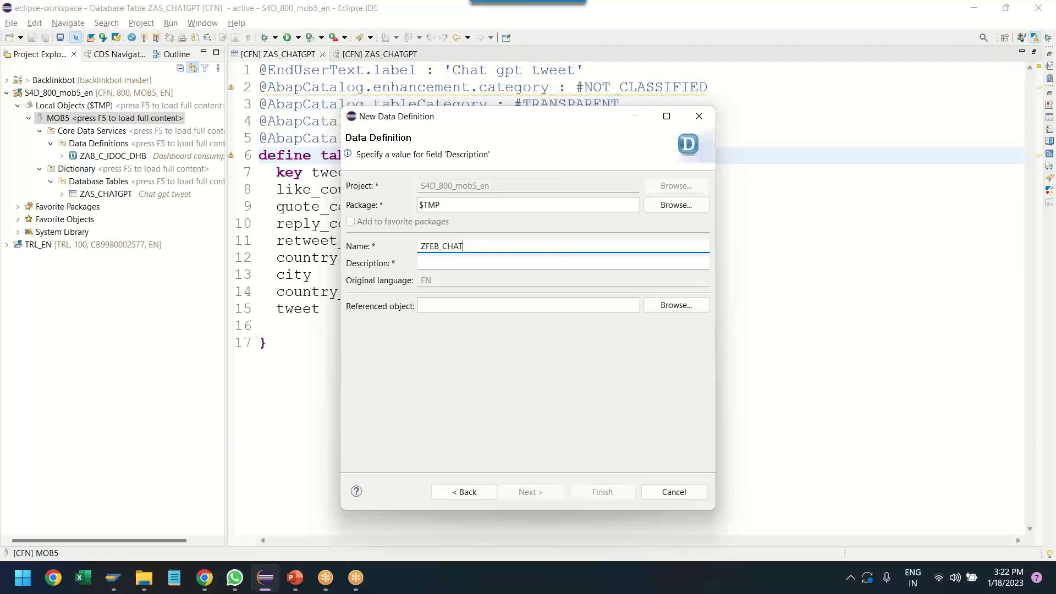
{"action": "type", "text": "_GPT"}
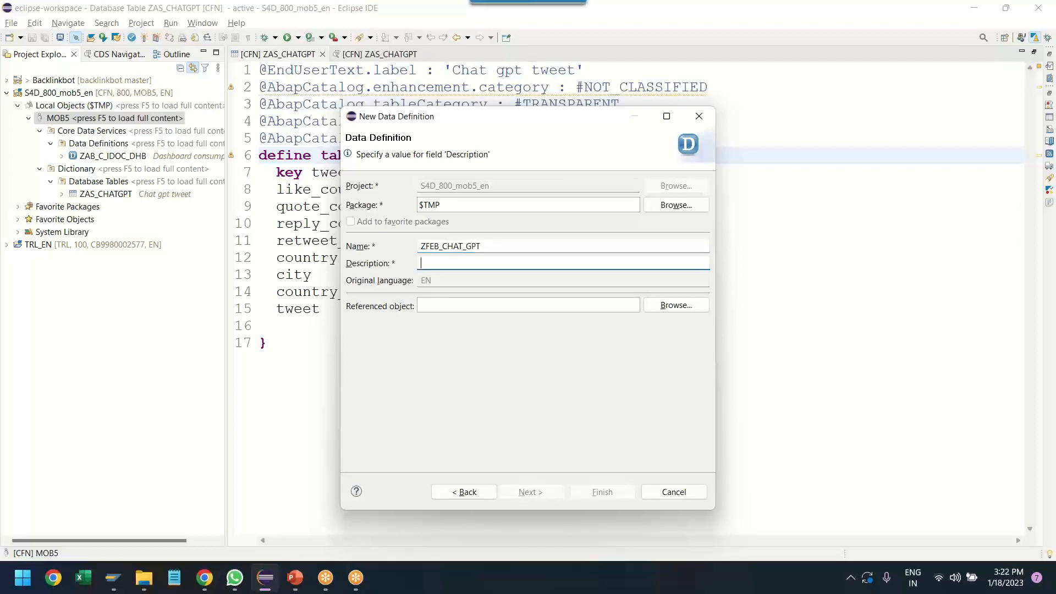
{"action": "type", "text": "Mys"}
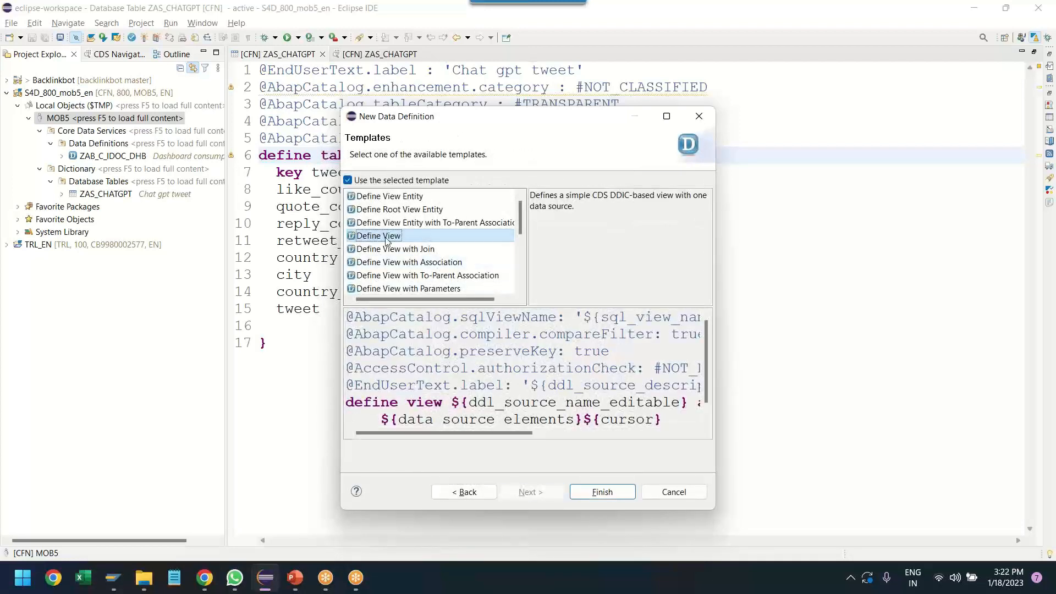
{"action": "left_click", "coordinate": [600, 492]}
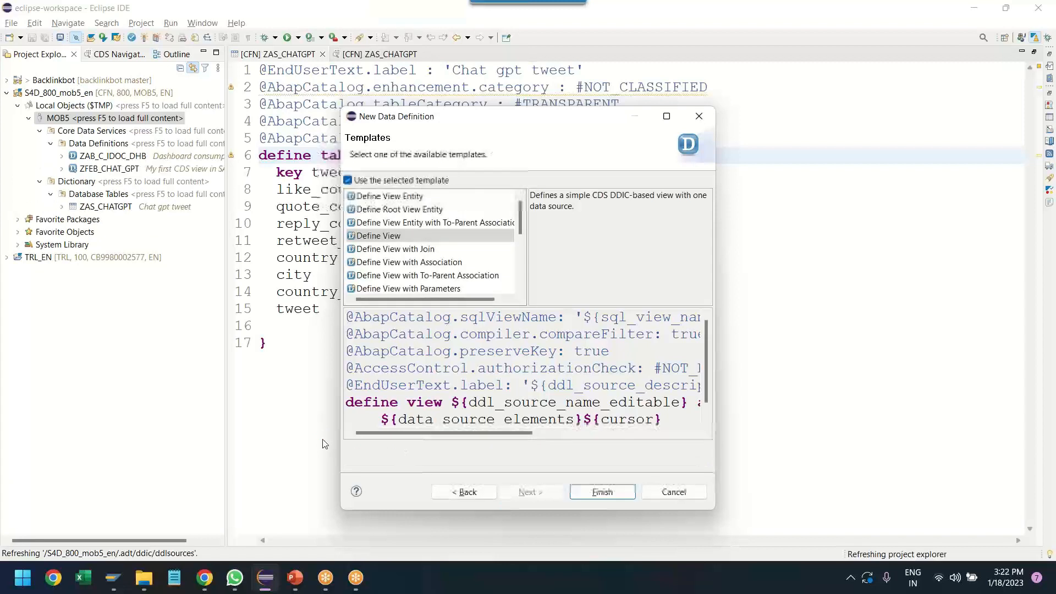
Step: Let the ZFEB_CHAT_GPT data definition open and review its generated template annotations
{"action": "left_click", "coordinate": [602, 492]}
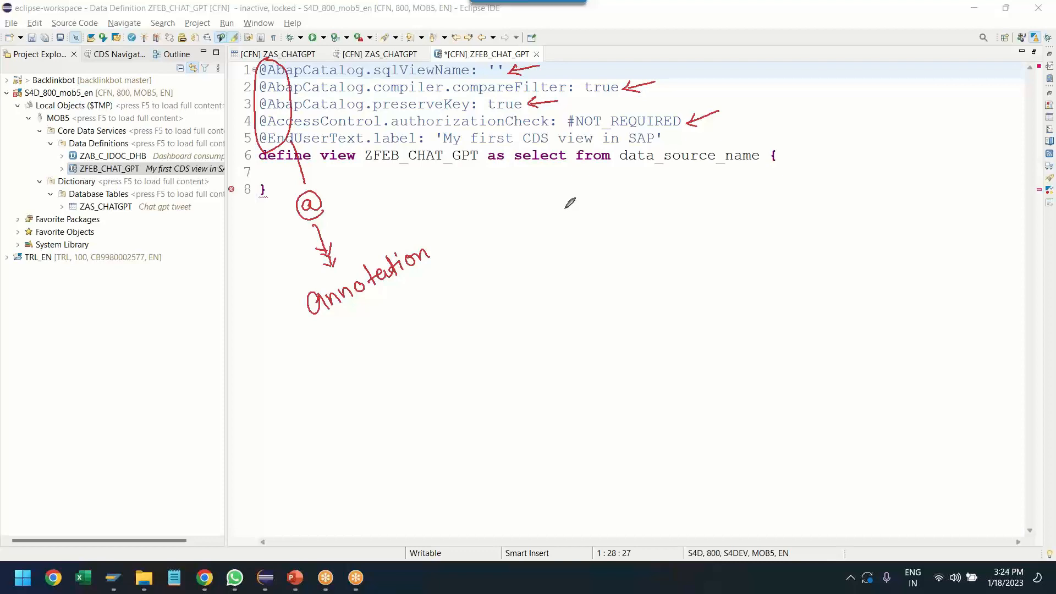
{"action": "mouse_move", "coordinate": [673, 139]}
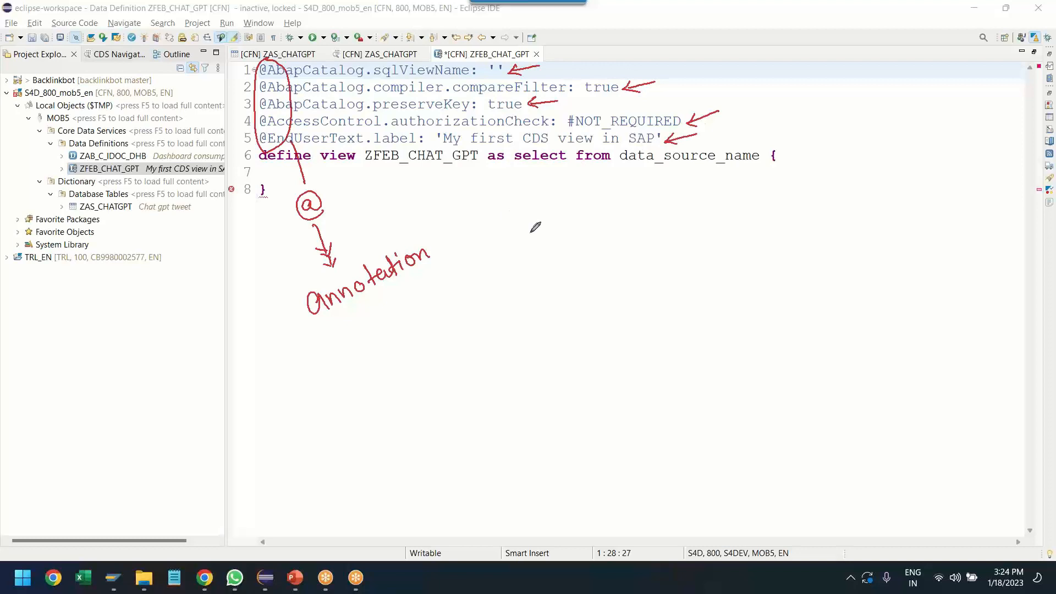
{"action": "mouse_move", "coordinate": [435, 328]}
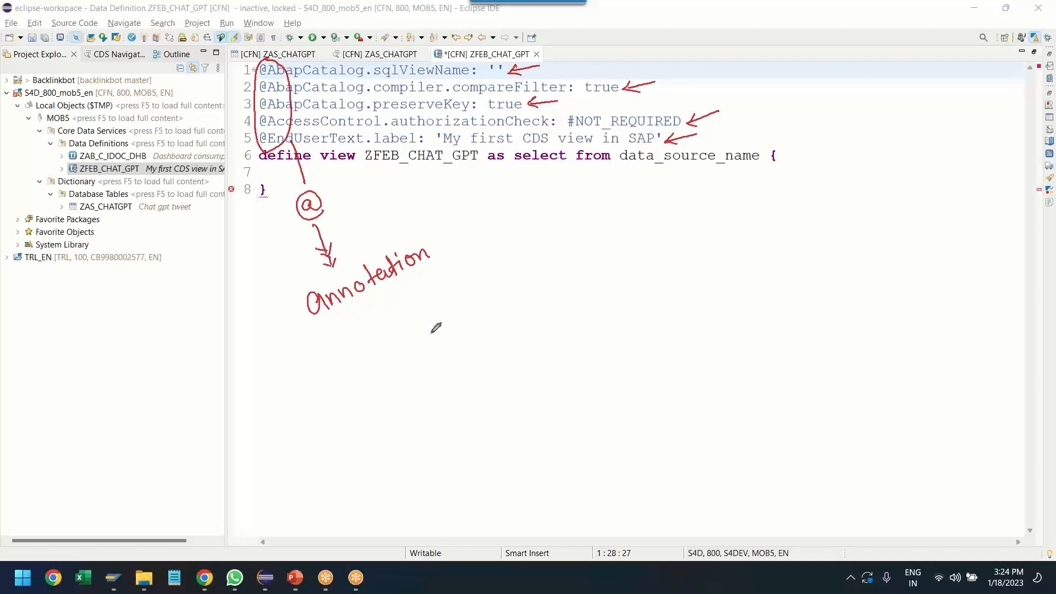
{"action": "mouse_move", "coordinate": [444, 318]}
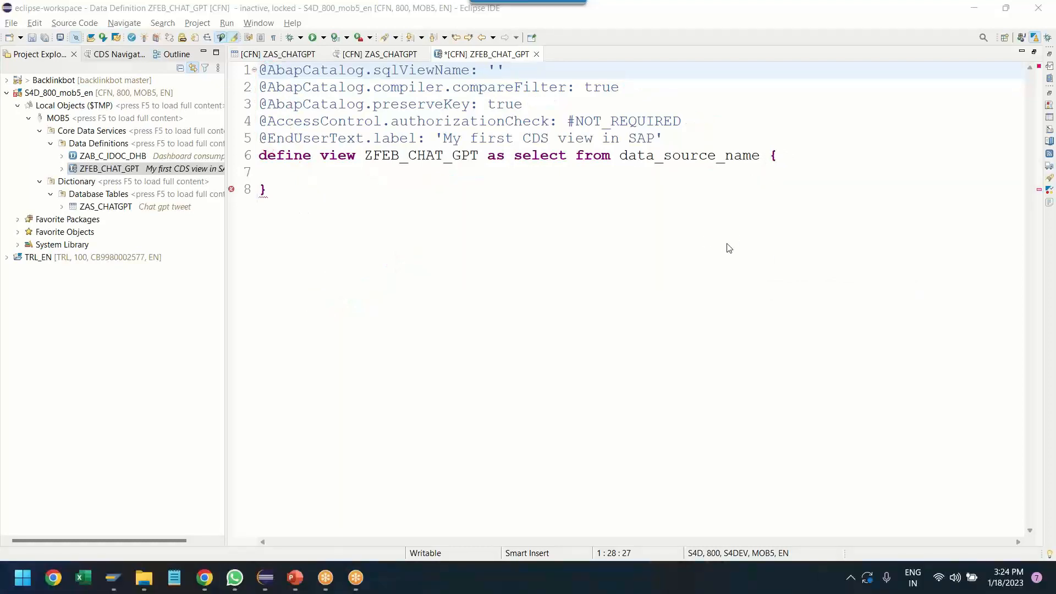
Step: Reuse the view name ZFEB_CHAT_GPT for the SQL view name ZFEBCHATGPT
{"action": "double_click", "coordinate": [421, 155]}
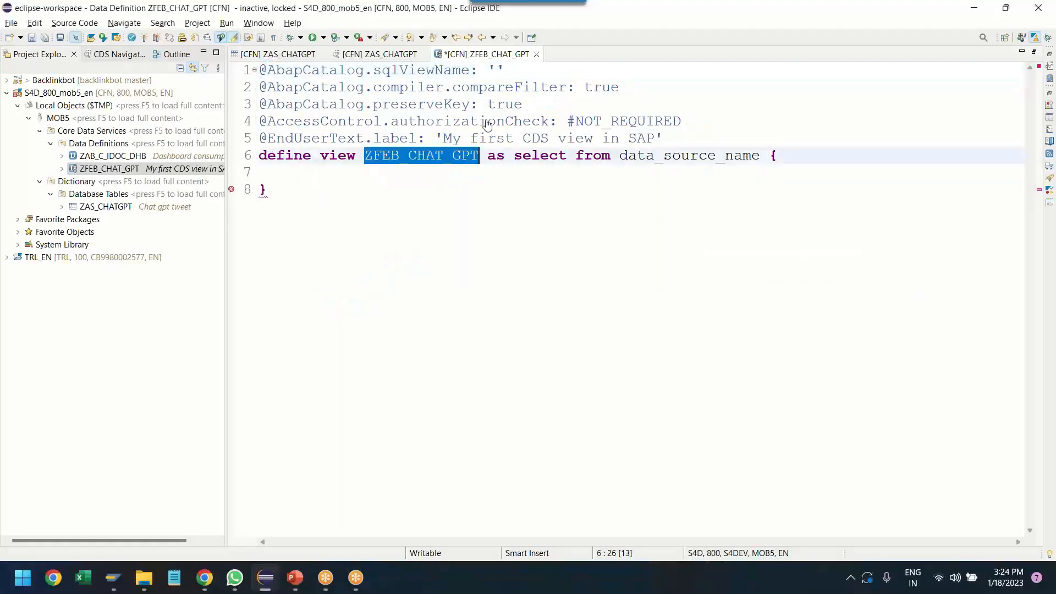
{"action": "type", "text": "ZFEB_CHAT_GPT"}
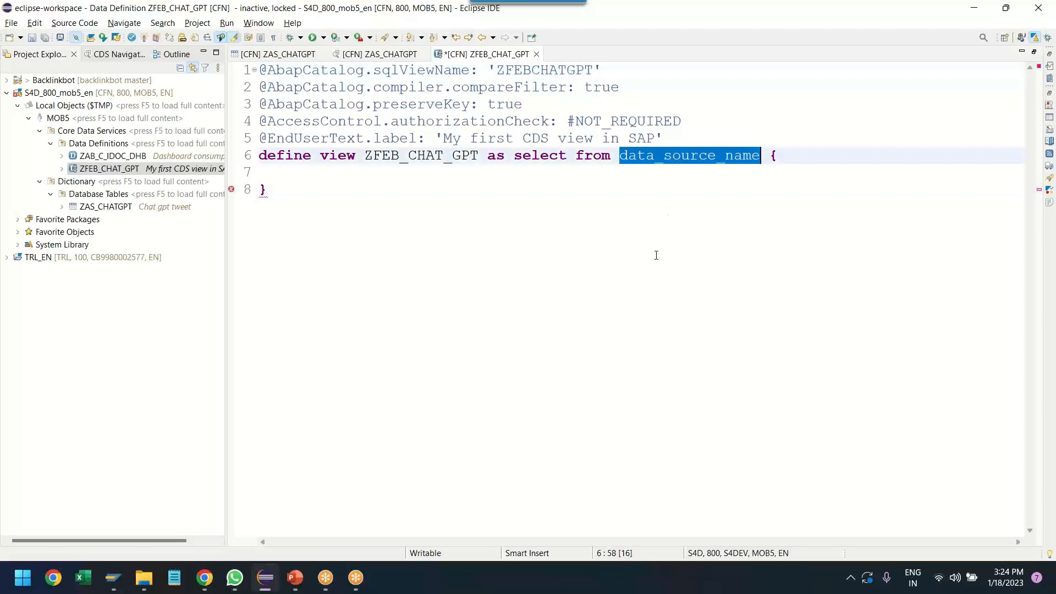
{"action": "key", "text": "Delete"}
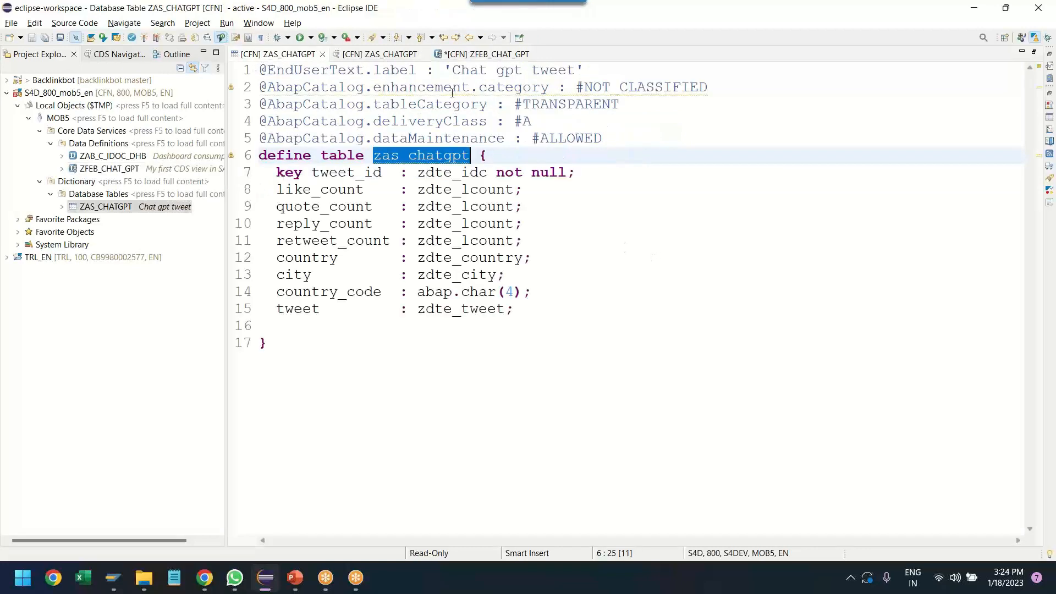
Step: Write the view body selecting from zas_chatgpt with aliased fields like key tweet_id as TweetId
{"action": "left_click", "coordinate": [485, 54]}
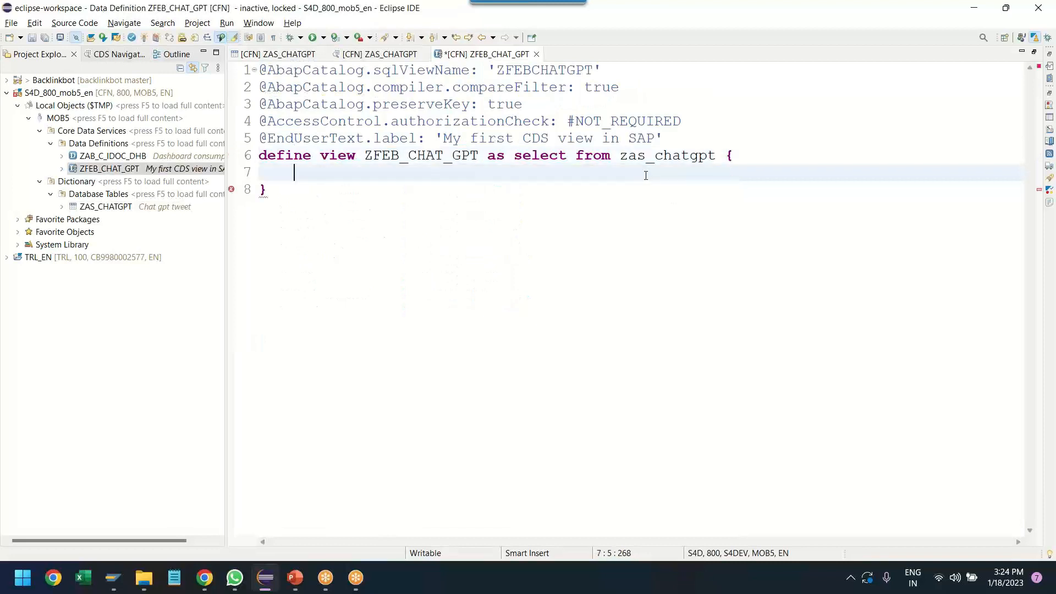
{"action": "type", "text": "key tweet_id as TweetId,"}
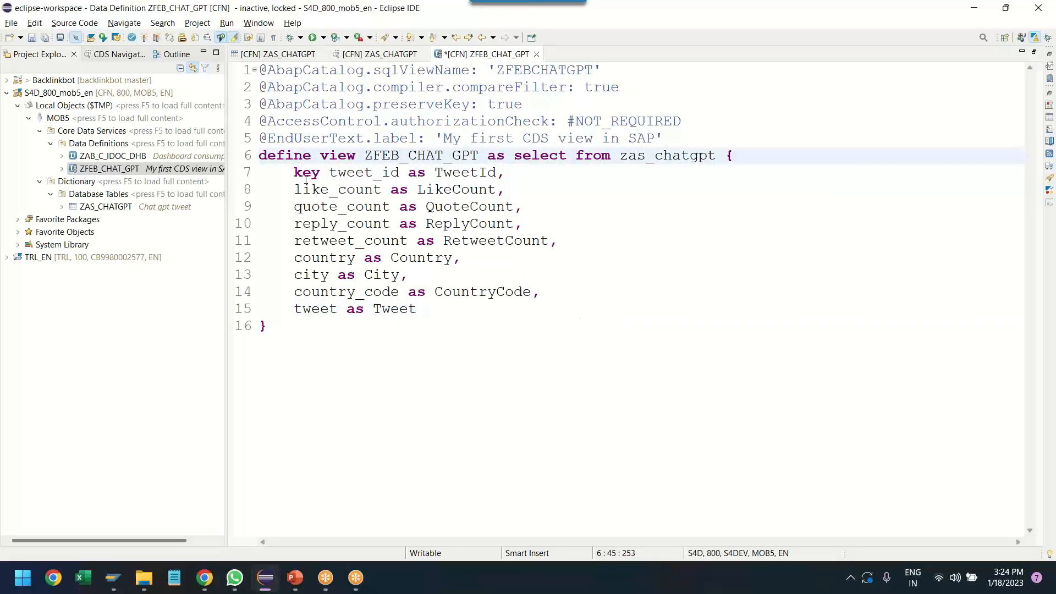
{"action": "left_click_drag", "start_coordinate": [294, 171], "coordinate": [417, 308]}
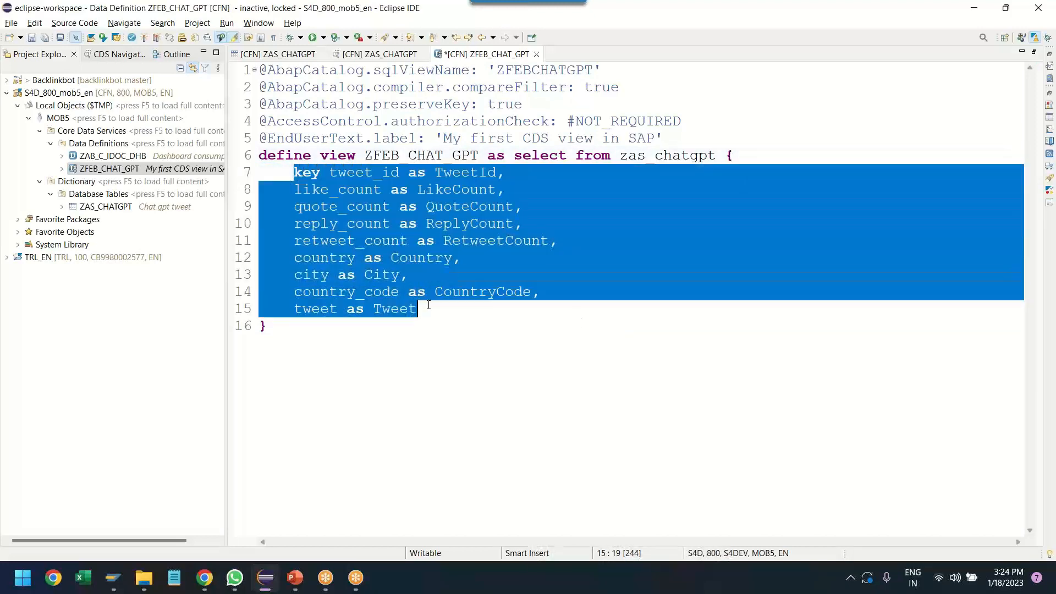
{"action": "key", "text": "Delete"}
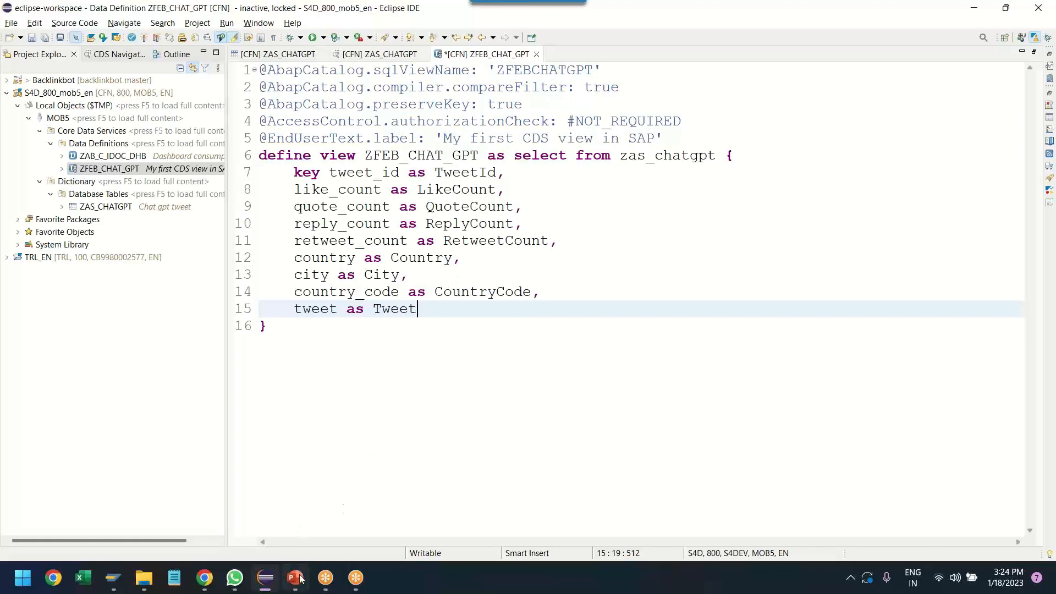
{"action": "left_click", "coordinate": [294, 578]}
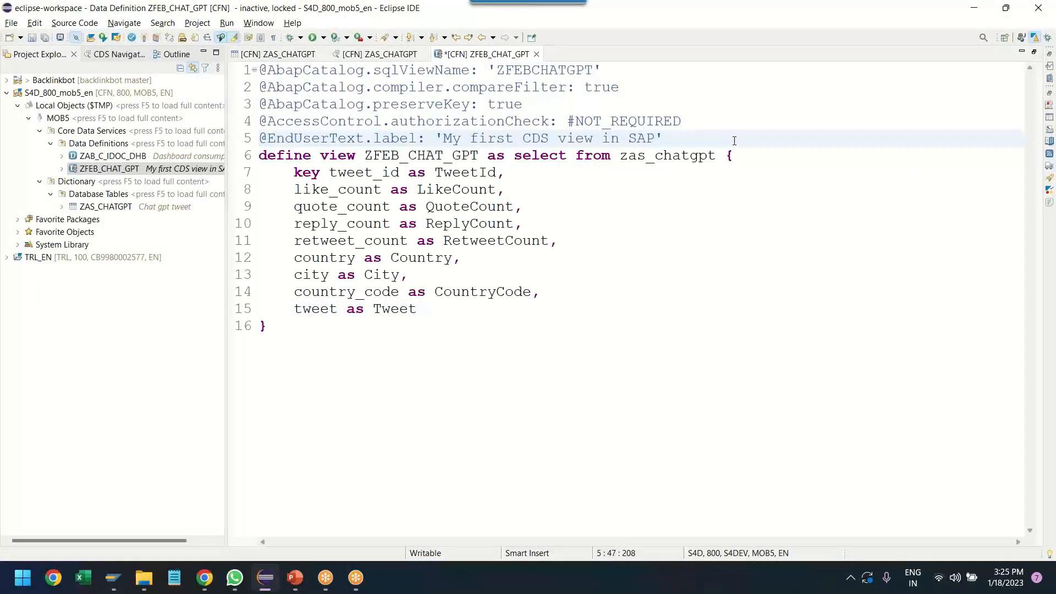
{"action": "type", "text": "@ODat"}
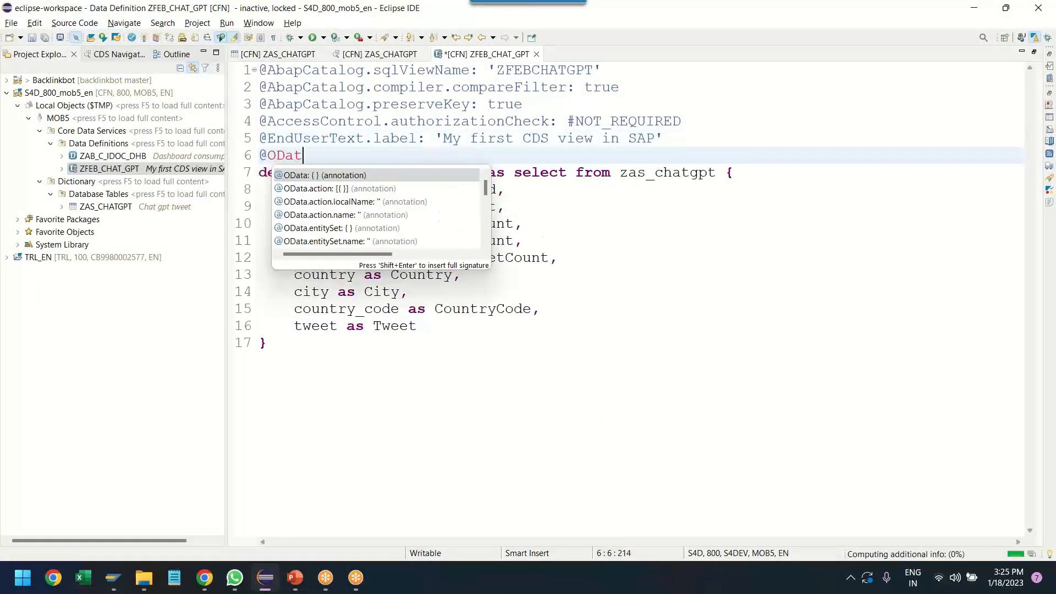
{"action": "type", "text": "a.pu"}
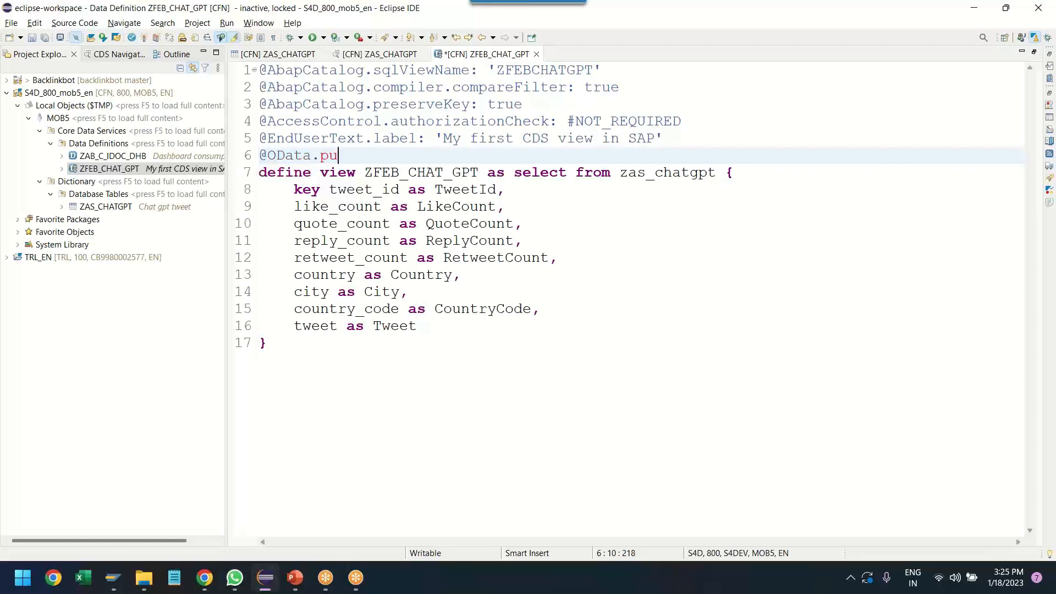
{"action": "type", "text": "blish: true"}
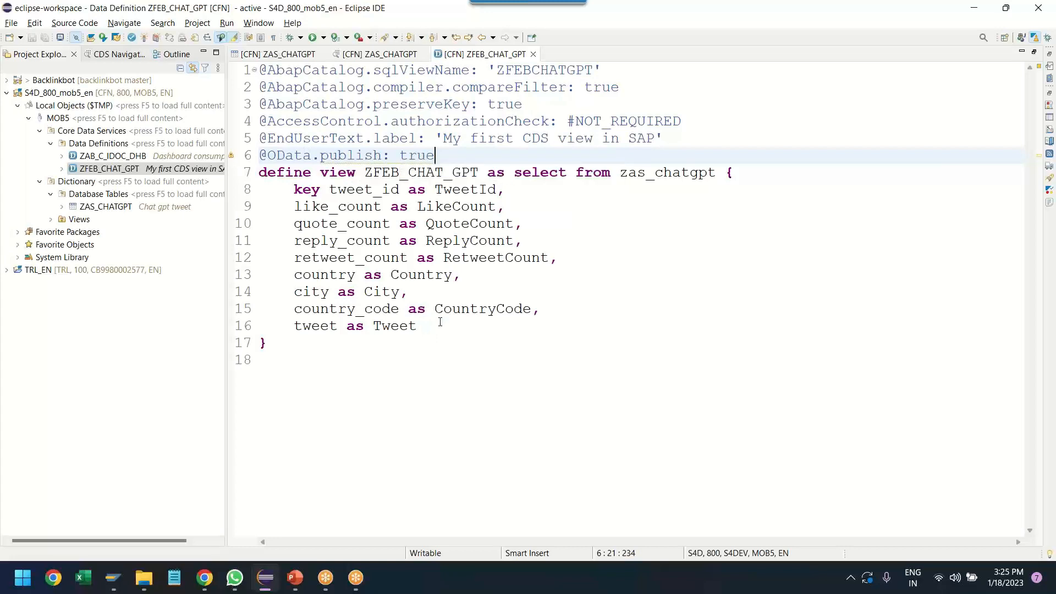
{"action": "mouse_move", "coordinate": [441, 289]}
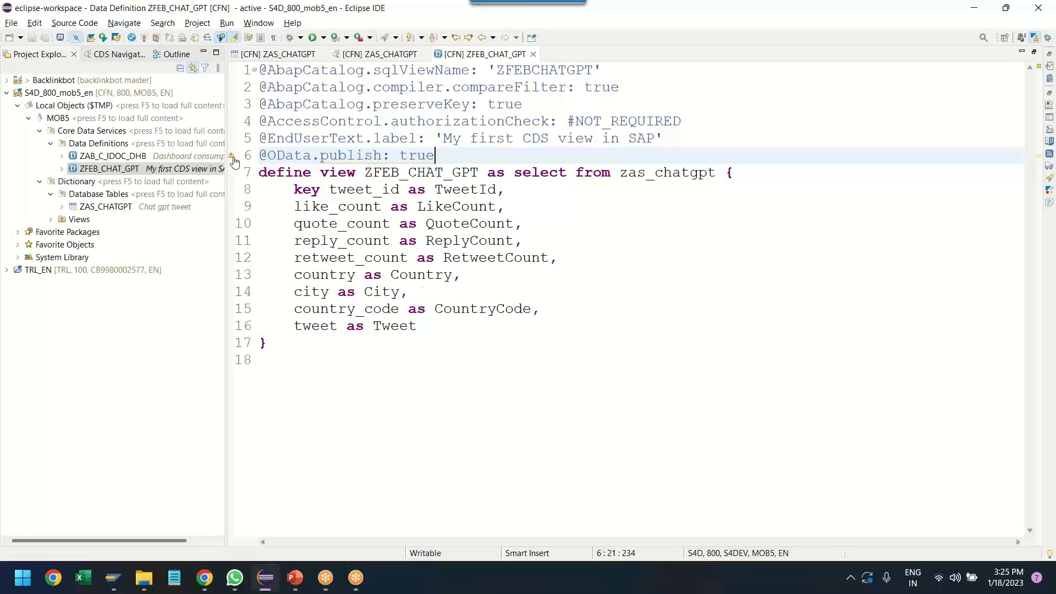
{"action": "mouse_move", "coordinate": [236, 162]}
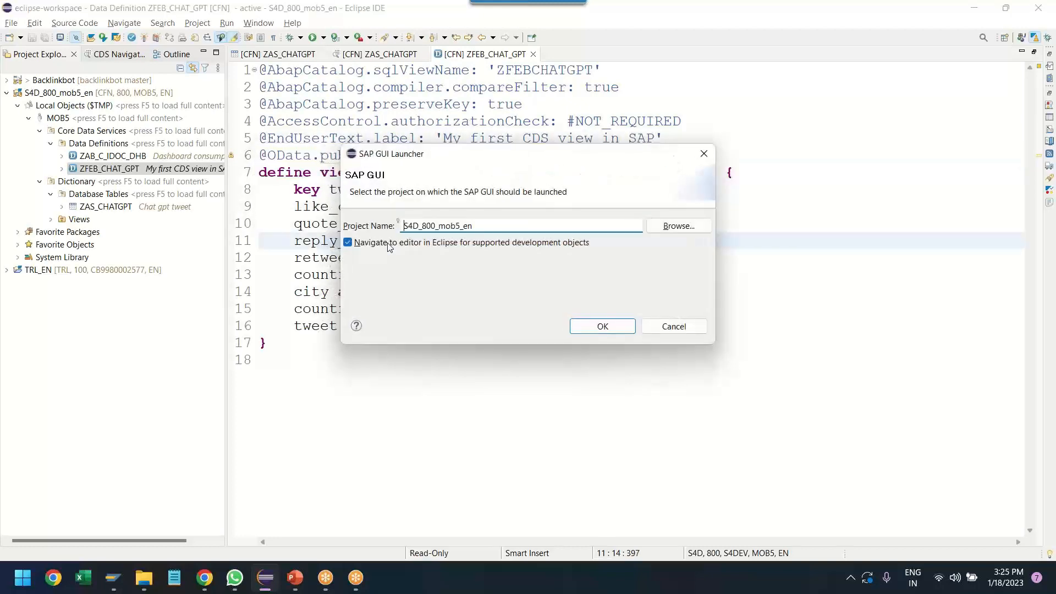
Step: Launch SAP GUI and run /IWFND/MAINT_SERVICE to reach Activate and Maintain Services
{"action": "left_click", "coordinate": [601, 326]}
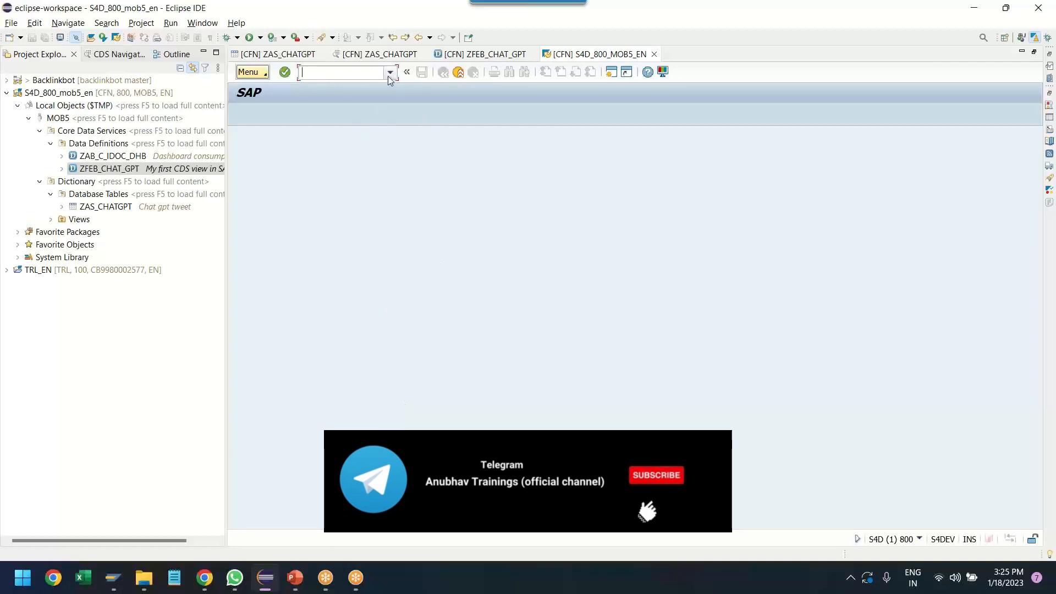
{"action": "left_click", "coordinate": [389, 72]}
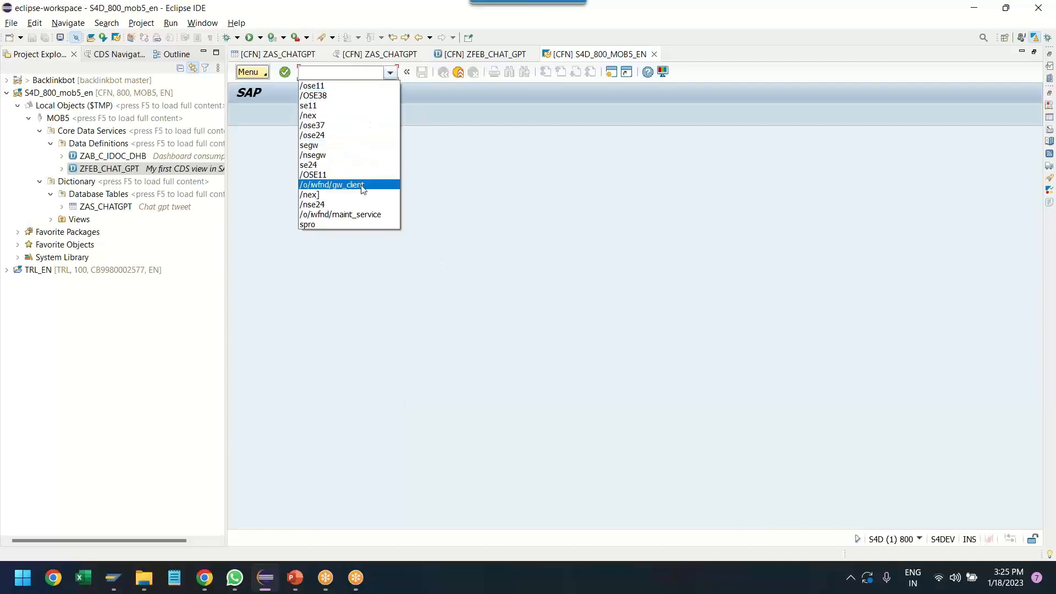
{"action": "left_click", "coordinate": [340, 214]}
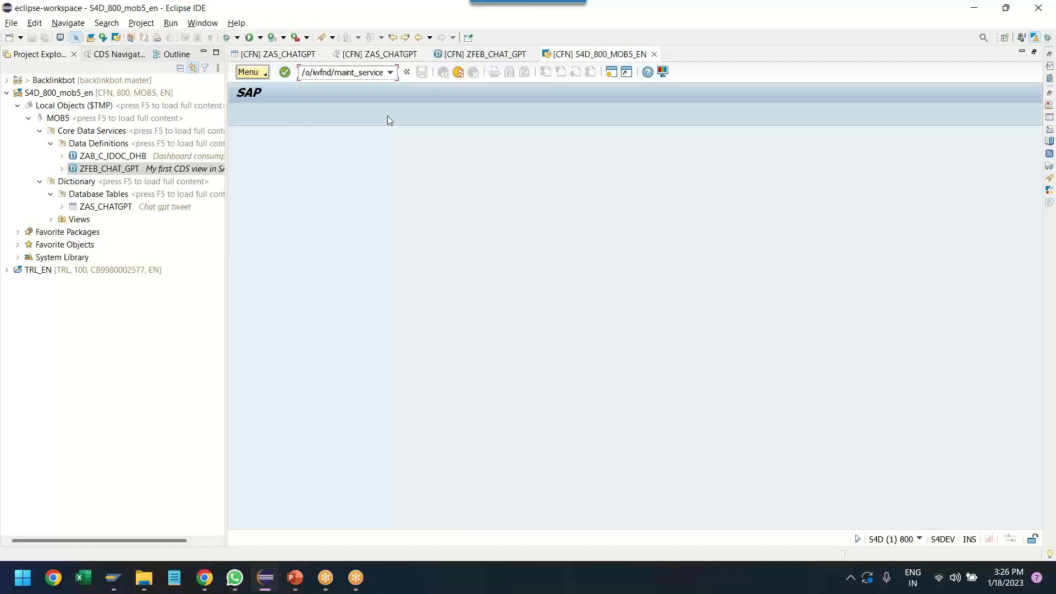
{"action": "left_click", "coordinate": [344, 73]}
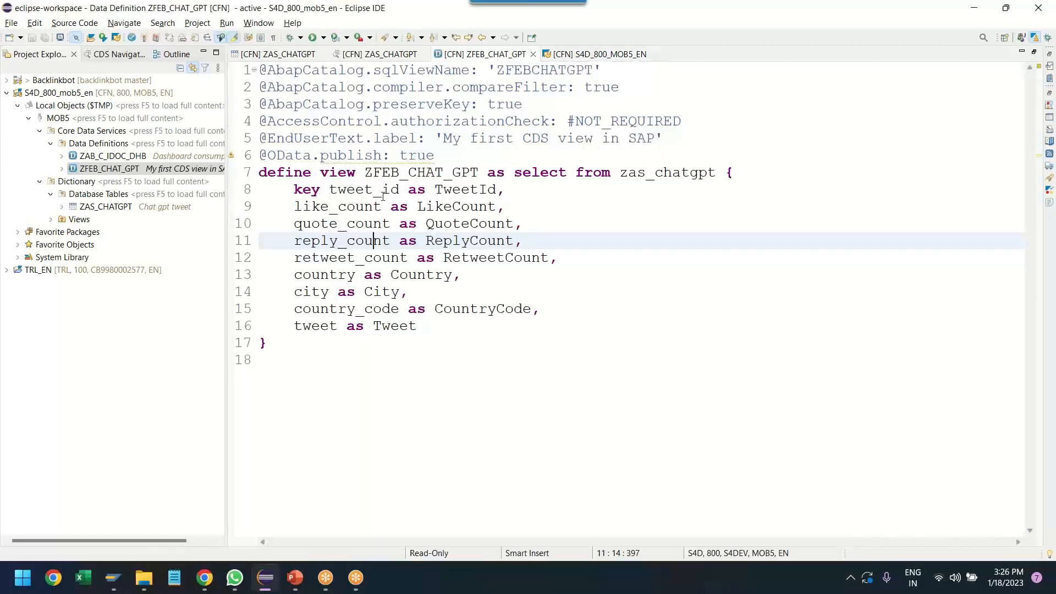
{"action": "left_click", "coordinate": [599, 54]}
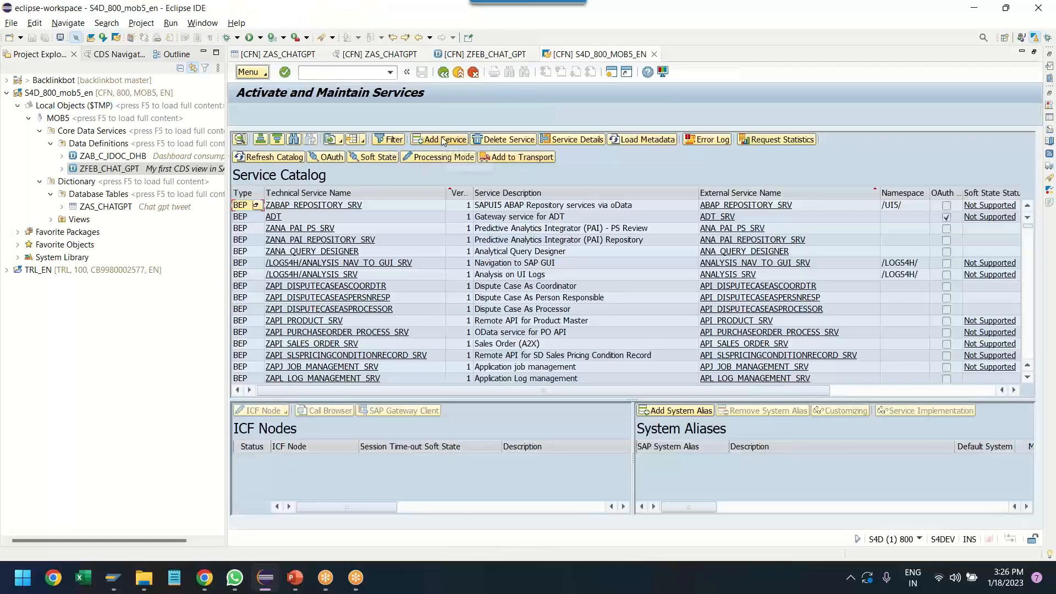
Step: Register the ZFEB_CHAT_GPT_CDS backend service via Add Service and confirm its creation
{"action": "left_click", "coordinate": [441, 139]}
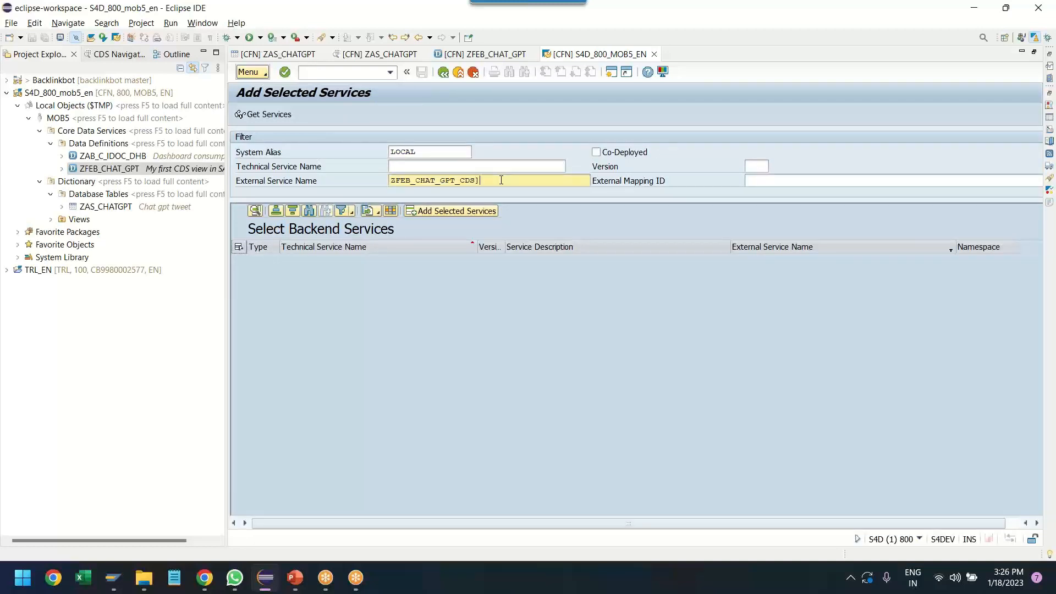
{"action": "left_click", "coordinate": [263, 113]}
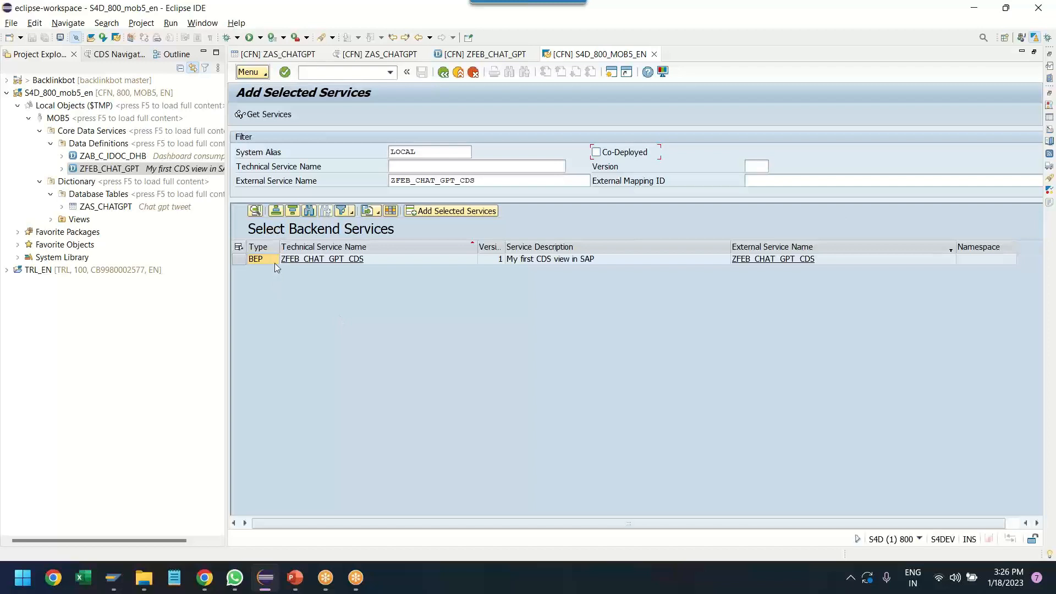
{"action": "left_click", "coordinate": [239, 259]}
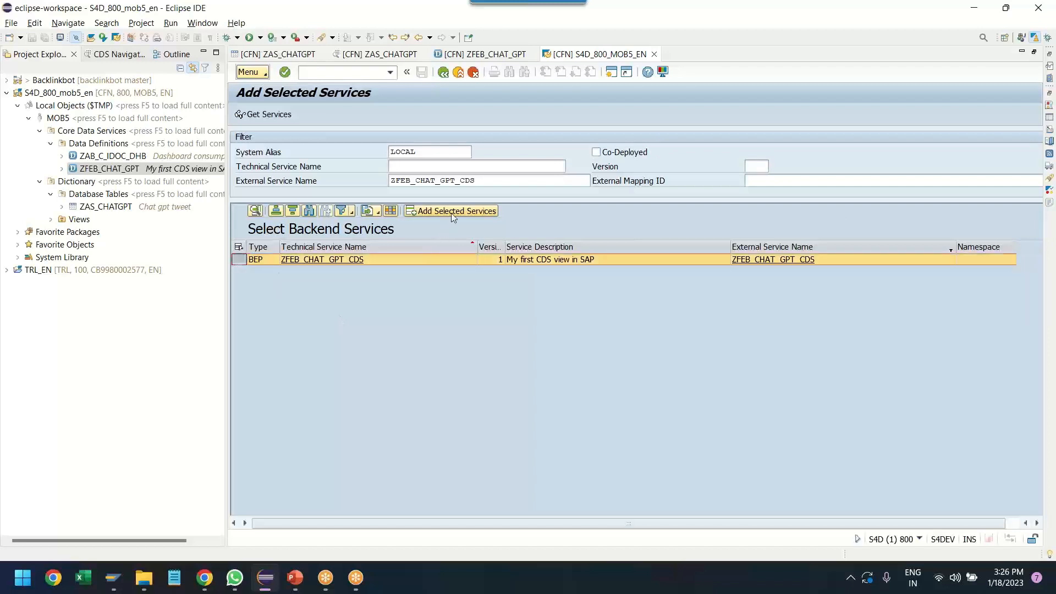
{"action": "left_click", "coordinate": [456, 211]}
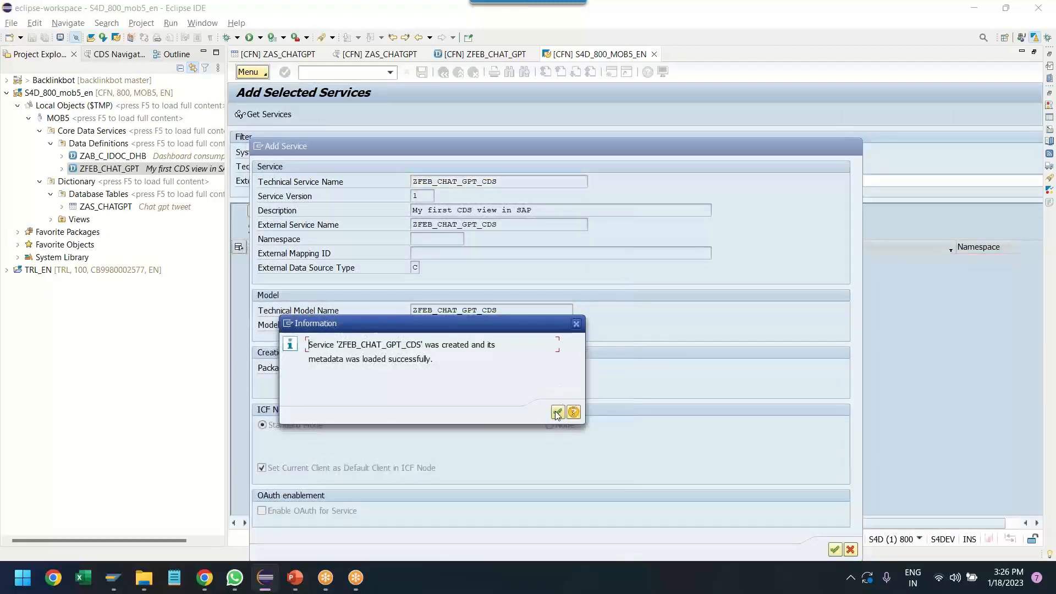
{"action": "left_click", "coordinate": [556, 412]}
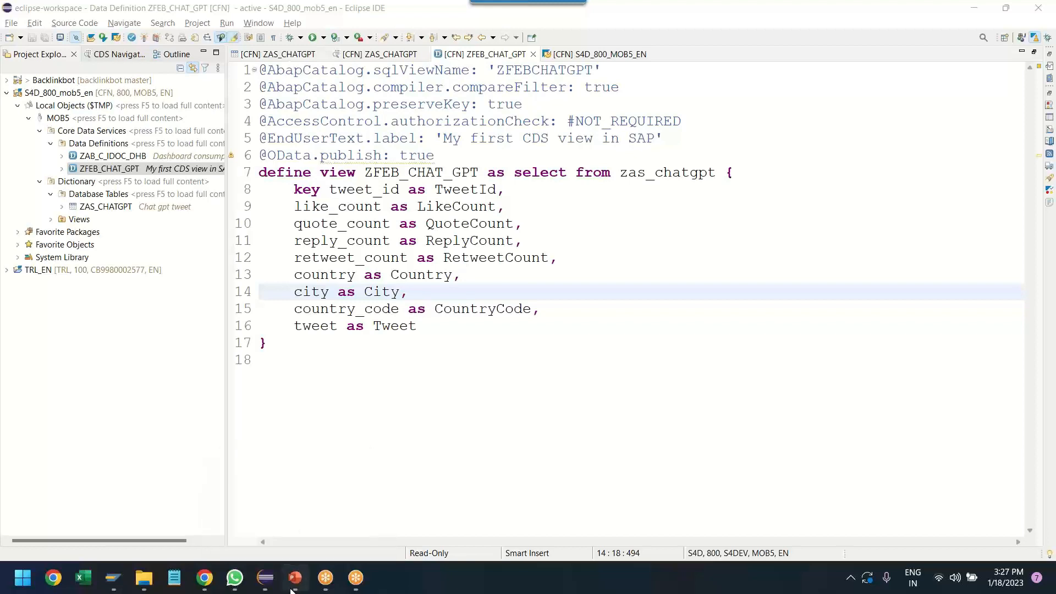
Step: Bring the PowerPoint CDS View architecture slide to the front
{"action": "left_click", "coordinate": [295, 577]}
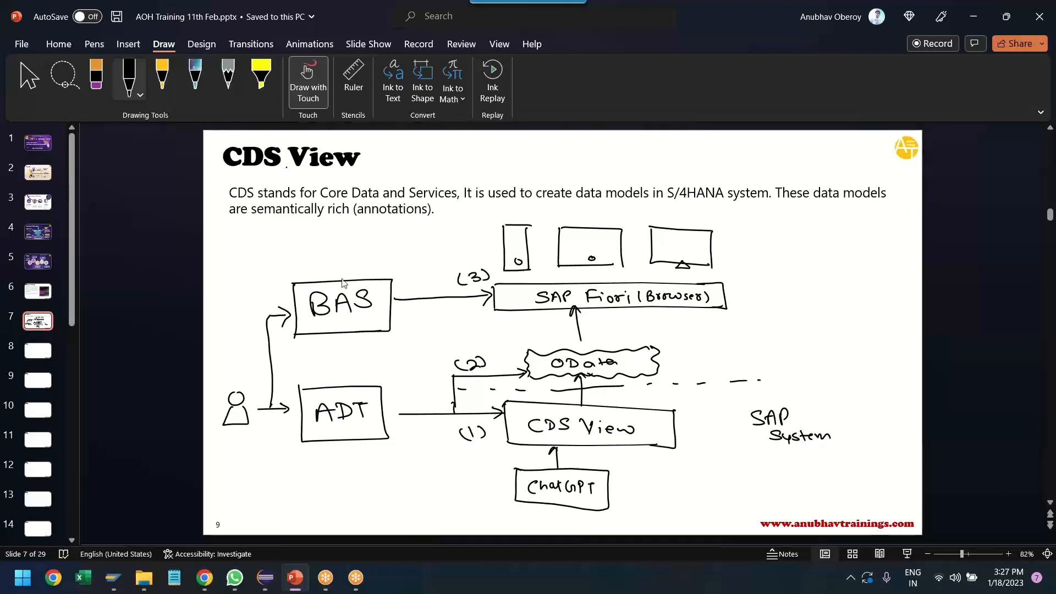
{"action": "mouse_move", "coordinate": [384, 310]}
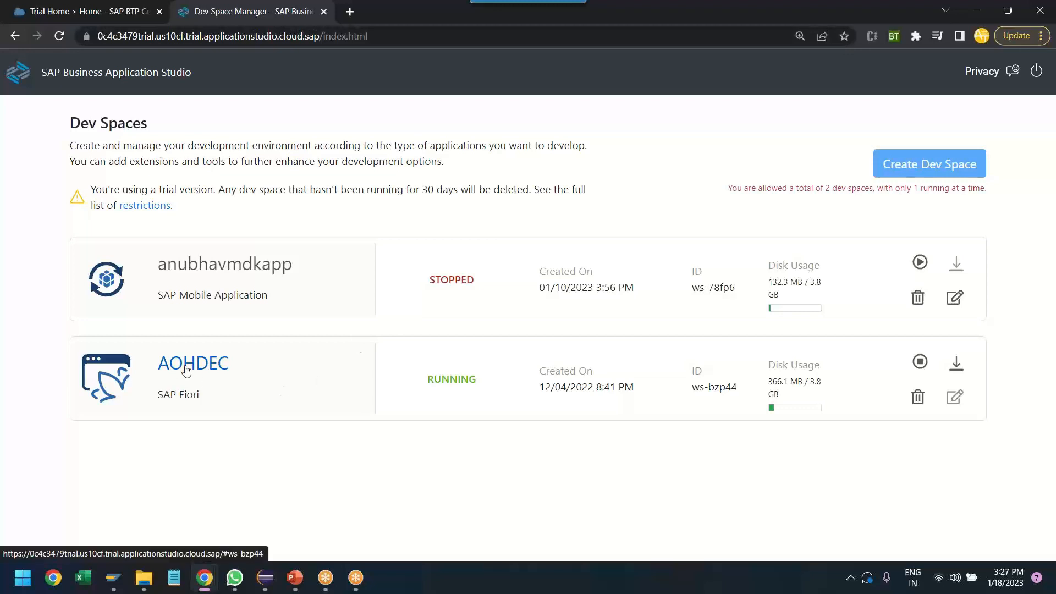
Step: Enter the AOHDEC dev space, collapse aohcustomerord, and show the Get Started page
{"action": "left_click", "coordinate": [192, 363]}
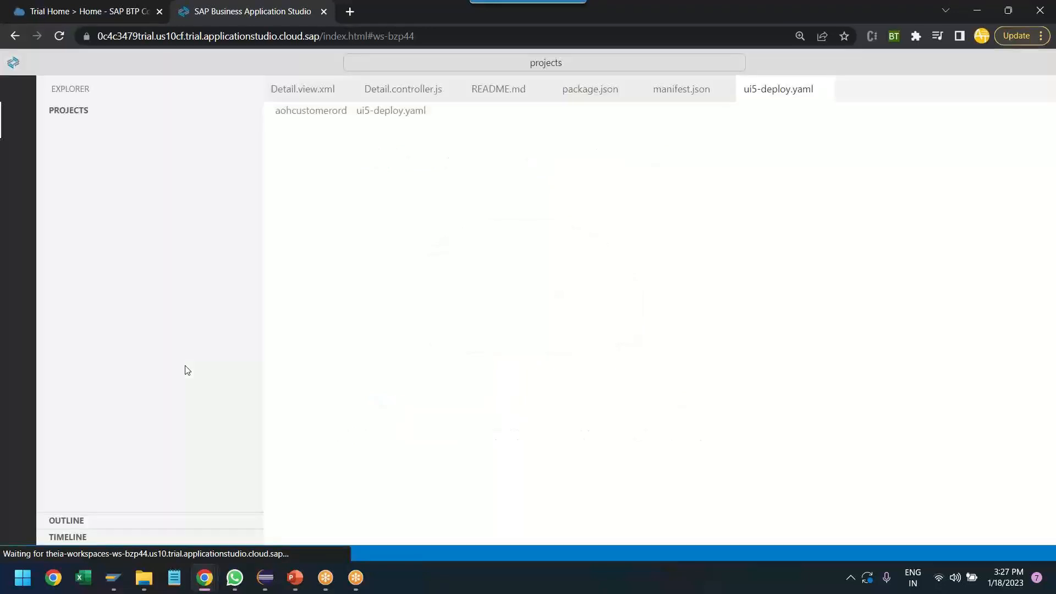
{"action": "double_click", "coordinate": [464, 346]}
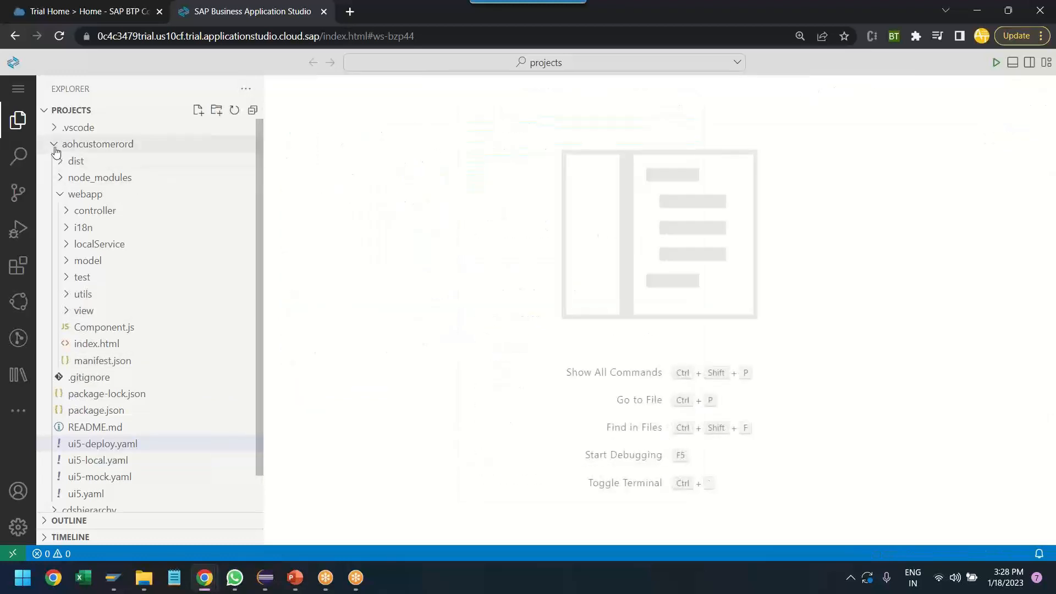
{"action": "left_click", "coordinate": [53, 143]}
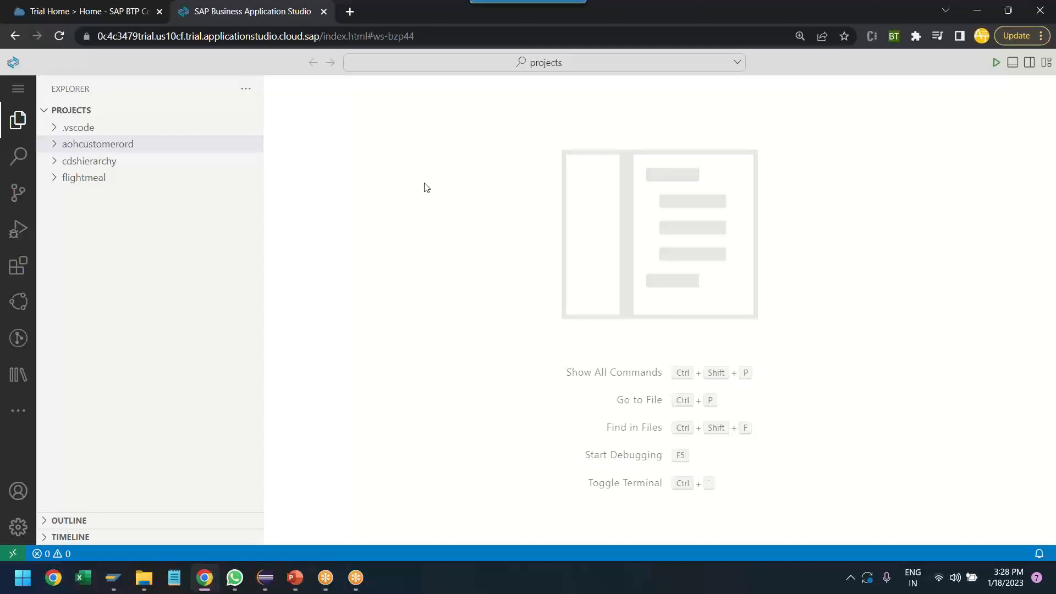
{"action": "mouse_move", "coordinate": [51, 127]}
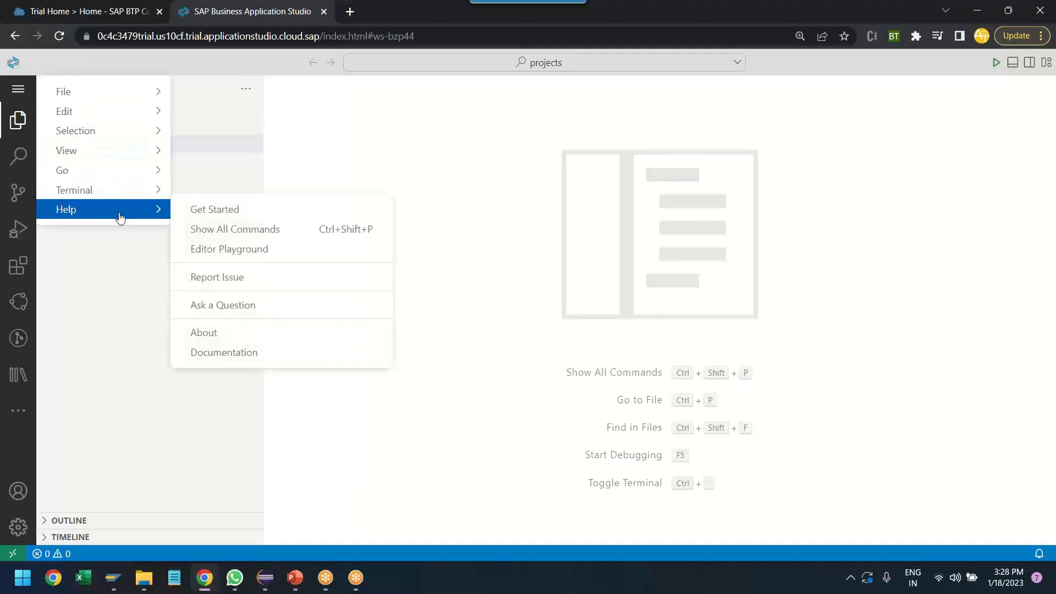
{"action": "left_click", "coordinate": [214, 209]}
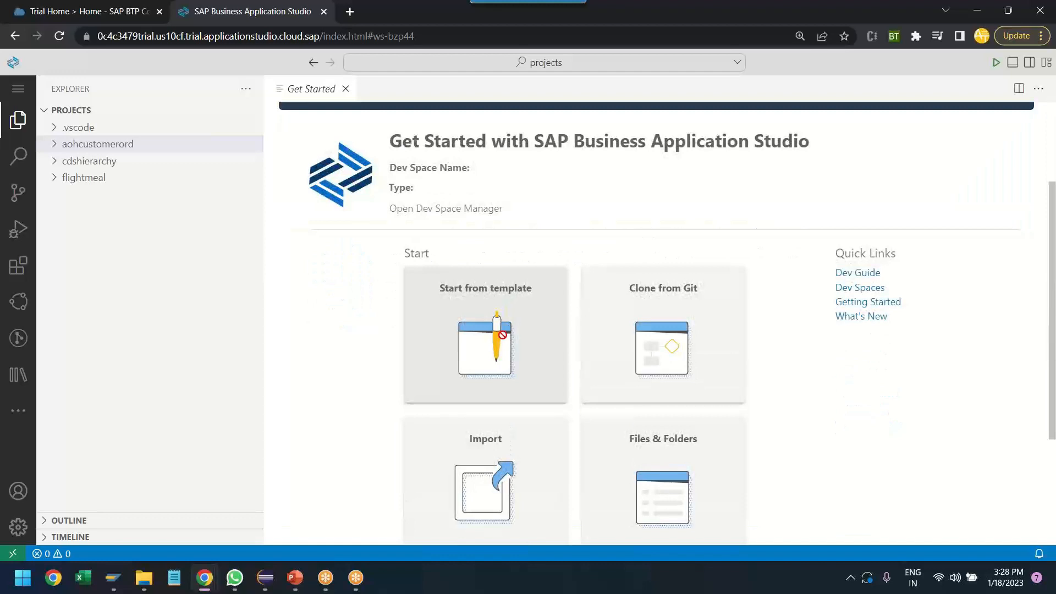
{"action": "left_click", "coordinate": [484, 343]}
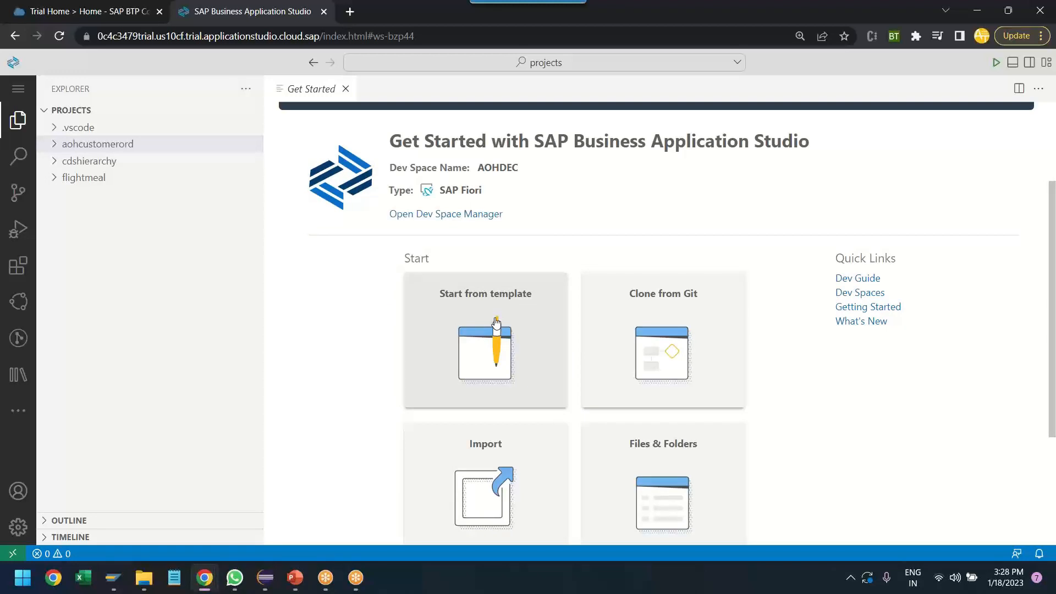
Step: Start an SAP Fiori application from template using the Analytical List Page floorplan
{"action": "left_click", "coordinate": [484, 340]}
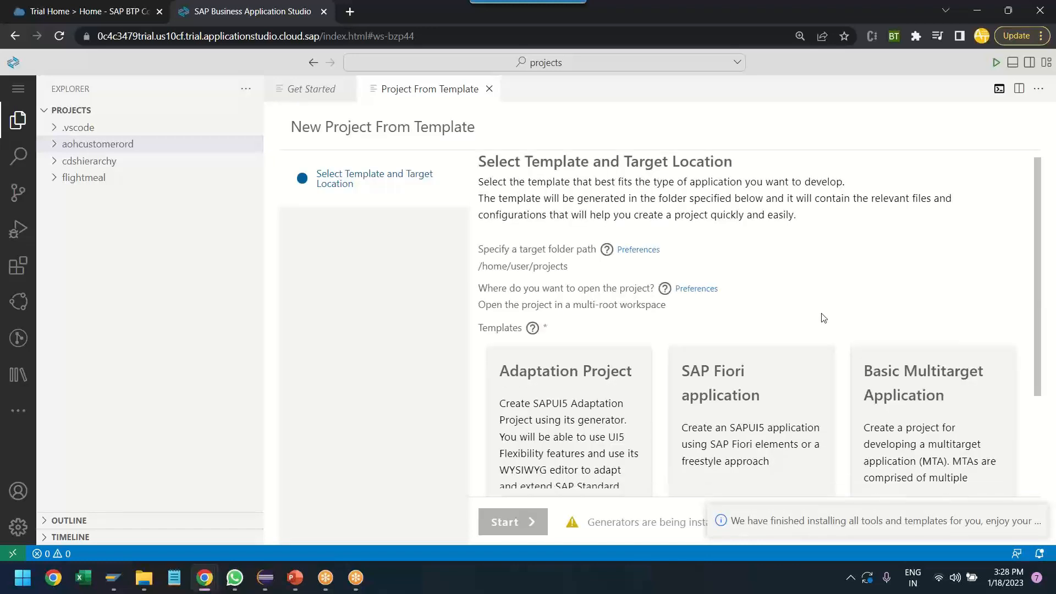
{"action": "scroll", "scroll_direction": "down", "scroll_amount": 3}
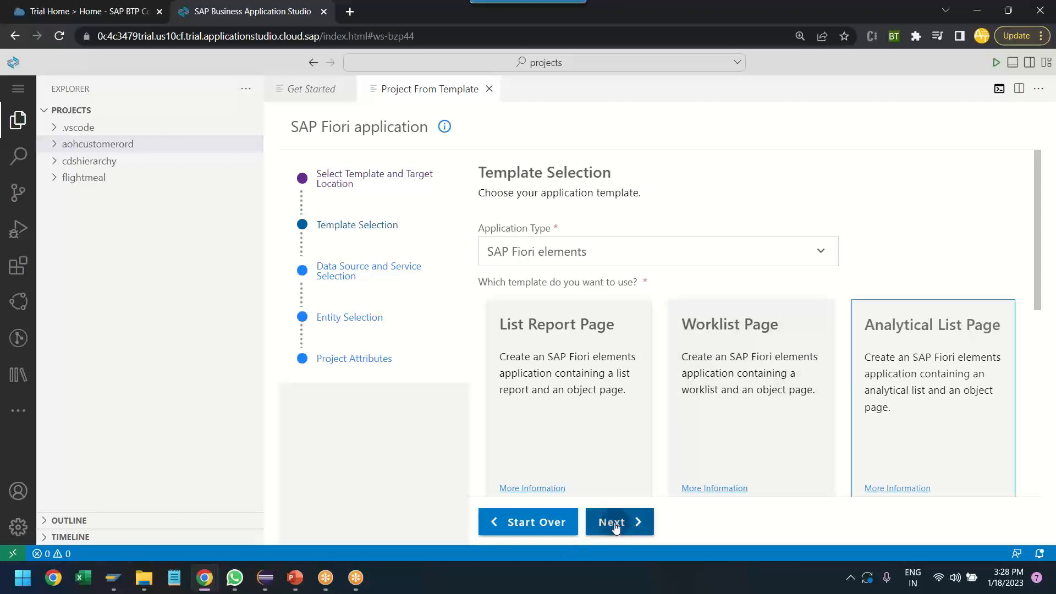
{"action": "left_click", "coordinate": [613, 521]}
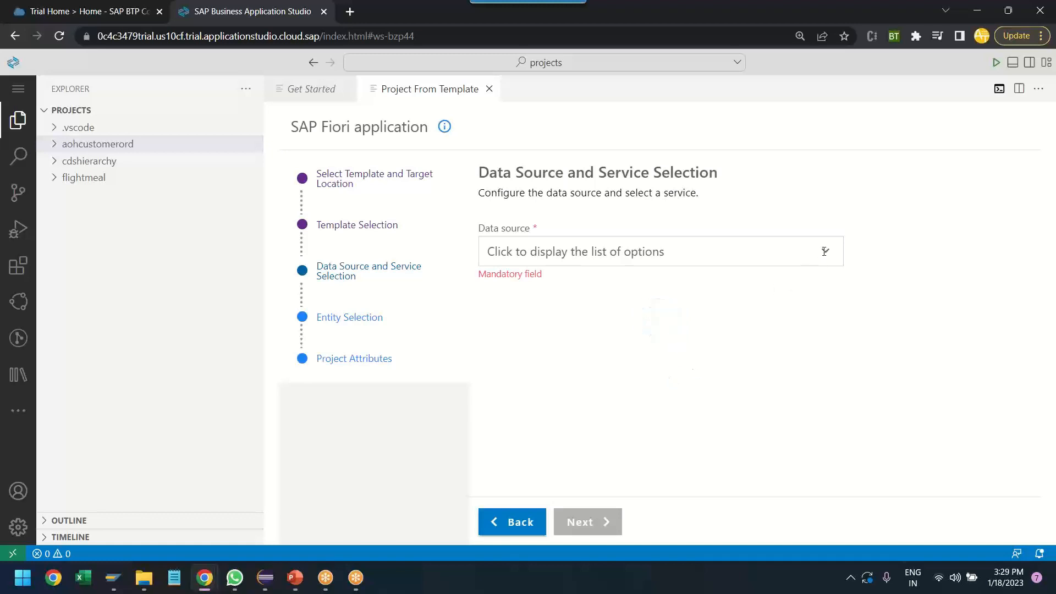
Step: Connect to system CFN with service ZFEB_CHAT_GPT_CDS and proceed to entity selection
{"action": "left_click", "coordinate": [660, 251]}
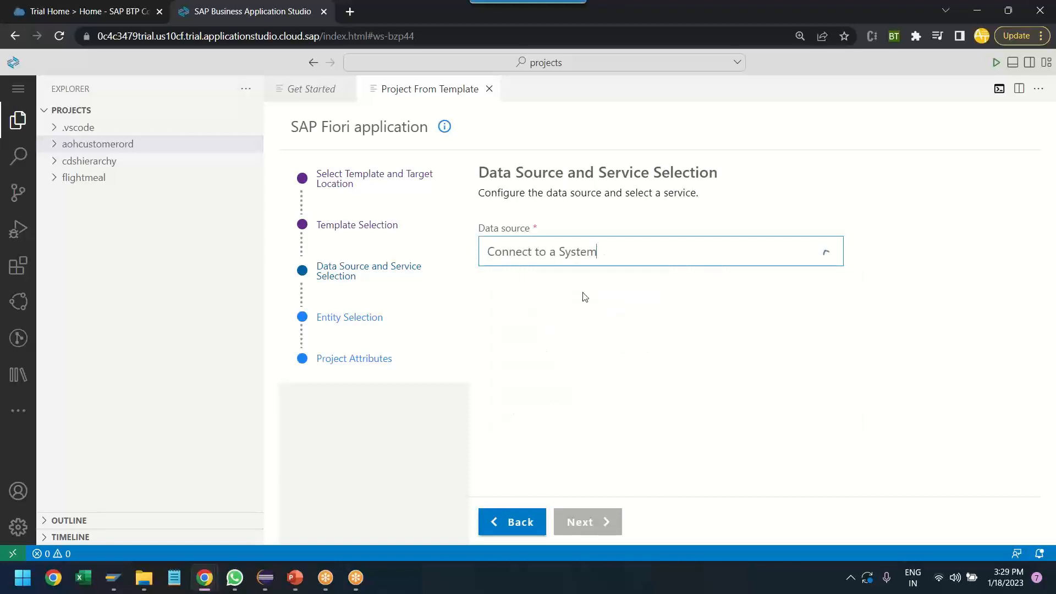
{"action": "left_click", "coordinate": [660, 251]}
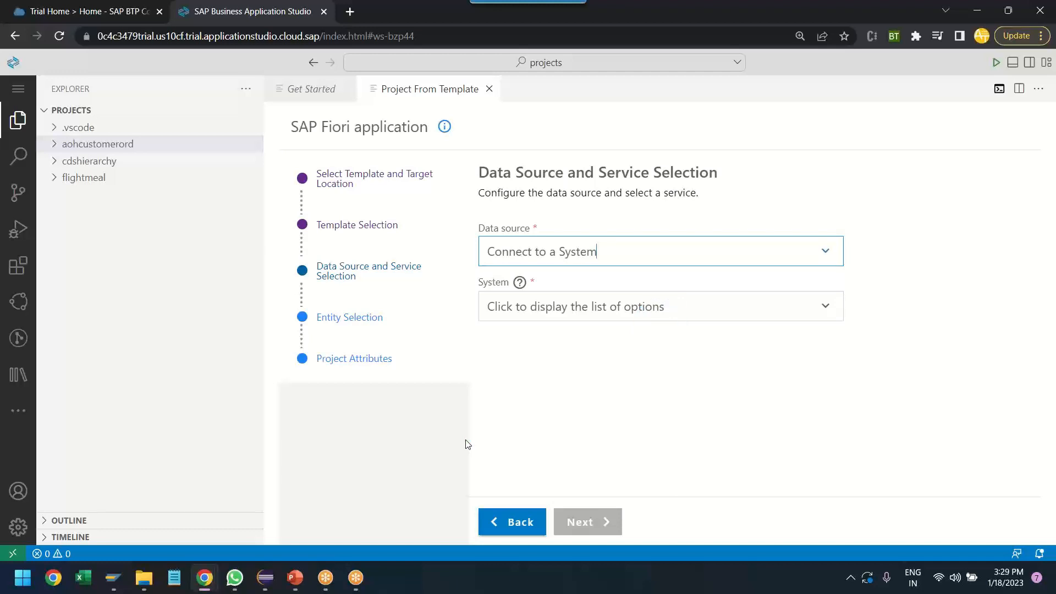
{"action": "mouse_move", "coordinate": [831, 308]}
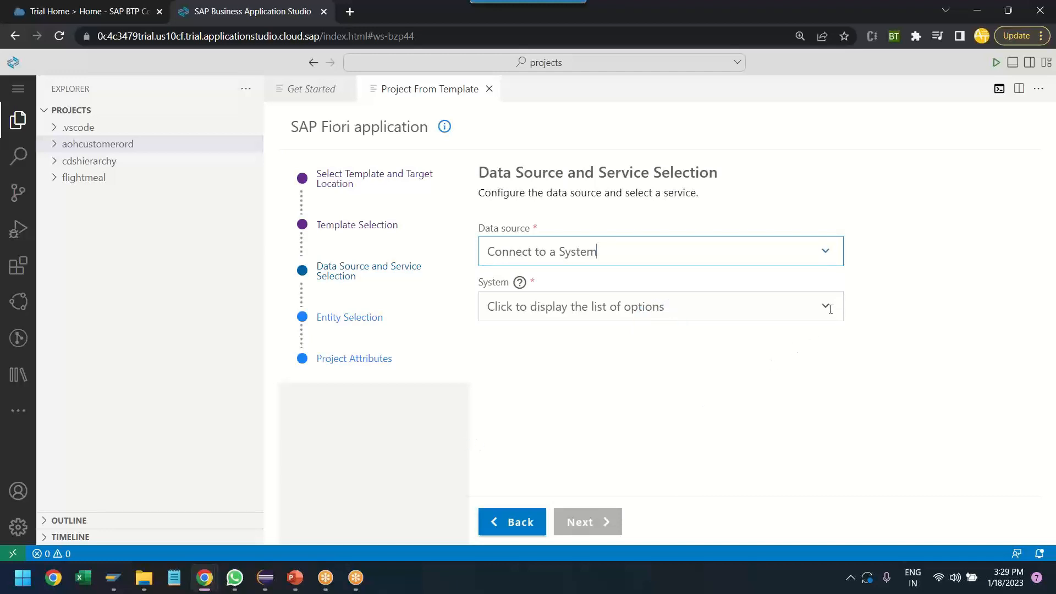
{"action": "left_click", "coordinate": [660, 307]}
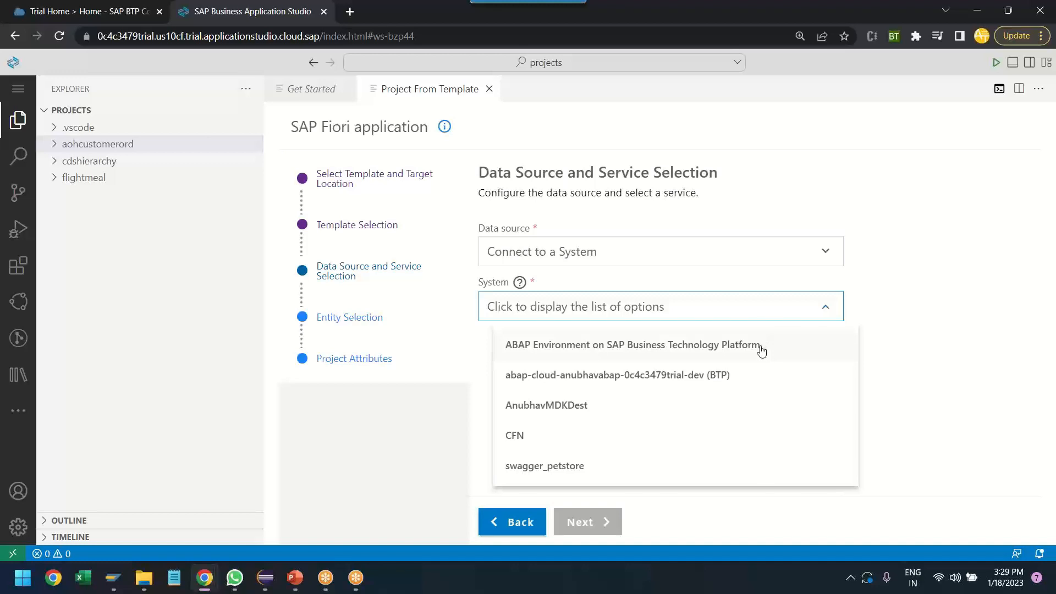
{"action": "left_click", "coordinate": [514, 435]}
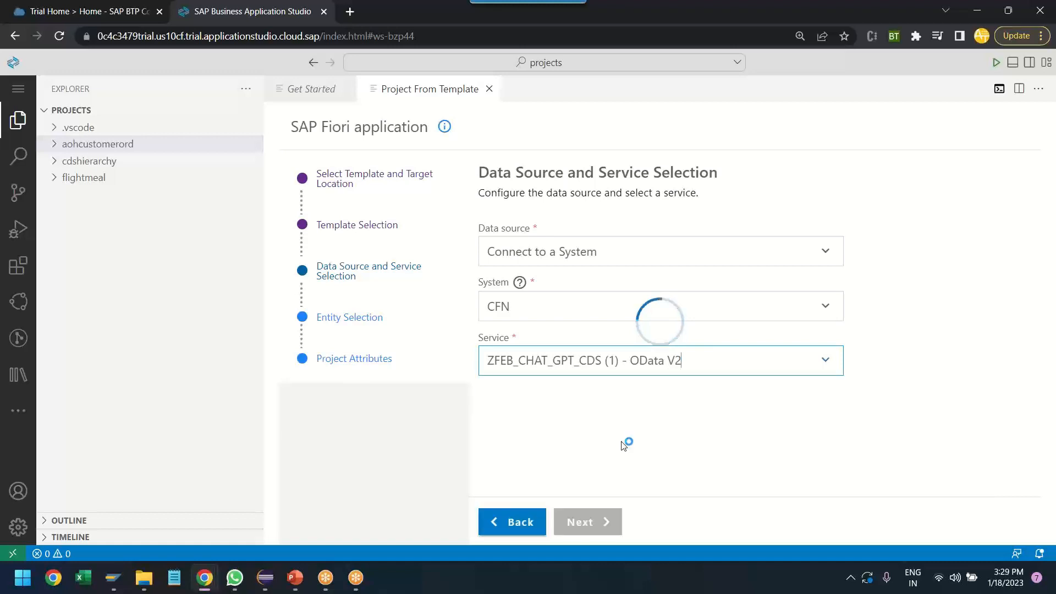
{"action": "left_click", "coordinate": [587, 522]}
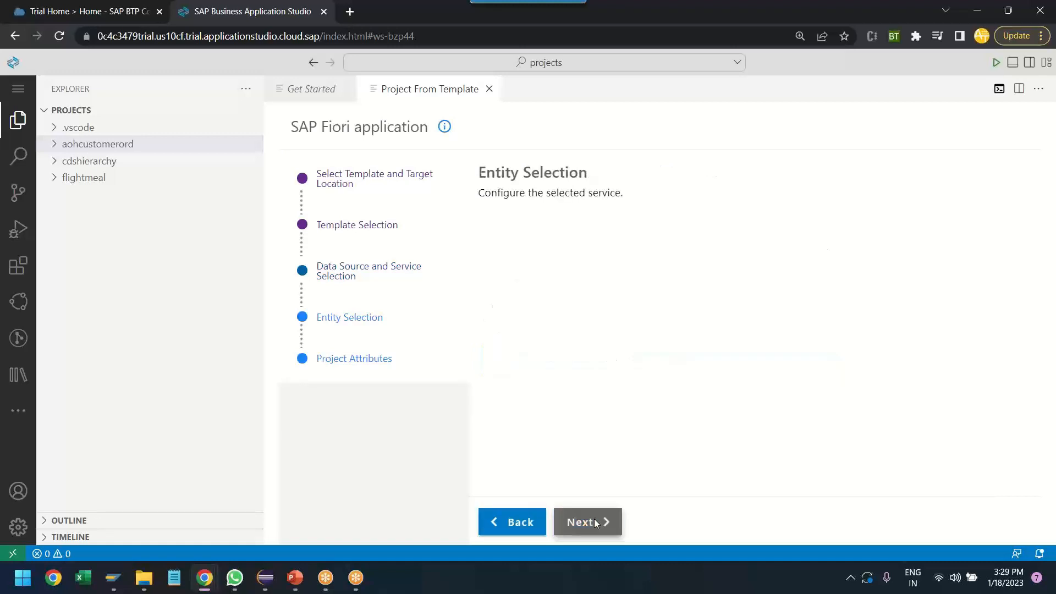
Step: Keep main entity ZFEB_CHAT_GPT, name the module chatgpt, and generate the project
{"action": "left_click", "coordinate": [586, 522]}
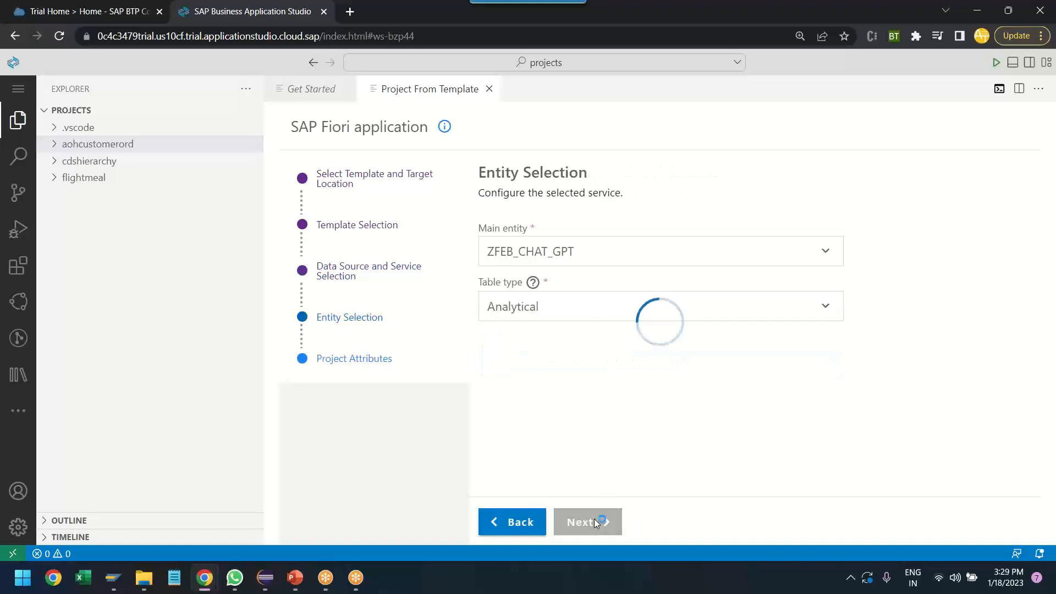
{"action": "left_click", "coordinate": [586, 522]}
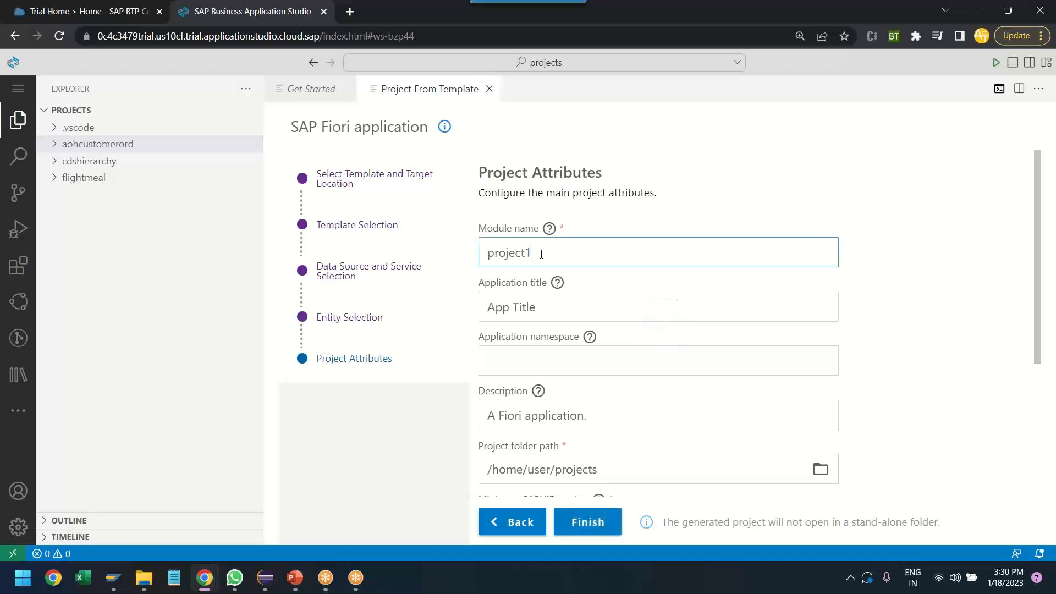
{"action": "type", "text": "chat"}
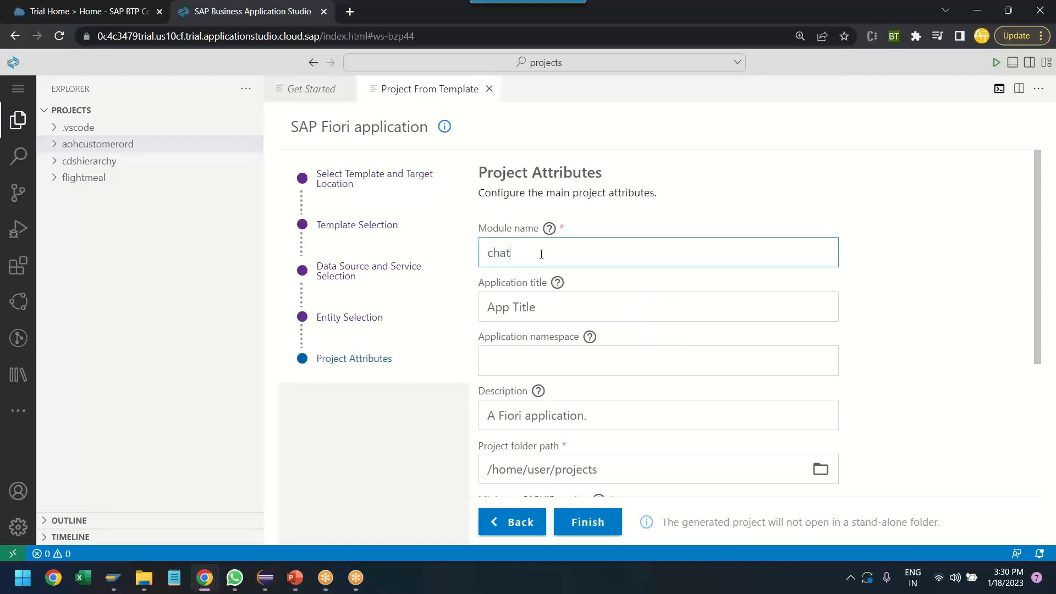
{"action": "type", "text": "gpt"}
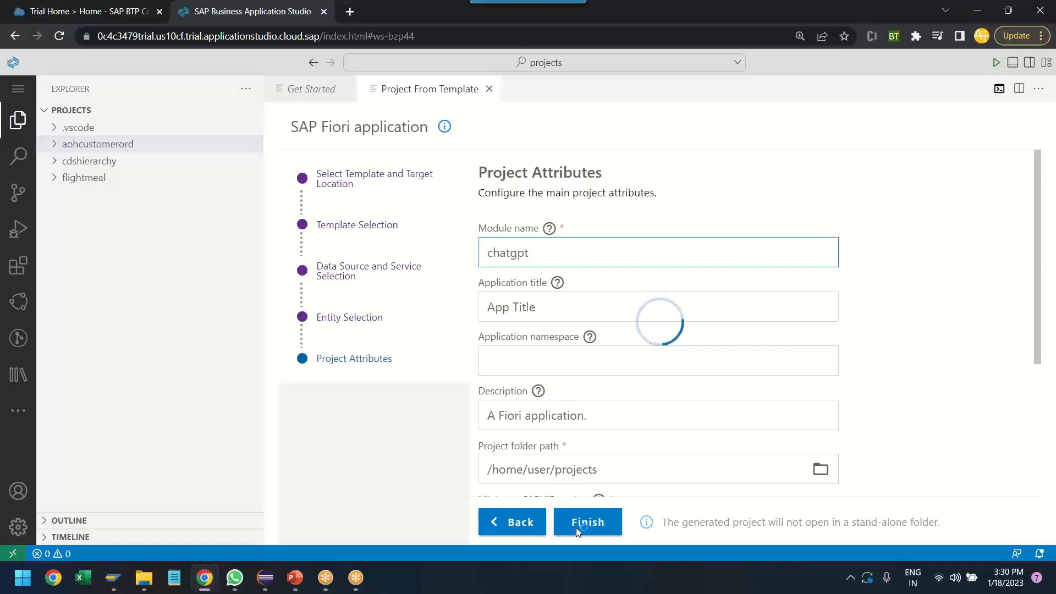
{"action": "left_click", "coordinate": [586, 521]}
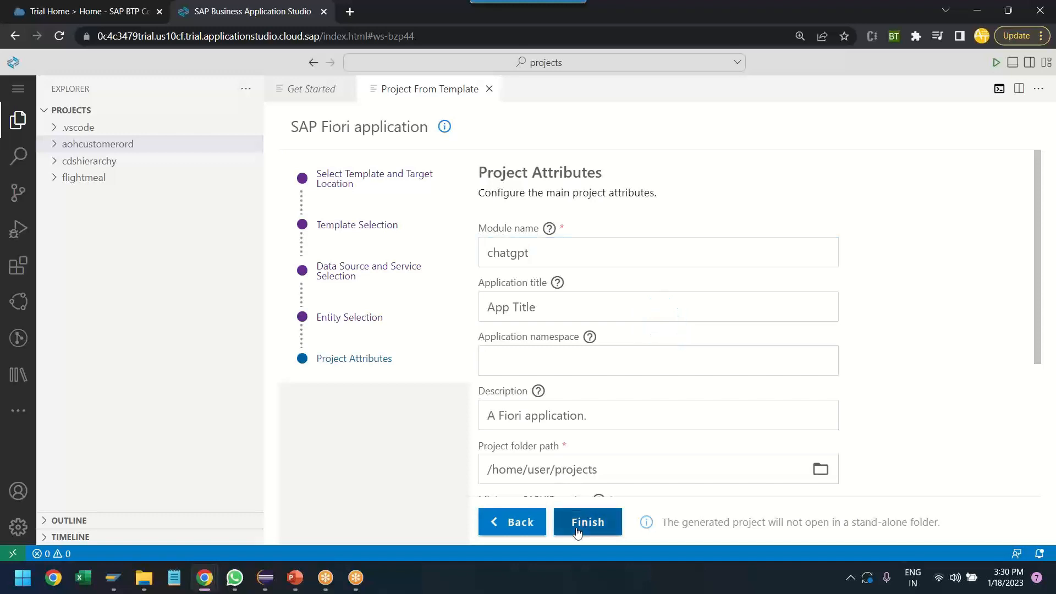
{"action": "left_click", "coordinate": [586, 521]}
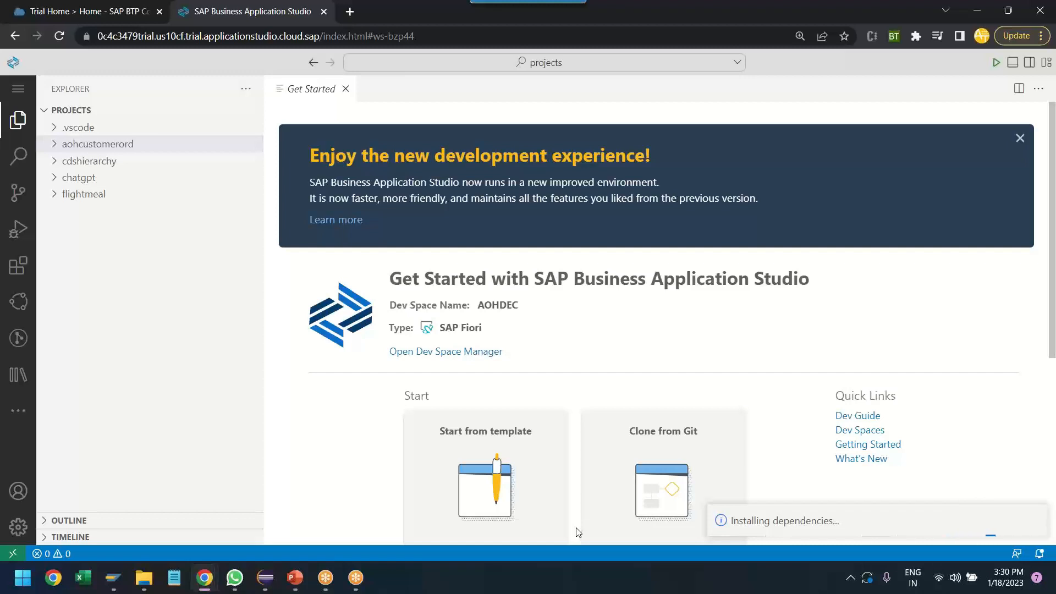
{"action": "mouse_move", "coordinate": [57, 183]}
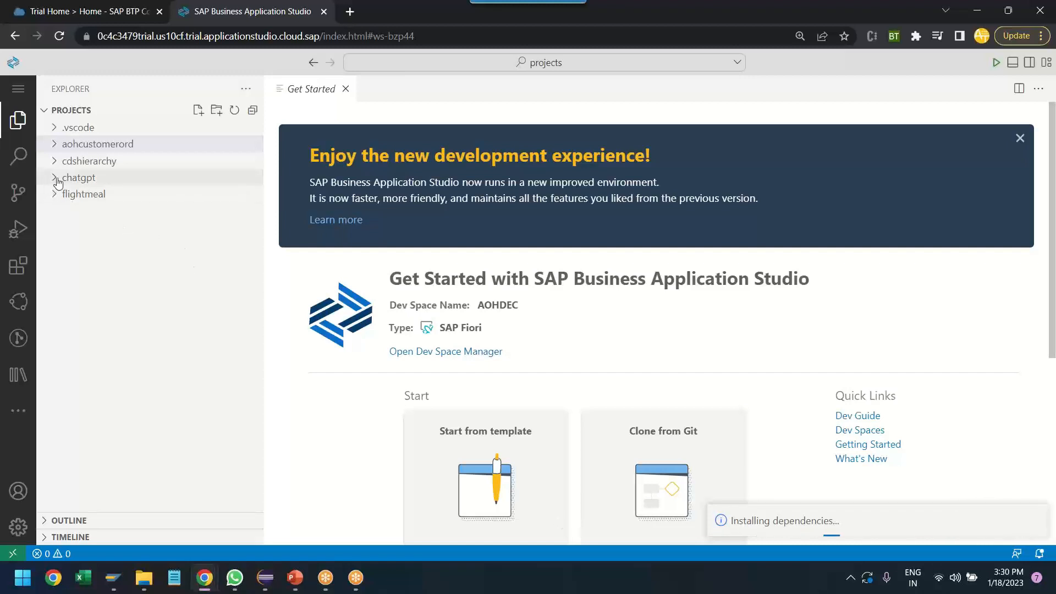
Step: Launch a preview of the chatgpt application from its Application Info page
{"action": "left_click", "coordinate": [81, 177]}
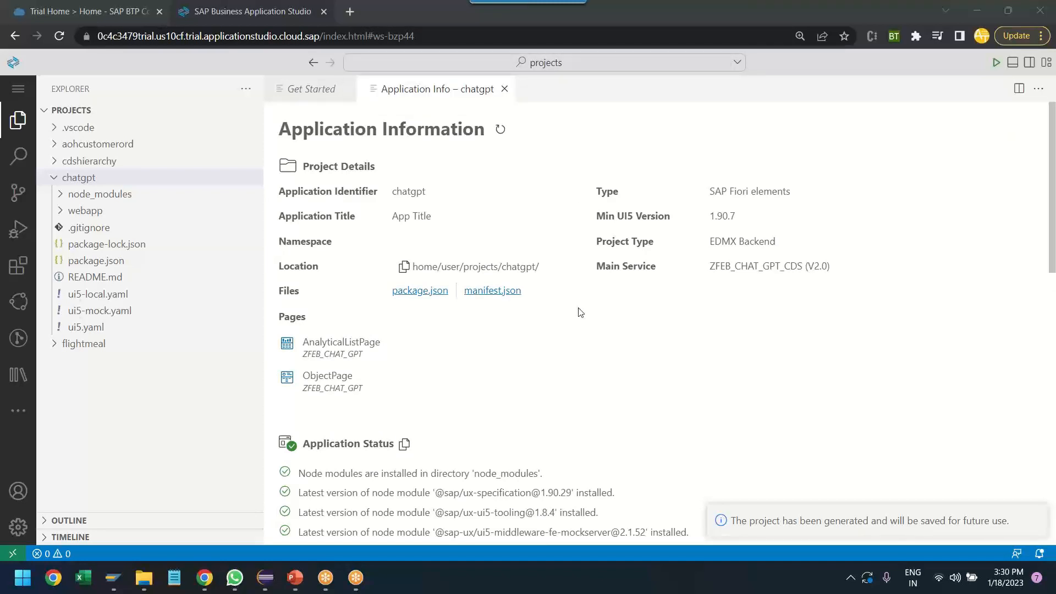
{"action": "scroll", "scroll_direction": "down", "scroll_amount": 3}
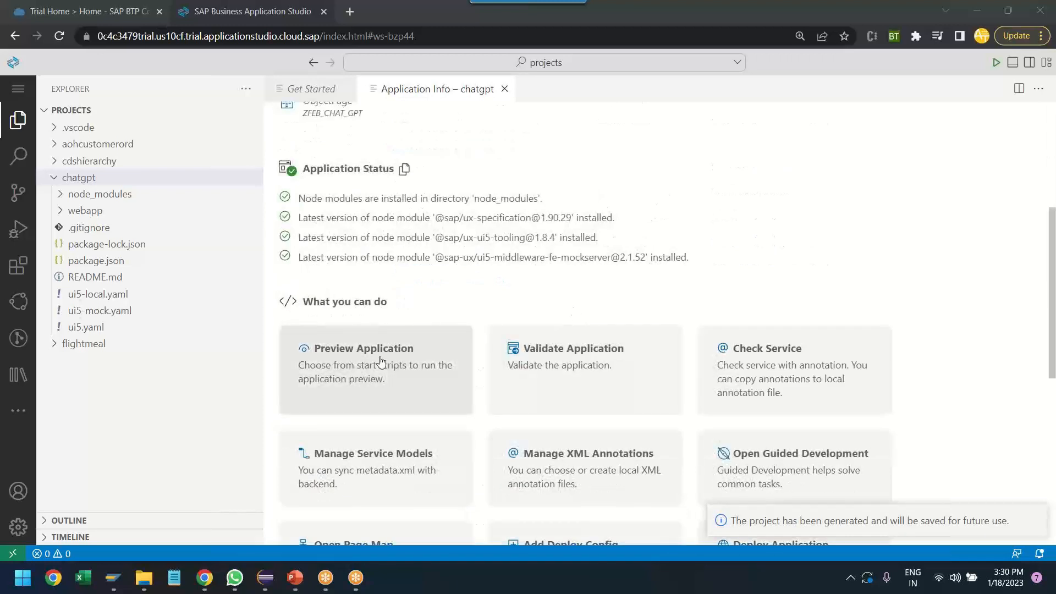
{"action": "left_click", "coordinate": [375, 364]}
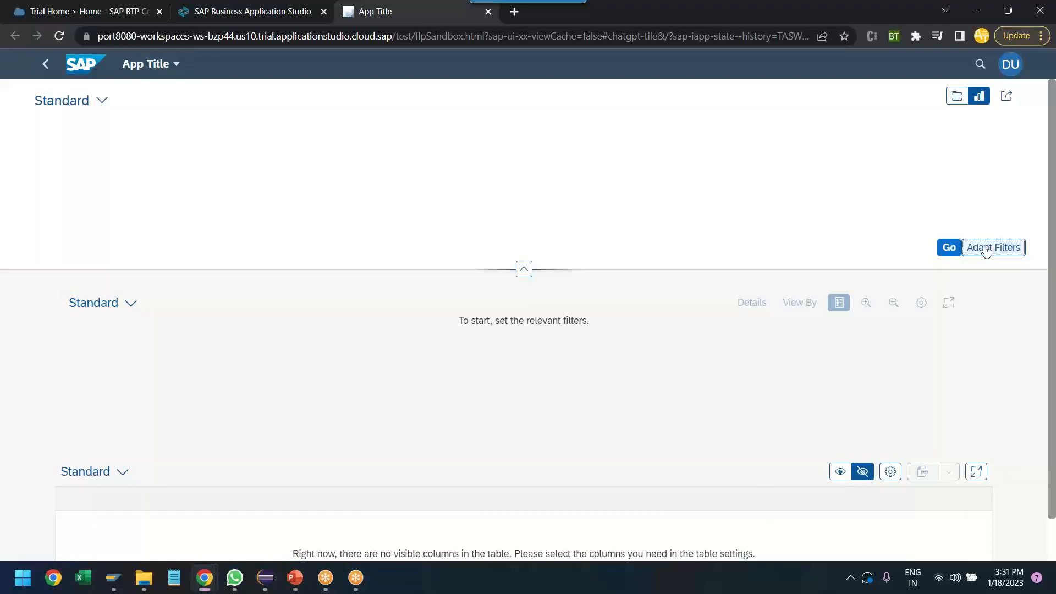
Step: Start adapting the filters offered by the empty analytical list page
{"action": "left_click", "coordinate": [992, 247]}
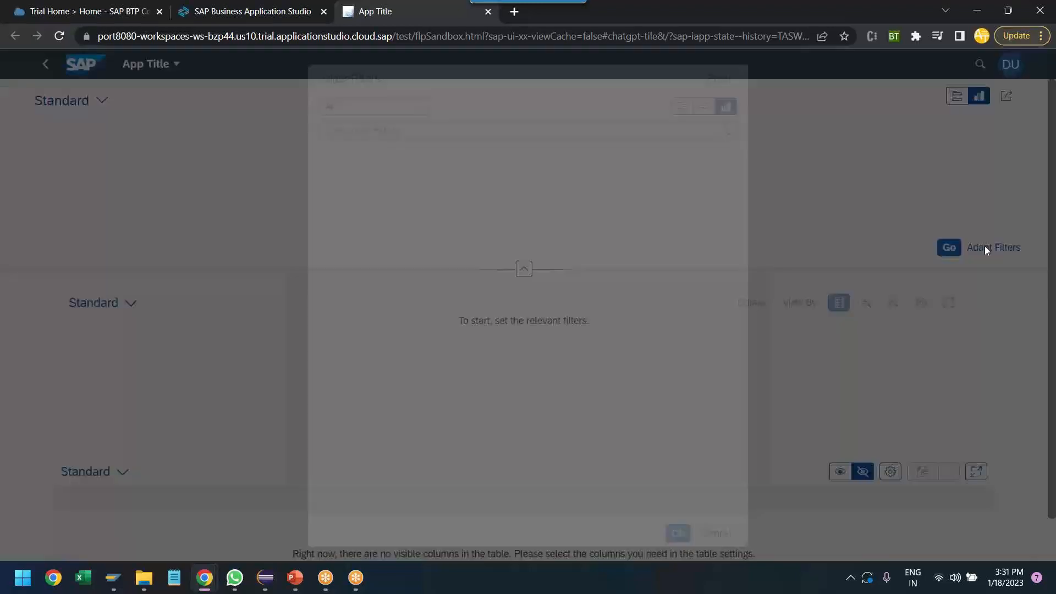
Step: Add the country and City fields to the filter bar via Adapt Filters
{"action": "left_click", "coordinate": [992, 247]}
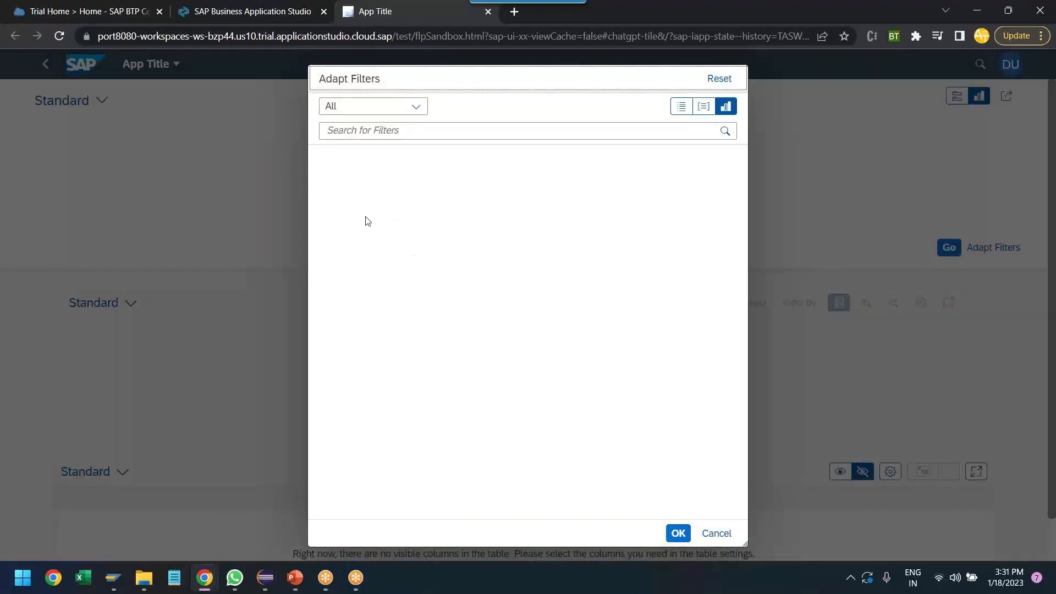
{"action": "left_click", "coordinate": [680, 105]}
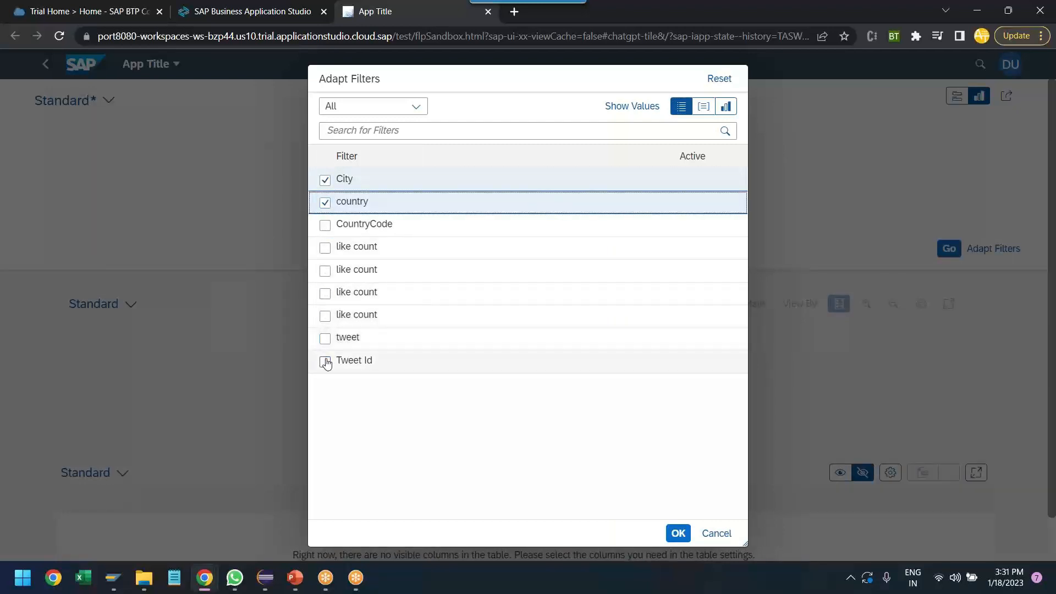
{"action": "left_click", "coordinate": [325, 360]}
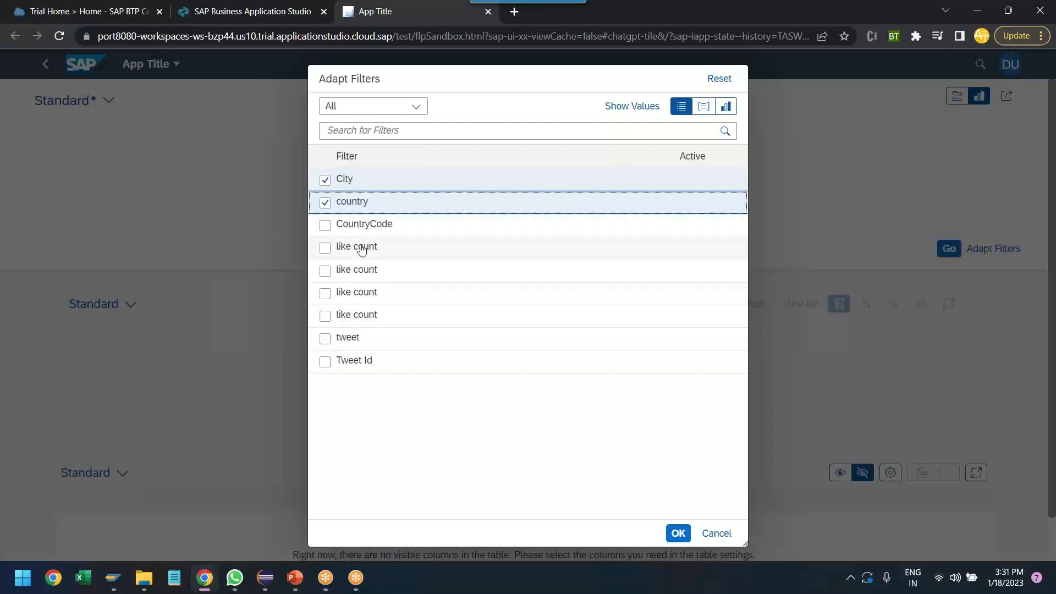
{"action": "left_click", "coordinate": [678, 533]}
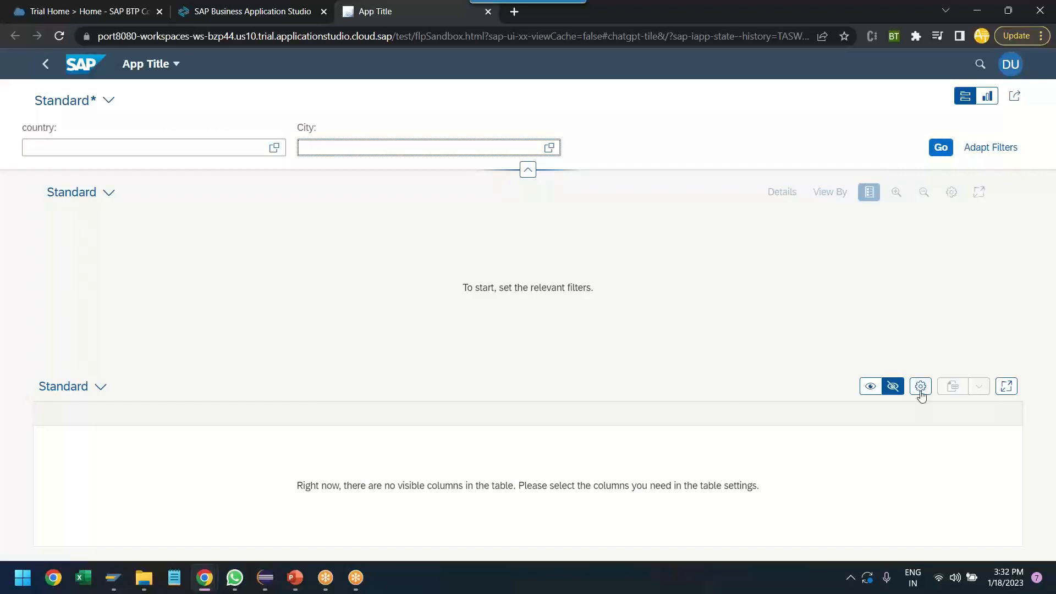
Step: Show country, like count and tweet columns in the table and load the rows
{"action": "left_click", "coordinate": [919, 386]}
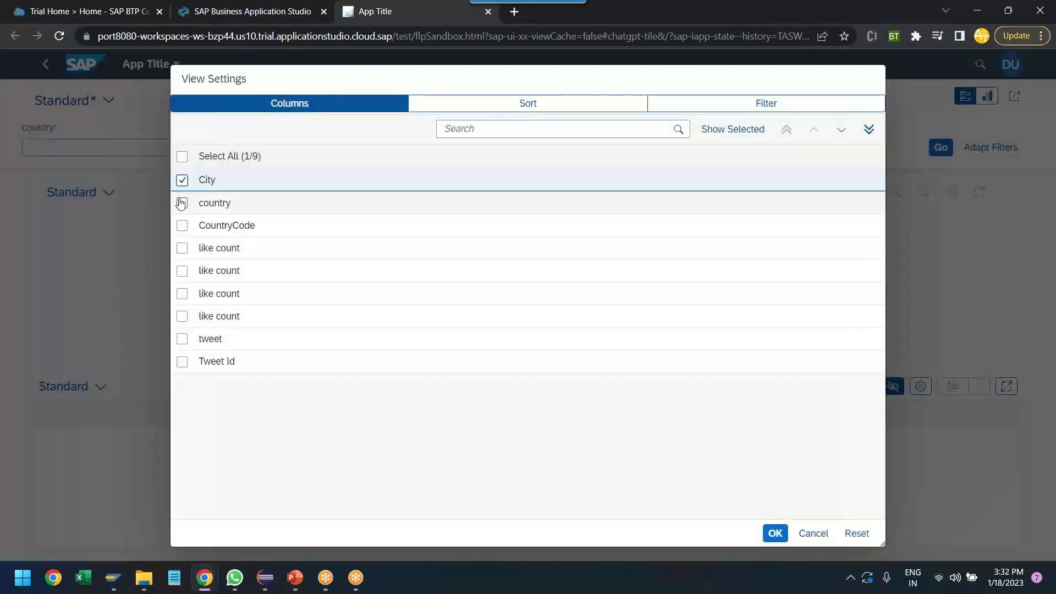
{"action": "left_click", "coordinate": [182, 203]}
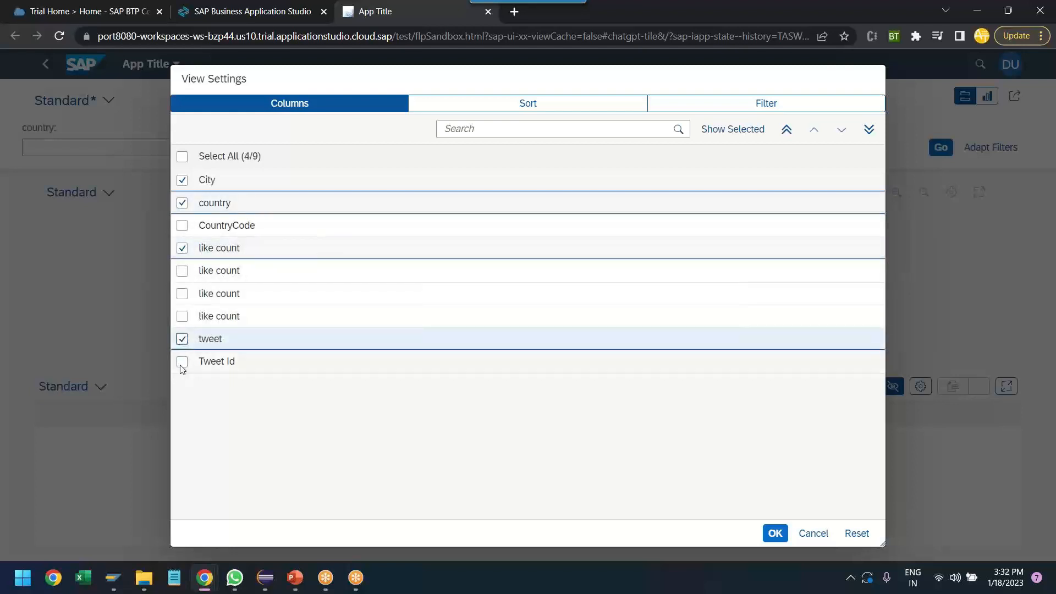
{"action": "left_click", "coordinate": [773, 532]}
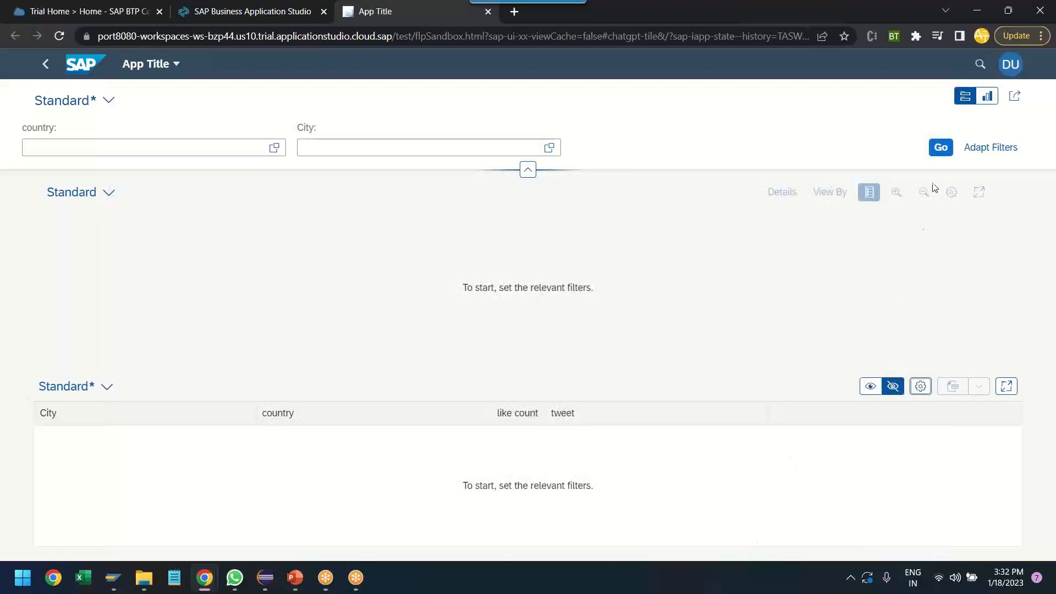
{"action": "left_click", "coordinate": [940, 146]}
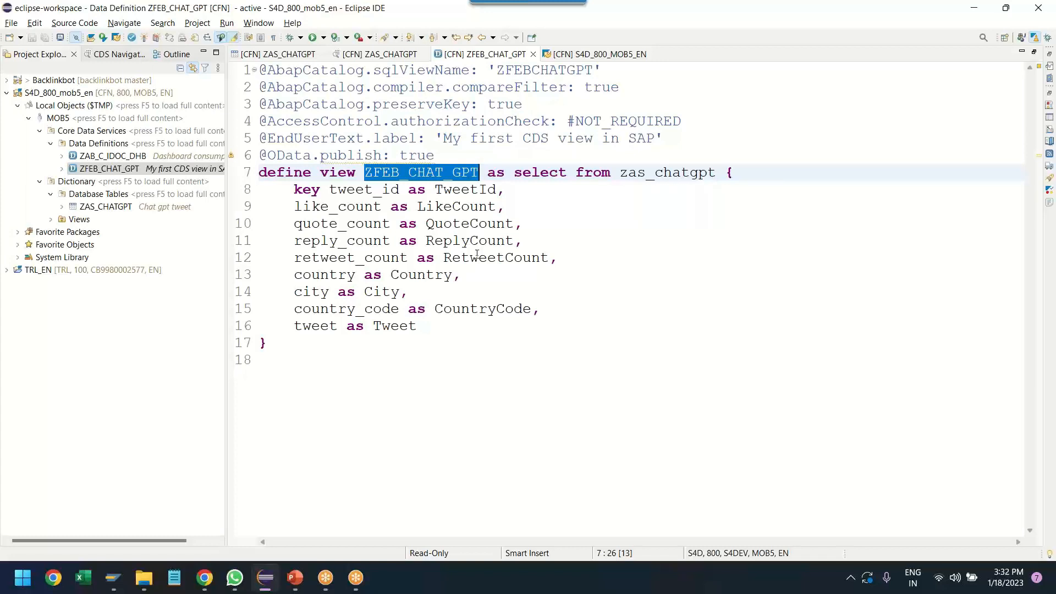
{"action": "mouse_move", "coordinate": [395, 286]}
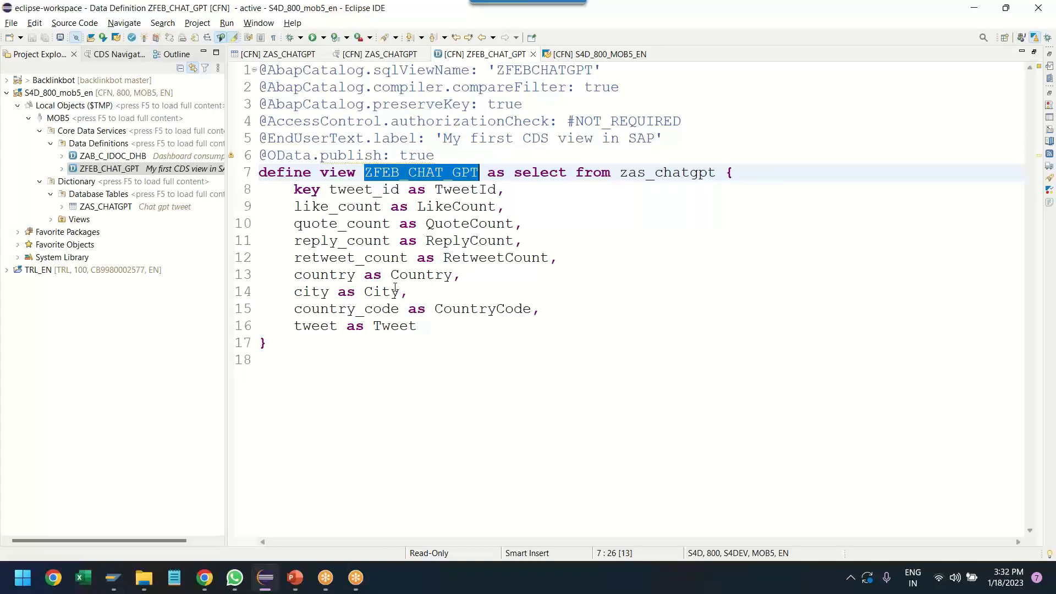
{"action": "type", "text": "@"}
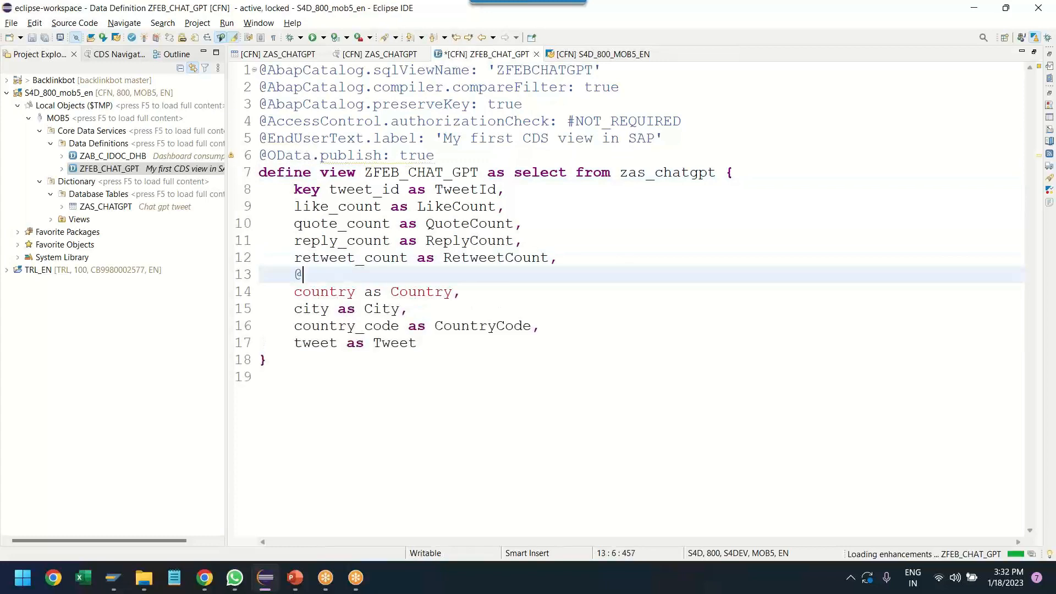
{"action": "type", "text": "UI."}
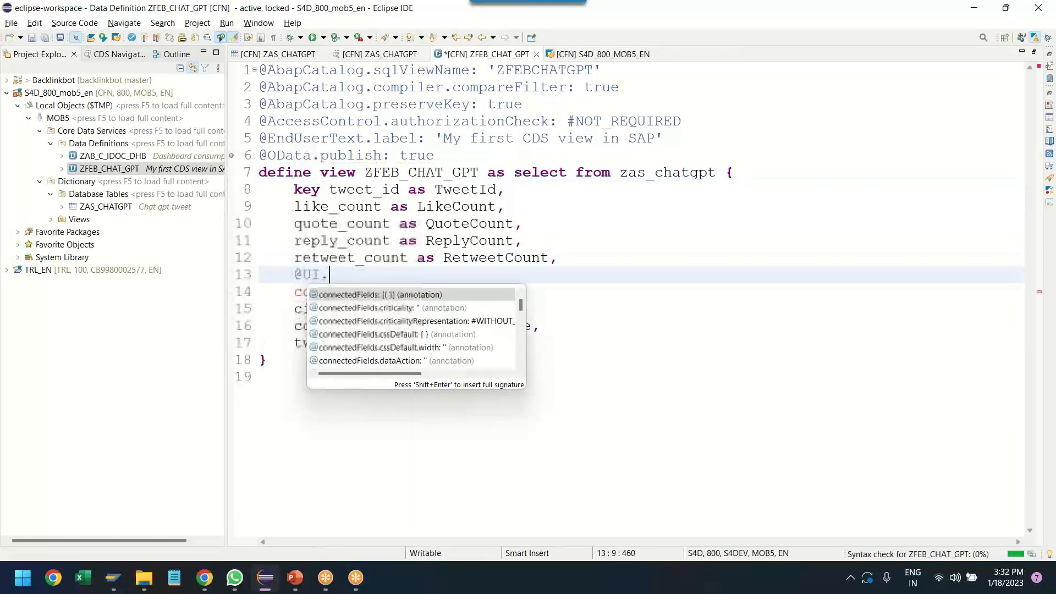
{"action": "type", "text": "sel"}
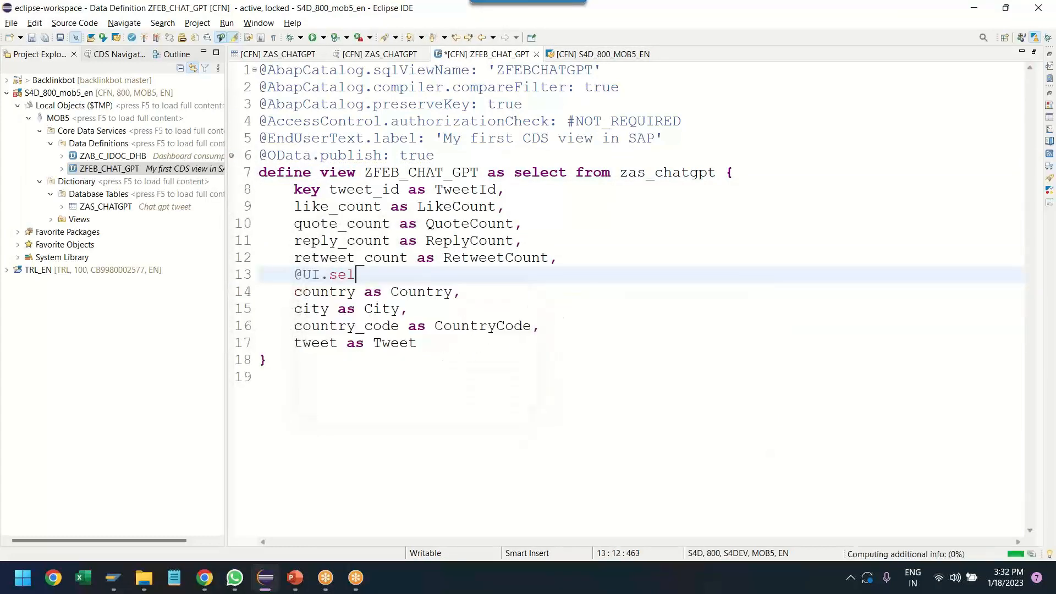
{"action": "type", "text": "ectionField: [{position: 10"}
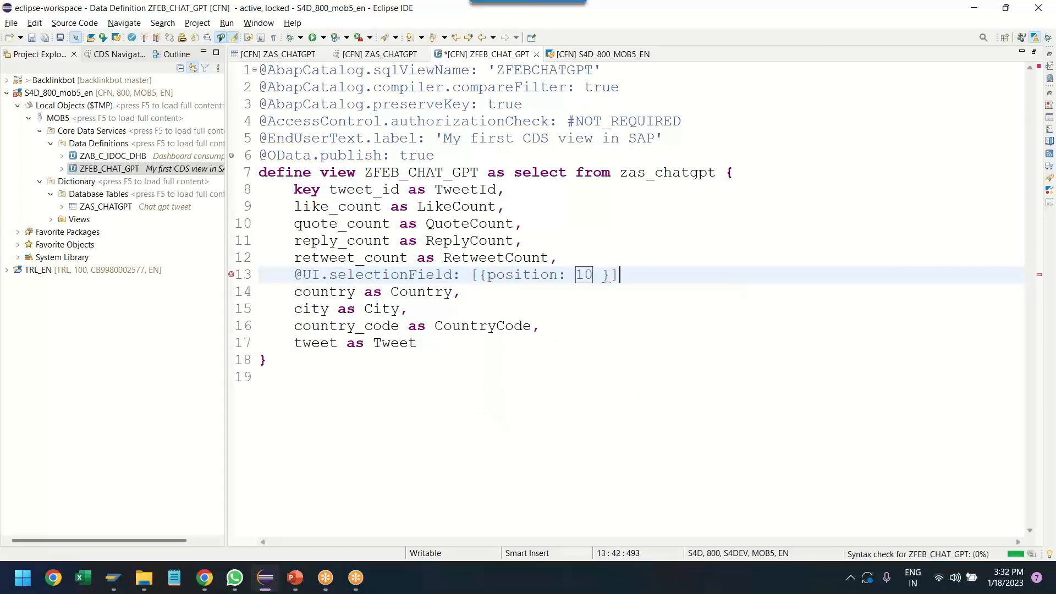
{"action": "key", "text": "BackSpace"}
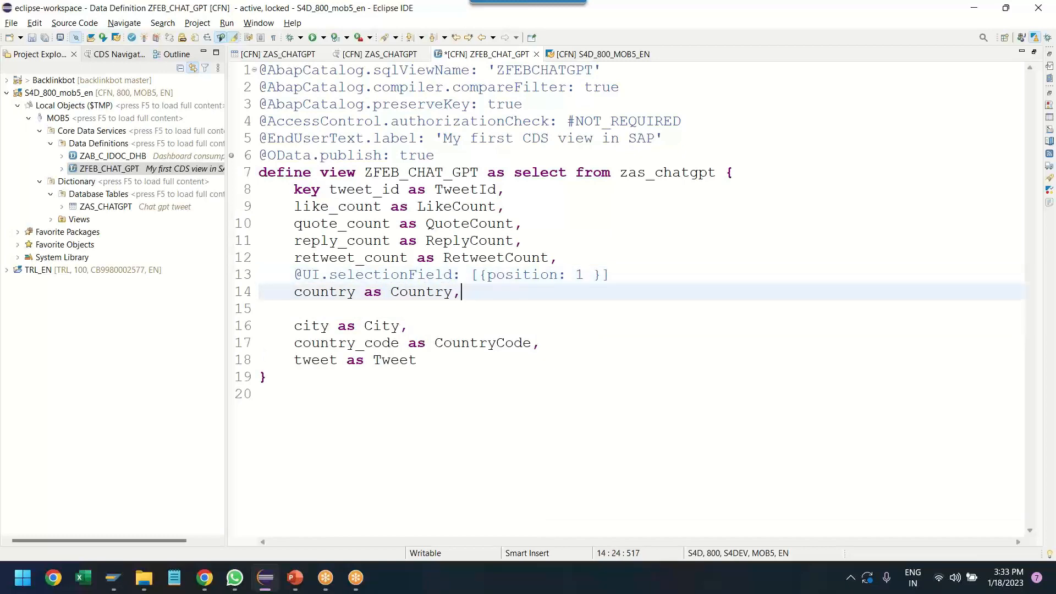
{"action": "type", "text": "@UI"}
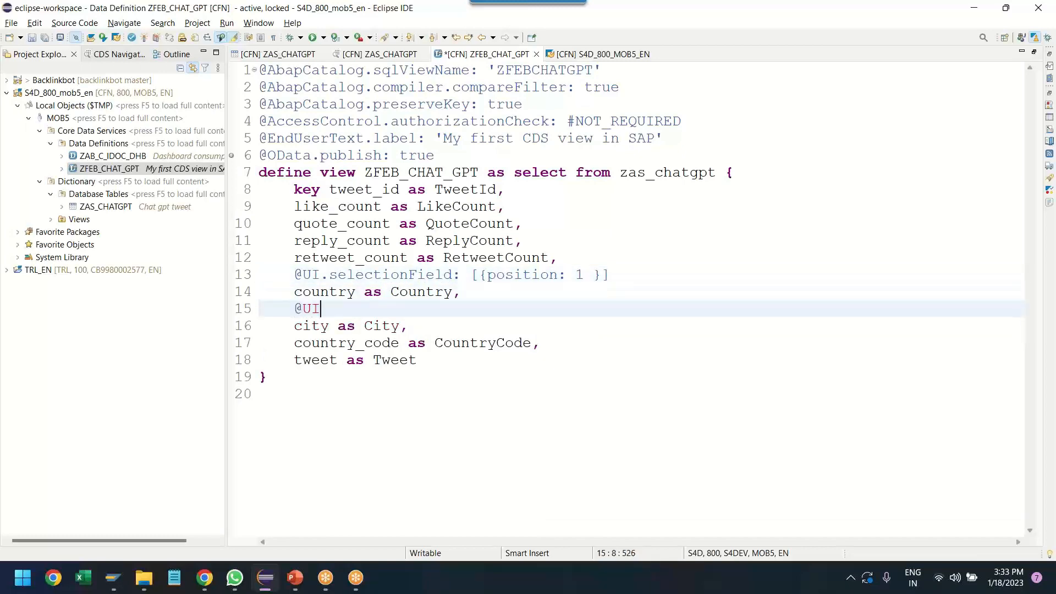
{"action": "type", "text": ".selectionField: [{ }]"}
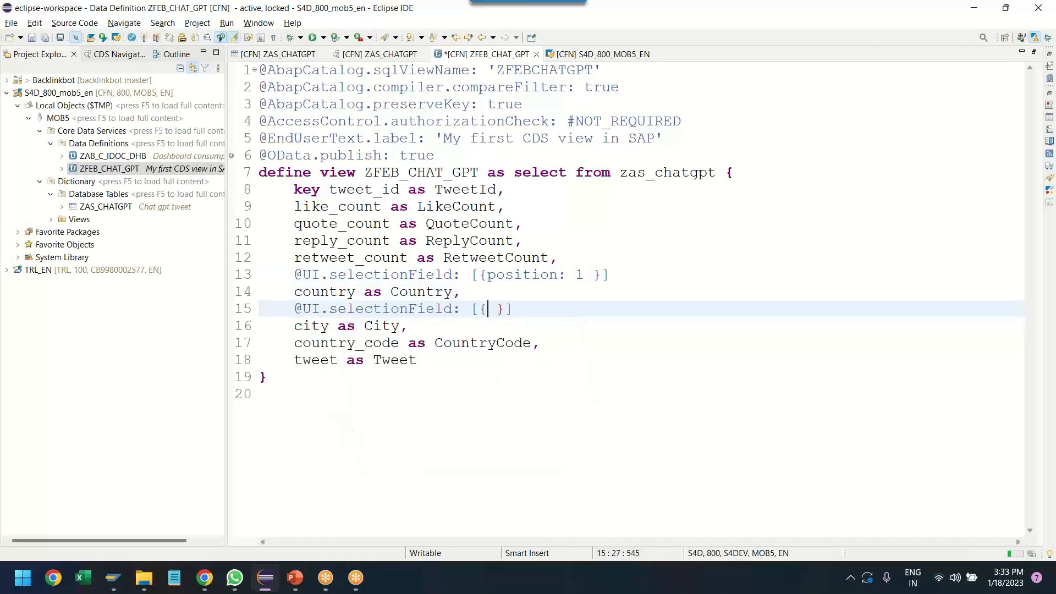
{"action": "type", "text": "position: 2"}
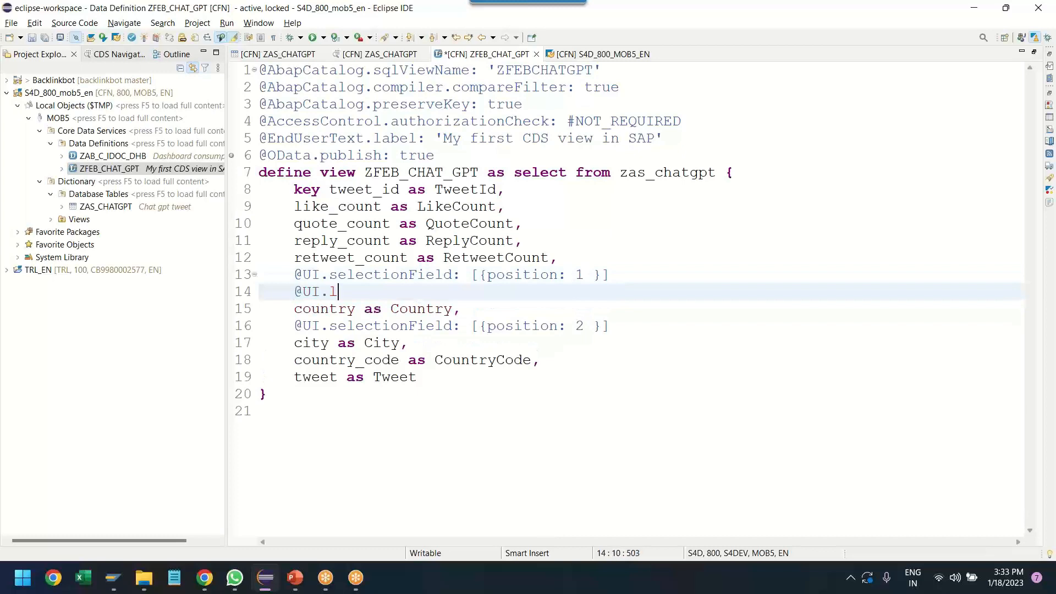
{"action": "type", "text": "ineItem: [{position: 1"}
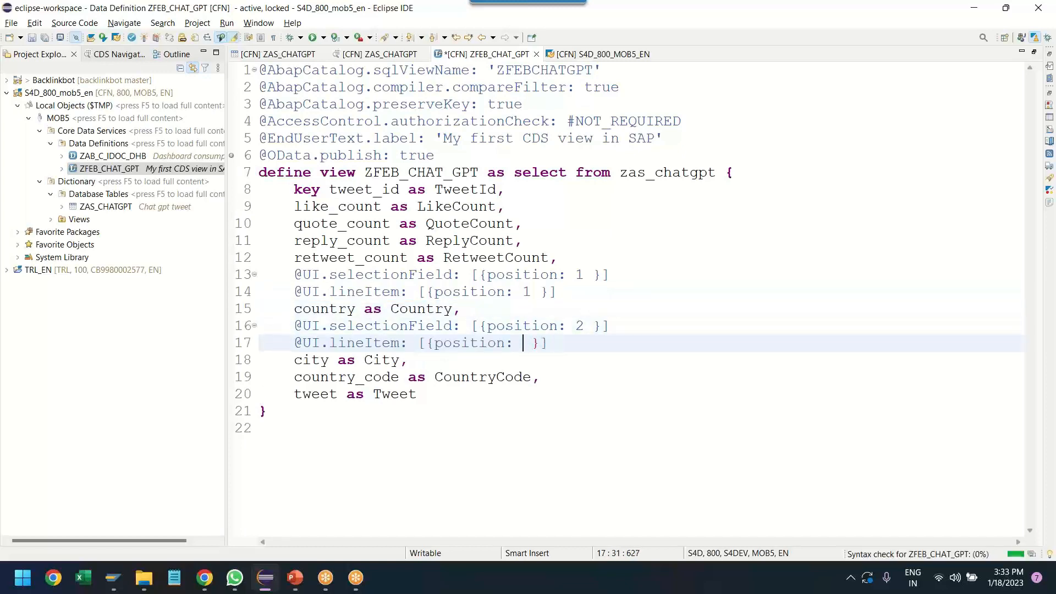
{"action": "type", "text": "2"}
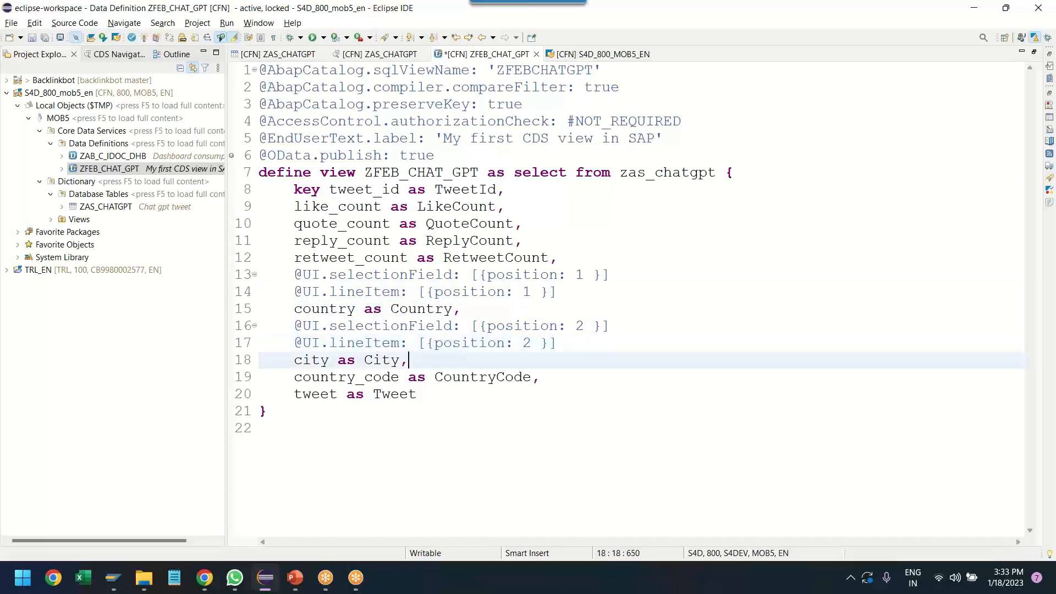
{"action": "left_click", "coordinate": [531, 258]}
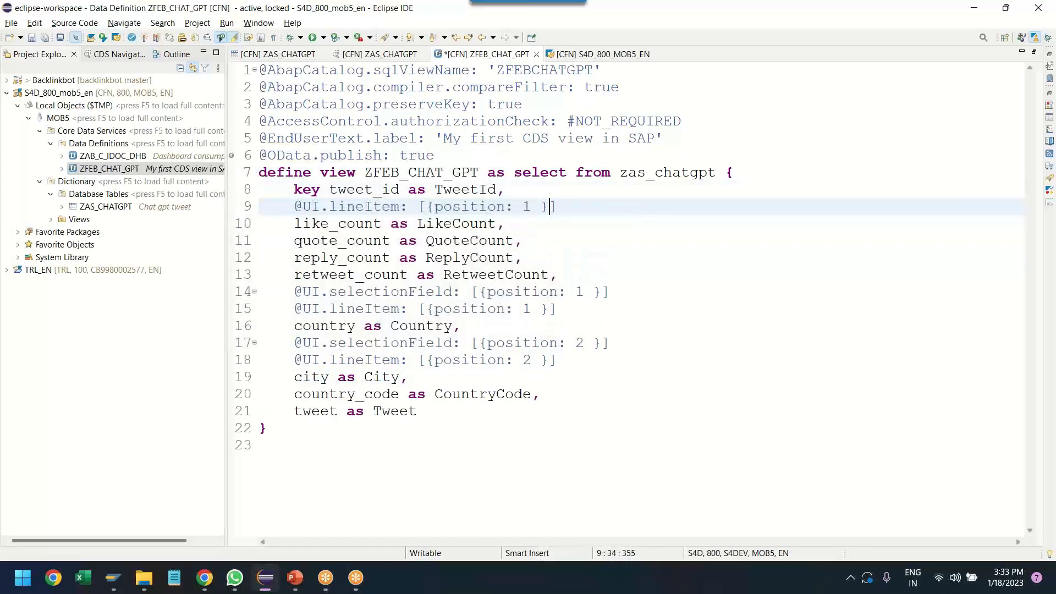
{"action": "type", "text": "3"}
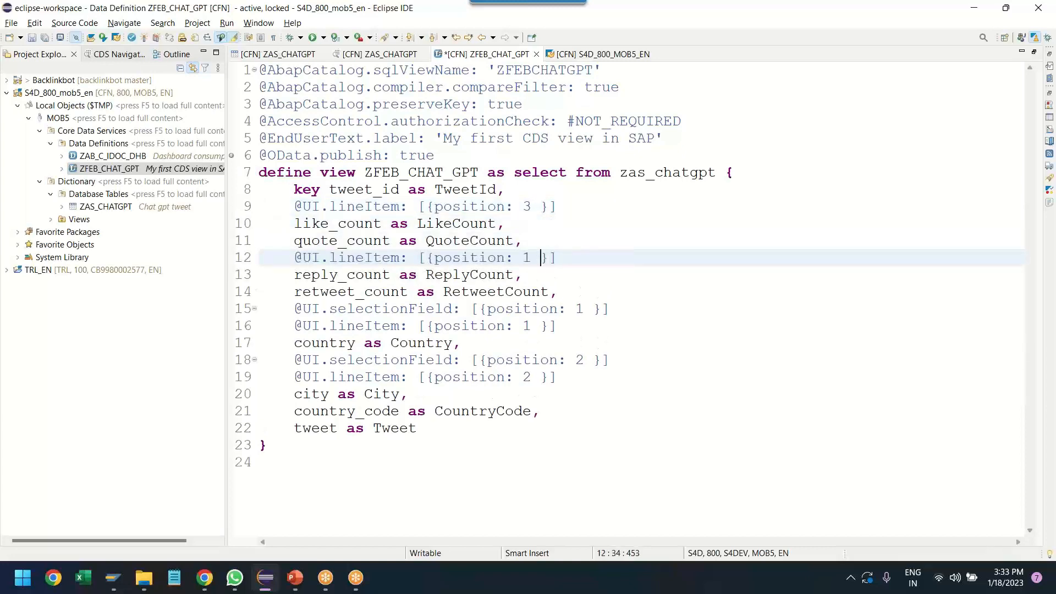
{"action": "type", "text": "4"}
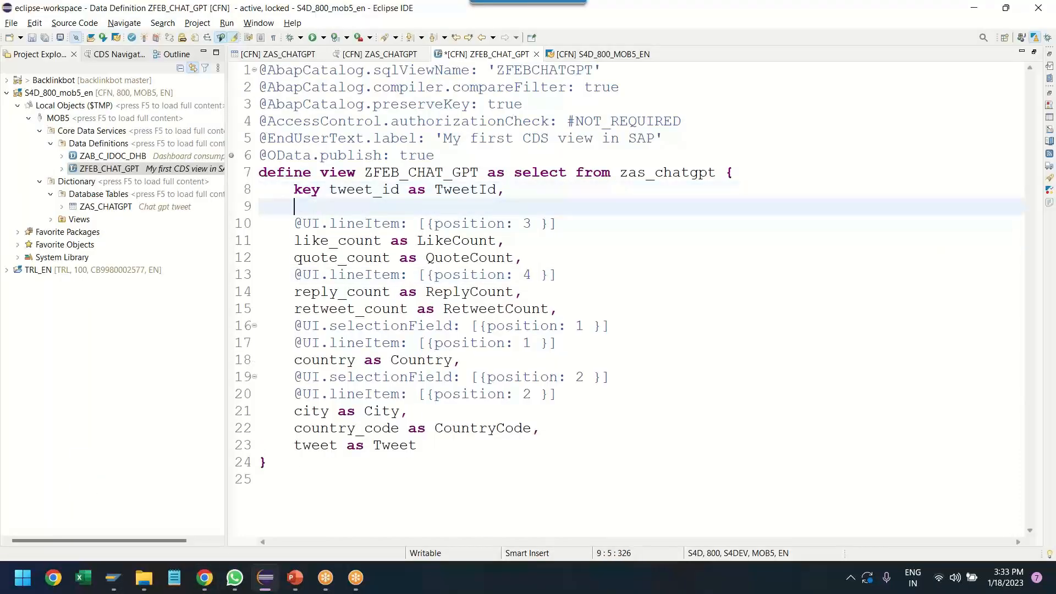
{"action": "type", "text": "@EndUserText"}
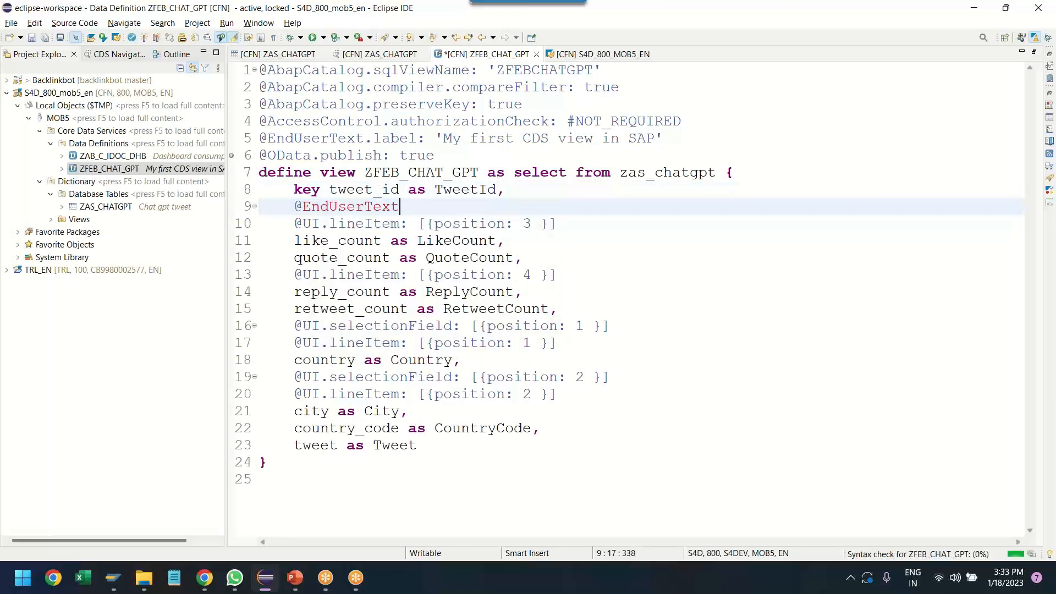
{"action": "type", "text": ".label: '"}
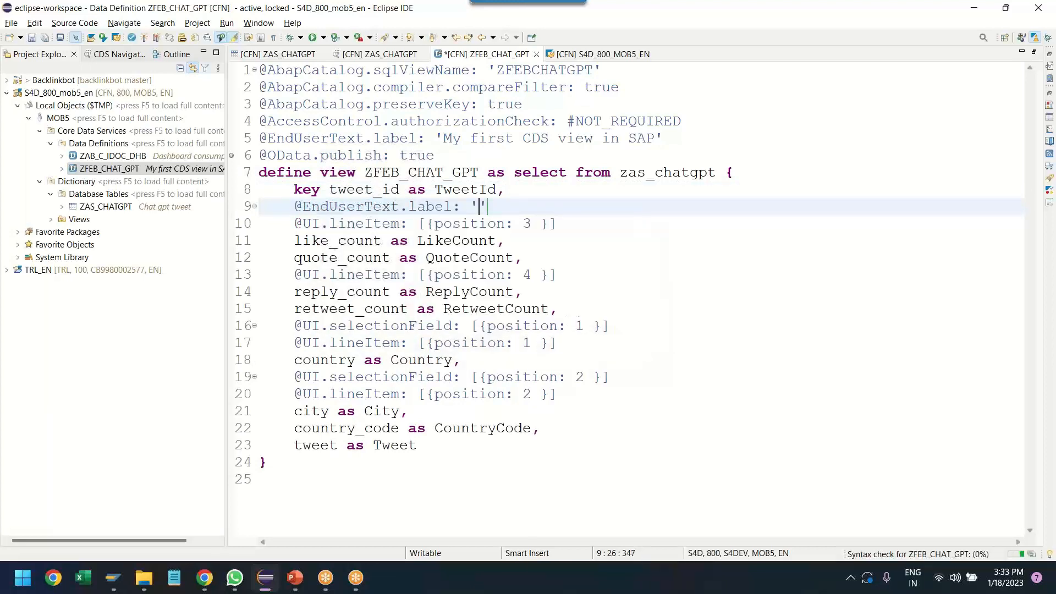
{"action": "type", "text": "Like Co"}
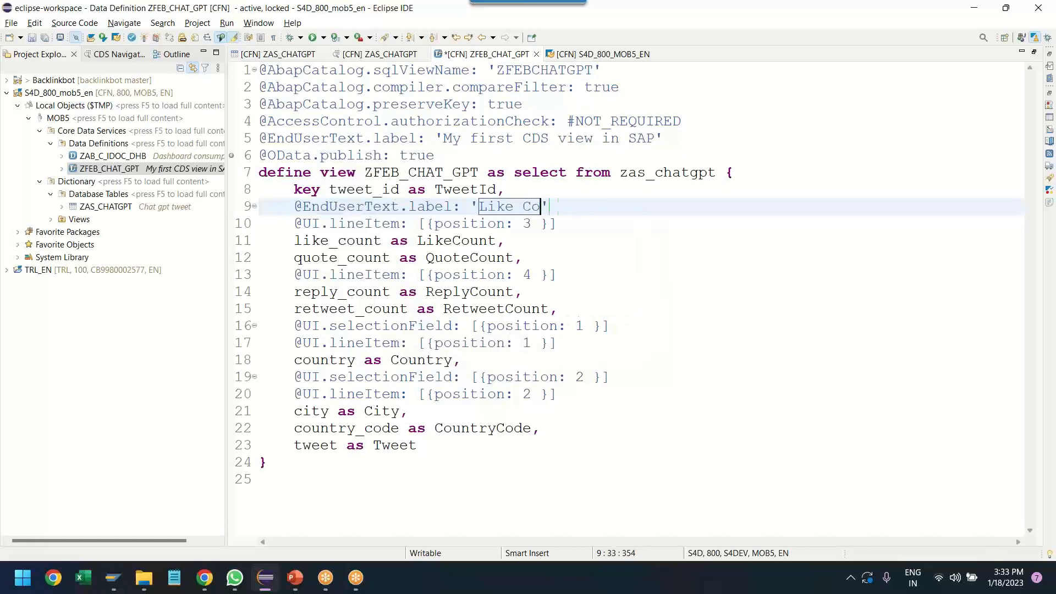
{"action": "type", "text": "unt"}
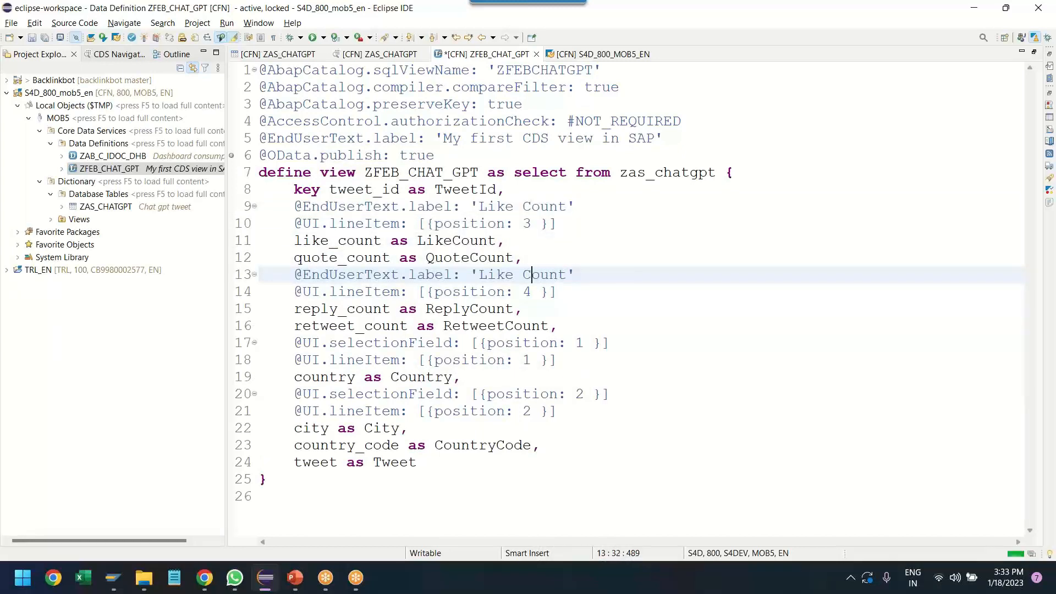
{"action": "type", "text": "Reply"}
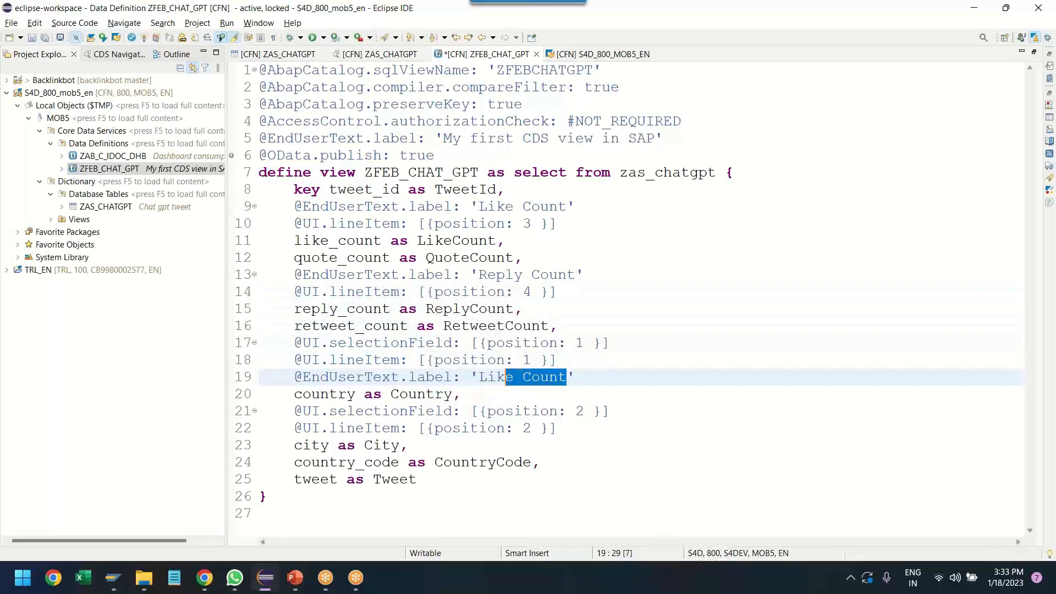
{"action": "type", "text": "Country"}
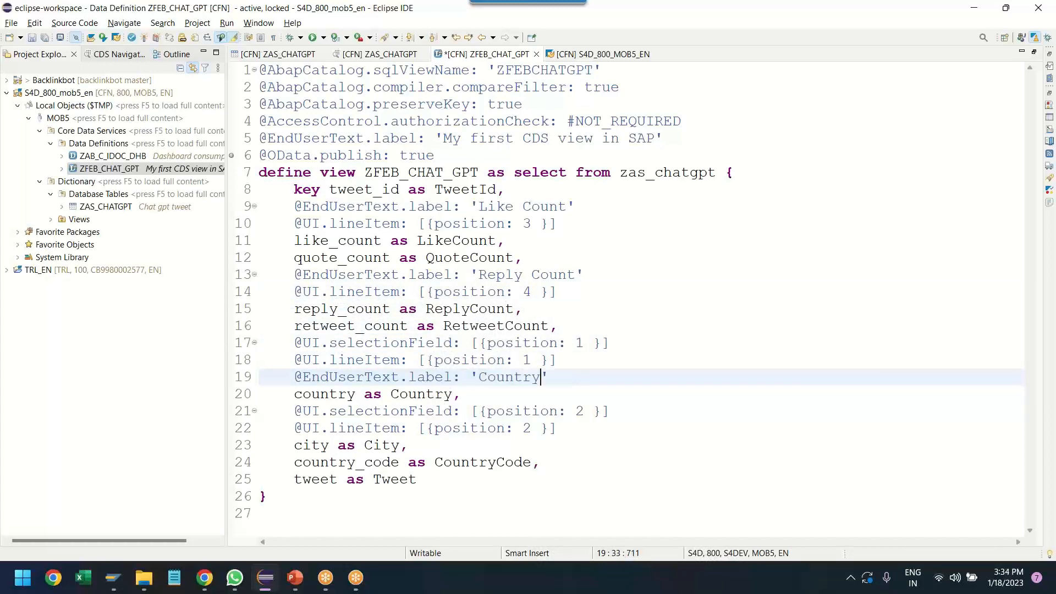
{"action": "type", "text": "@EndUserText.label: 'Like Count'"}
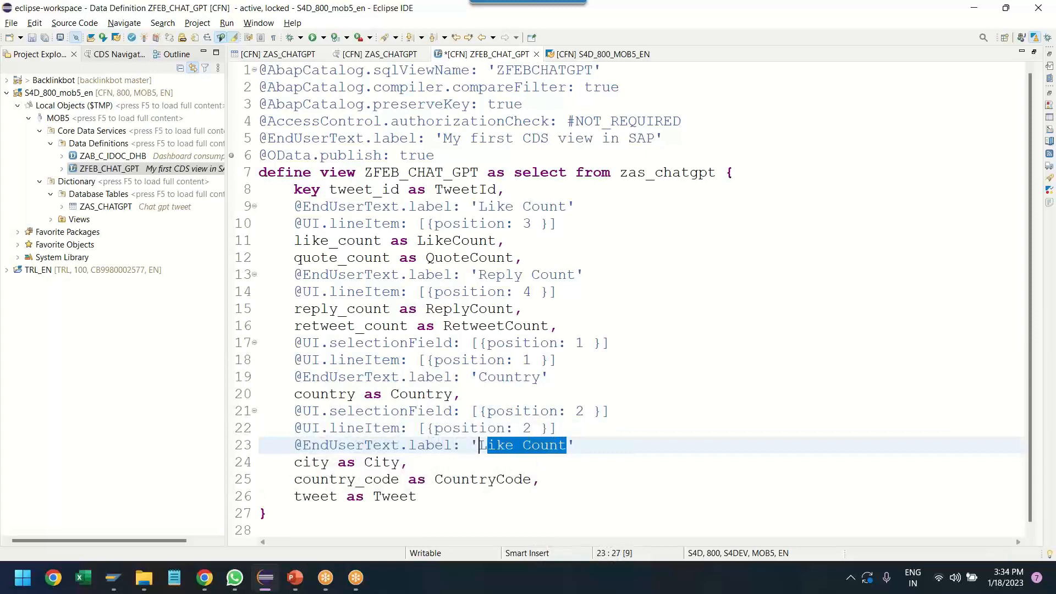
{"action": "type", "text": "City"}
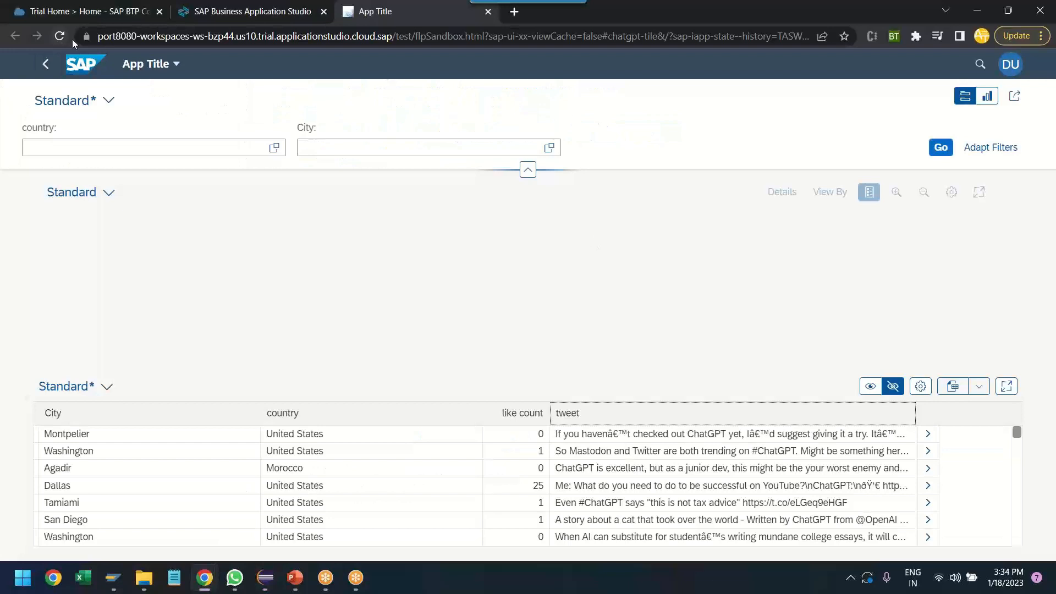
Step: Reload the preview, expand the Country/City filter bar and load the tweet rows with Go
{"action": "left_click", "coordinate": [60, 36]}
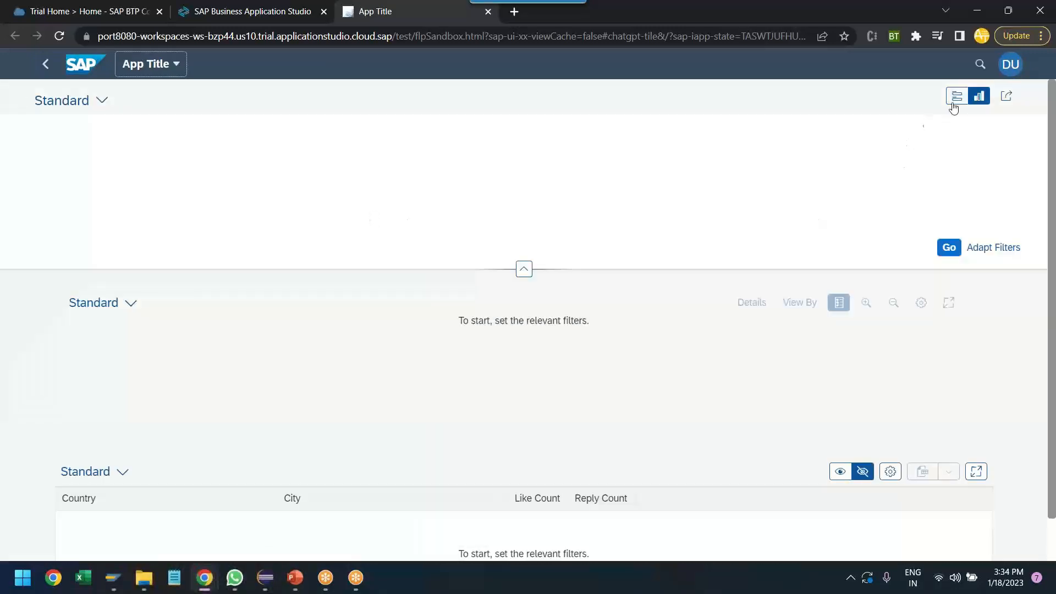
{"action": "left_click", "coordinate": [956, 96]}
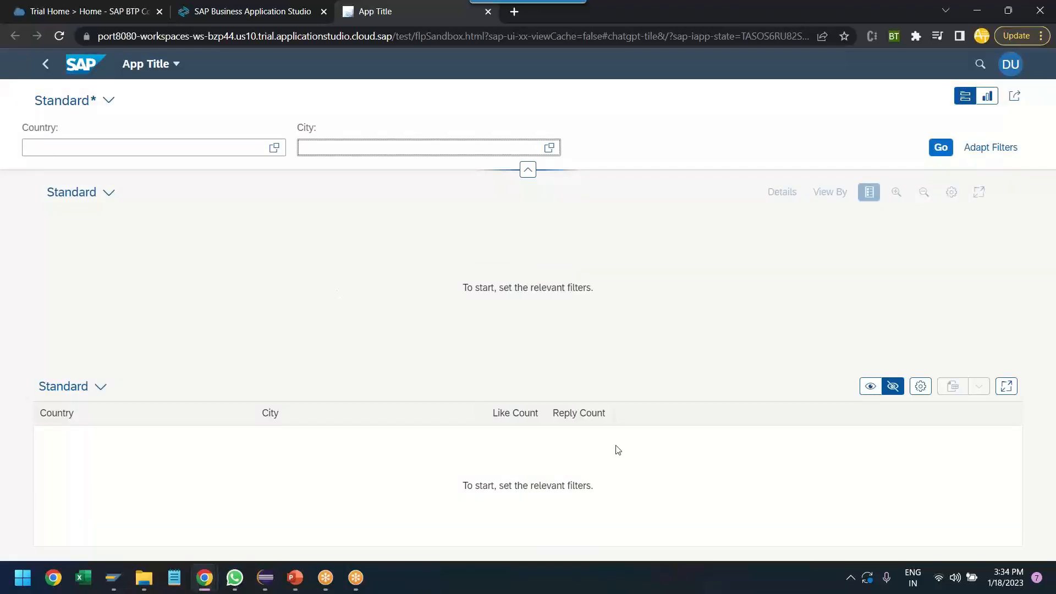
{"action": "left_click", "coordinate": [425, 146]}
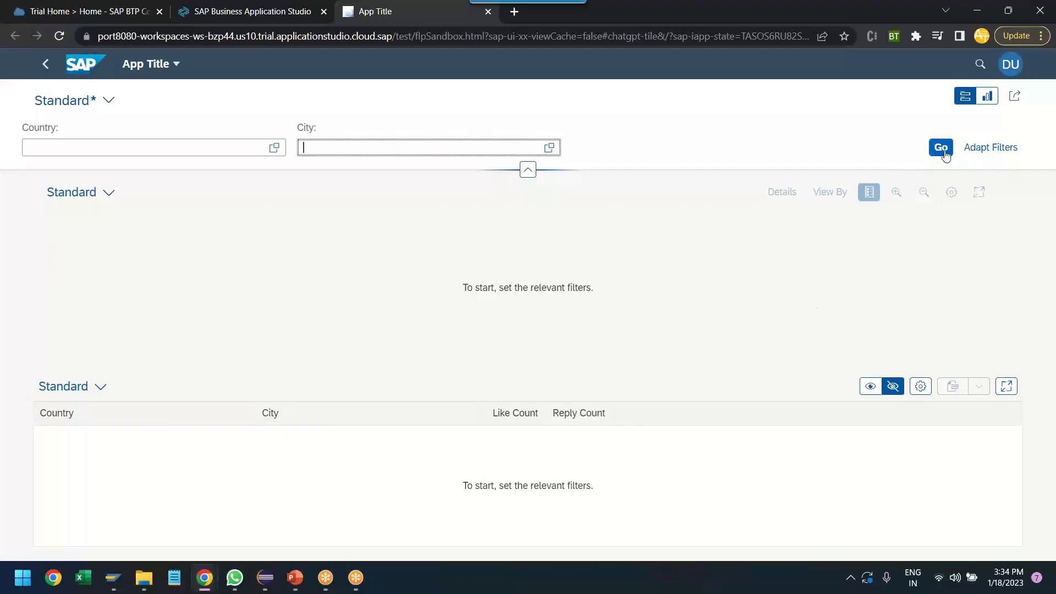
{"action": "left_click", "coordinate": [941, 146]}
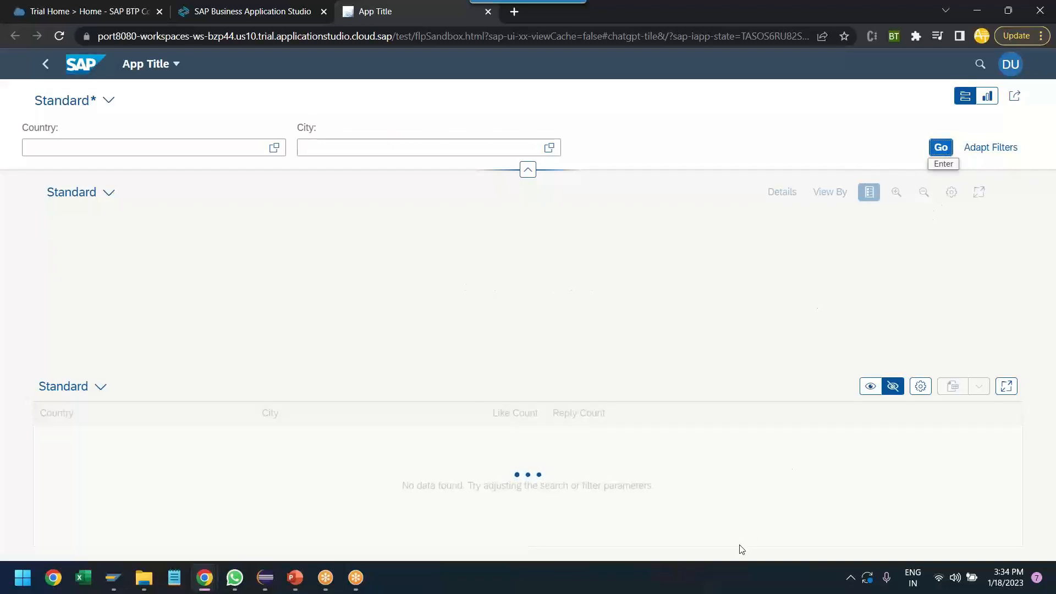
{"action": "left_click", "coordinate": [941, 146]}
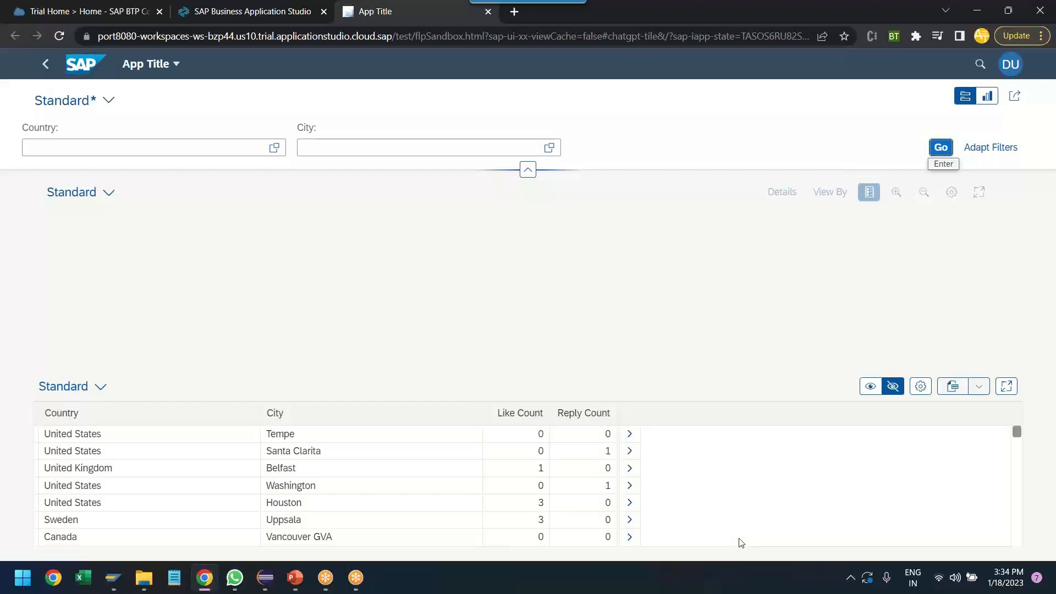
{"action": "left_click", "coordinate": [265, 577]}
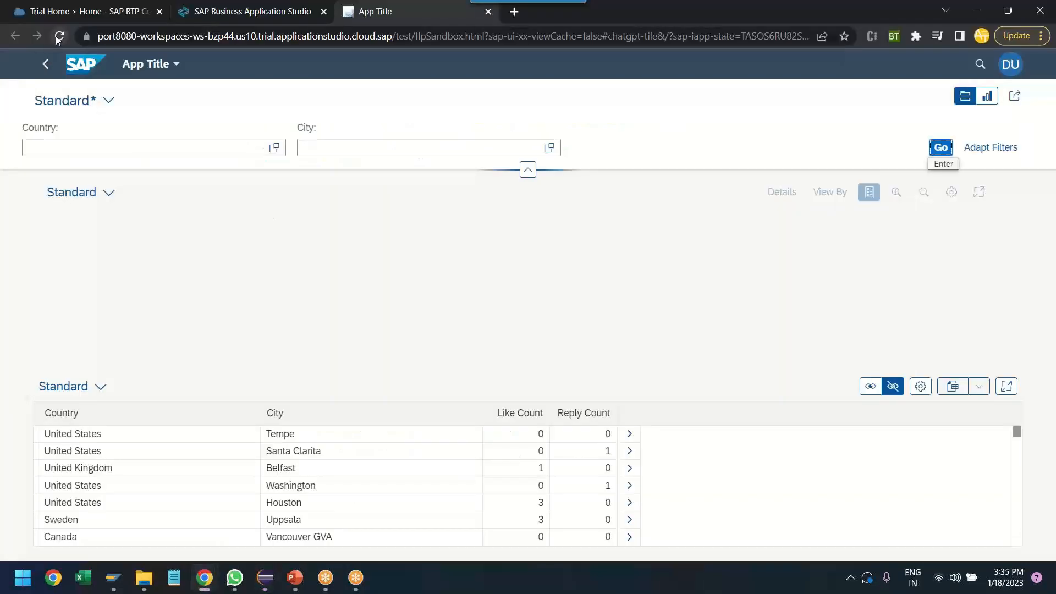
{"action": "left_click", "coordinate": [58, 36]}
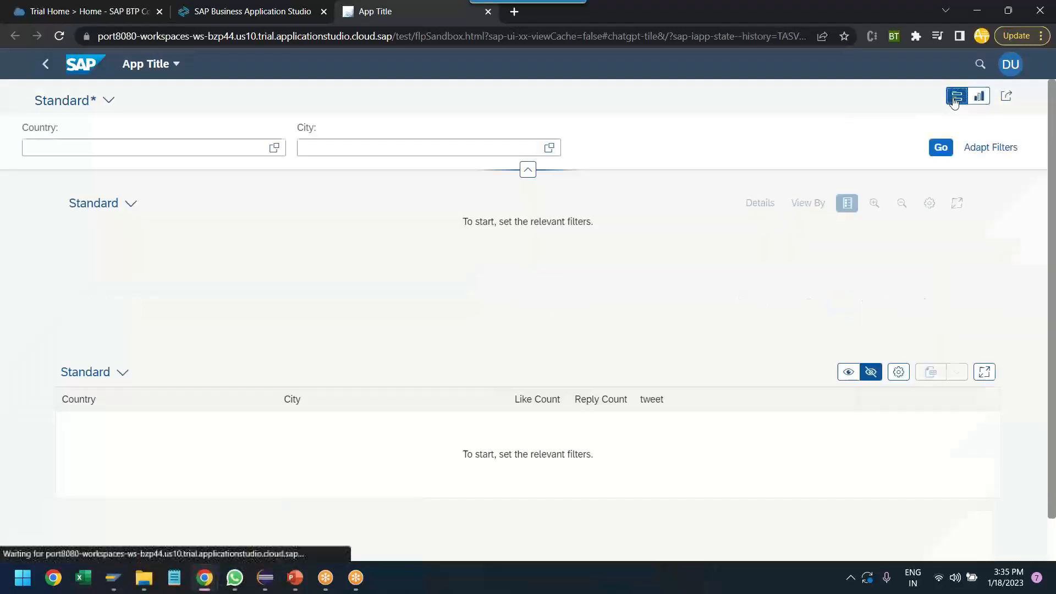
Step: Load the table and filter it to Country India, scrolling through the Indian tweets
{"action": "left_click", "coordinate": [941, 147]}
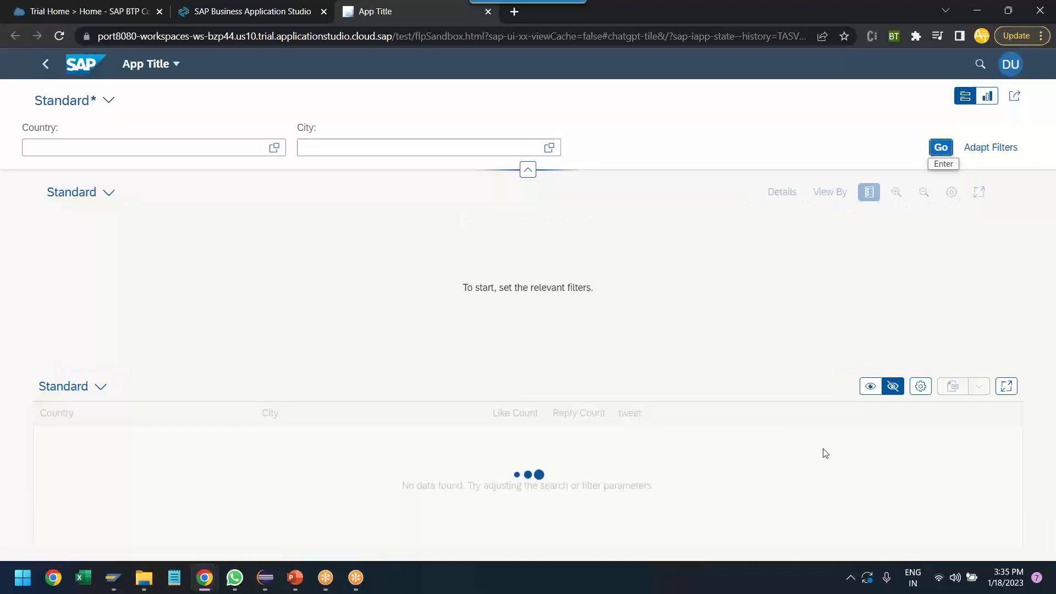
{"action": "left_click", "coordinate": [939, 146]}
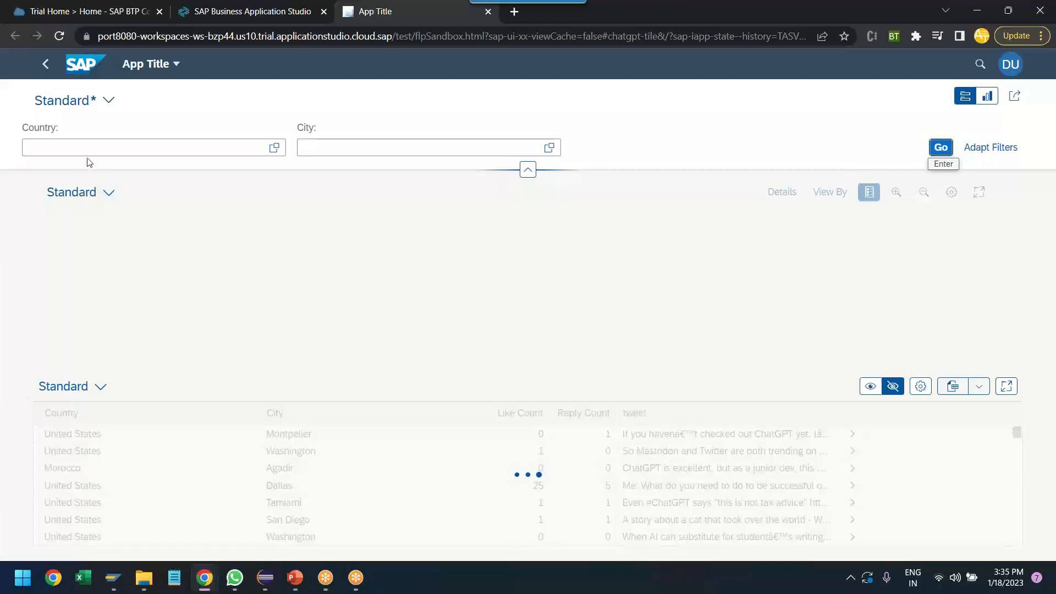
{"action": "left_click", "coordinate": [134, 147]}
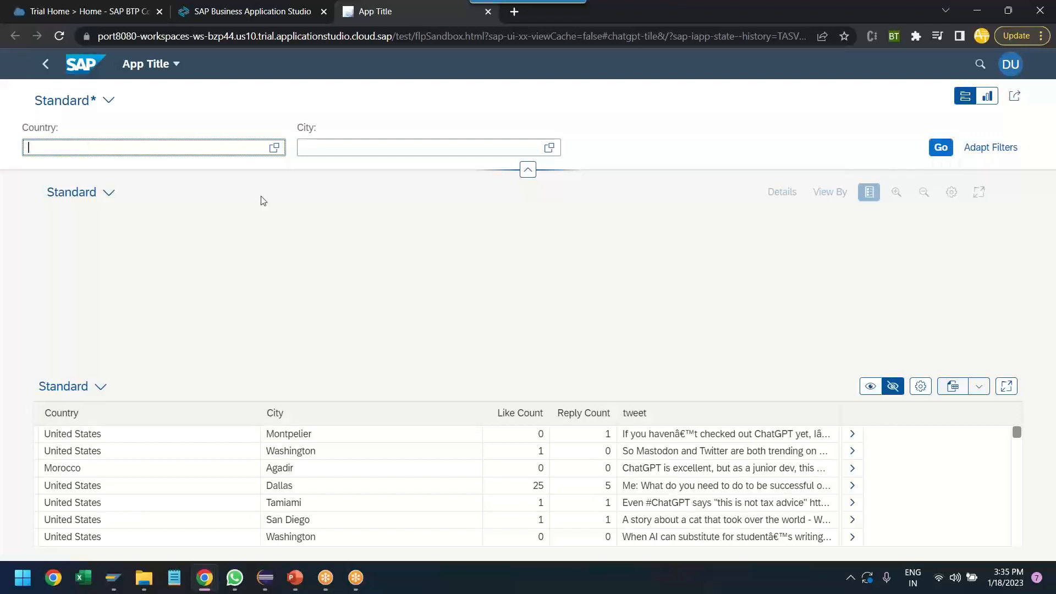
{"action": "type", "text": "India"}
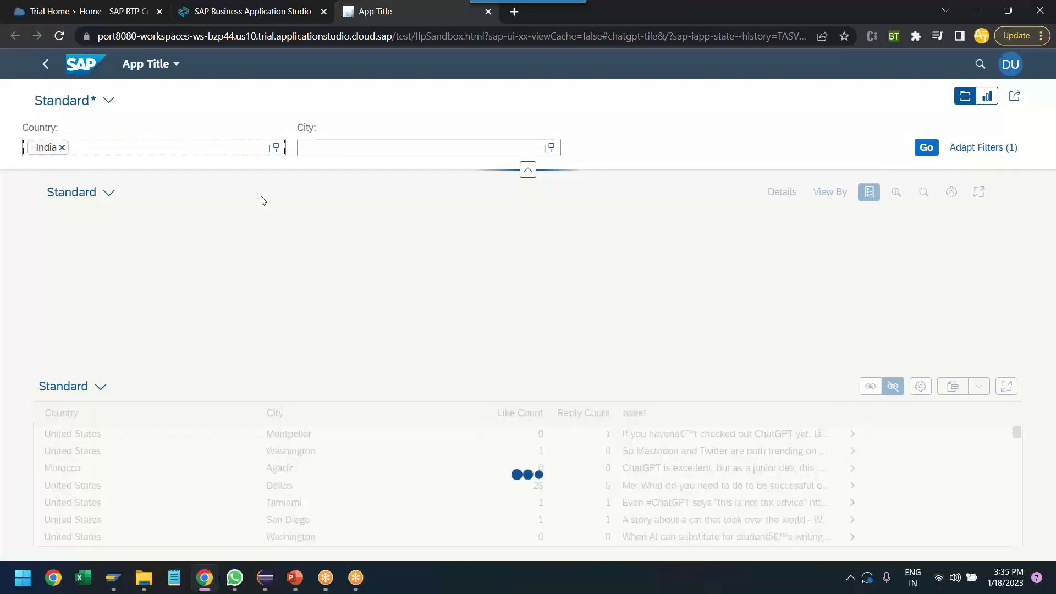
{"action": "left_click", "coordinate": [925, 146]}
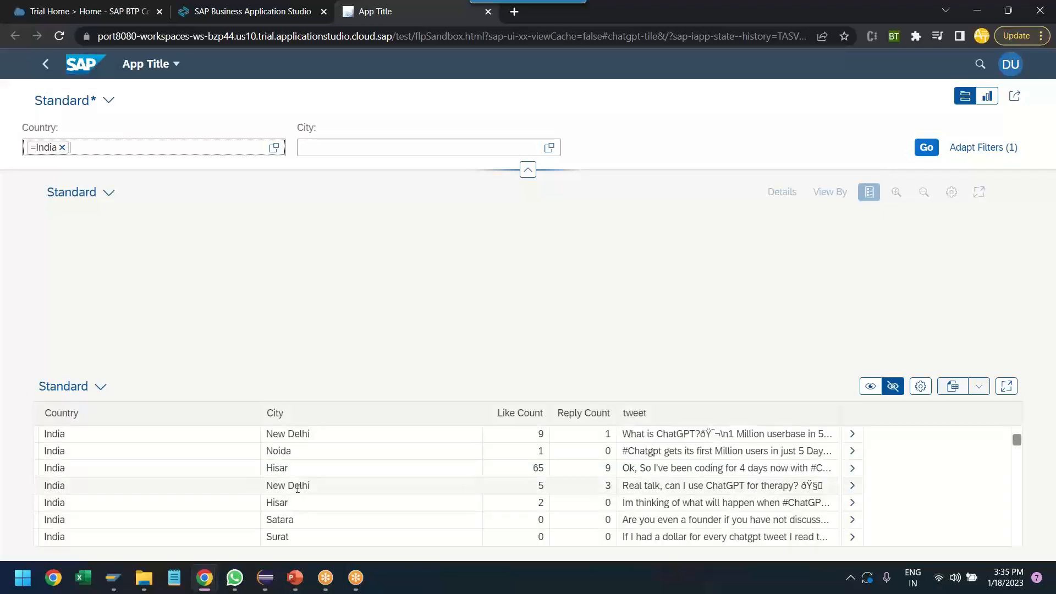
{"action": "scroll", "scroll_direction": "down", "scroll_amount": 3}
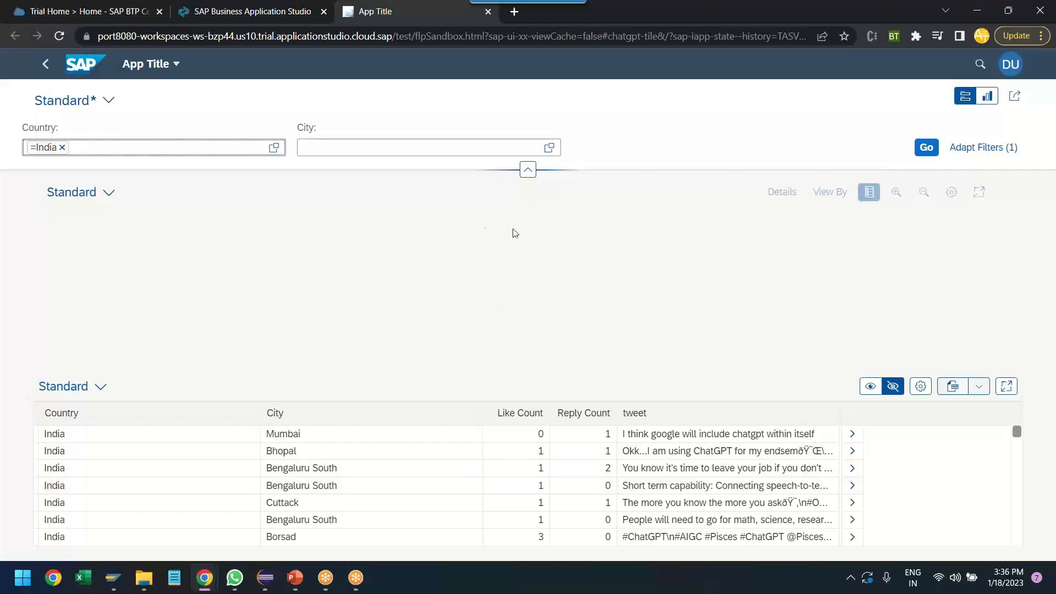
{"action": "mouse_move", "coordinate": [607, 313]}
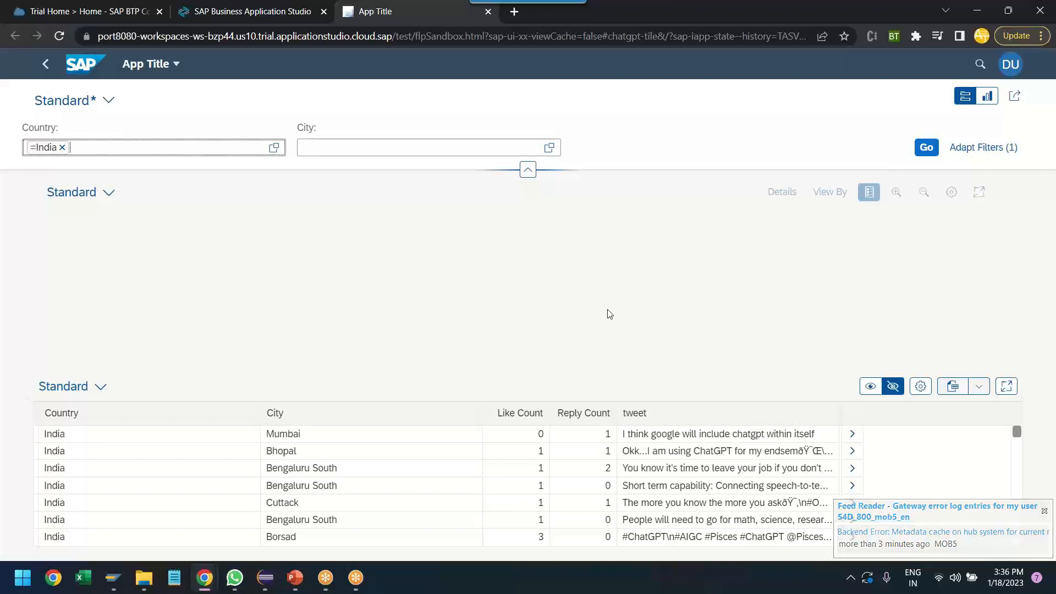
{"action": "left_click", "coordinate": [1044, 510]}
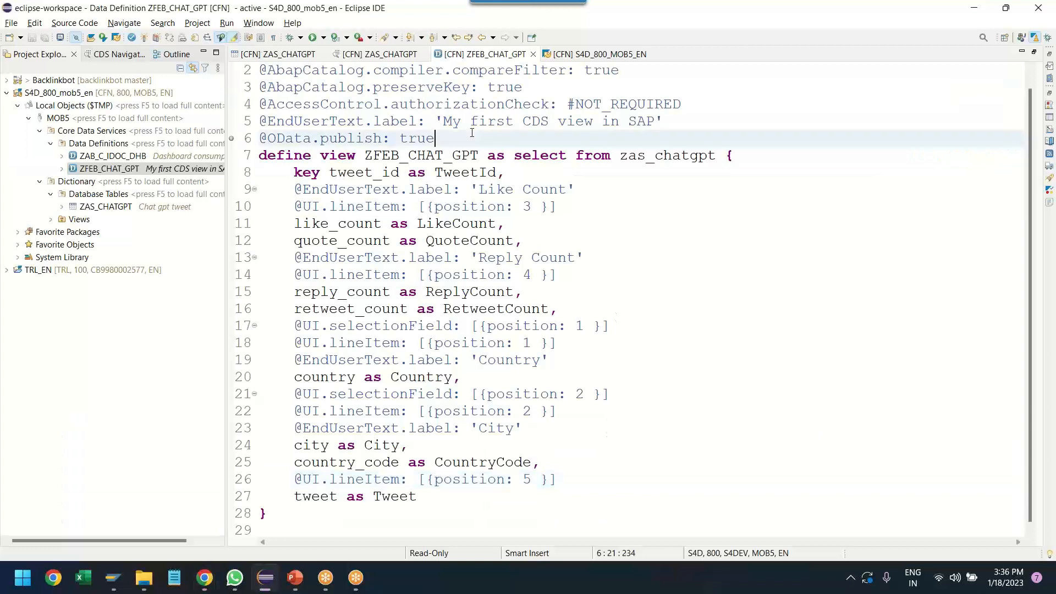
{"action": "type", "text": "@UI.chart: [{"}
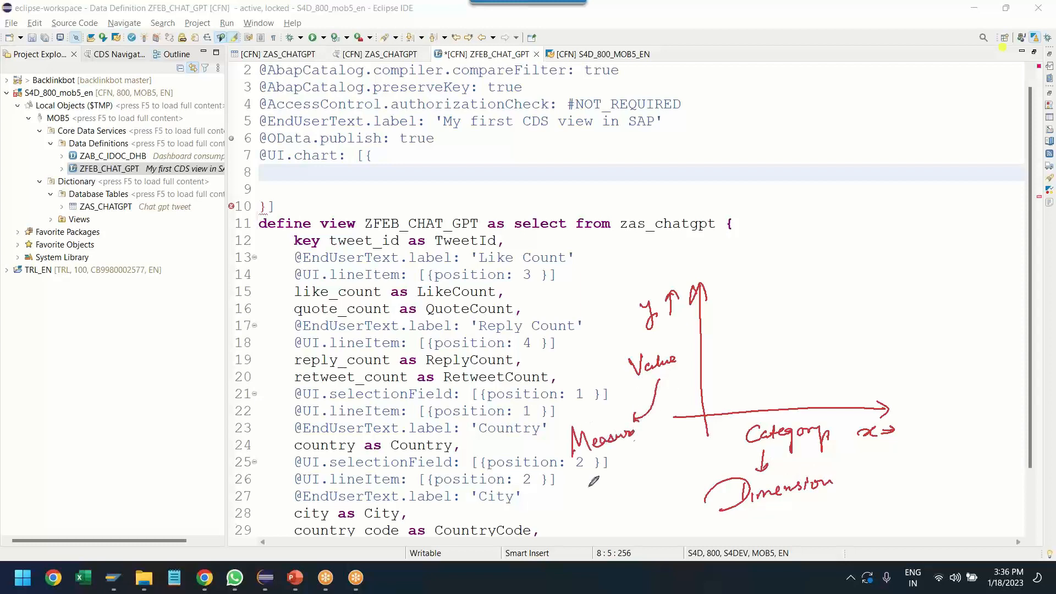
{"action": "mouse_move", "coordinate": [552, 481]}
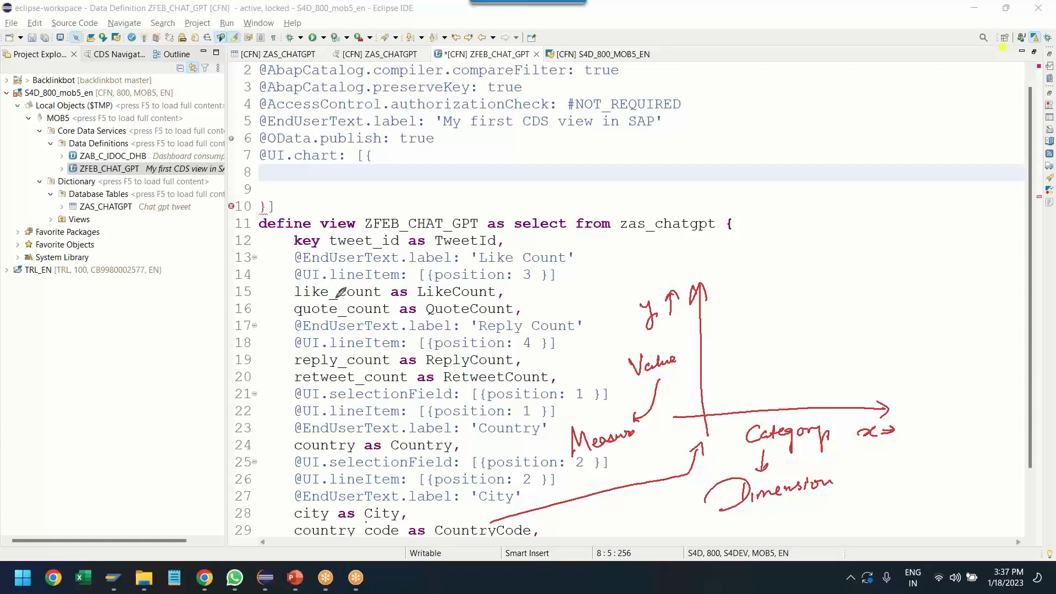
{"action": "mouse_move", "coordinate": [404, 444]}
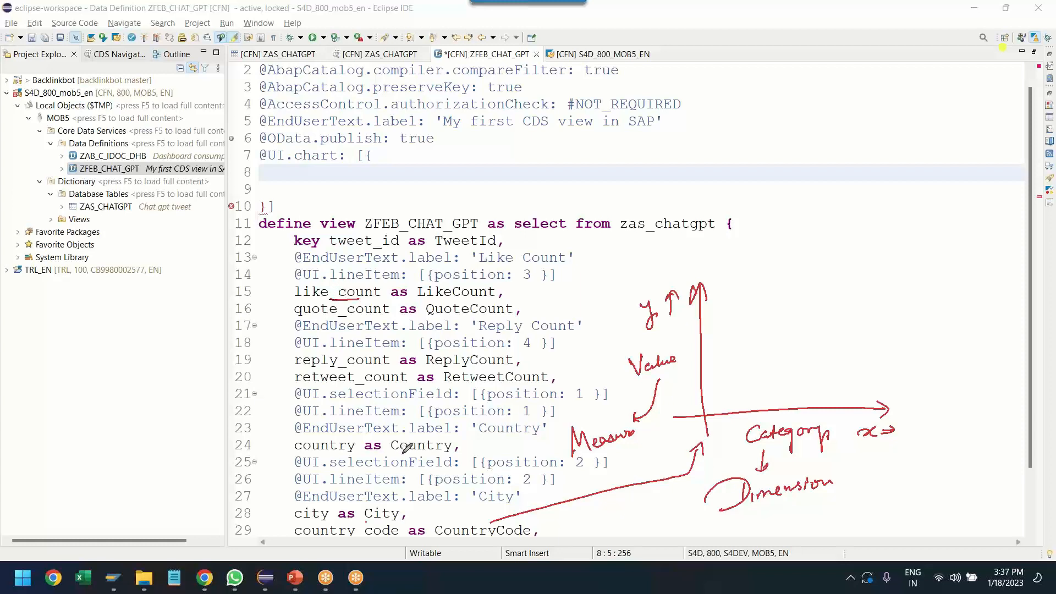
{"action": "mouse_move", "coordinate": [403, 429]}
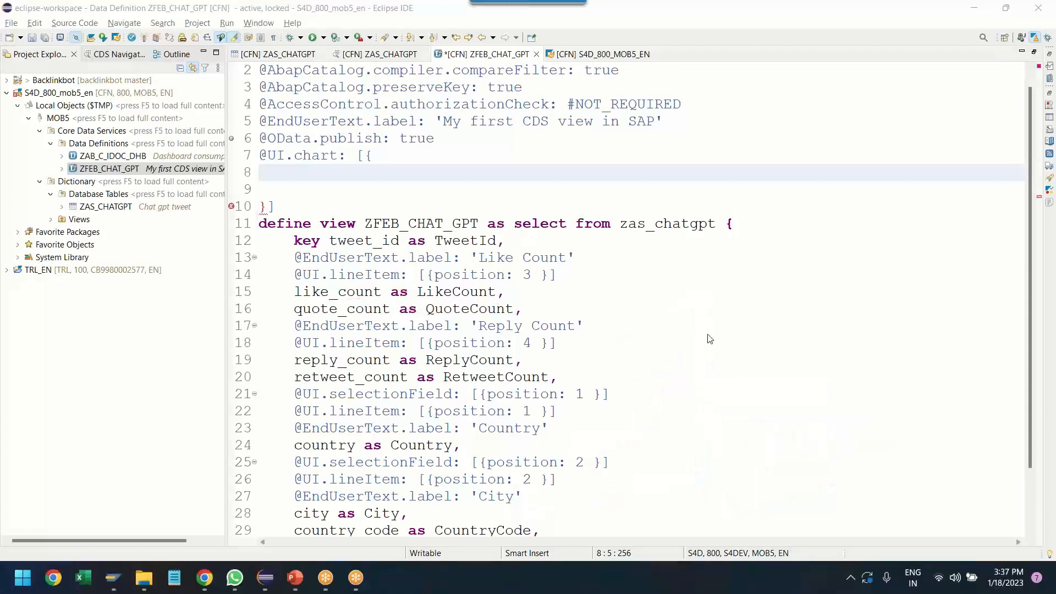
{"action": "left_click", "coordinate": [295, 172]}
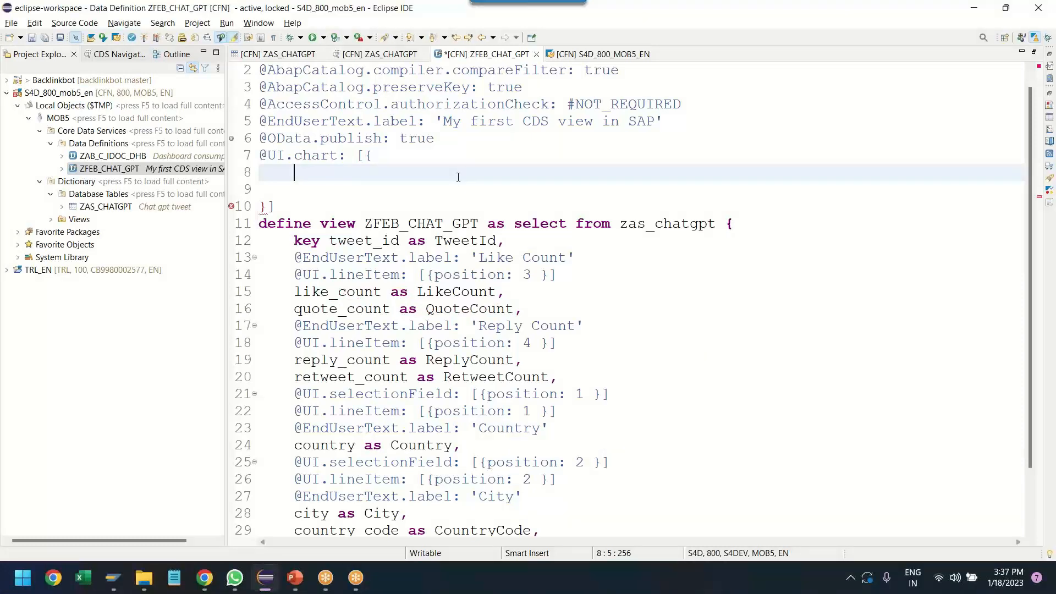
{"action": "type", "text": "chartType:"}
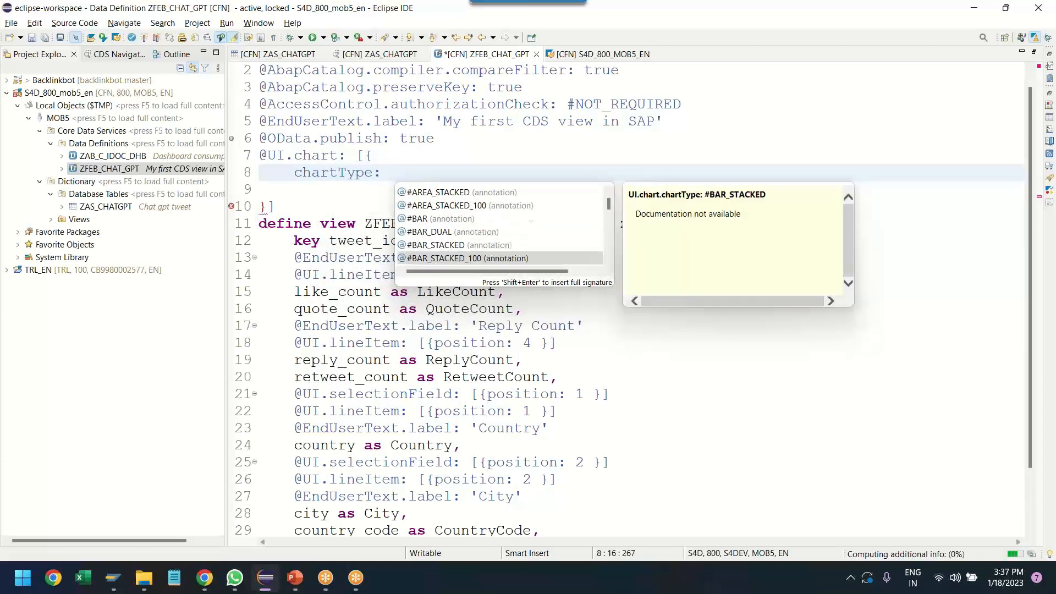
{"action": "type", "text": "DONUT,"}
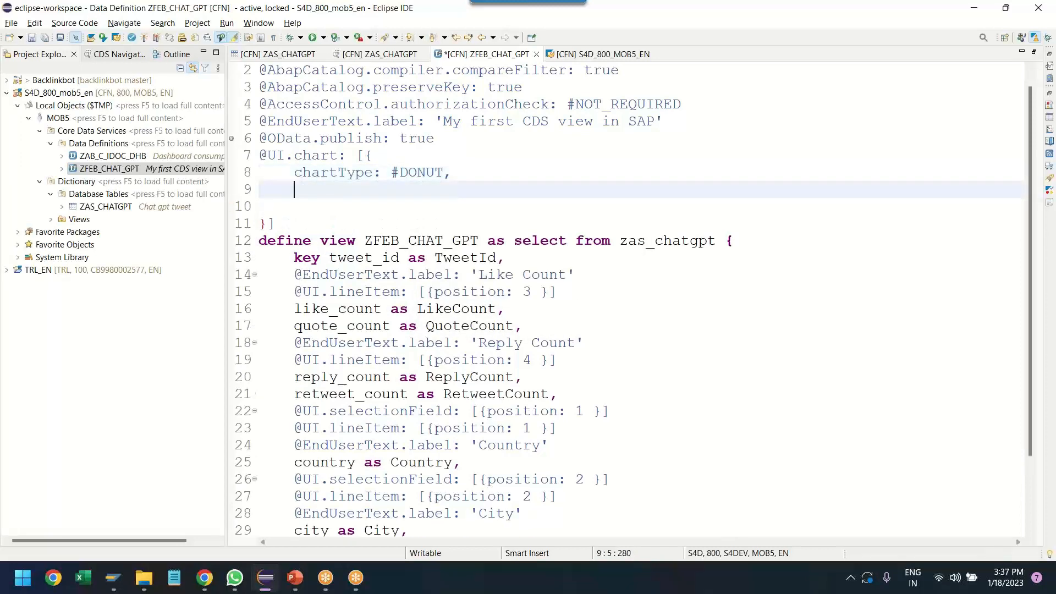
{"action": "type", "text": "dimensionAttributes: [{ }],"}
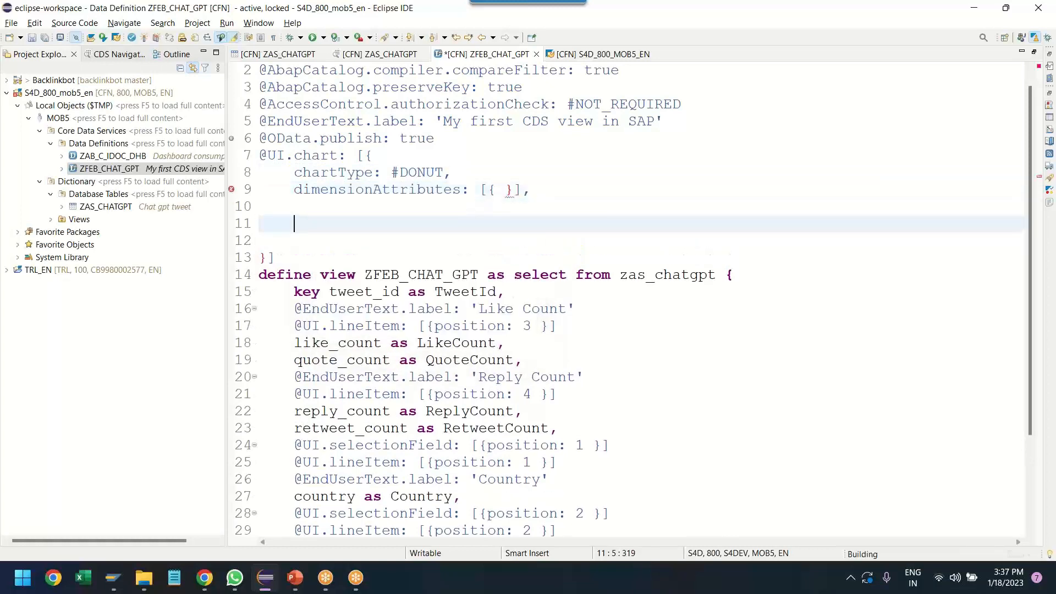
{"action": "type", "text": "me"}
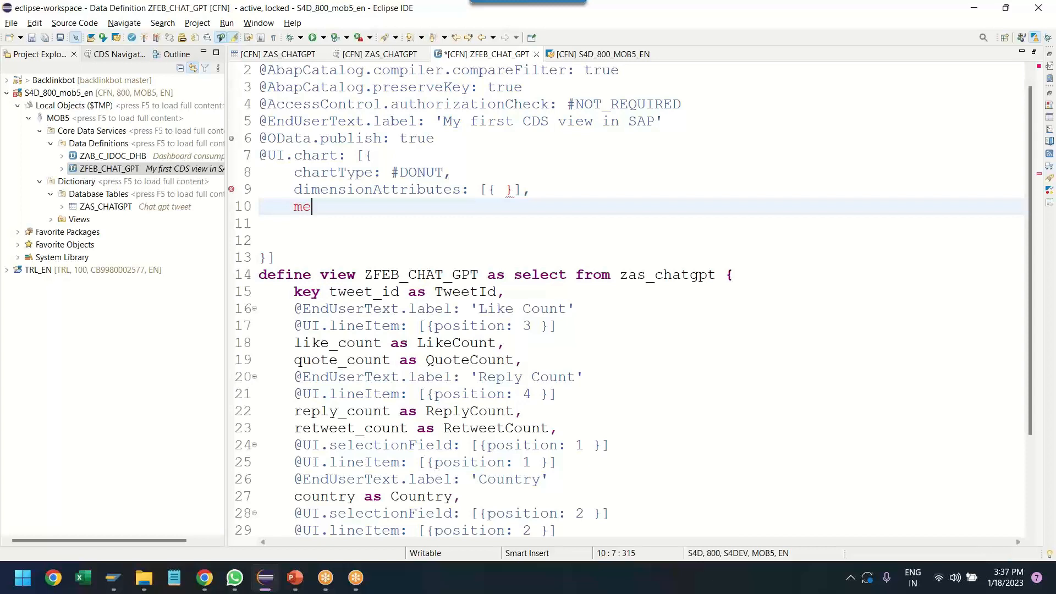
Step: Set Country as #CATEGORY dimension and LikeCount as #AXIS_1 measure, then save and activate
{"action": "left_click", "coordinate": [498, 189]}
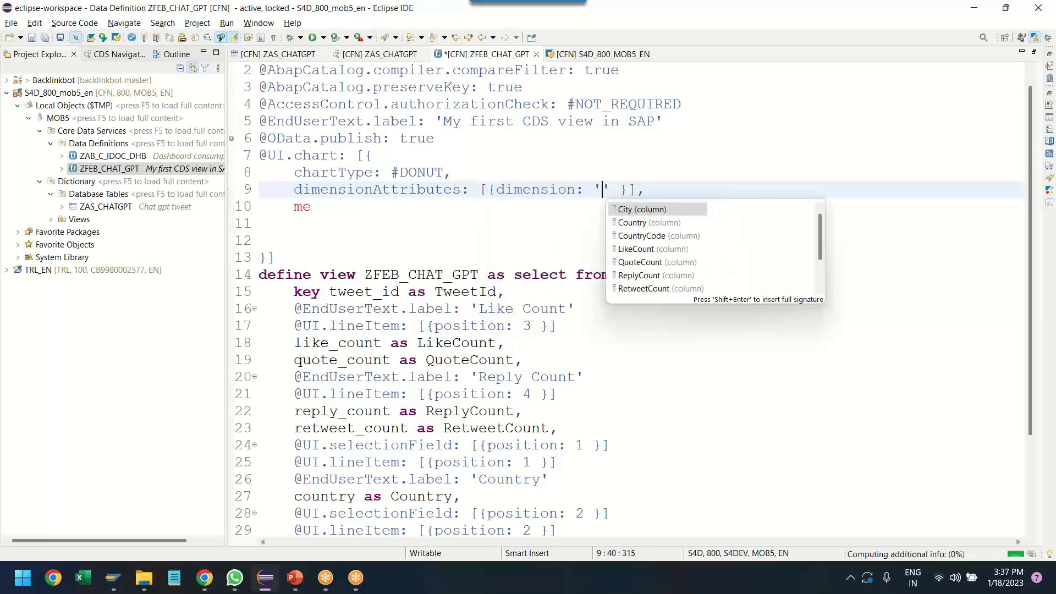
{"action": "type", "text": "Country"}
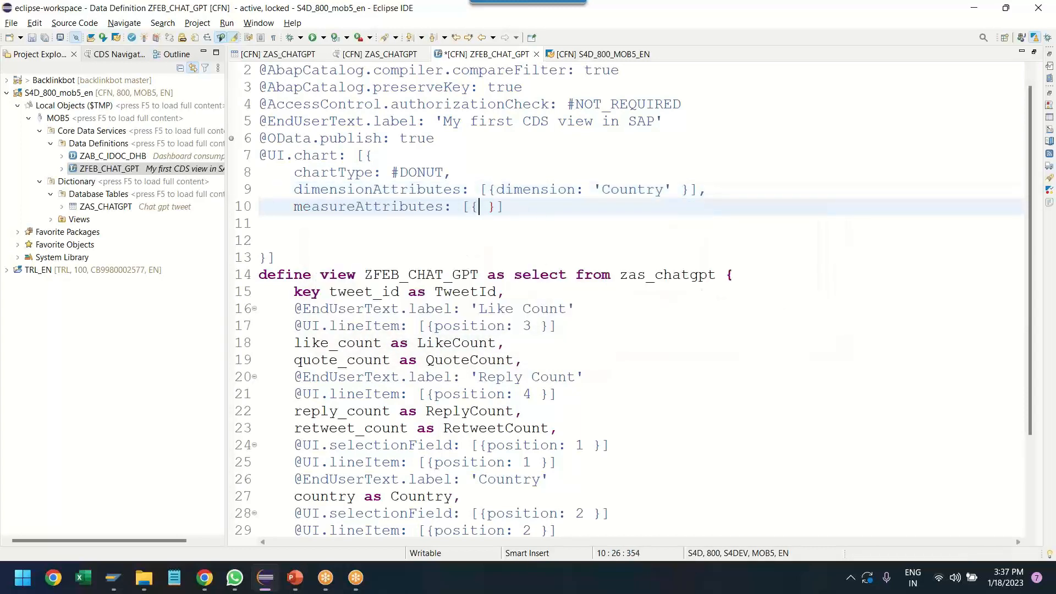
{"action": "type", "text": "measure: ''"}
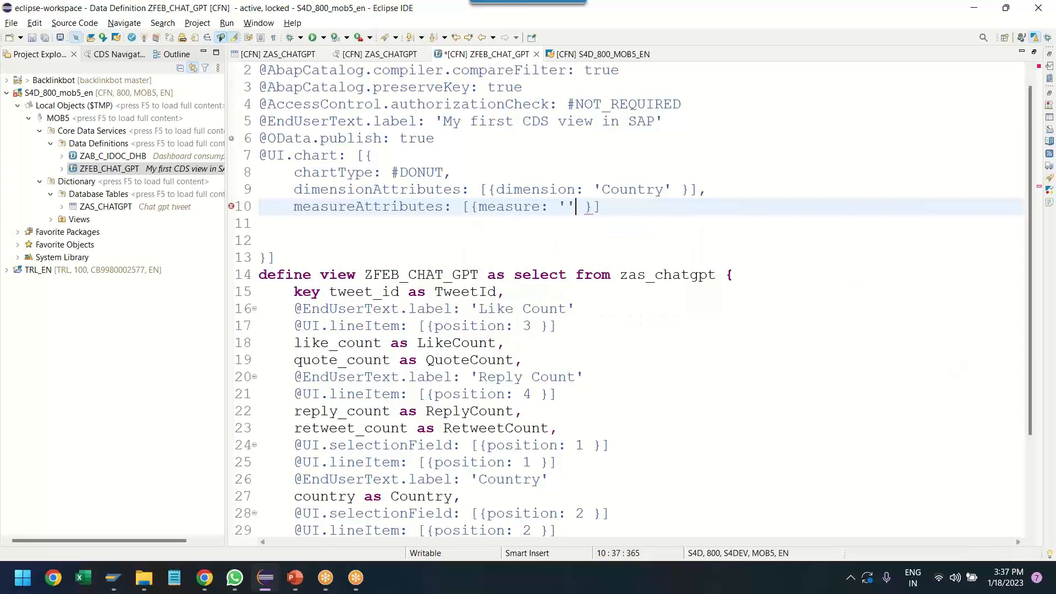
{"action": "type", "text": "LikeCount"}
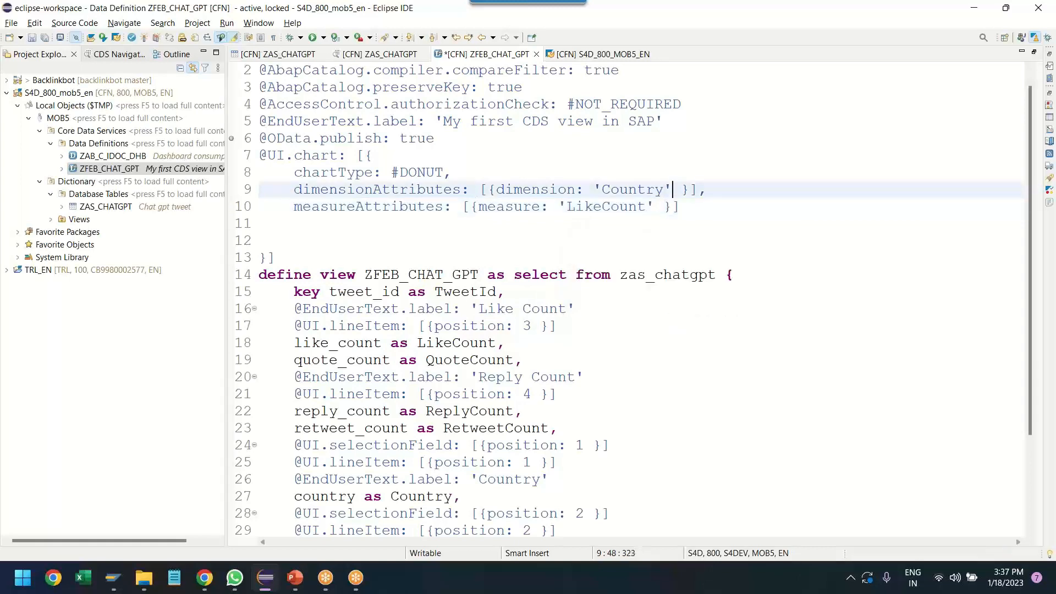
{"action": "type", "text": ", role:"}
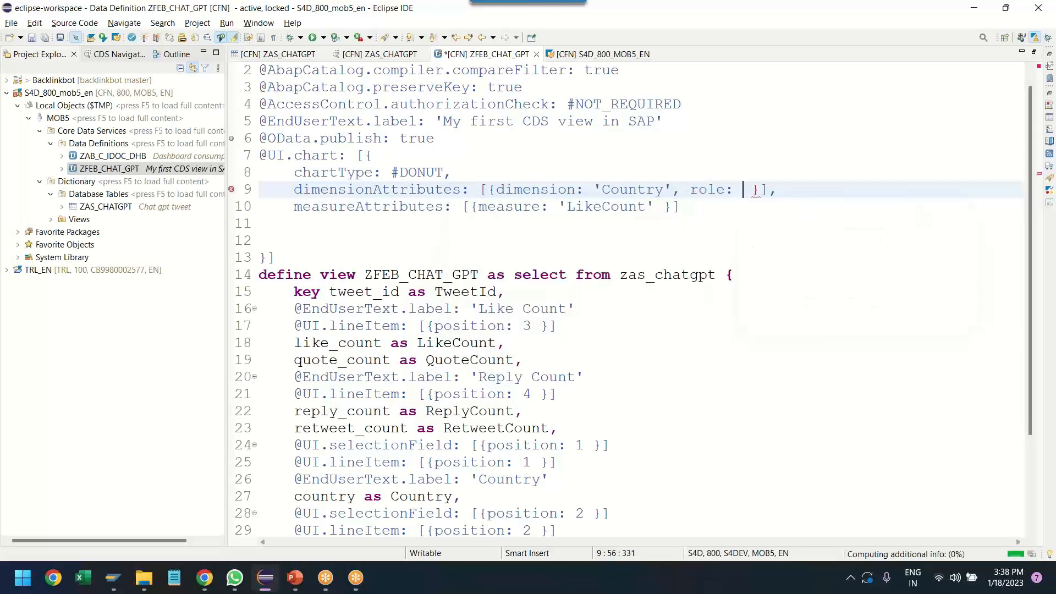
{"action": "type", "text": "#CATEGORY"}
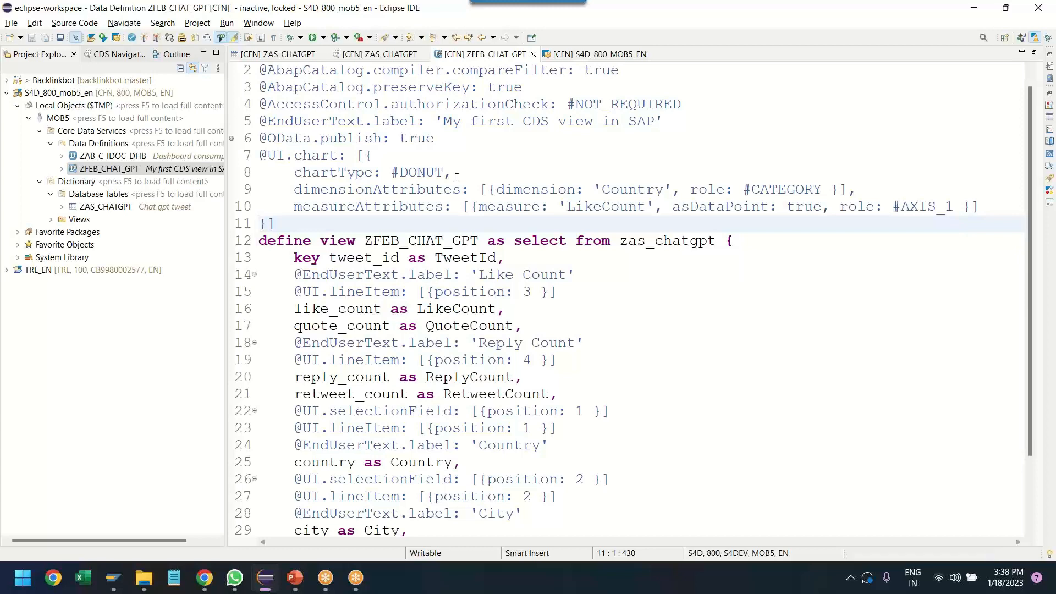
{"action": "left_click_drag", "start_coordinate": [294, 171], "coordinate": [316, 206]}
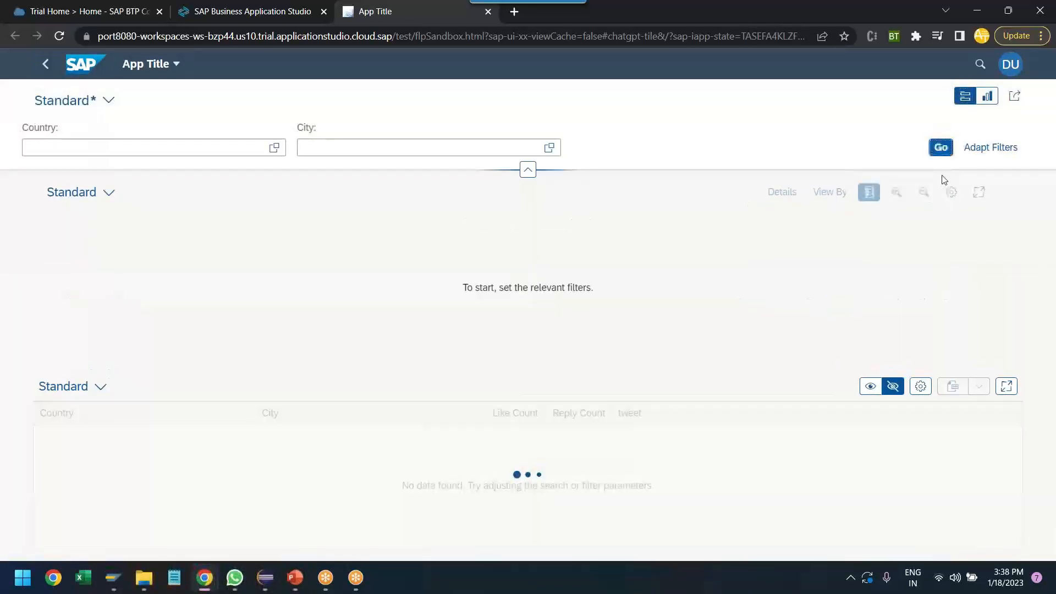
Step: Load data in the refreshed preview and inspect the chart's feeds-definition size error
{"action": "left_click", "coordinate": [940, 146]}
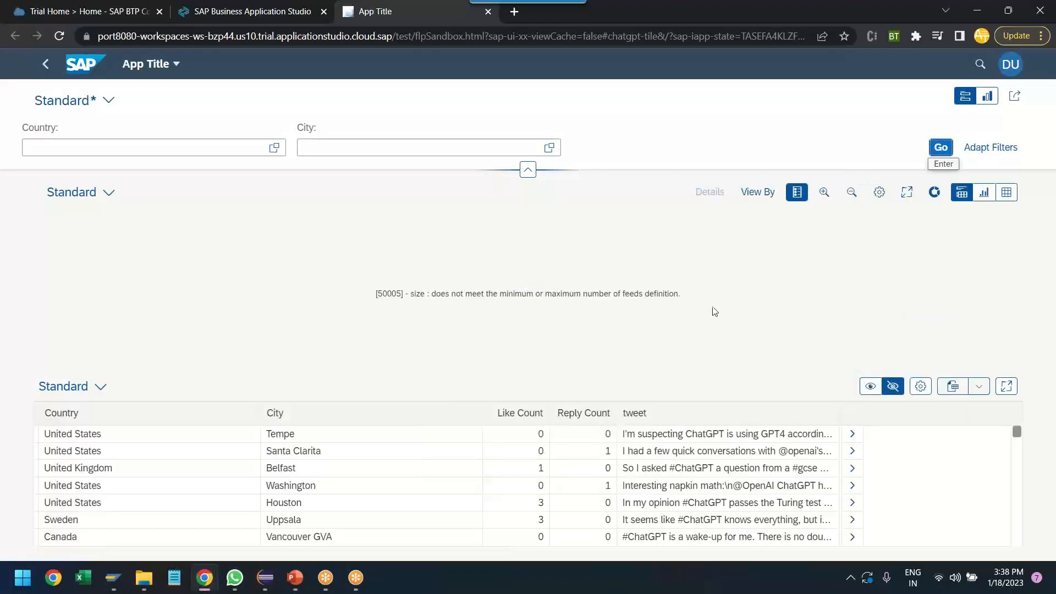
{"action": "left_click_drag", "start_coordinate": [428, 292], "coordinate": [679, 292]}
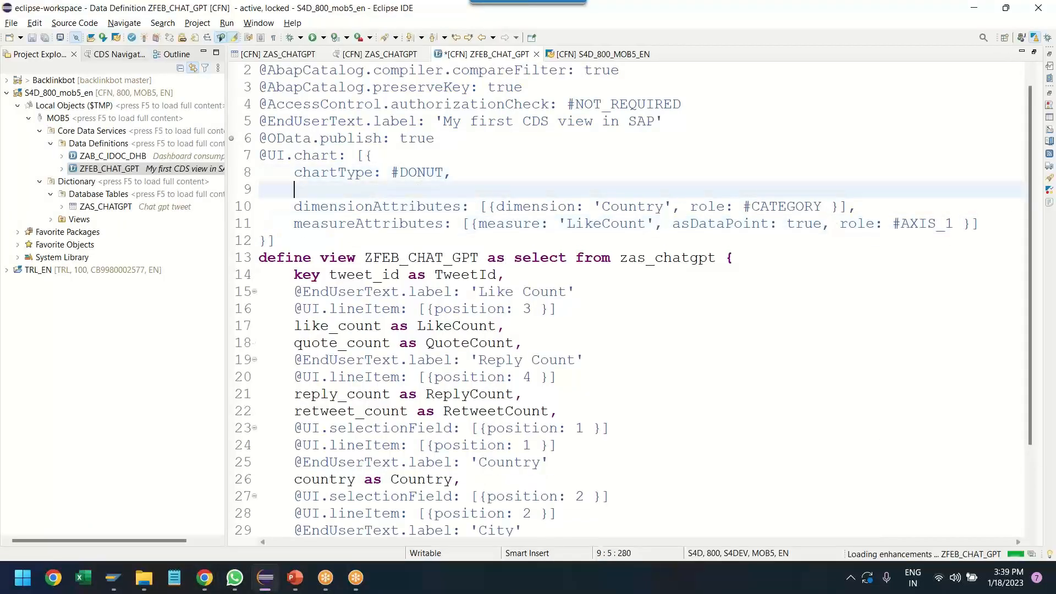
{"action": "type", "text": "di"}
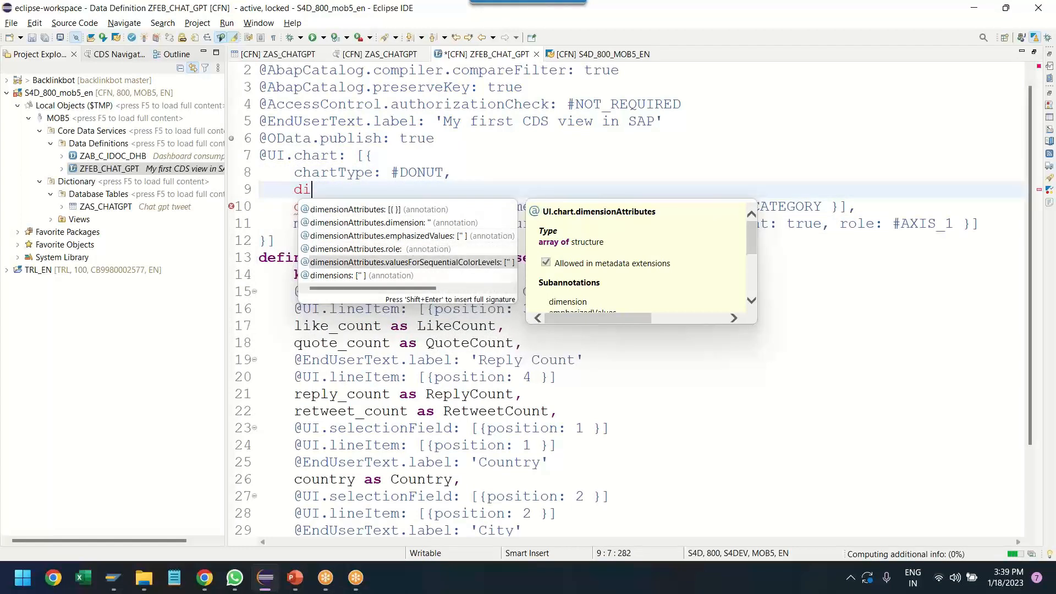
{"action": "type", "text": "mensions: [''],"}
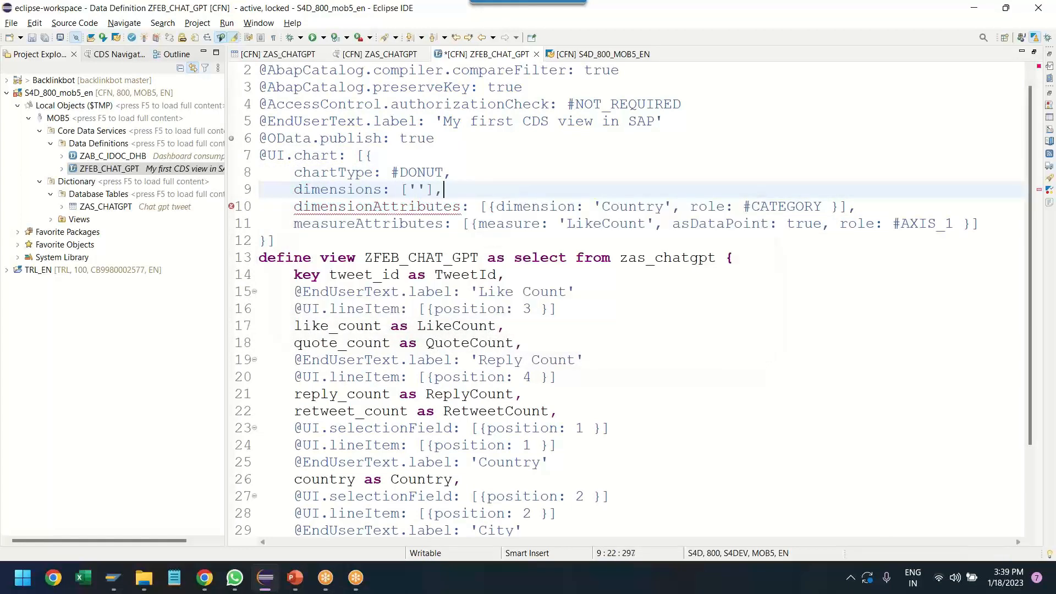
{"action": "type", "text": "measures: [''],"}
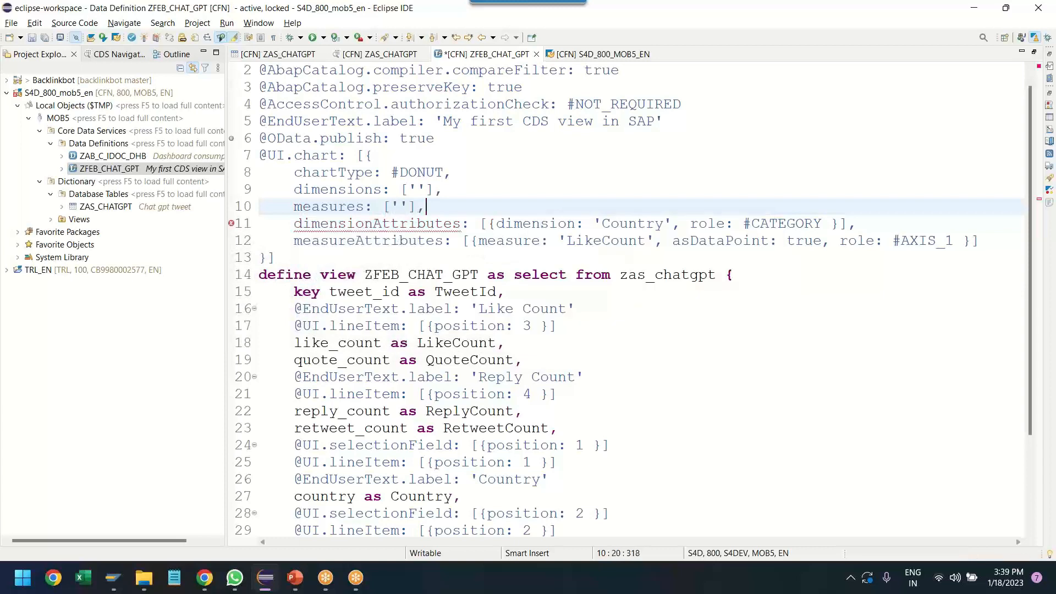
{"action": "type", "text": "Co"}
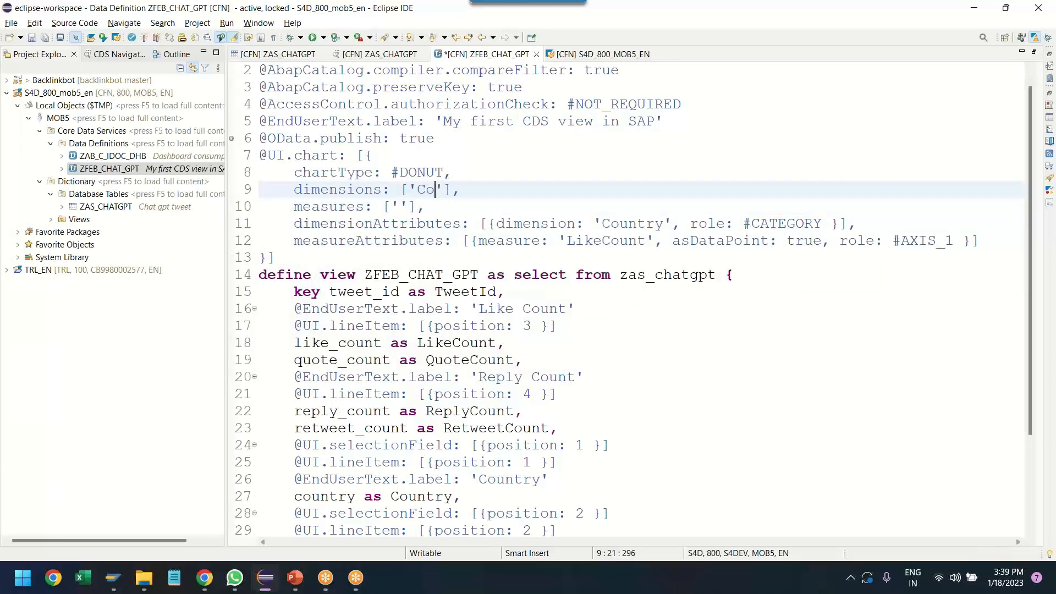
{"action": "type", "text": "untry'"}
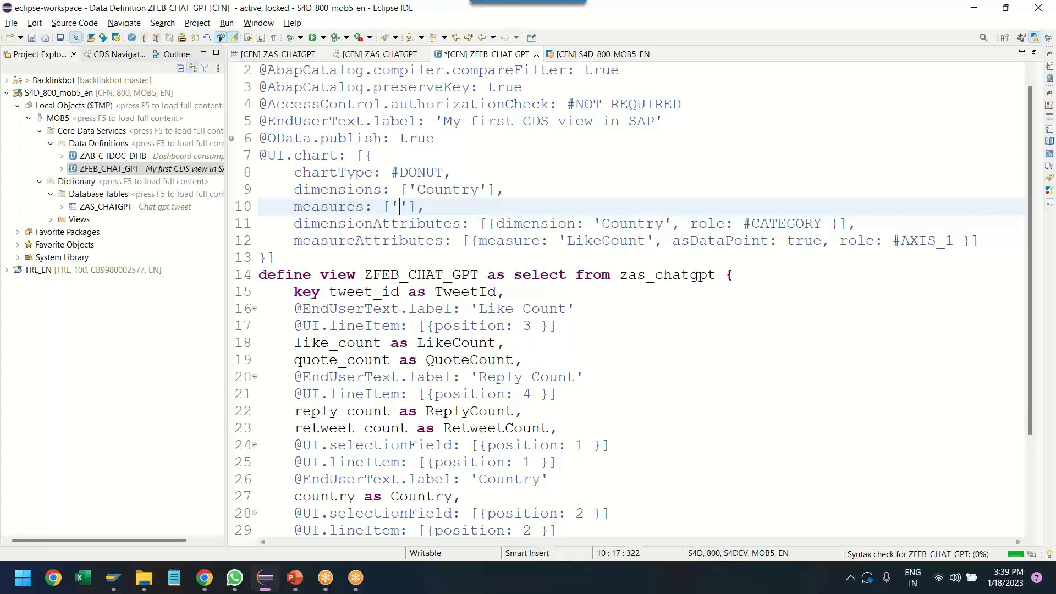
{"action": "type", "text": "LikeCount"}
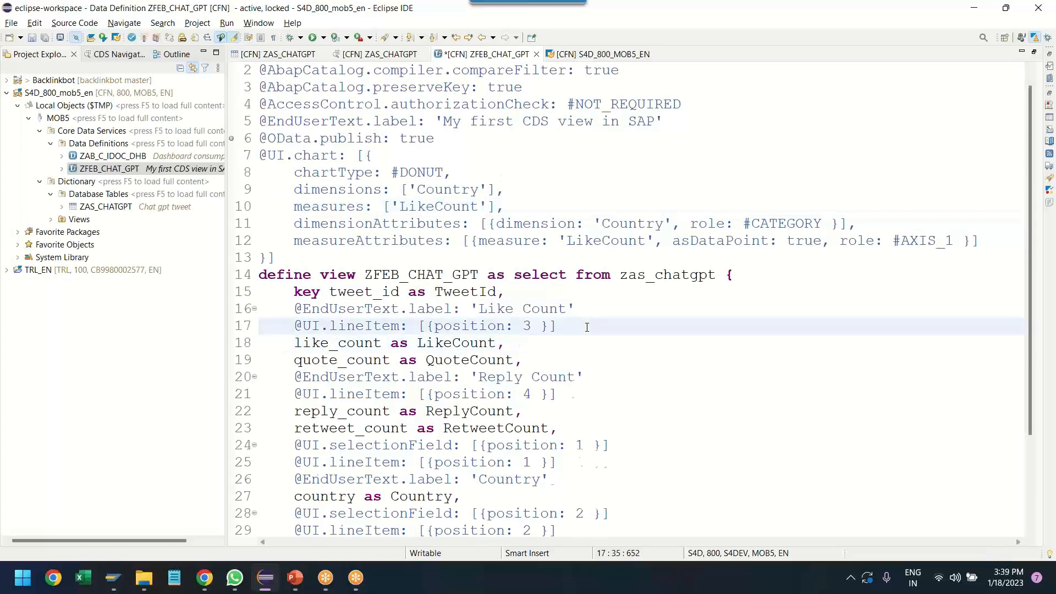
{"action": "type", "text": "@De"}
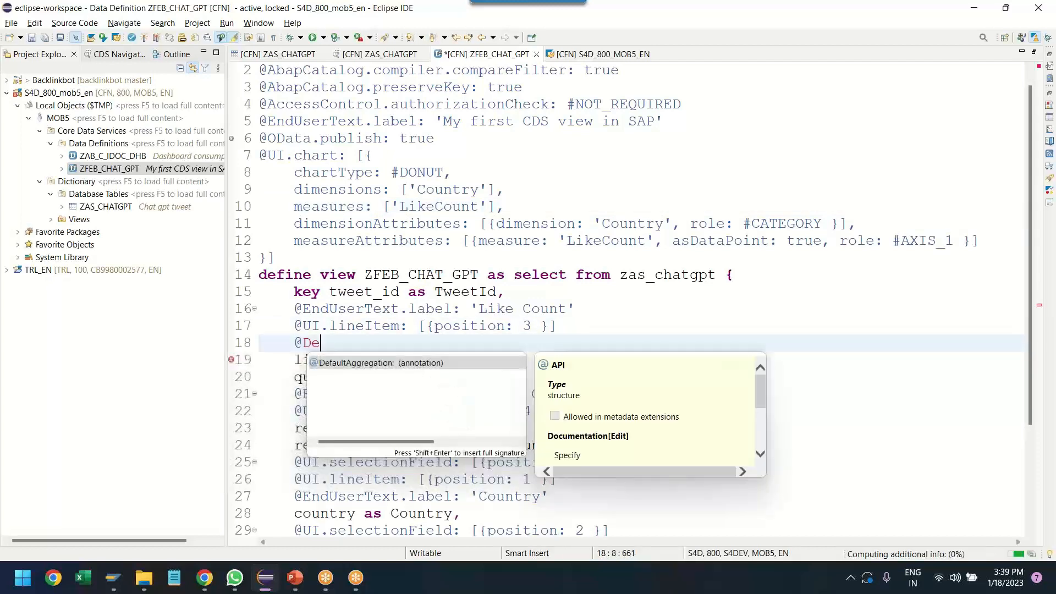
{"action": "type", "text": "faultAggregation:"}
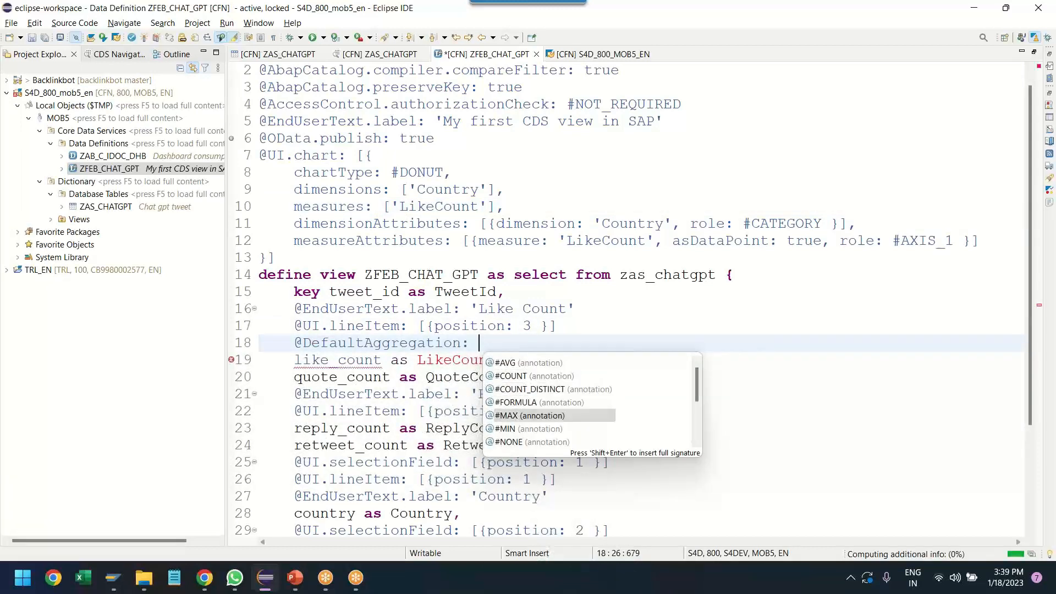
{"action": "type", "text": "#SUM"}
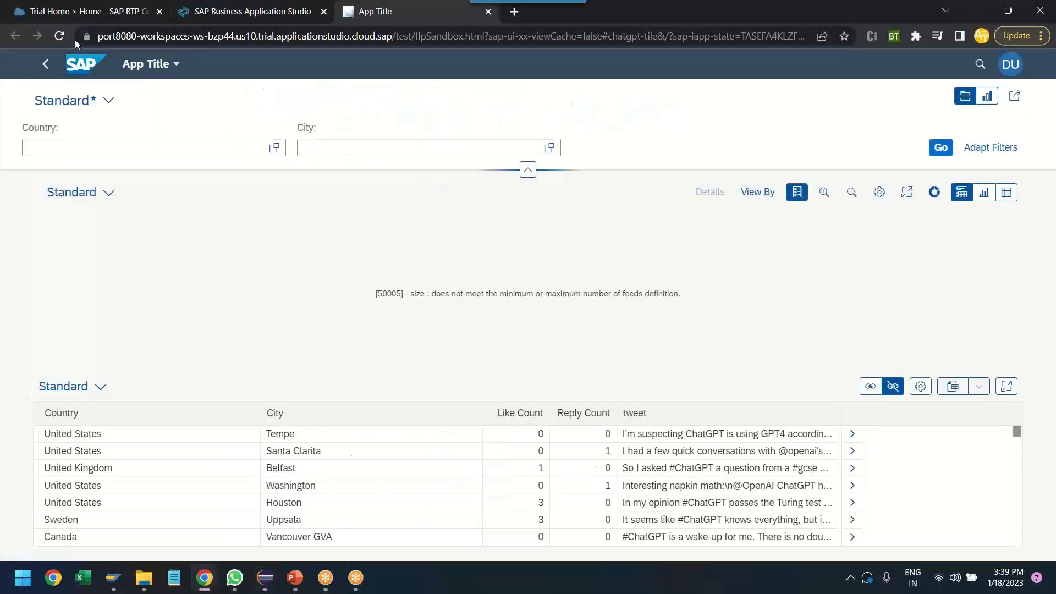
Step: Reload the app preview so the new chart annotations render the donut above the table
{"action": "left_click", "coordinate": [59, 36]}
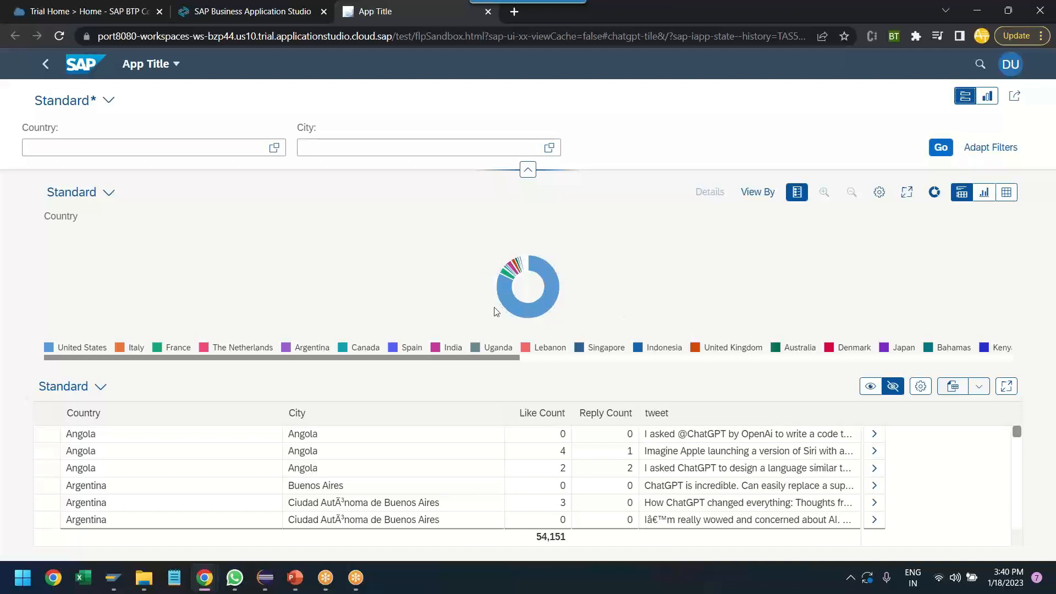
{"action": "mouse_move", "coordinate": [542, 305]}
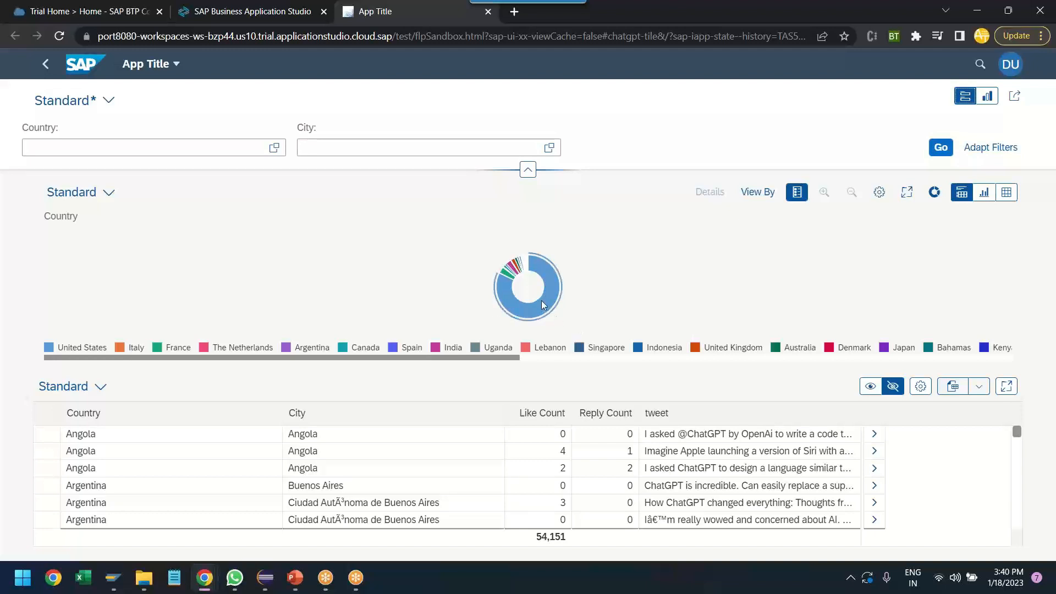
{"action": "mouse_move", "coordinate": [869, 276]}
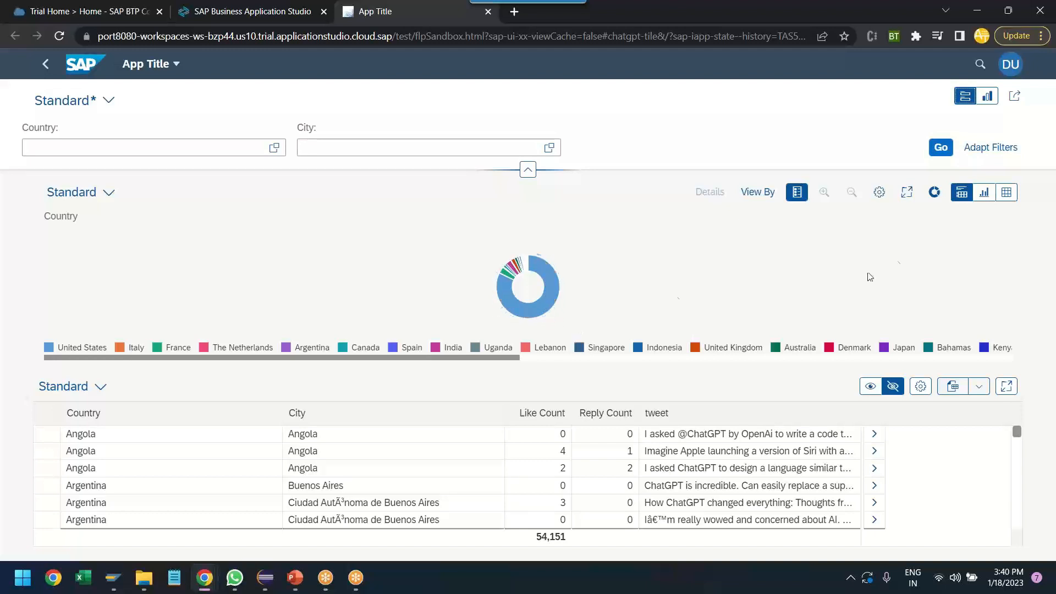
{"action": "left_click", "coordinate": [878, 191]}
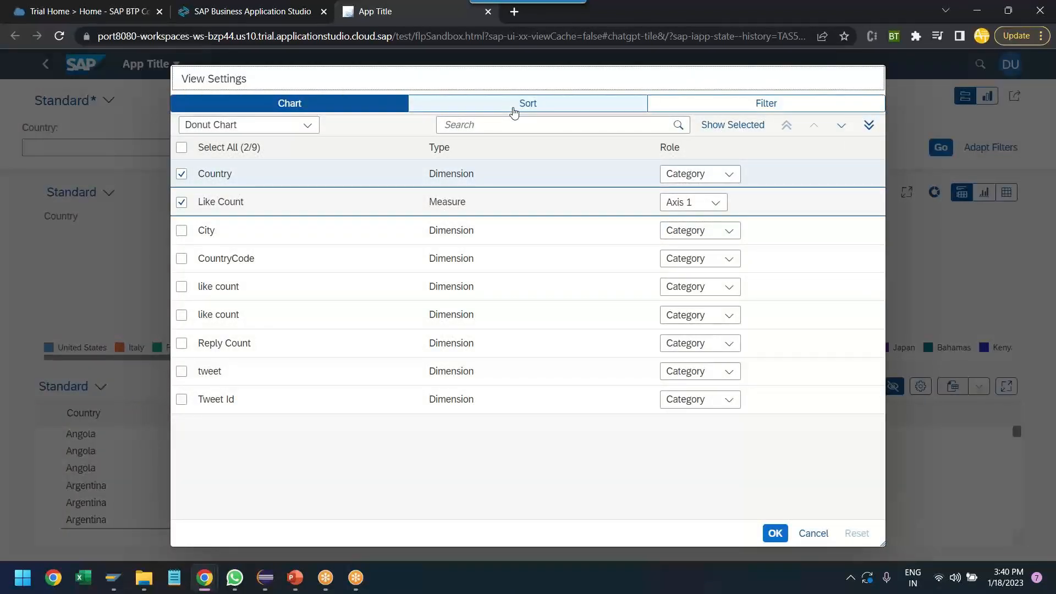
{"action": "left_click", "coordinate": [527, 103]}
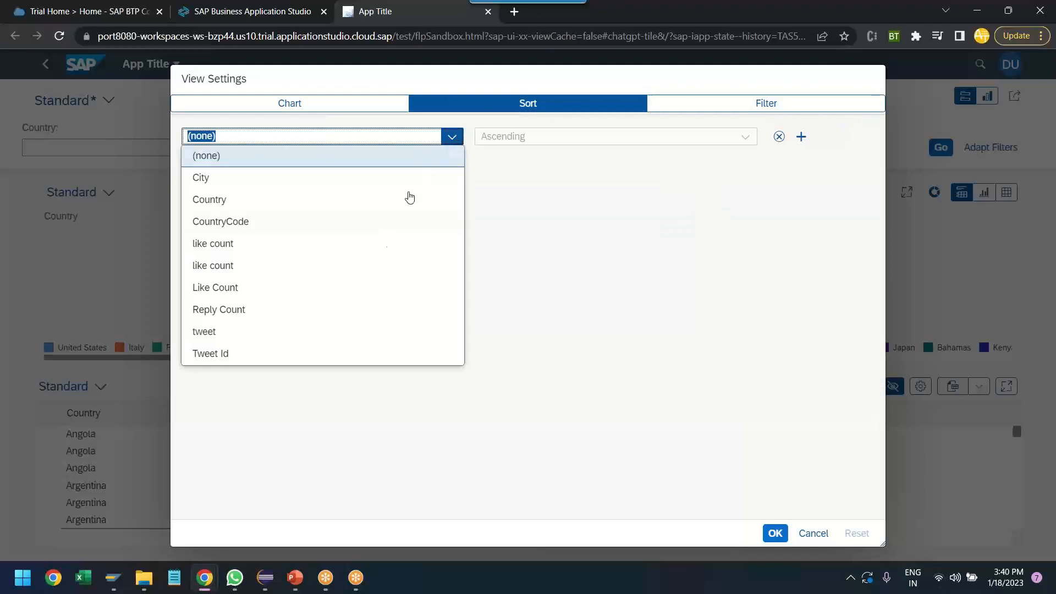
{"action": "mouse_move", "coordinate": [322, 241]}
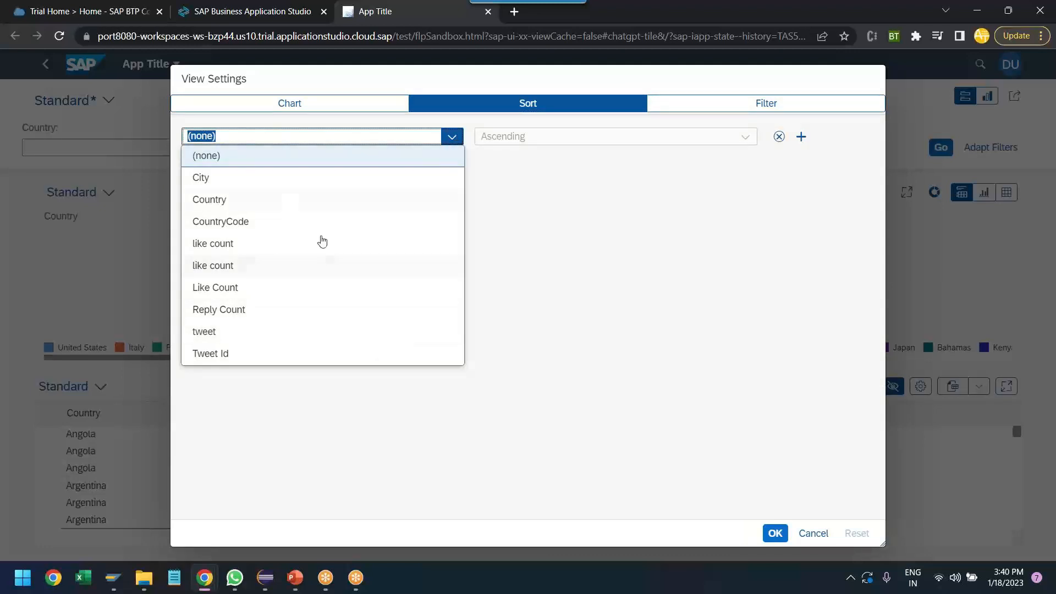
{"action": "left_click", "coordinate": [765, 104]}
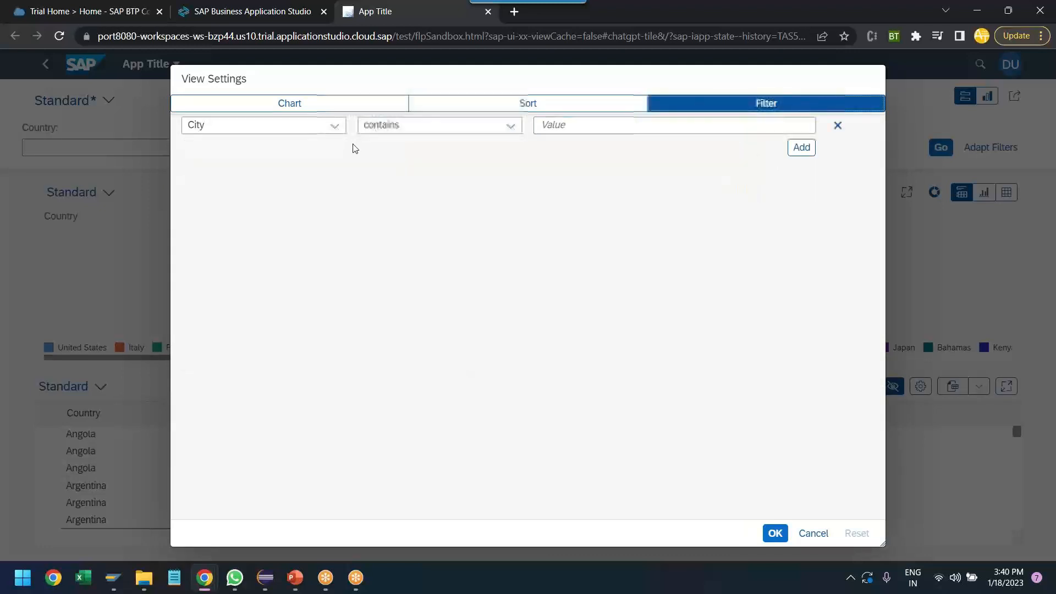
{"action": "left_click", "coordinate": [333, 125]}
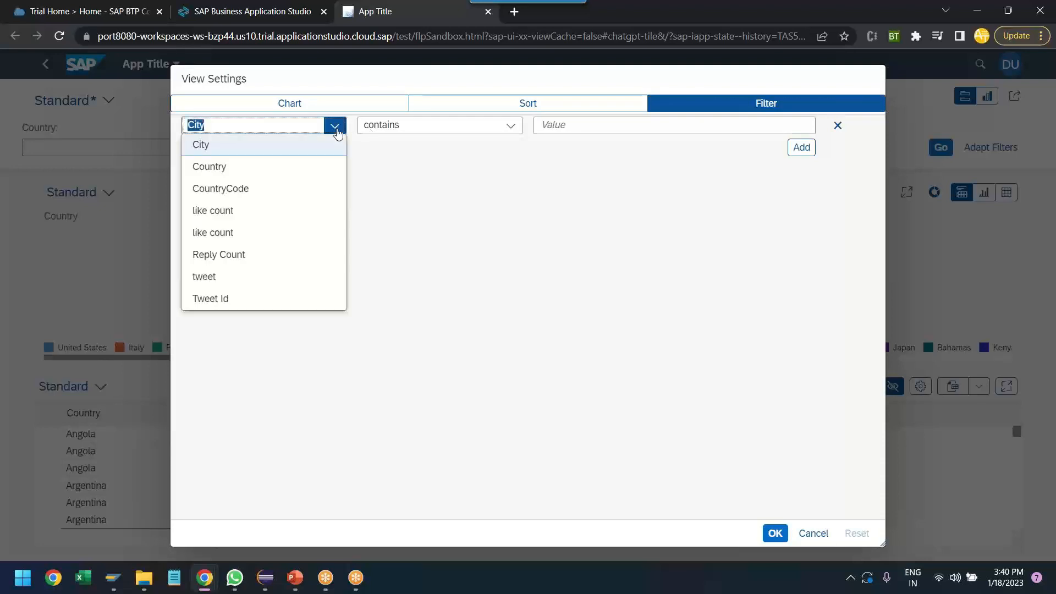
{"action": "left_click", "coordinate": [289, 104]}
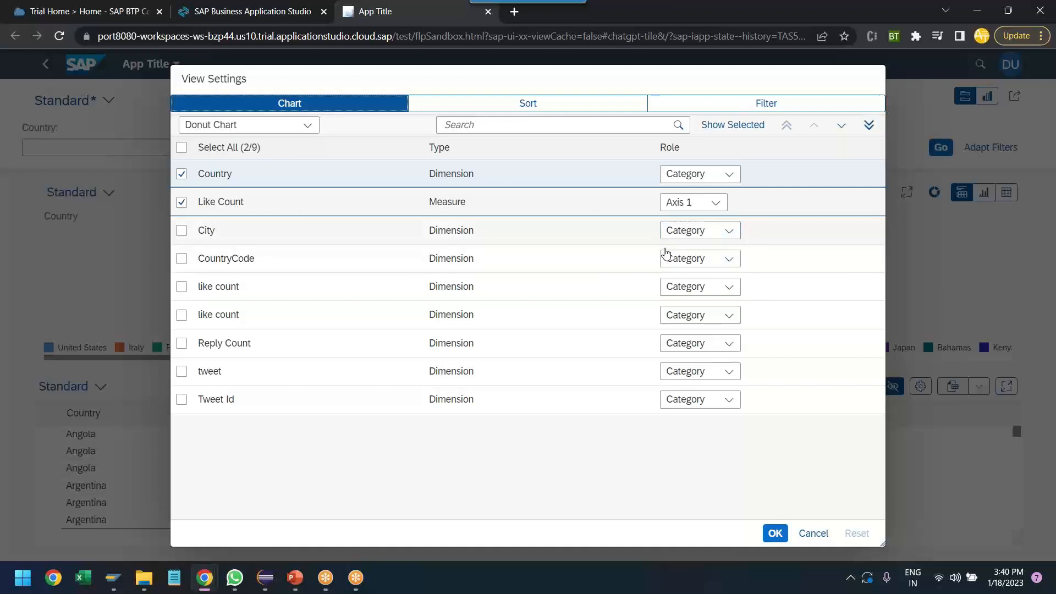
{"action": "left_click", "coordinate": [774, 532]}
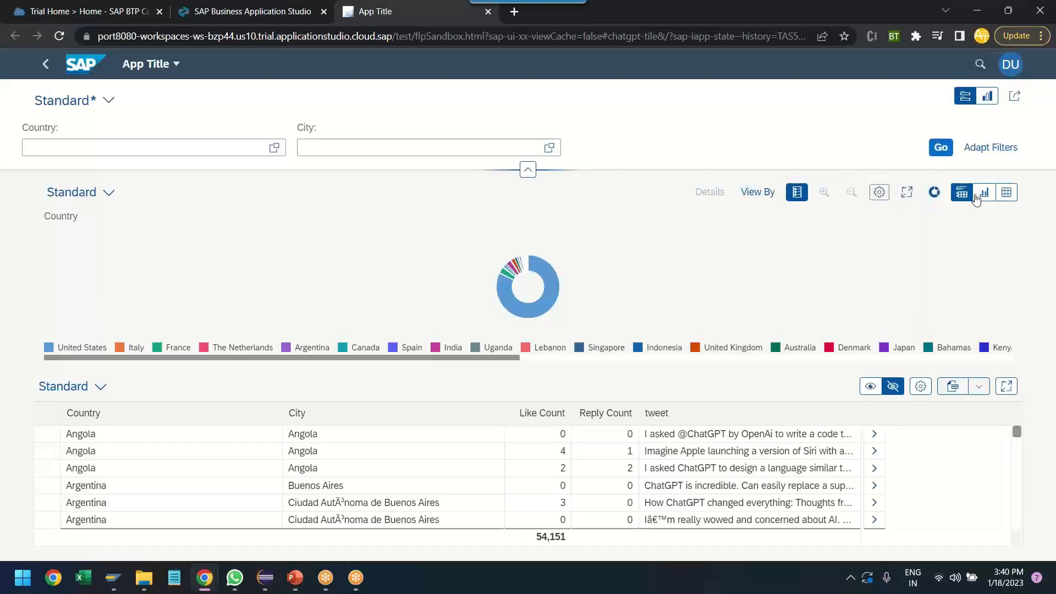
Step: Enlarge the chart view, switch it to a column chart, briefly view the table only, then return to chart only
{"action": "left_click", "coordinate": [984, 192]}
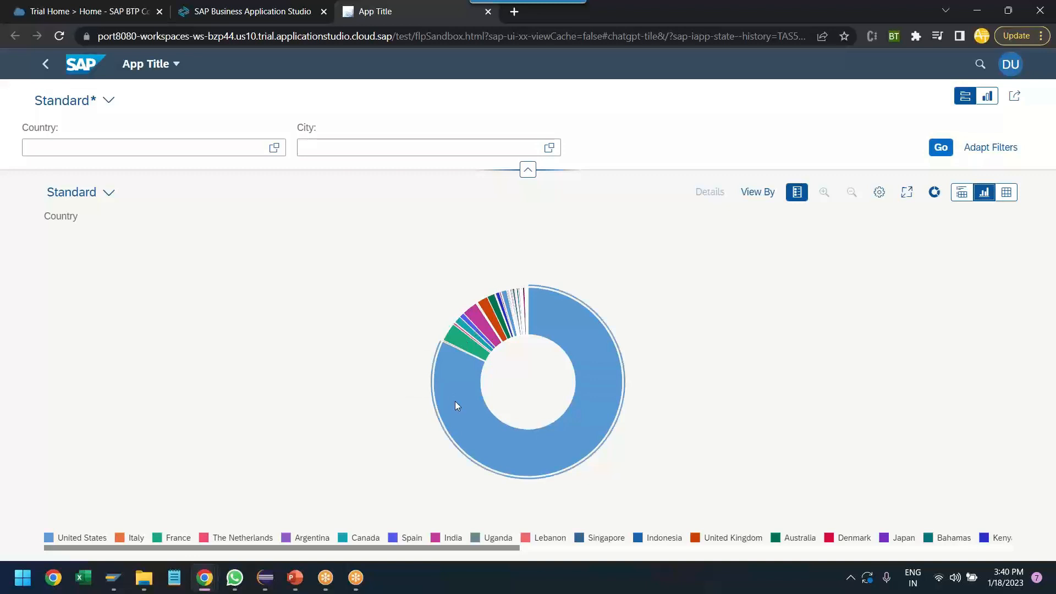
{"action": "mouse_move", "coordinate": [471, 337]}
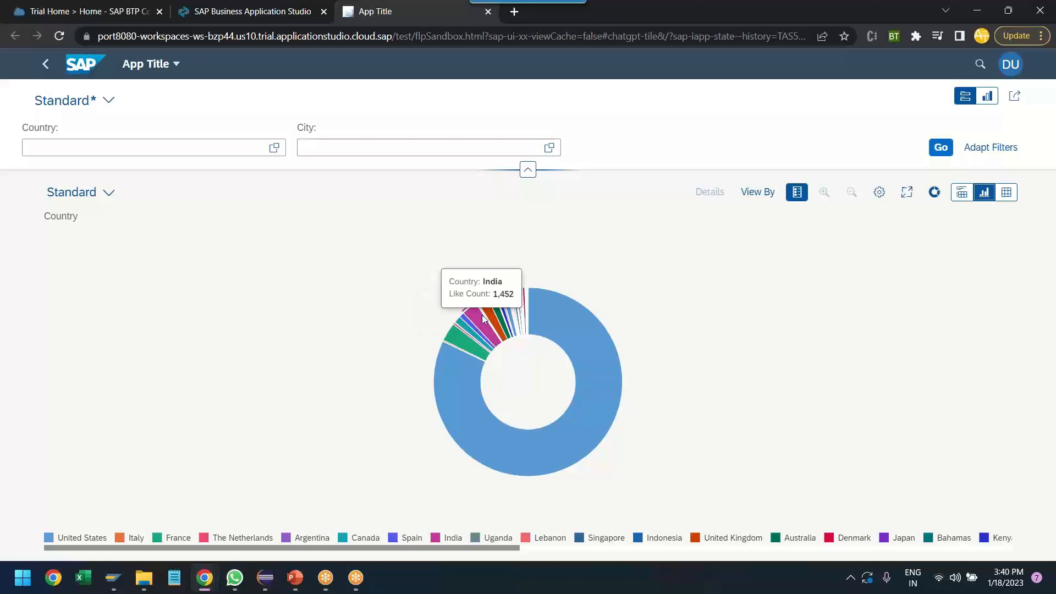
{"action": "mouse_move", "coordinate": [544, 323]}
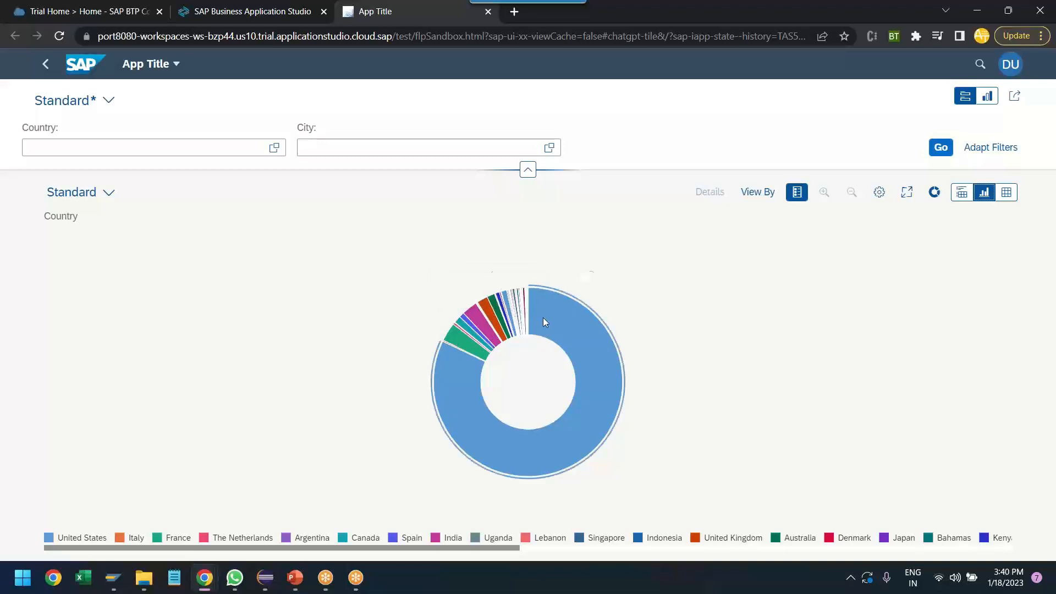
{"action": "mouse_move", "coordinate": [518, 320]}
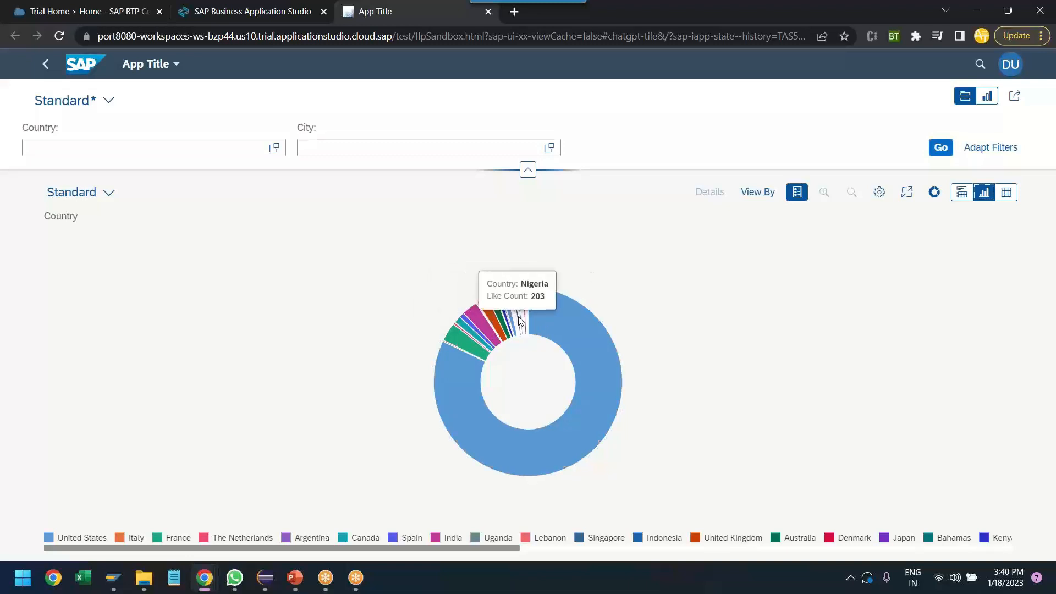
{"action": "mouse_move", "coordinate": [863, 262]}
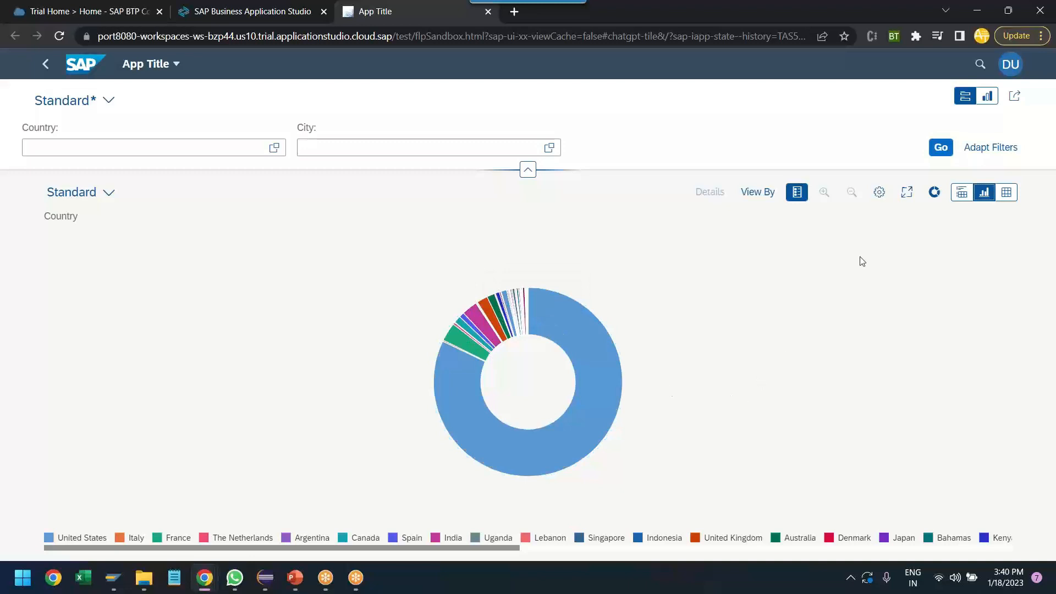
{"action": "left_click", "coordinate": [934, 191]}
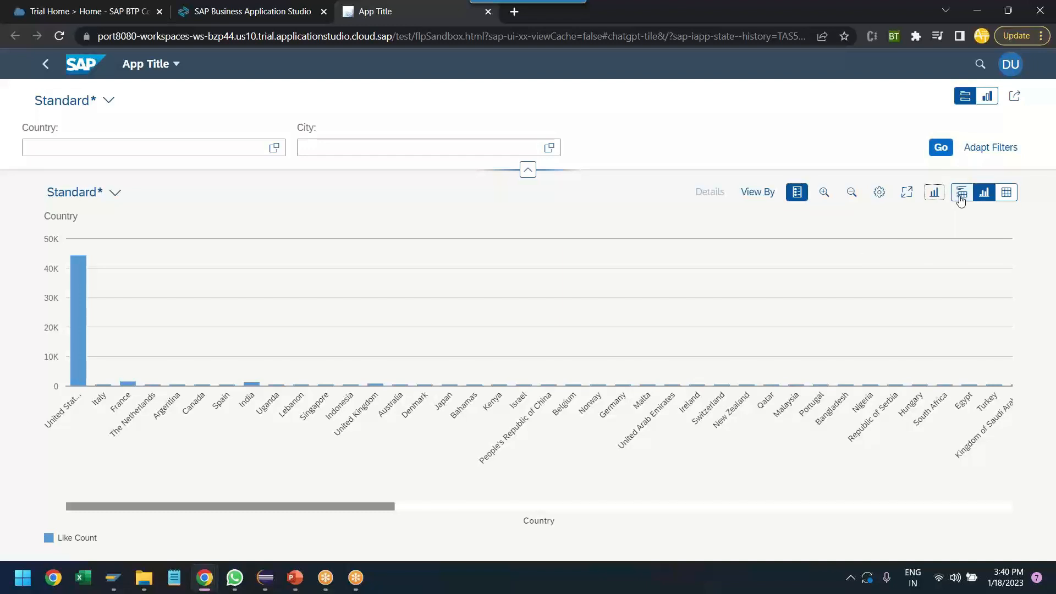
{"action": "left_click", "coordinate": [1006, 195]}
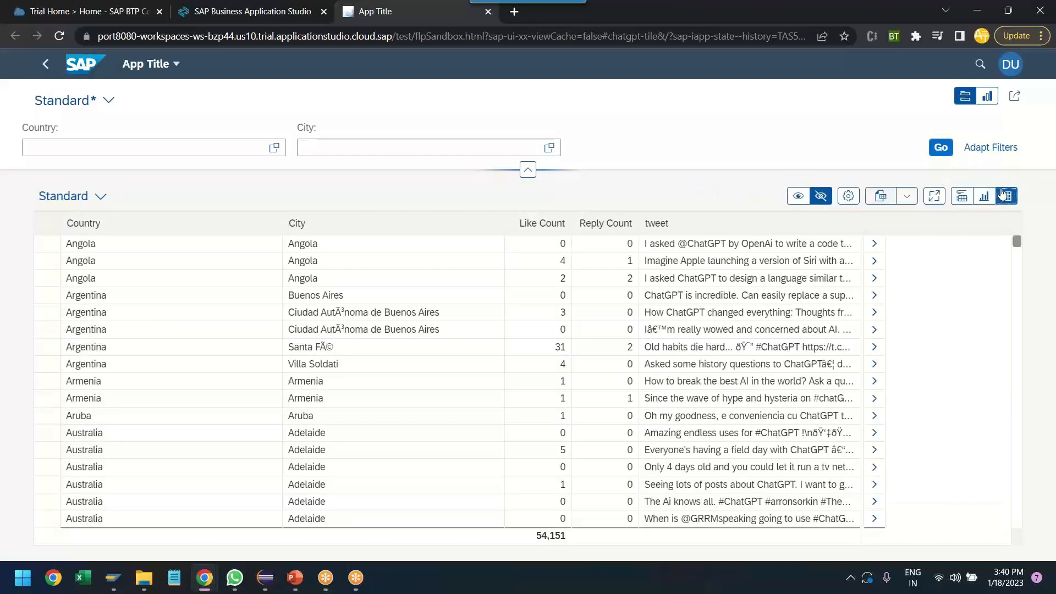
{"action": "left_click", "coordinate": [983, 195]}
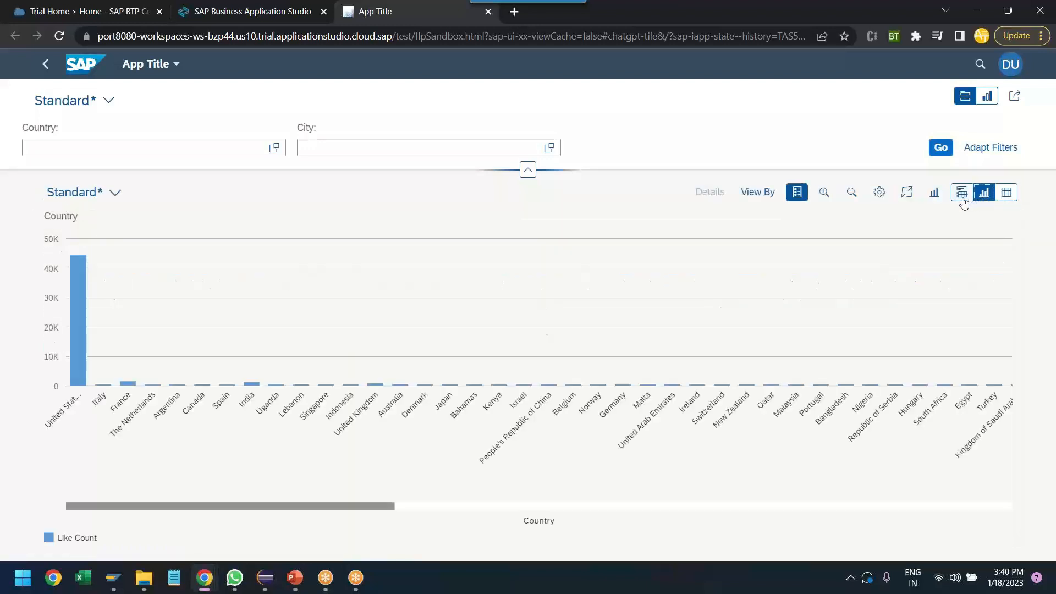
Step: Show chart and table together and select the India column to filter the table to India tweets
{"action": "left_click", "coordinate": [961, 191]}
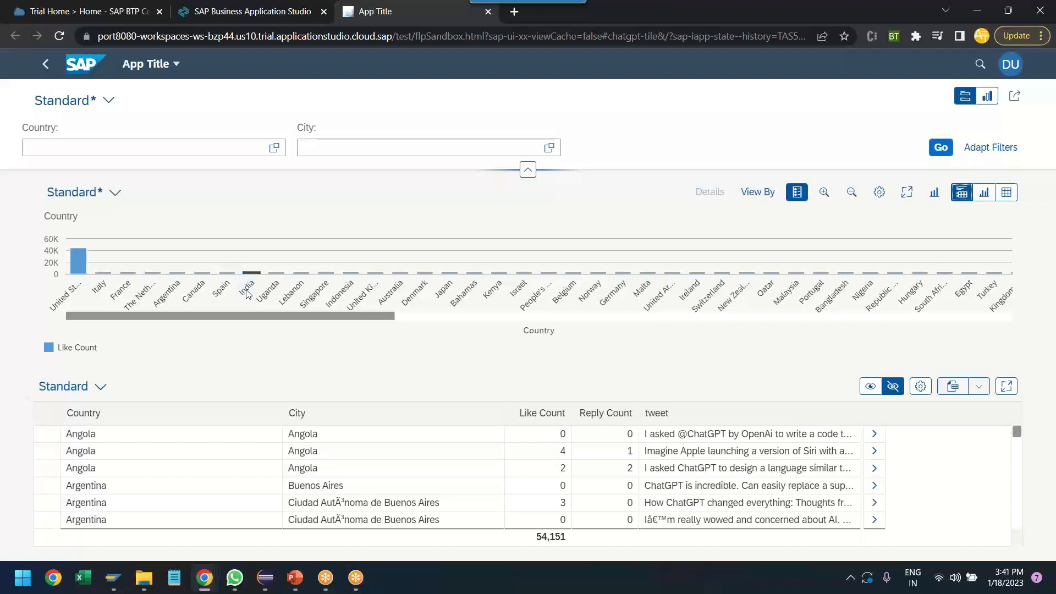
{"action": "left_click", "coordinate": [78, 262]}
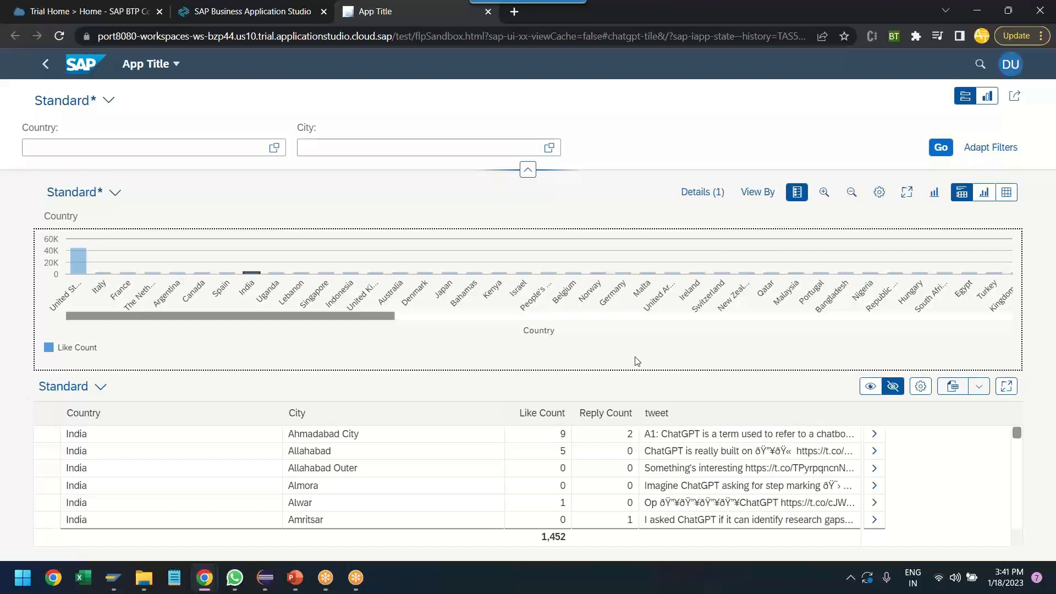
{"action": "mouse_move", "coordinate": [887, 41]}
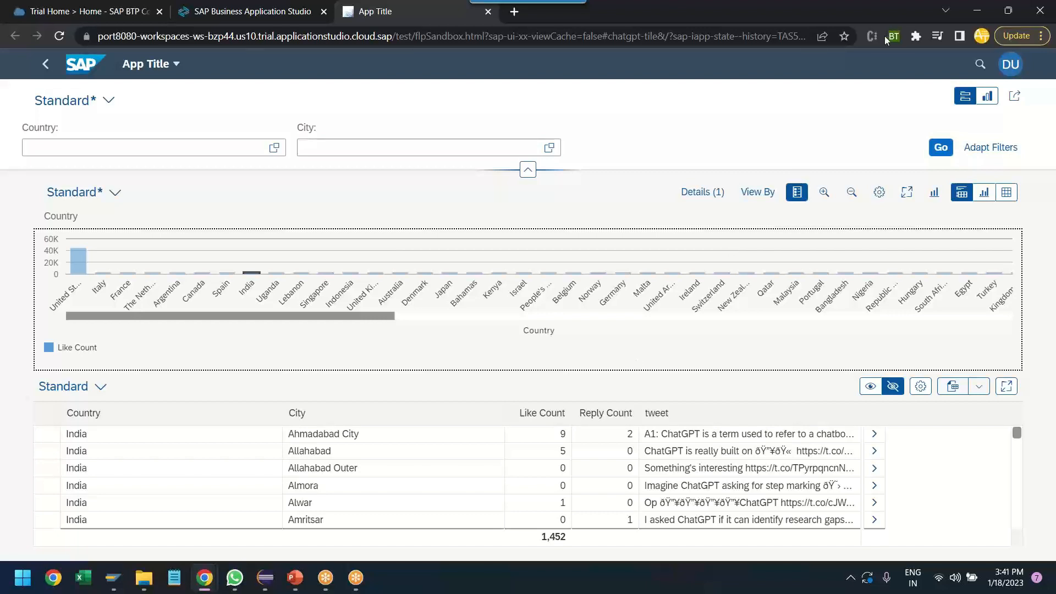